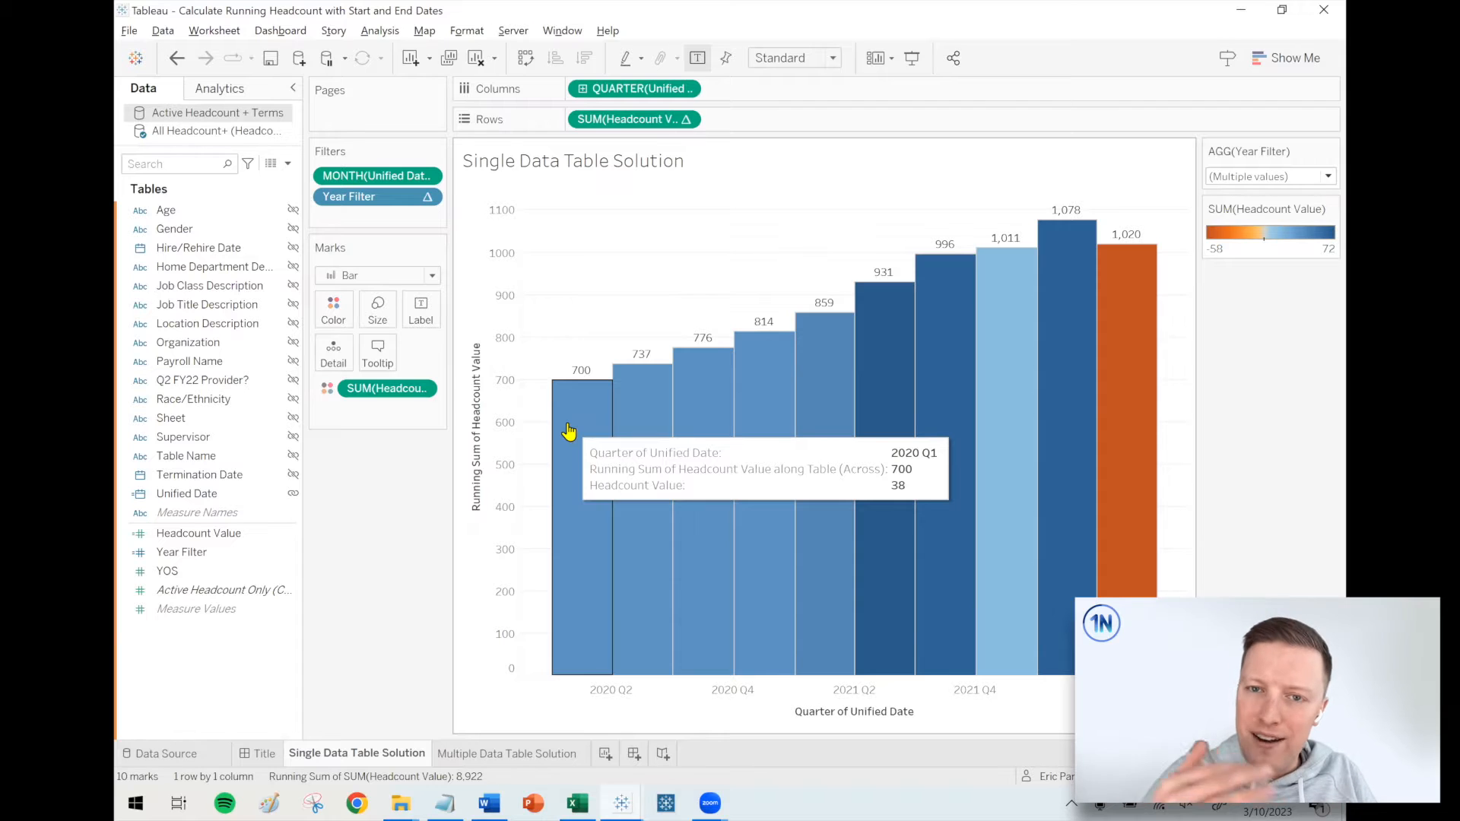
mouse_move(479, 514)
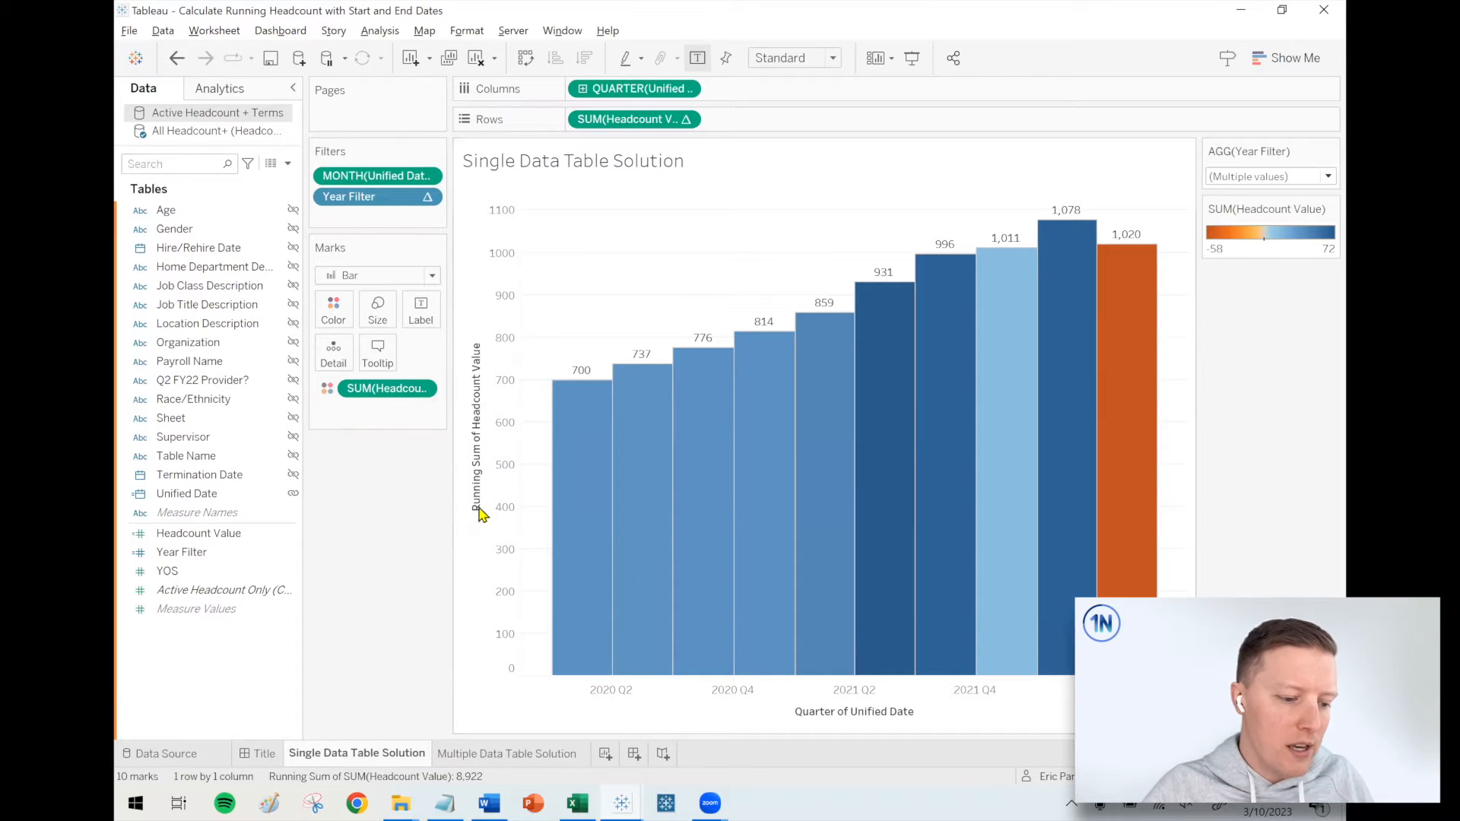
mouse_move(600, 234)
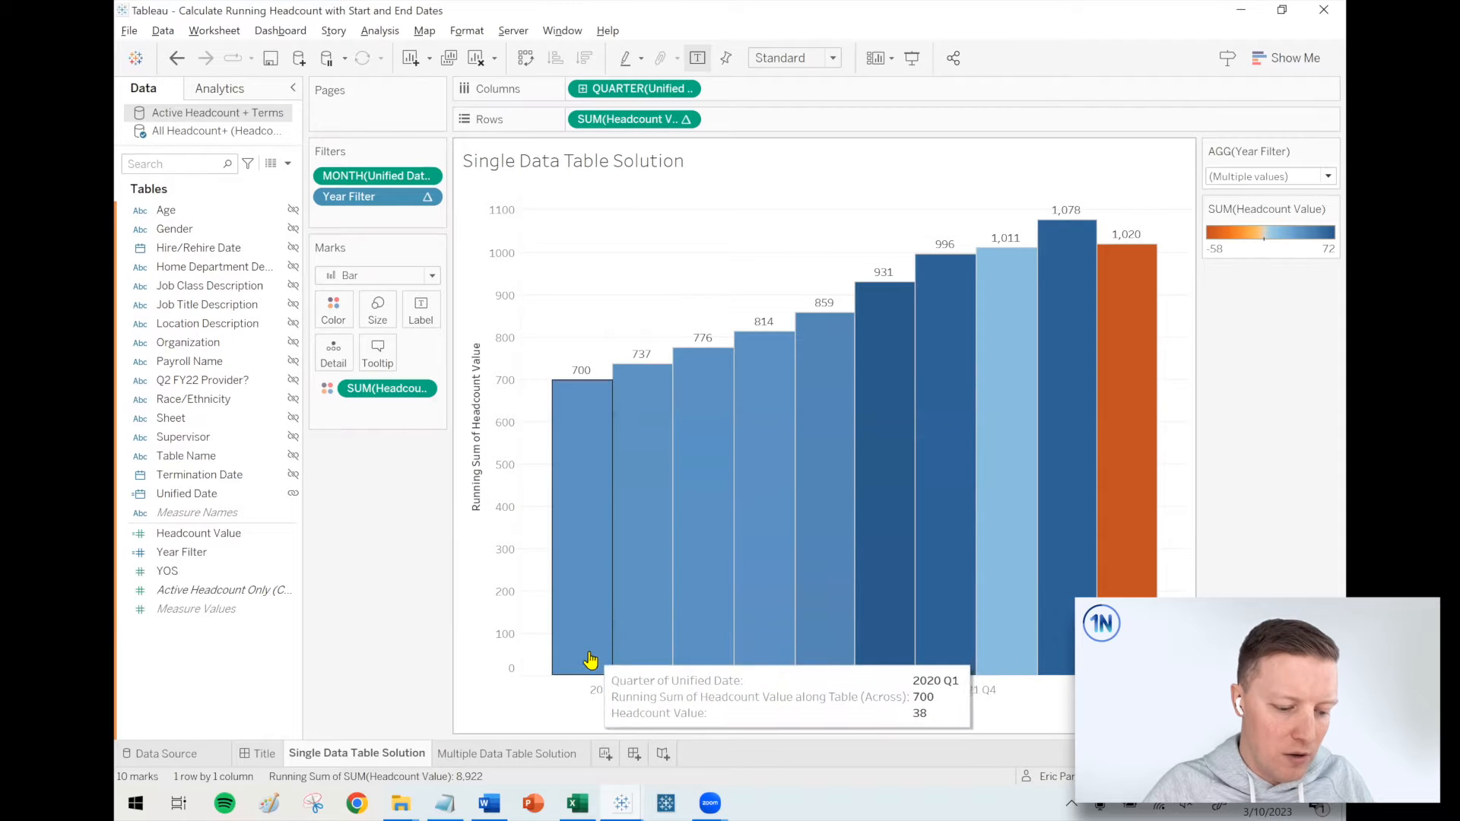
mouse_move(1132, 588)
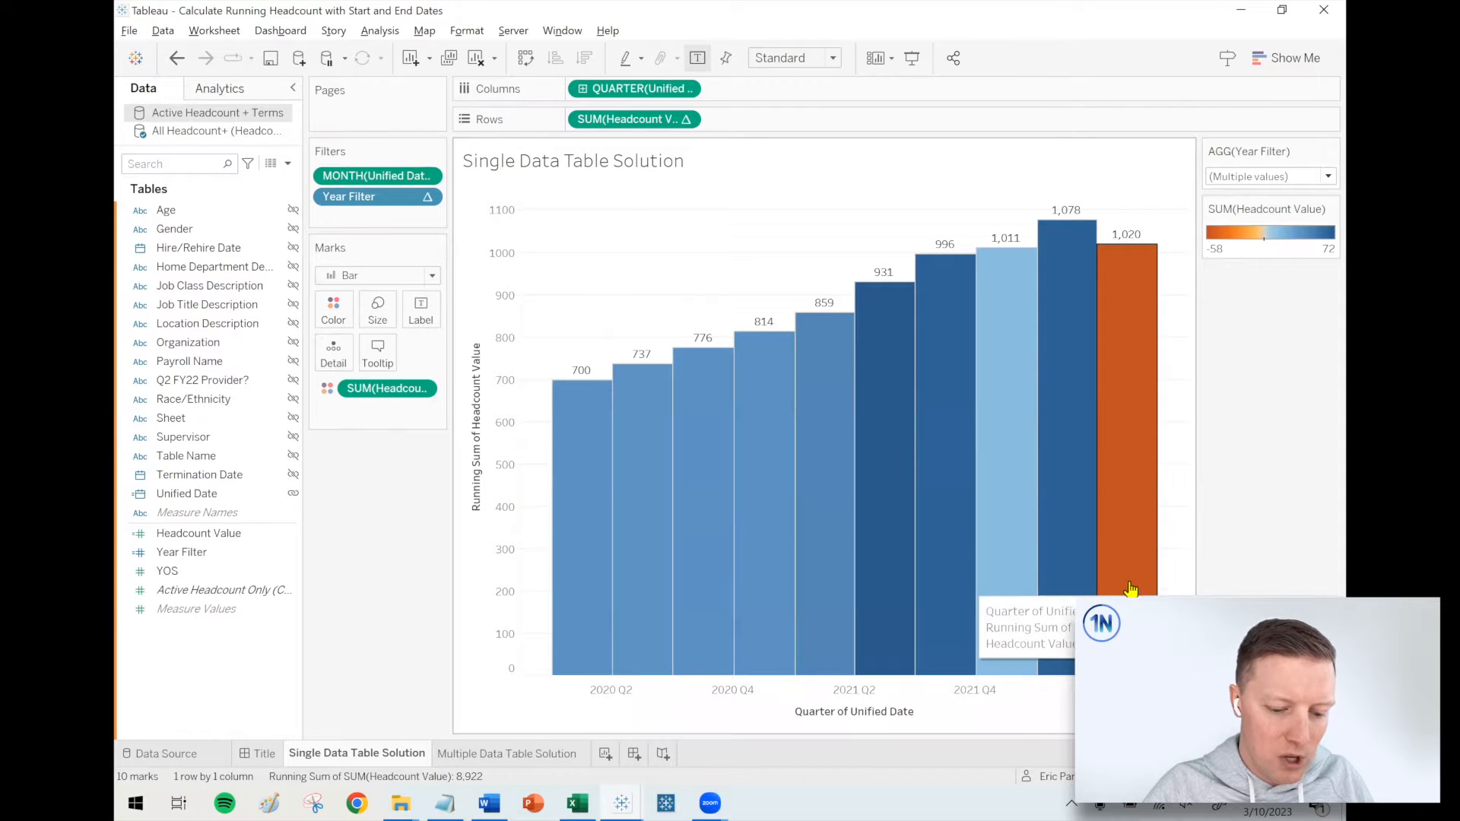
mouse_move(571, 495)
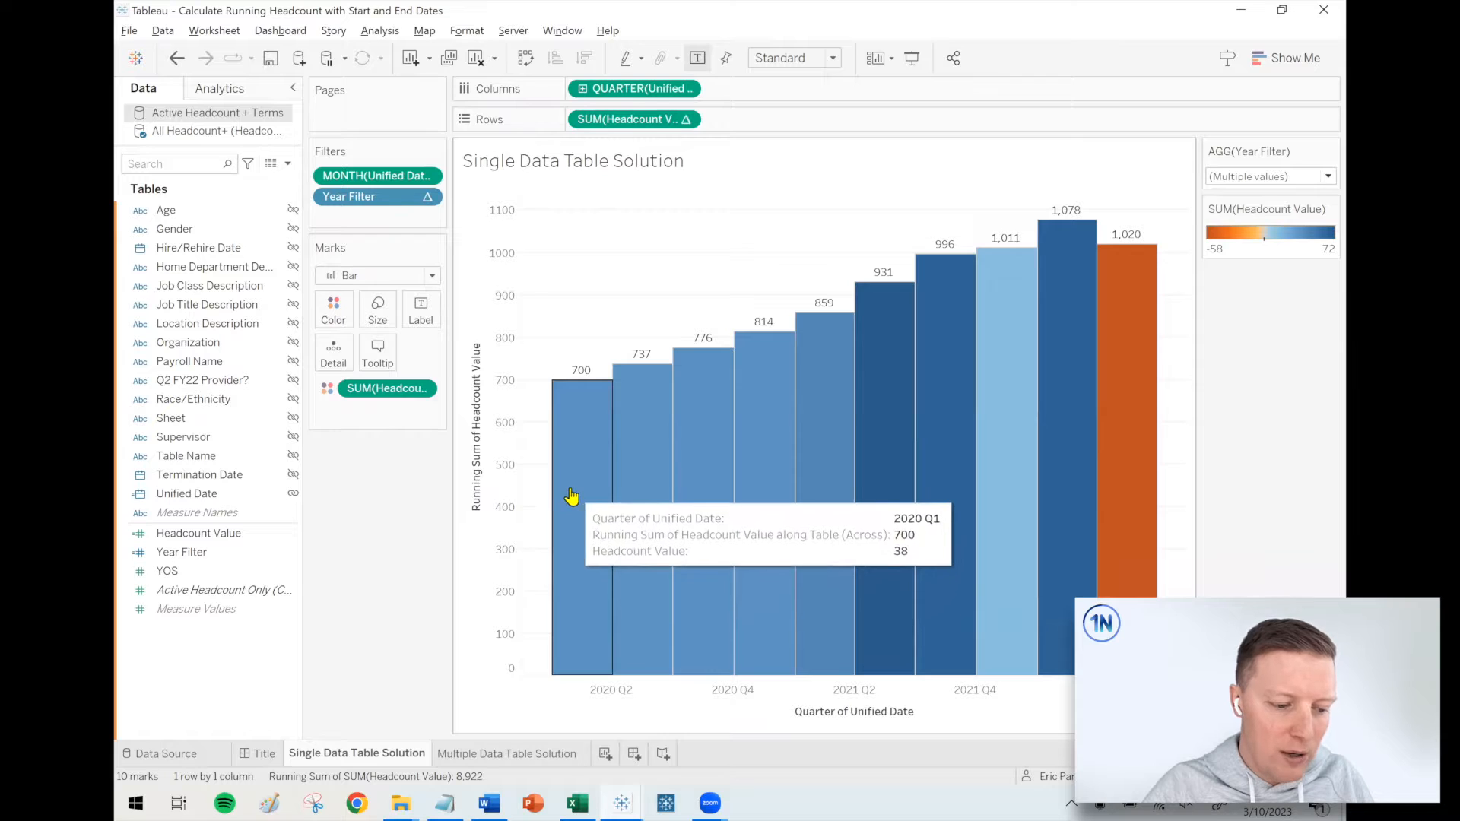
mouse_move(1088, 287)
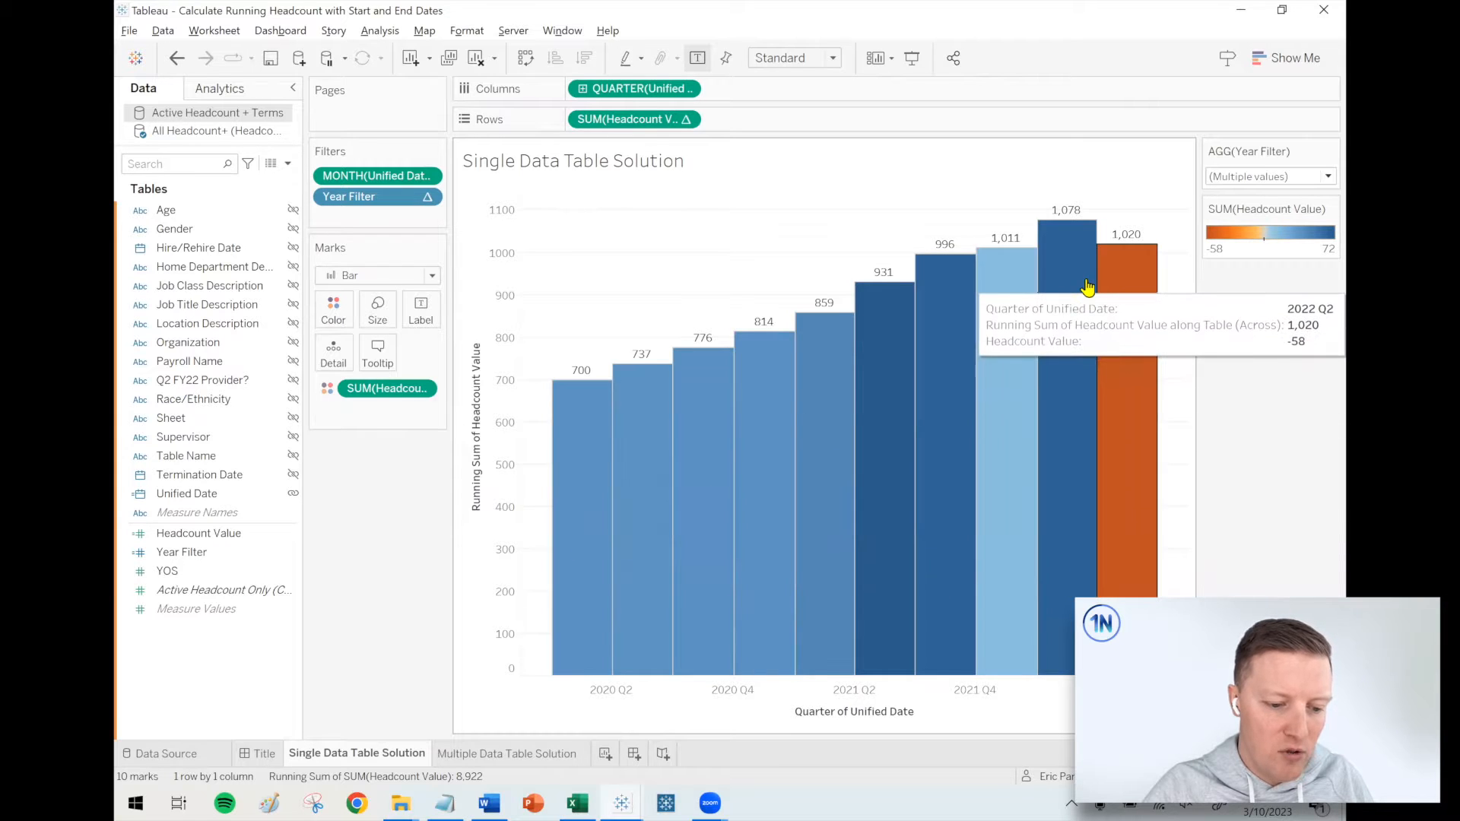
mouse_move(429, 552)
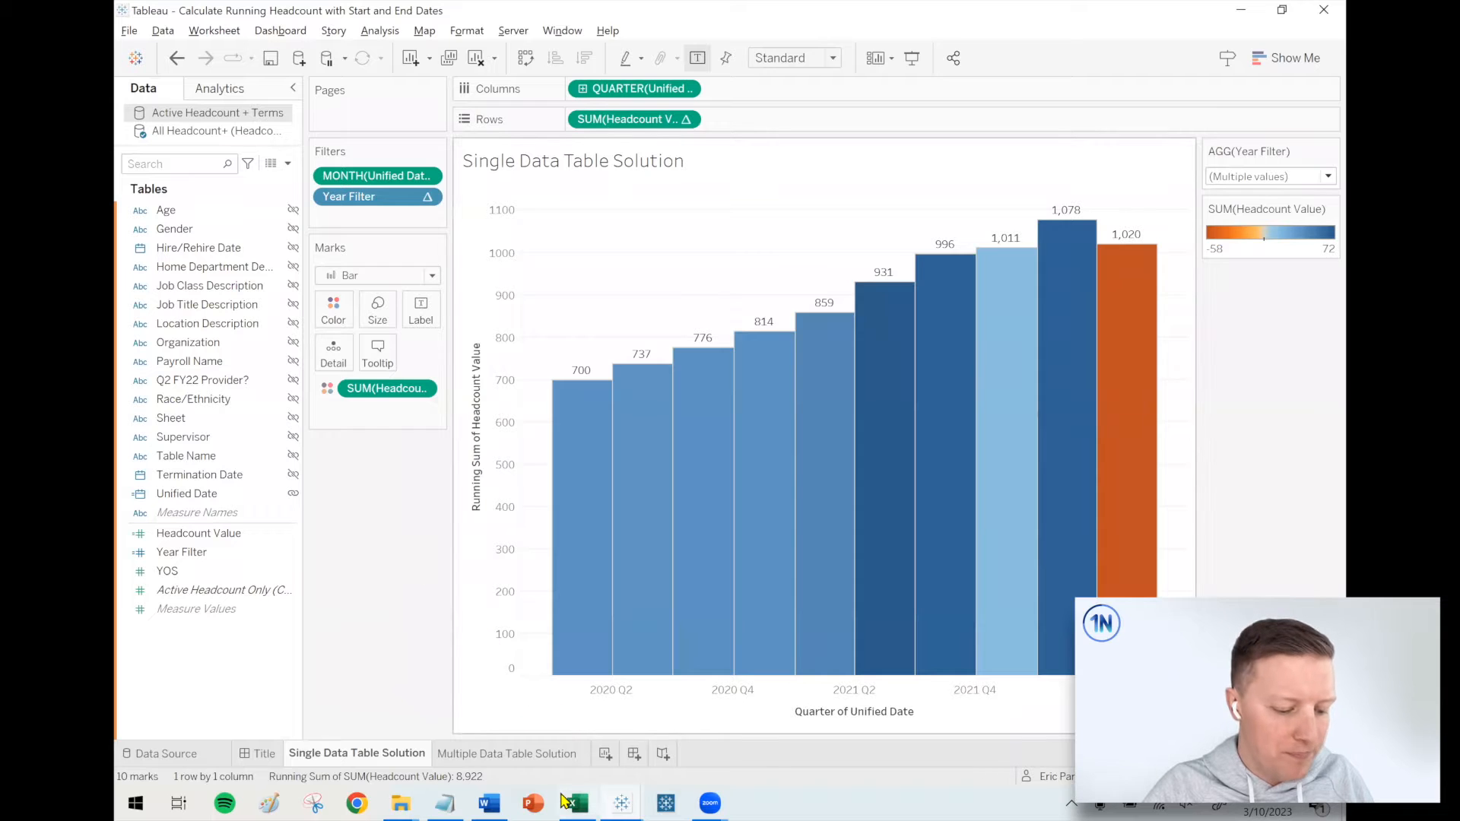
mouse_move(578, 803)
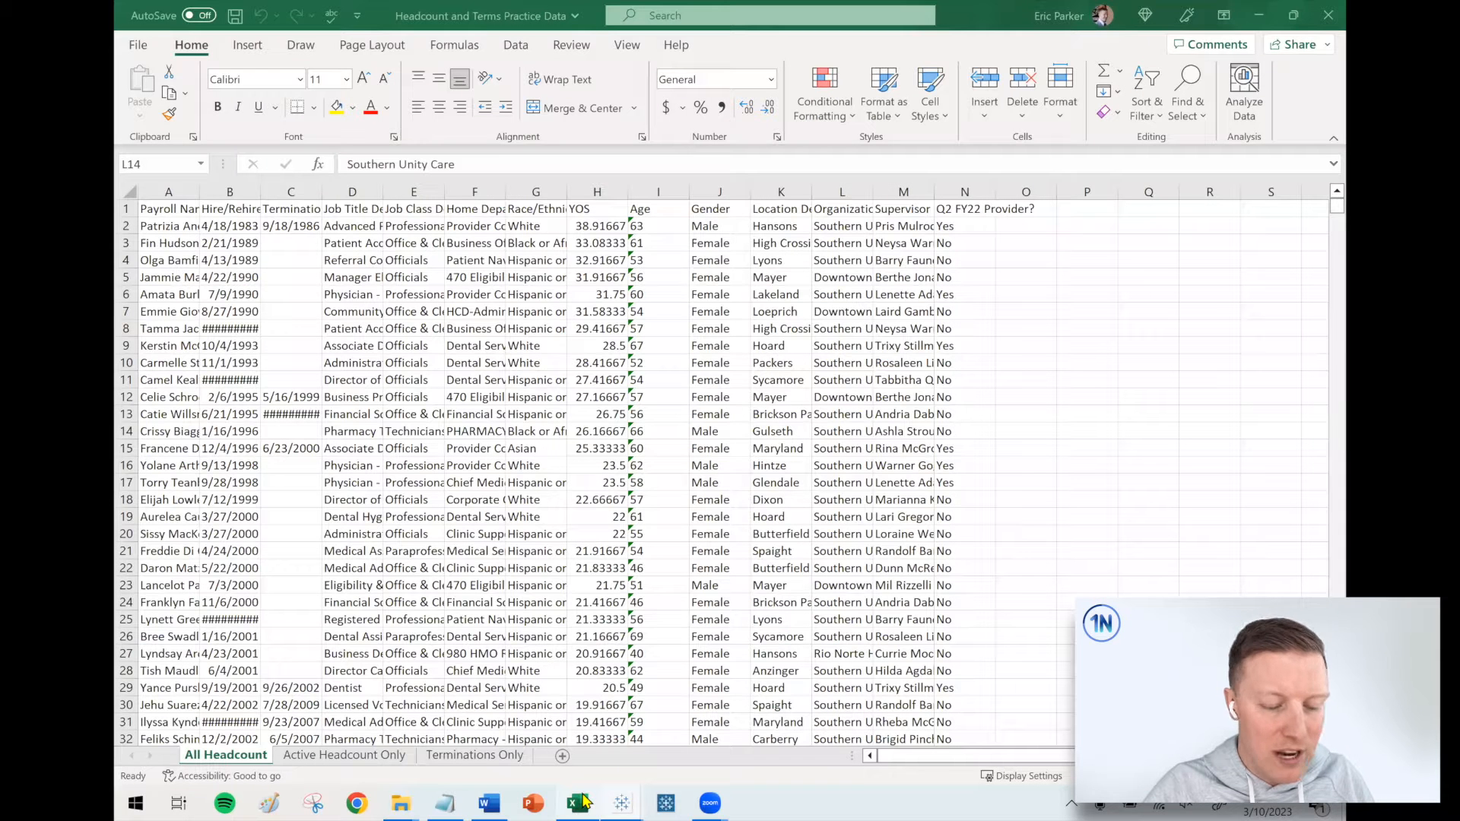
- In Excel, review the Organization and Termination Date columns and the Terminations Only sheet
click(841, 431)
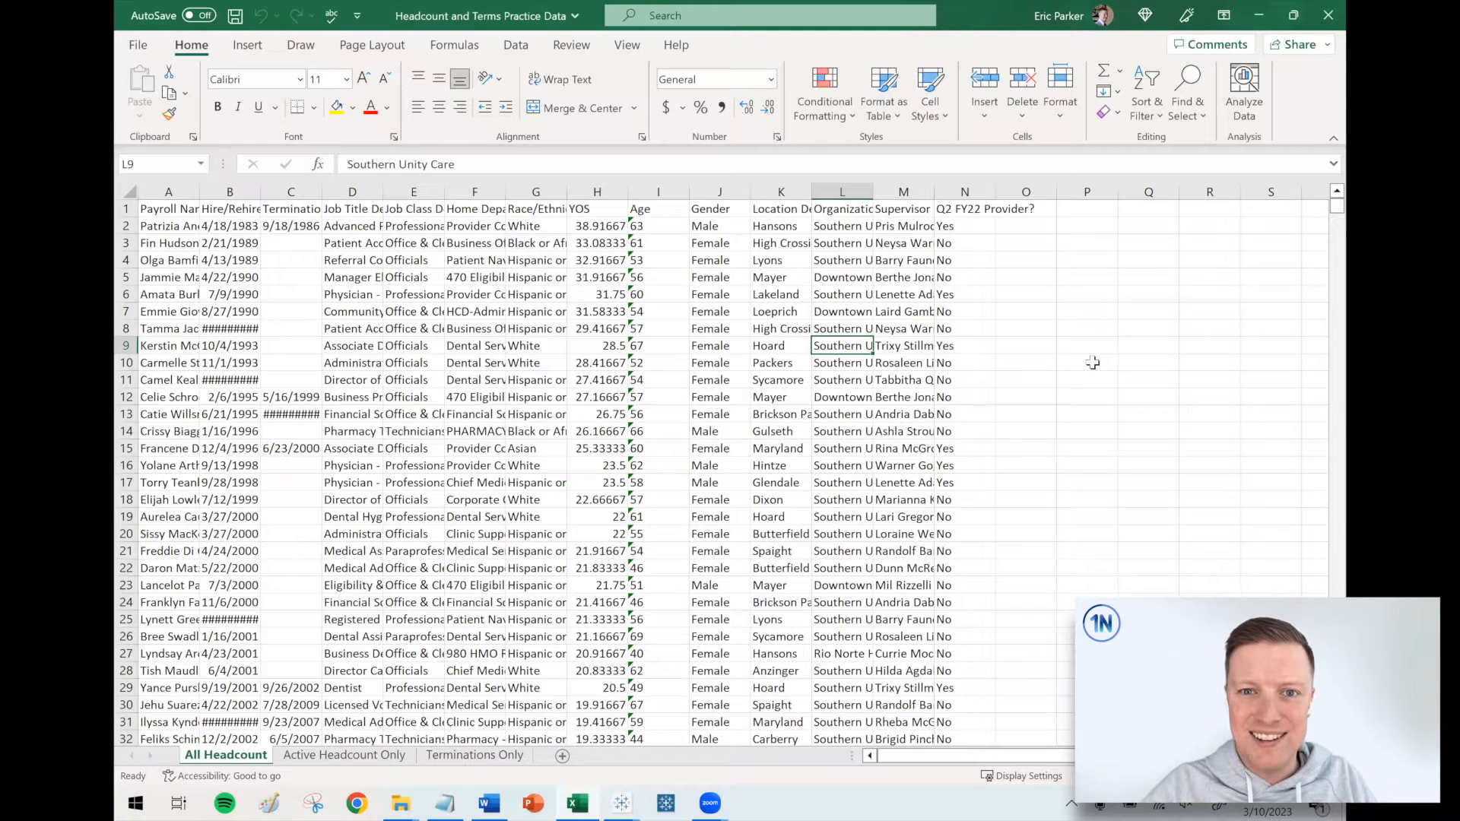
mouse_move(1006, 354)
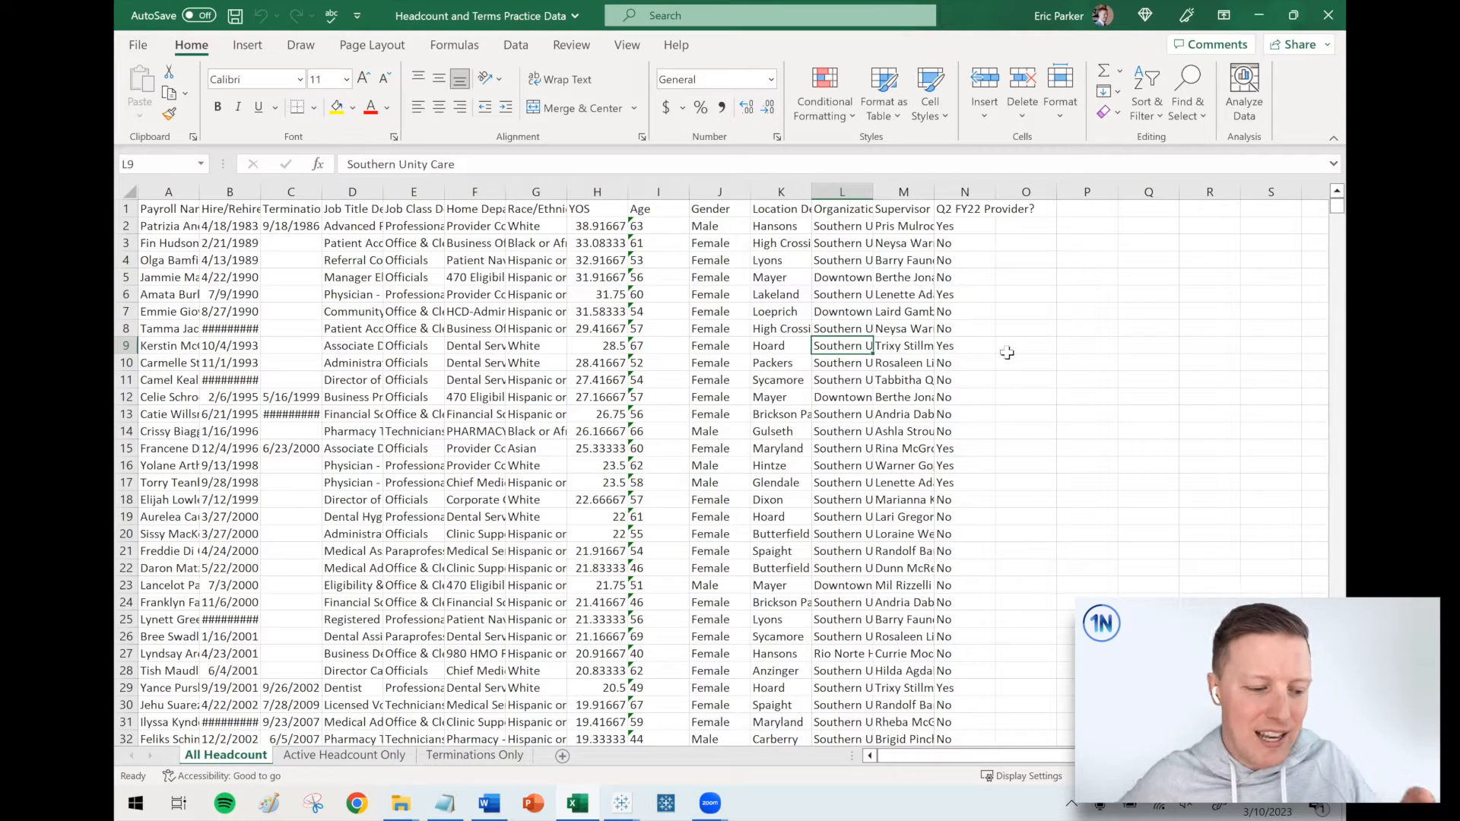
mouse_move(273, 270)
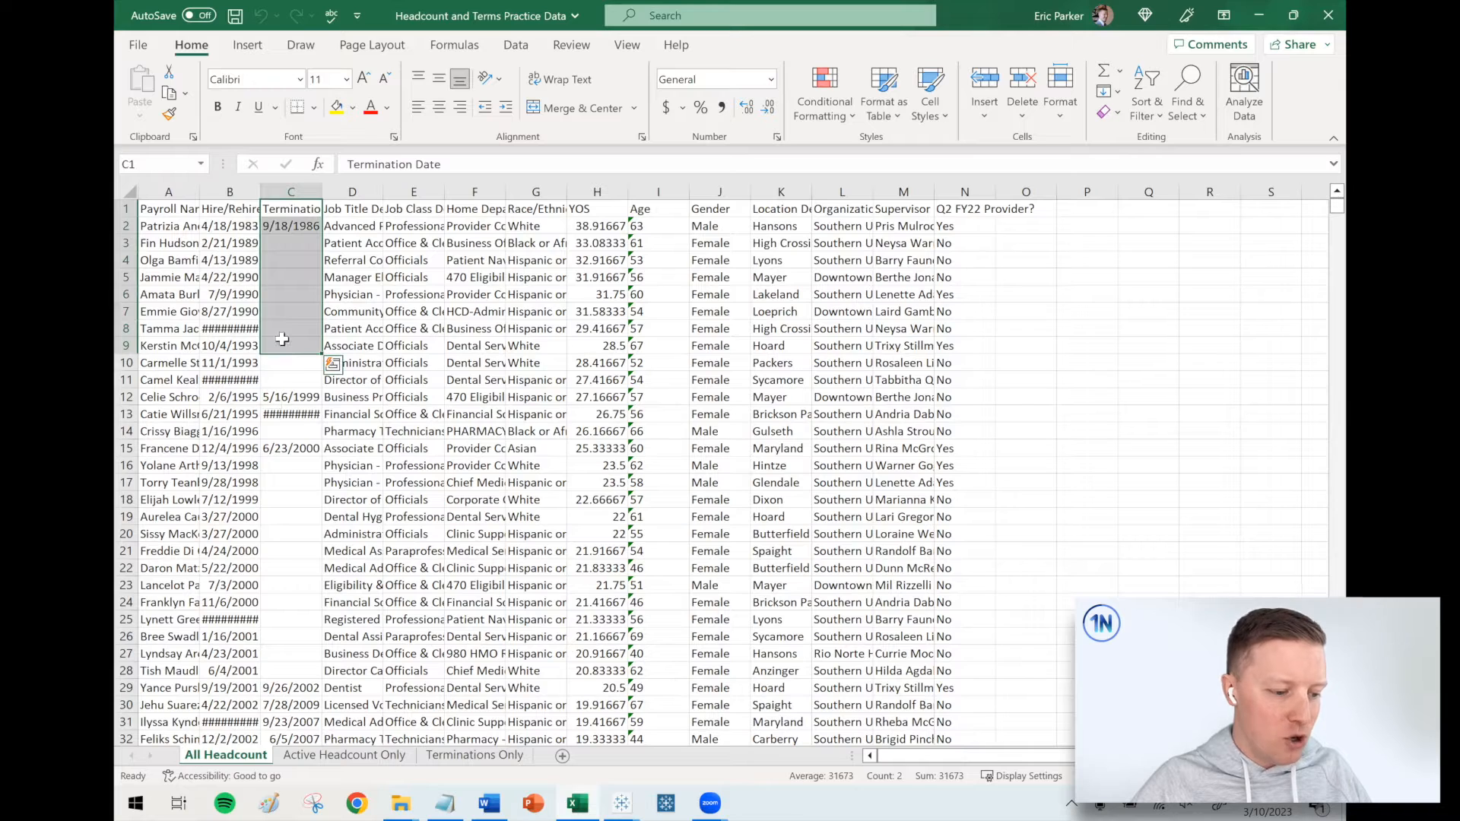
click(290, 378)
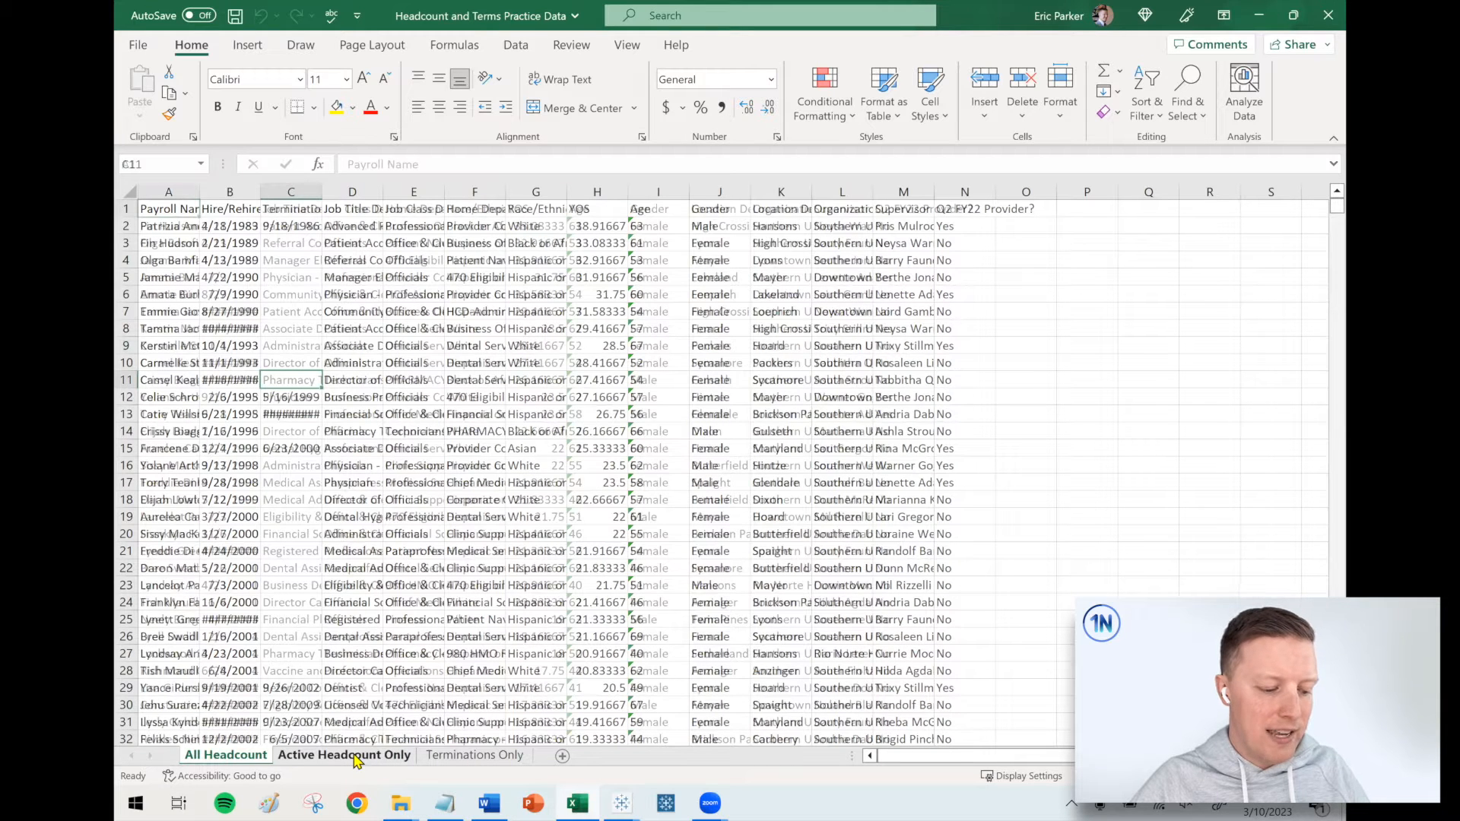
mouse_move(457, 763)
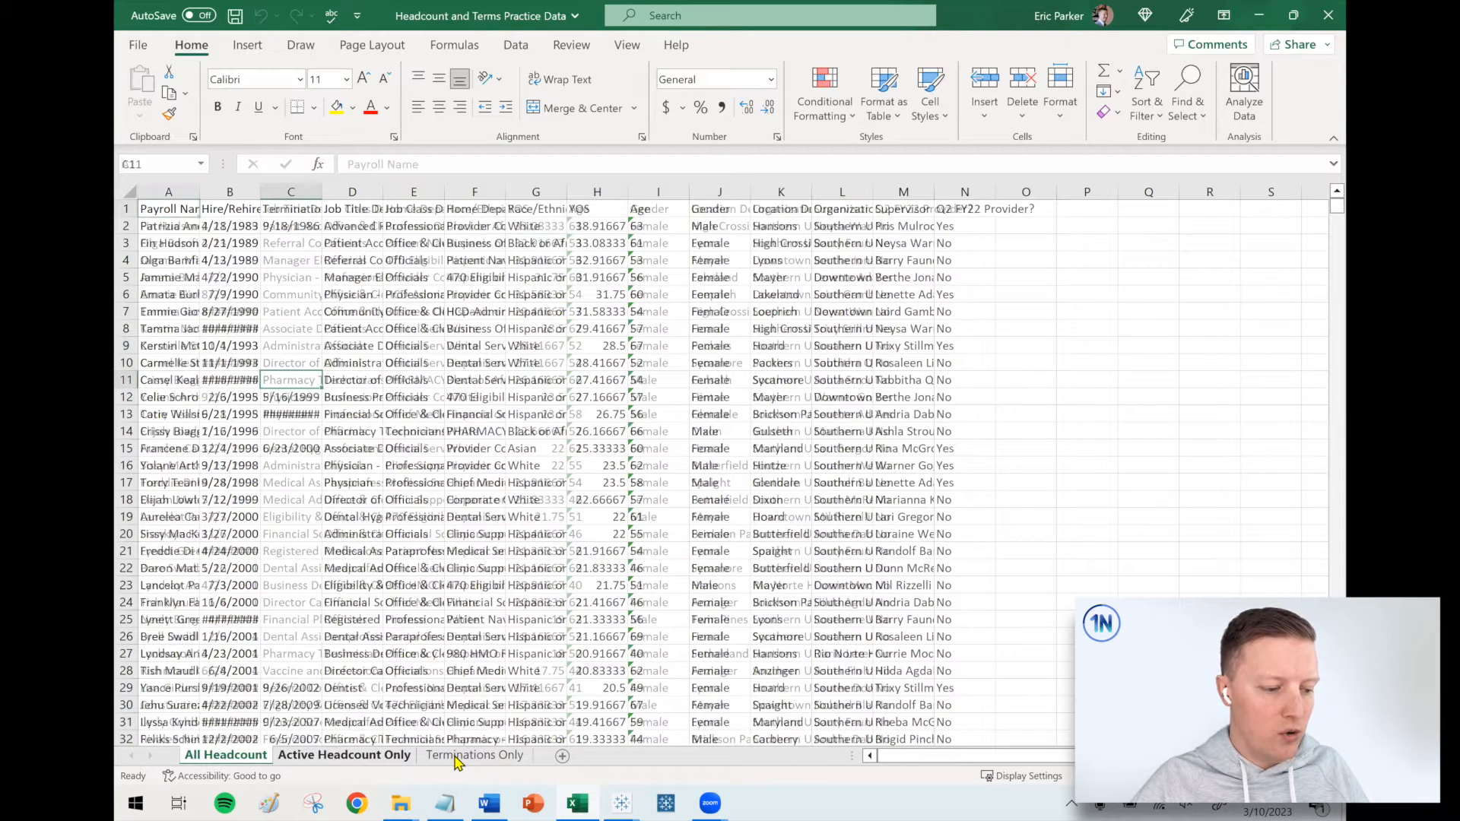
click(474, 756)
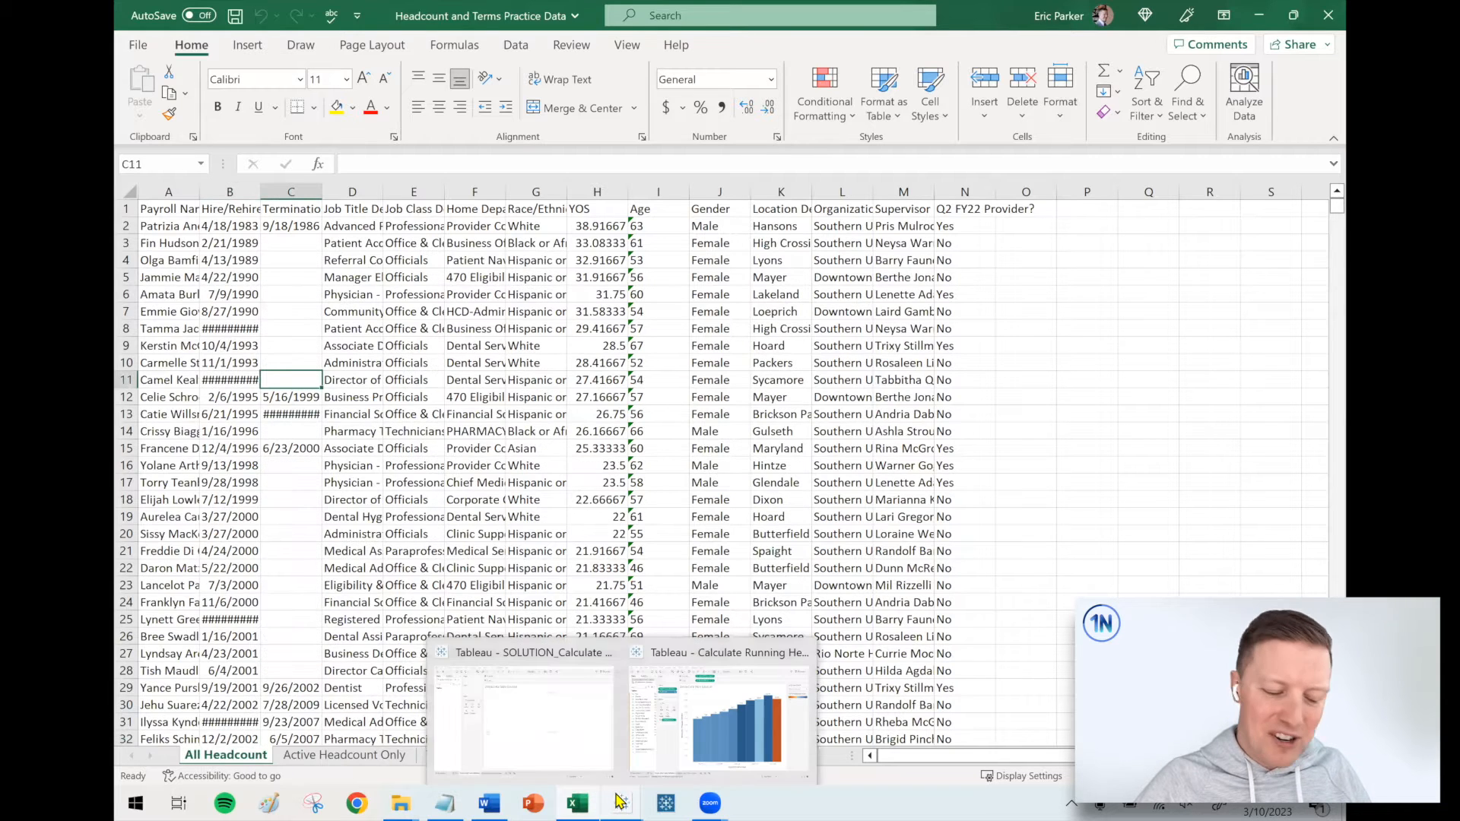
- Switch to the SOLUTION workbook's Data Source page and add the All Headcount sheet
click(522, 652)
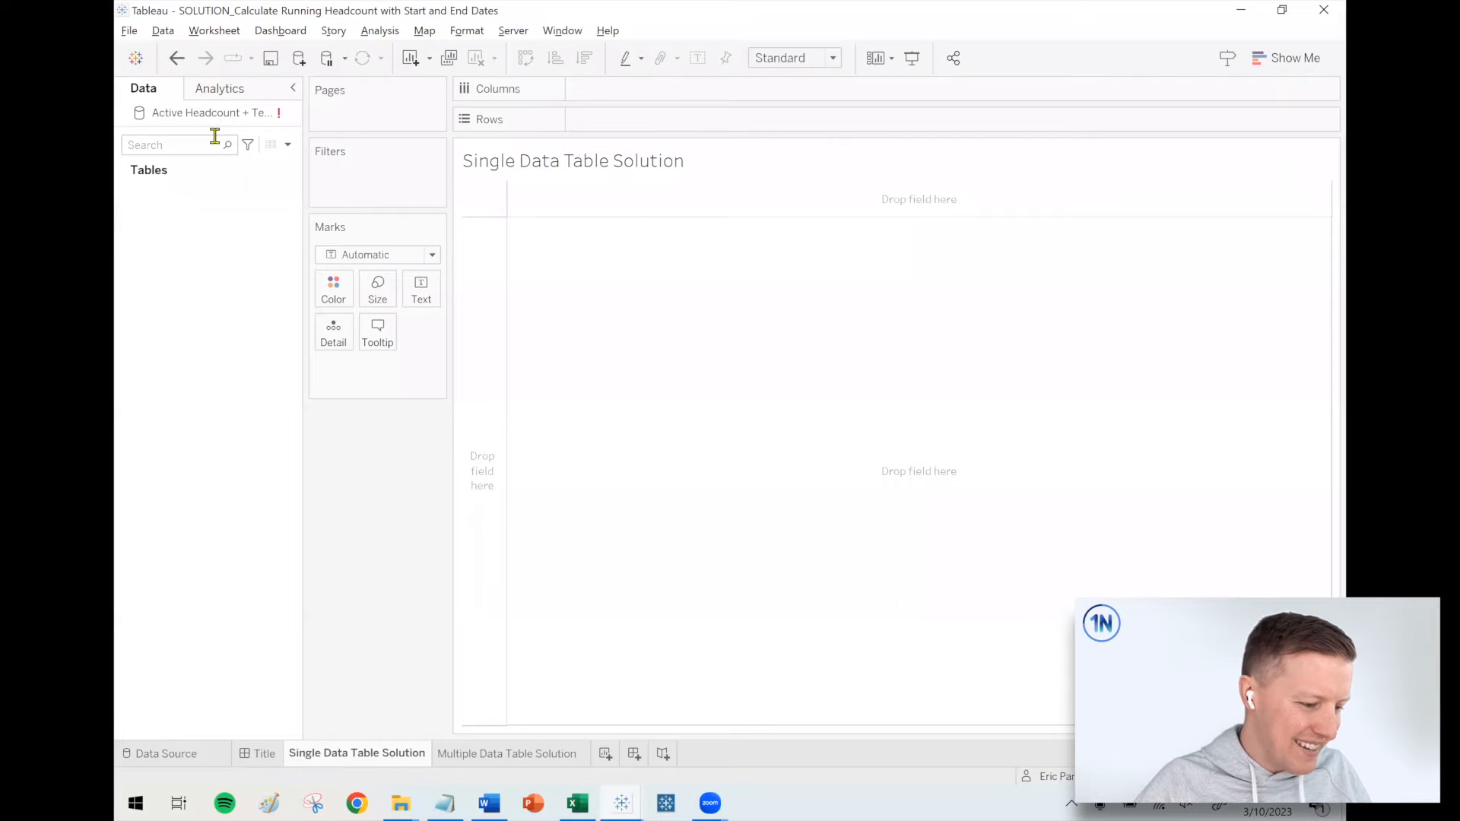
click(168, 753)
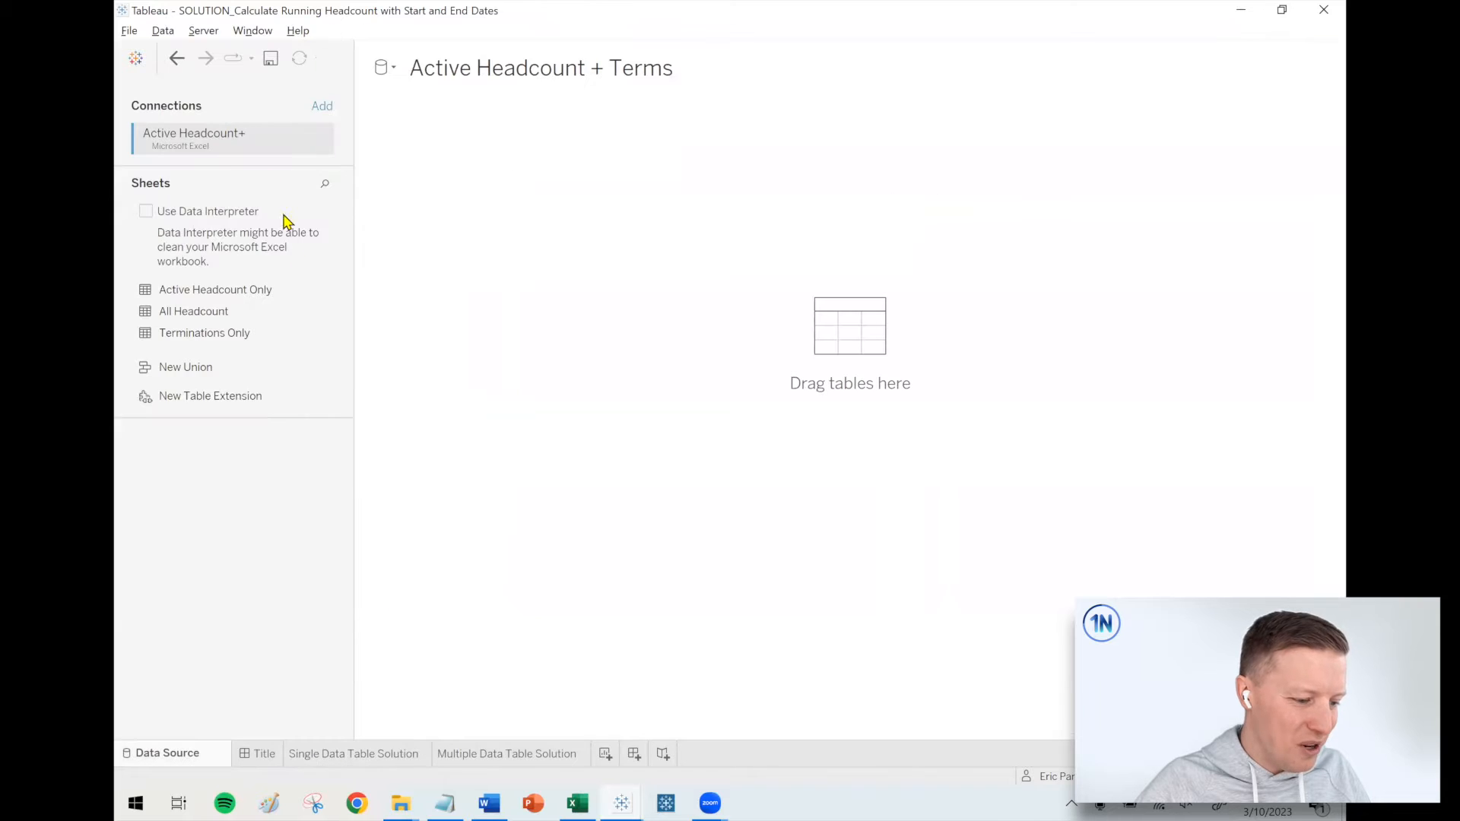
mouse_move(184, 121)
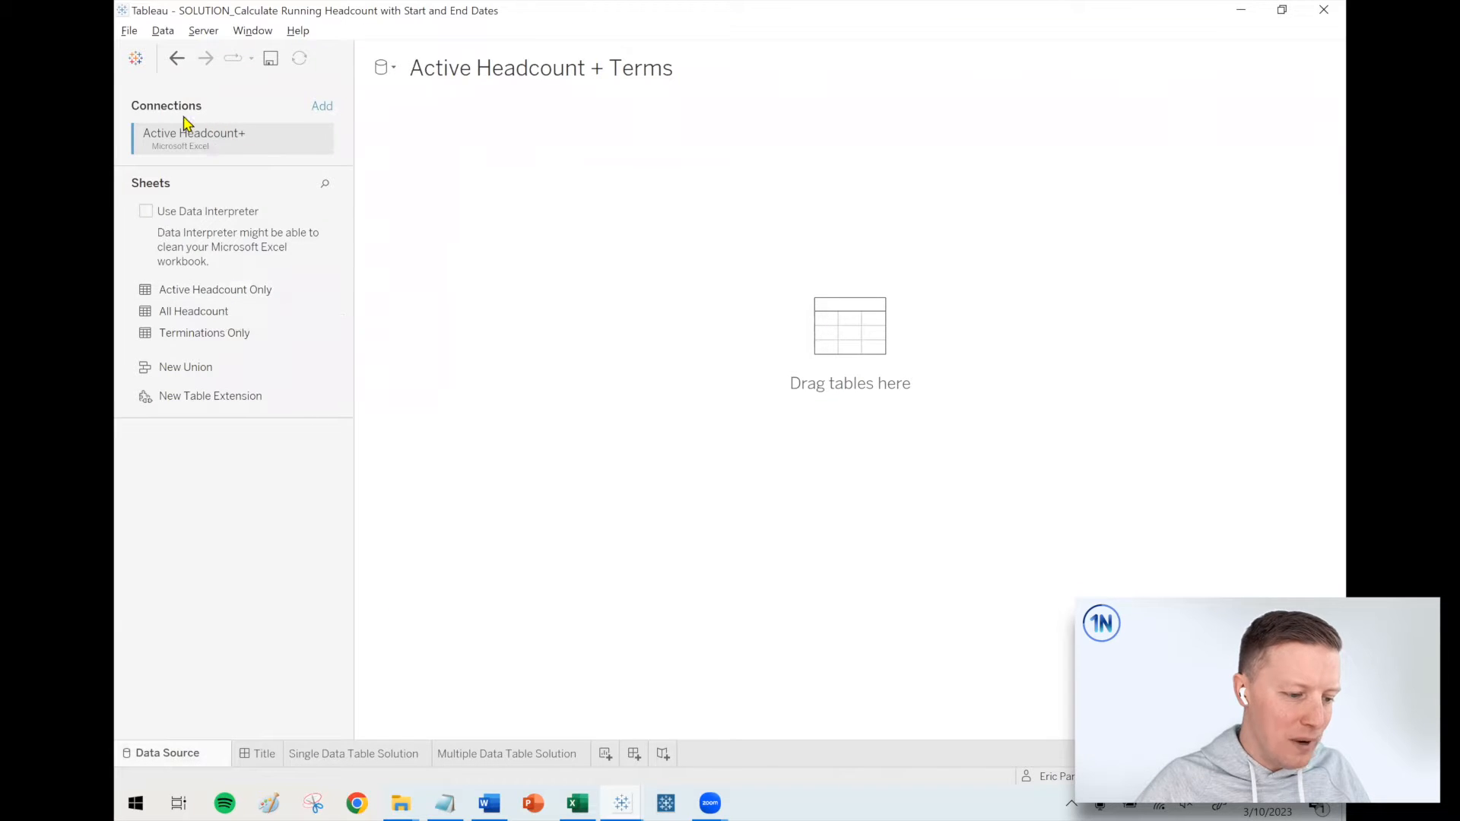
mouse_move(233, 311)
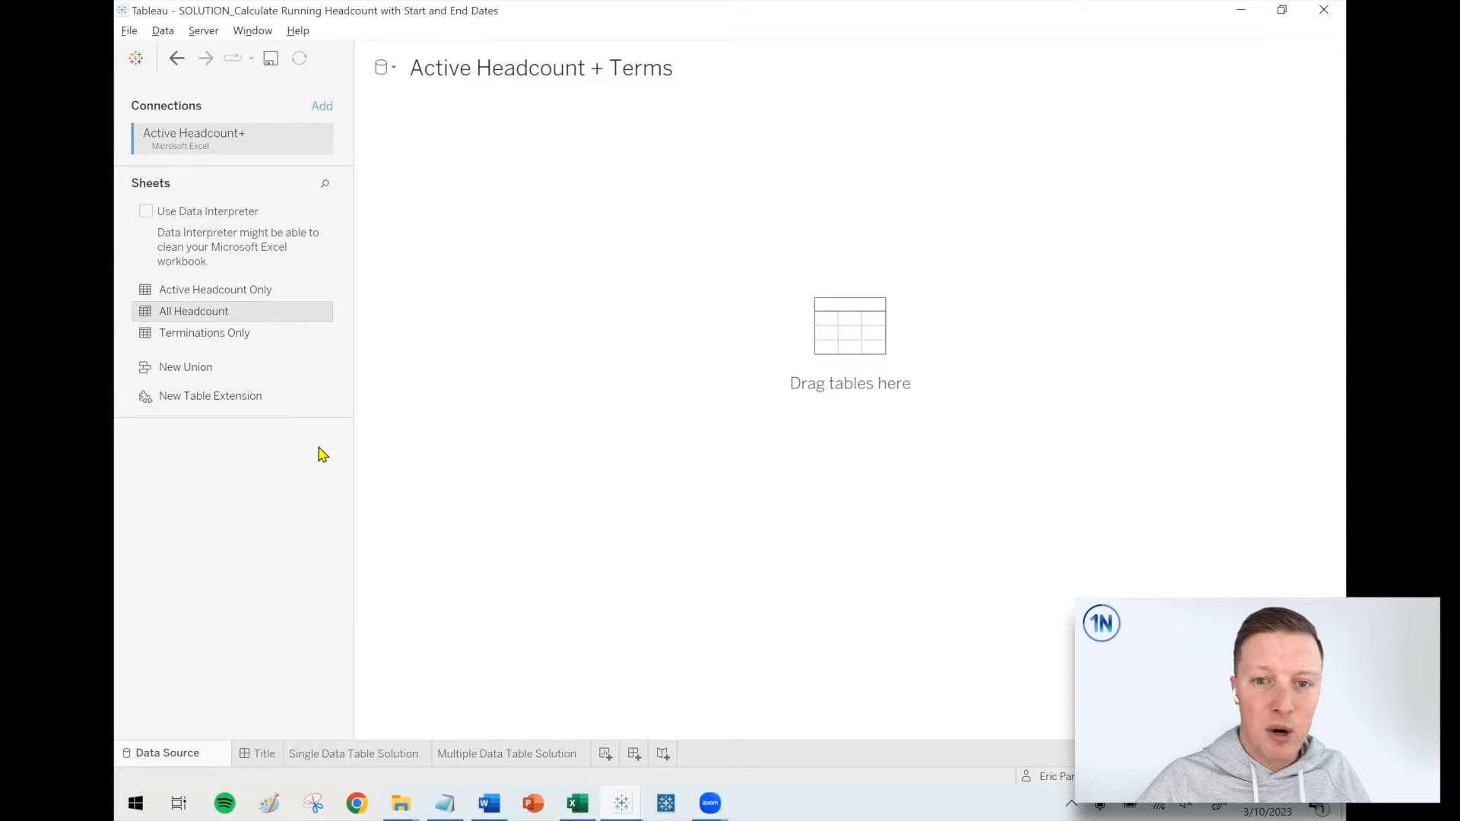
mouse_move(193, 311)
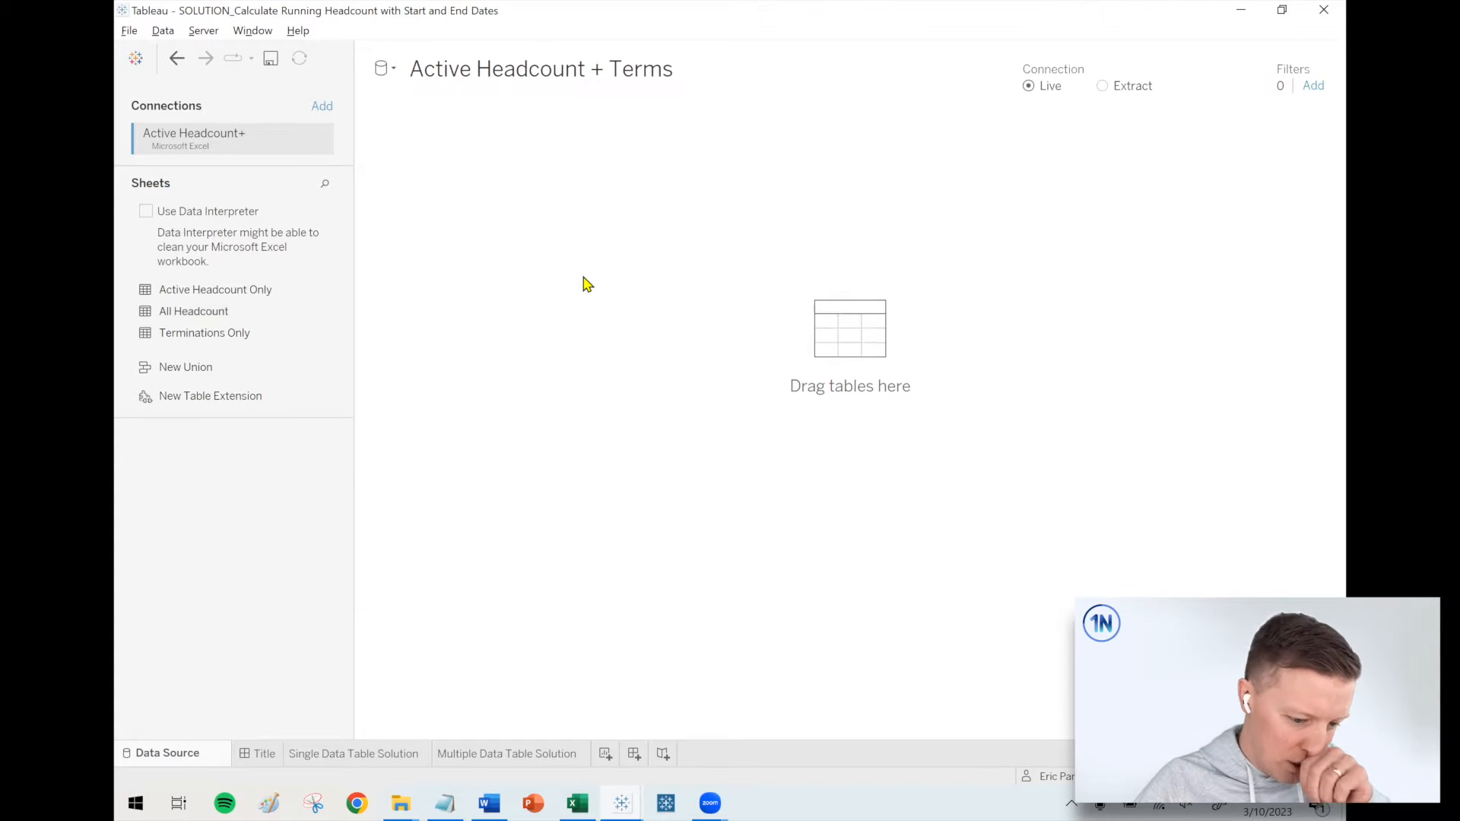
drag(194, 311, 470, 161)
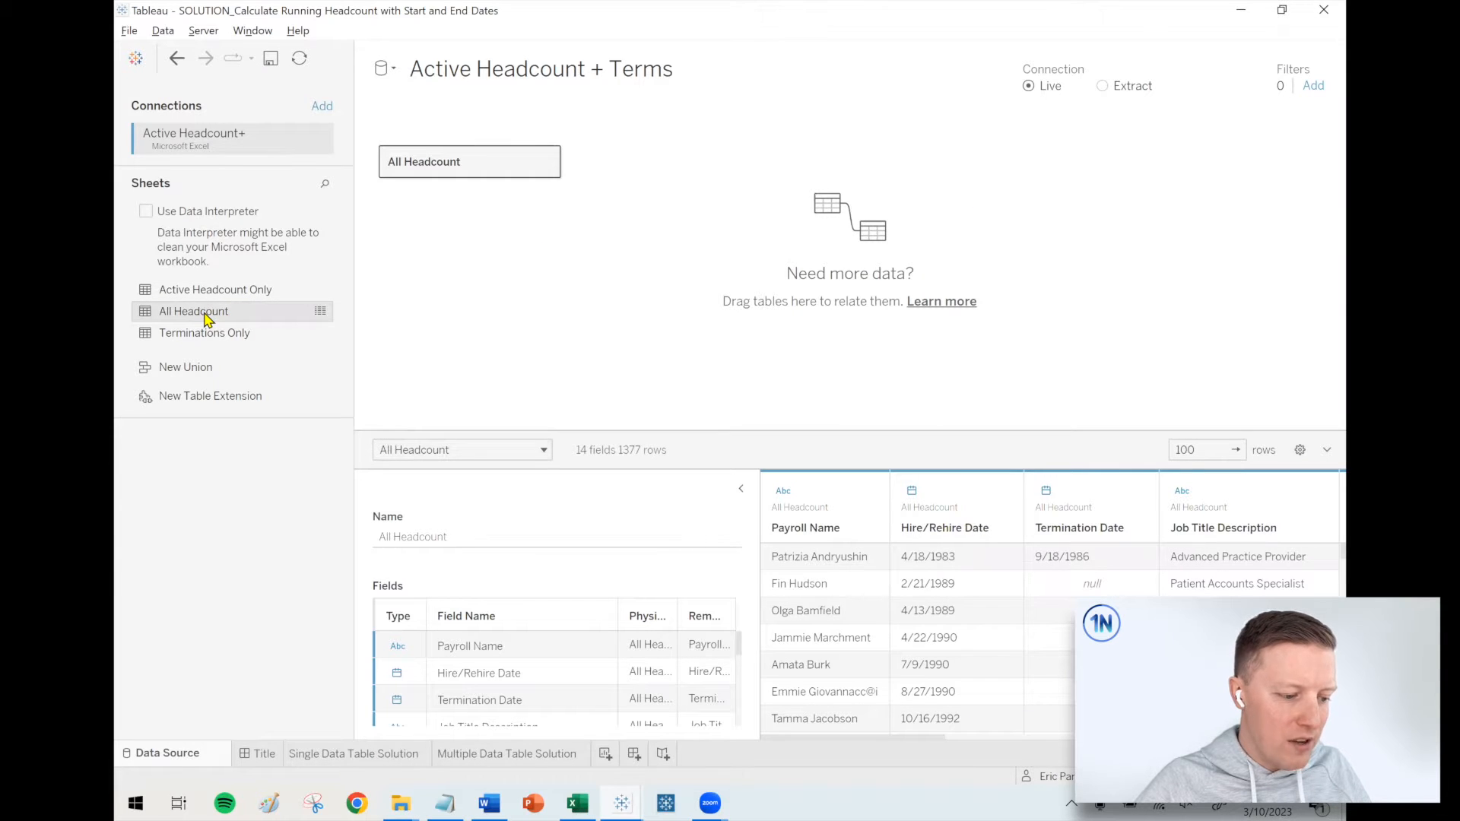
mouse_move(192, 311)
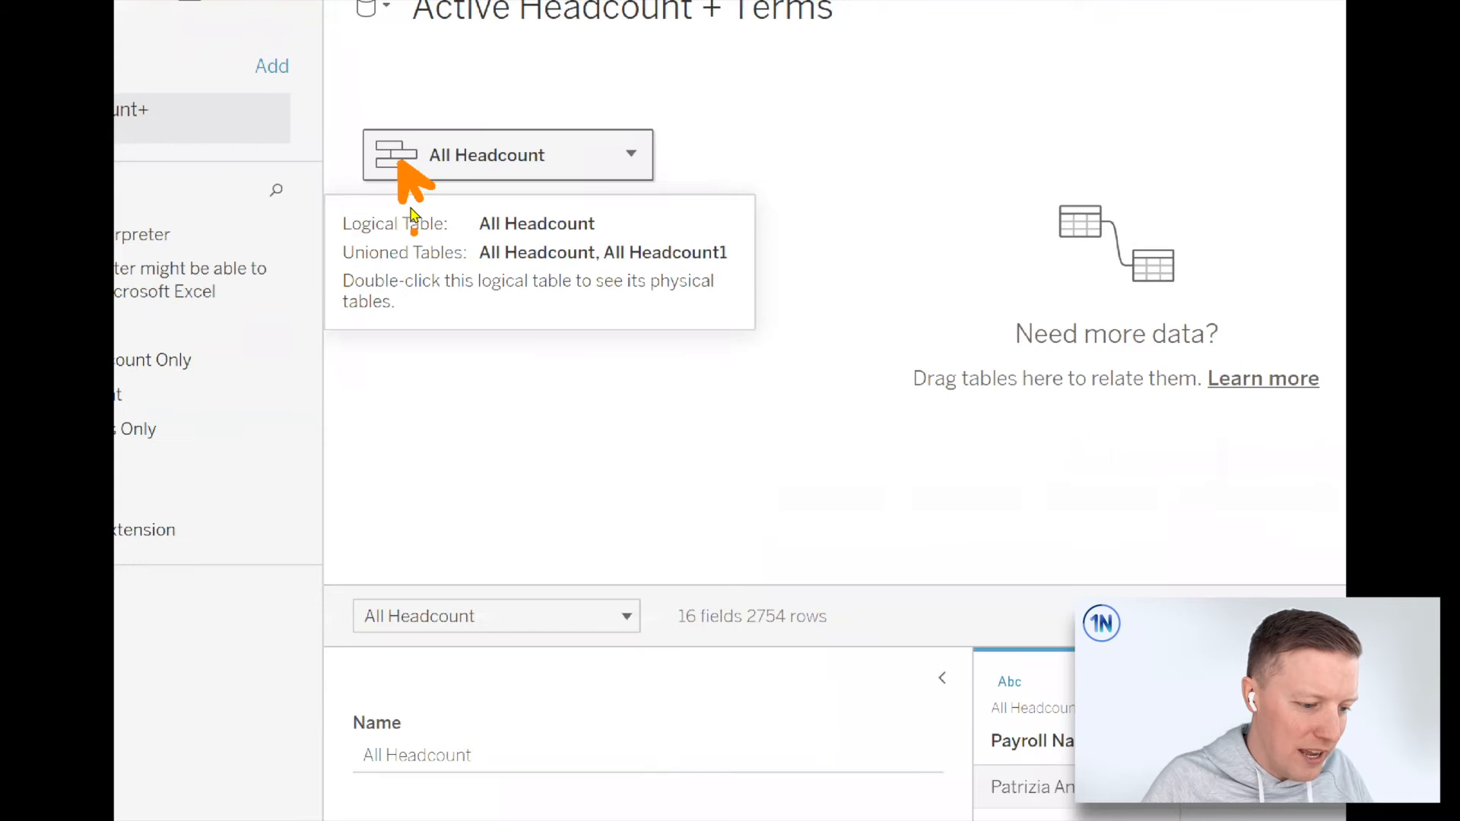
- Union All Headcount with All Headcount1 and confirm it in Edit Union
click(630, 155)
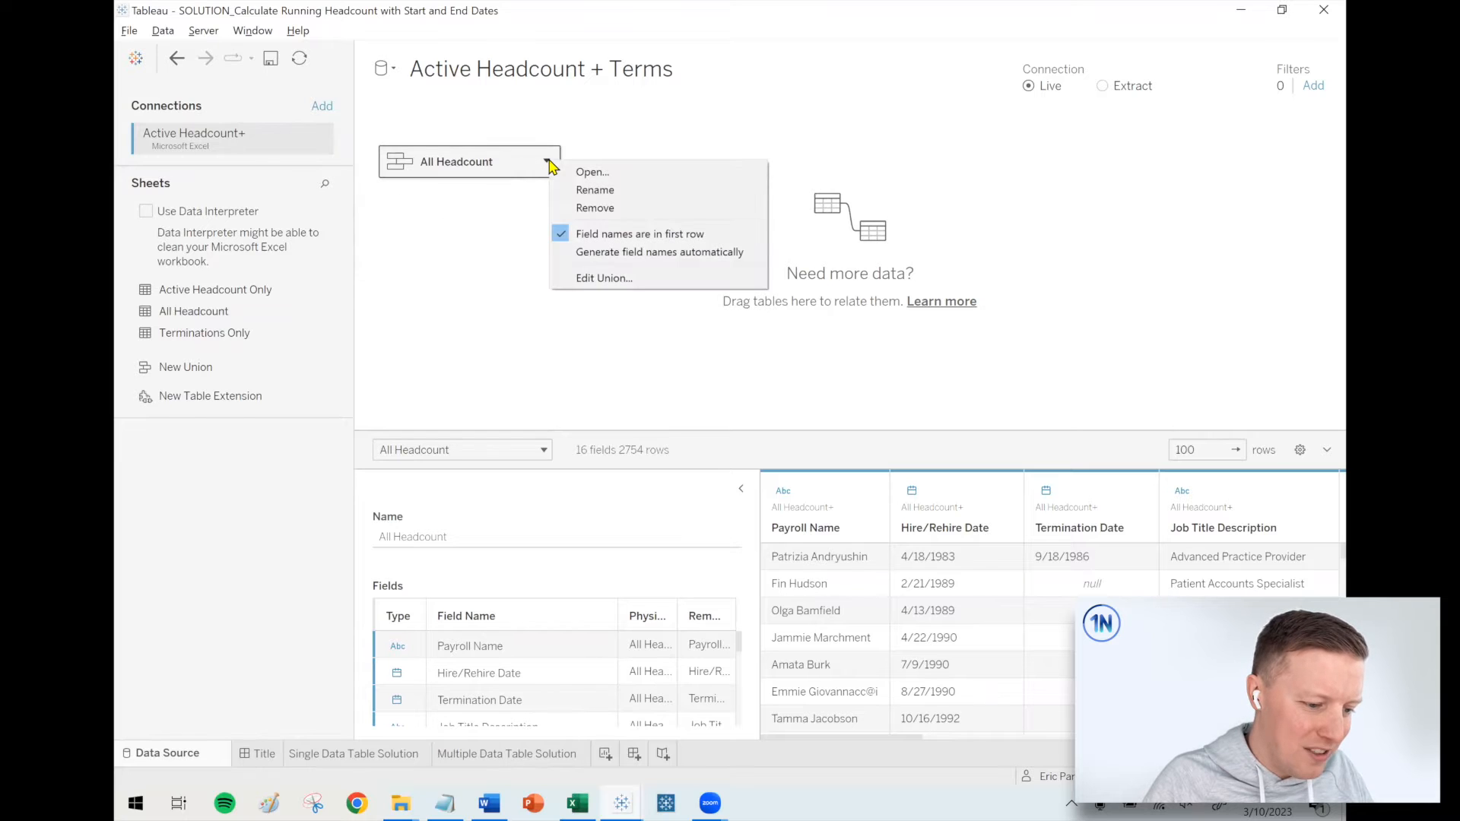
click(580, 264)
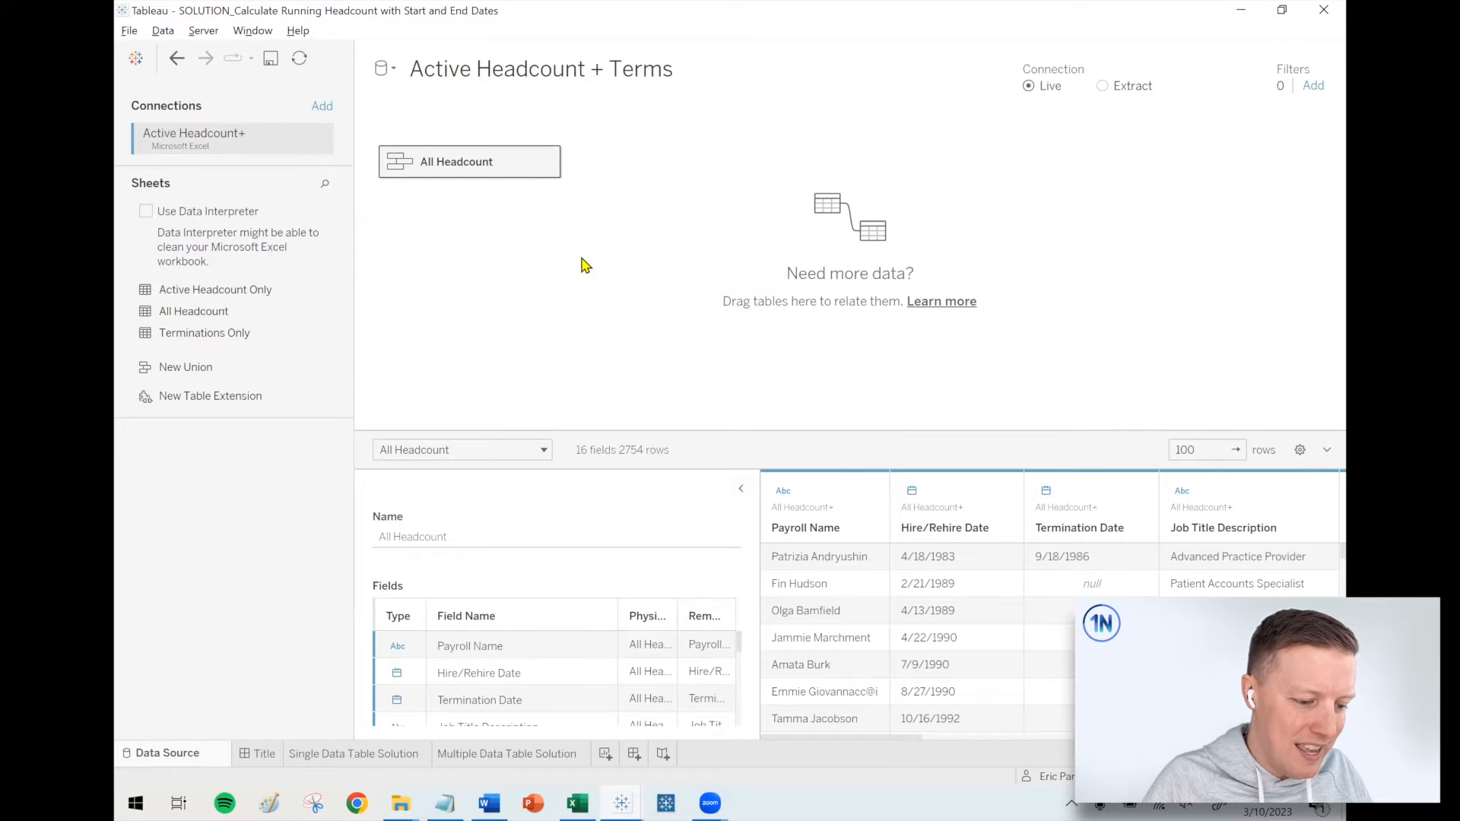
double_click(469, 161)
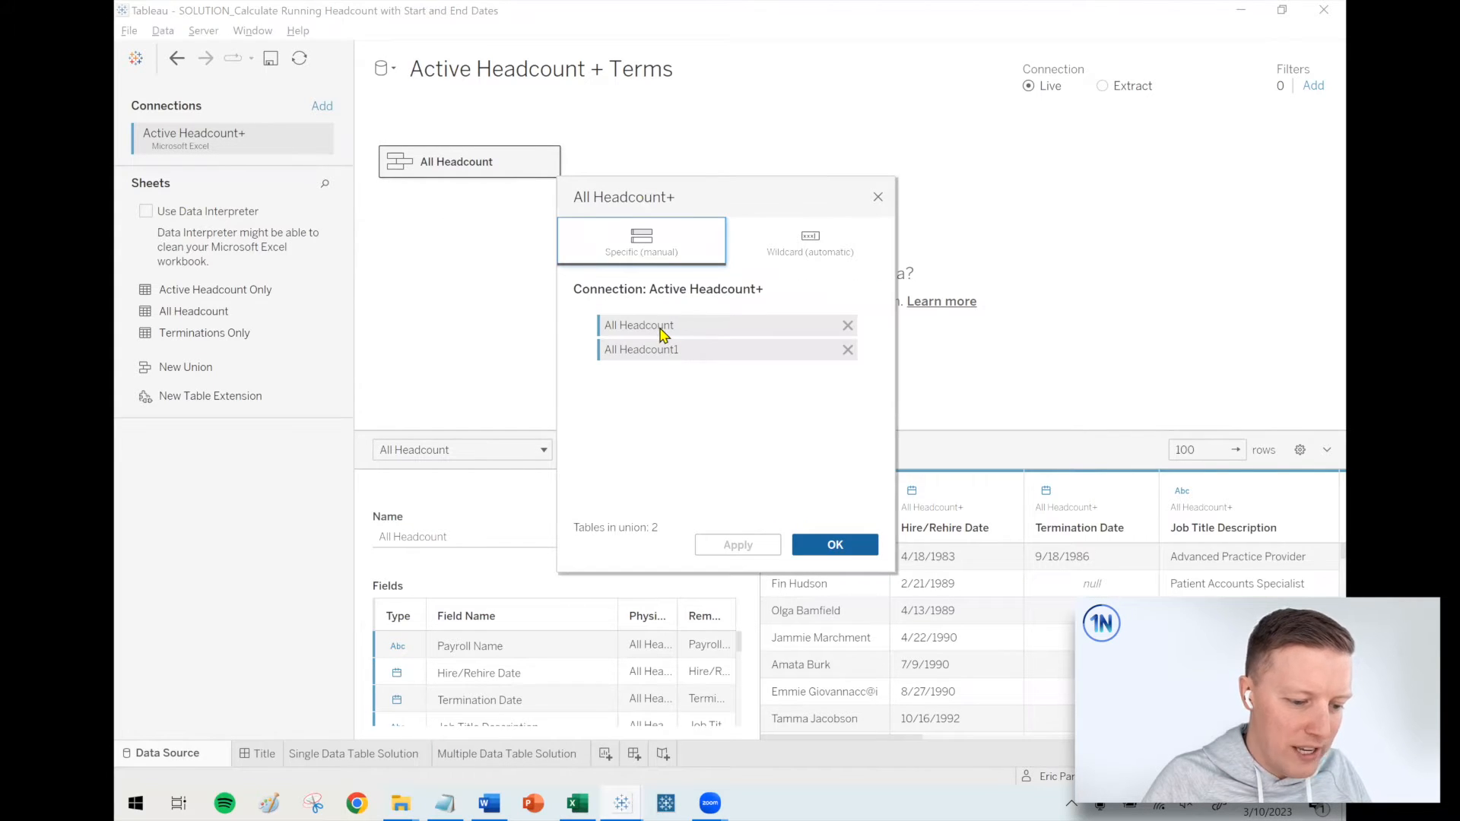
mouse_move(661, 361)
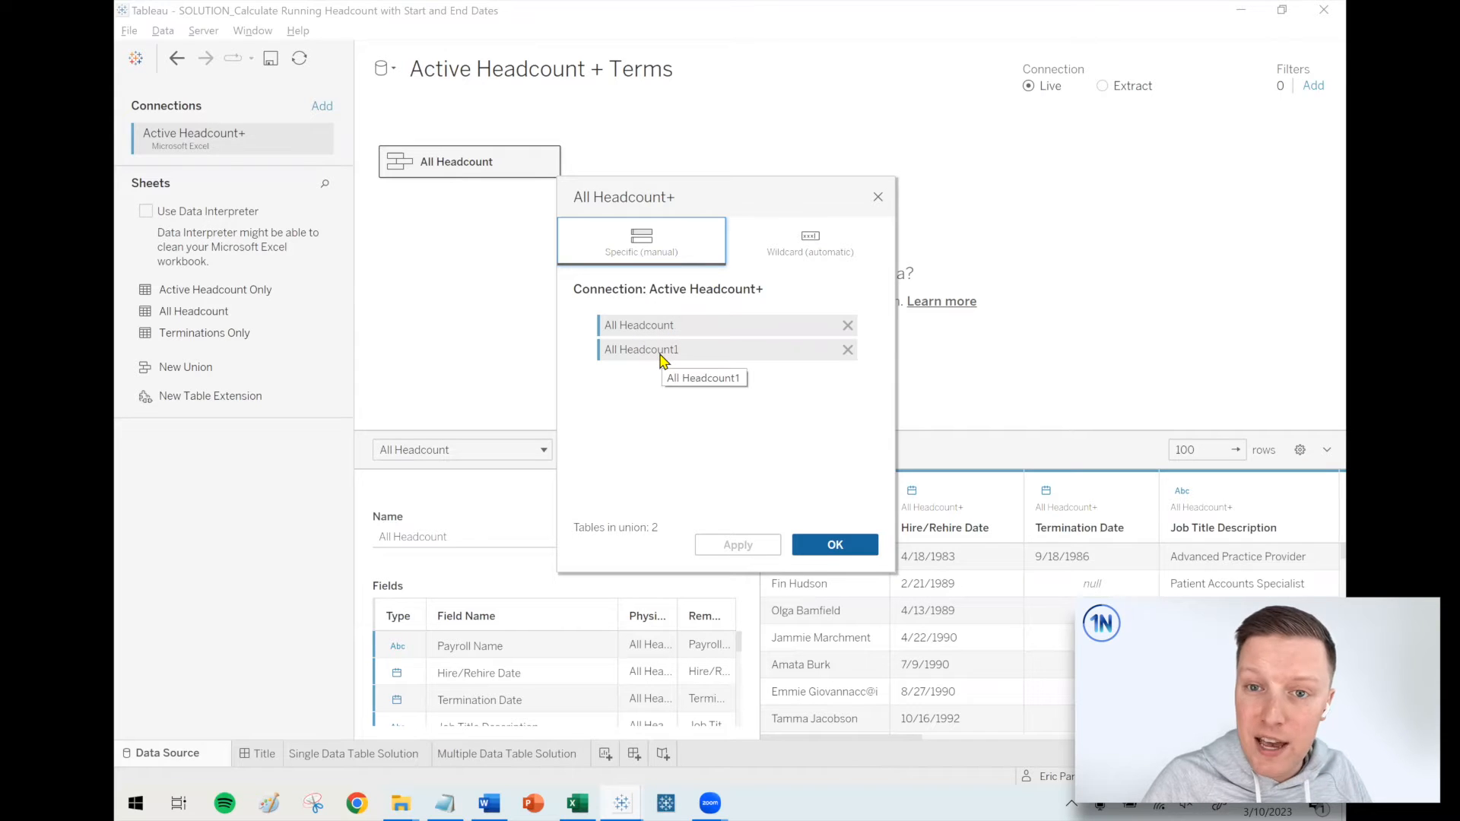
mouse_move(834, 545)
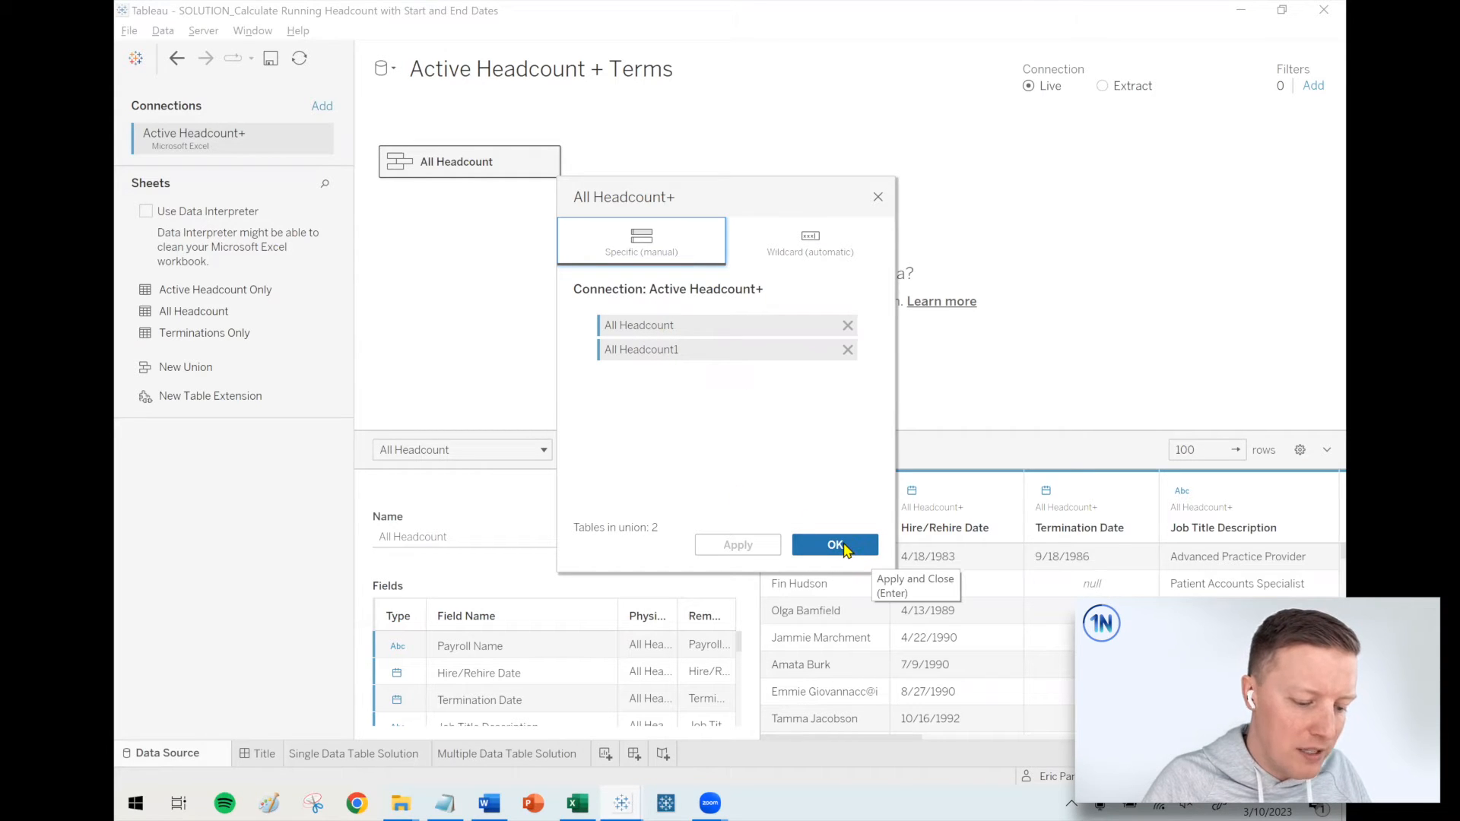
click(833, 544)
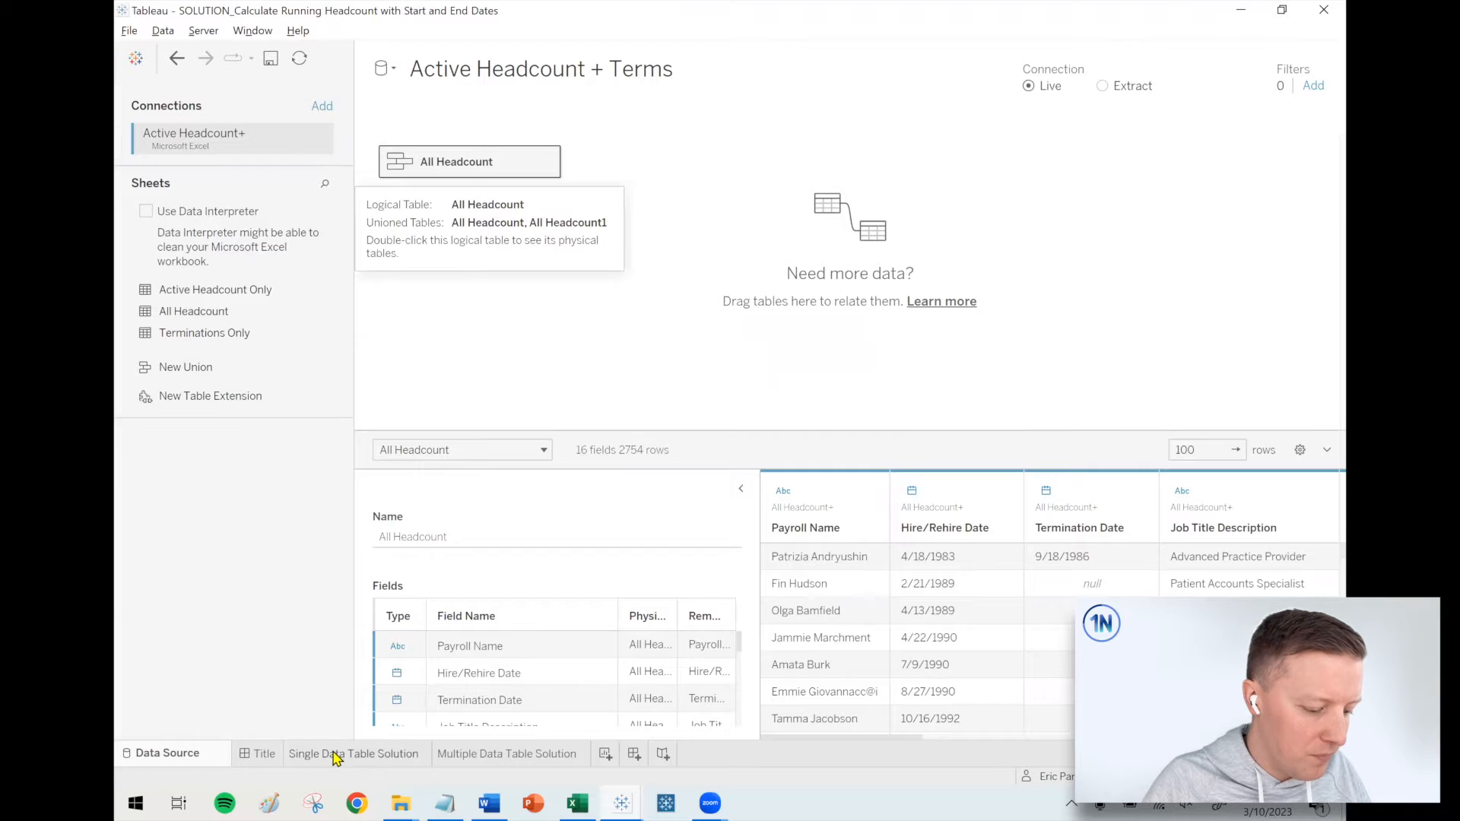
- On Single Data Table Solution, put Table Name on Rows labelled by CNT(All Headcount)
click(357, 754)
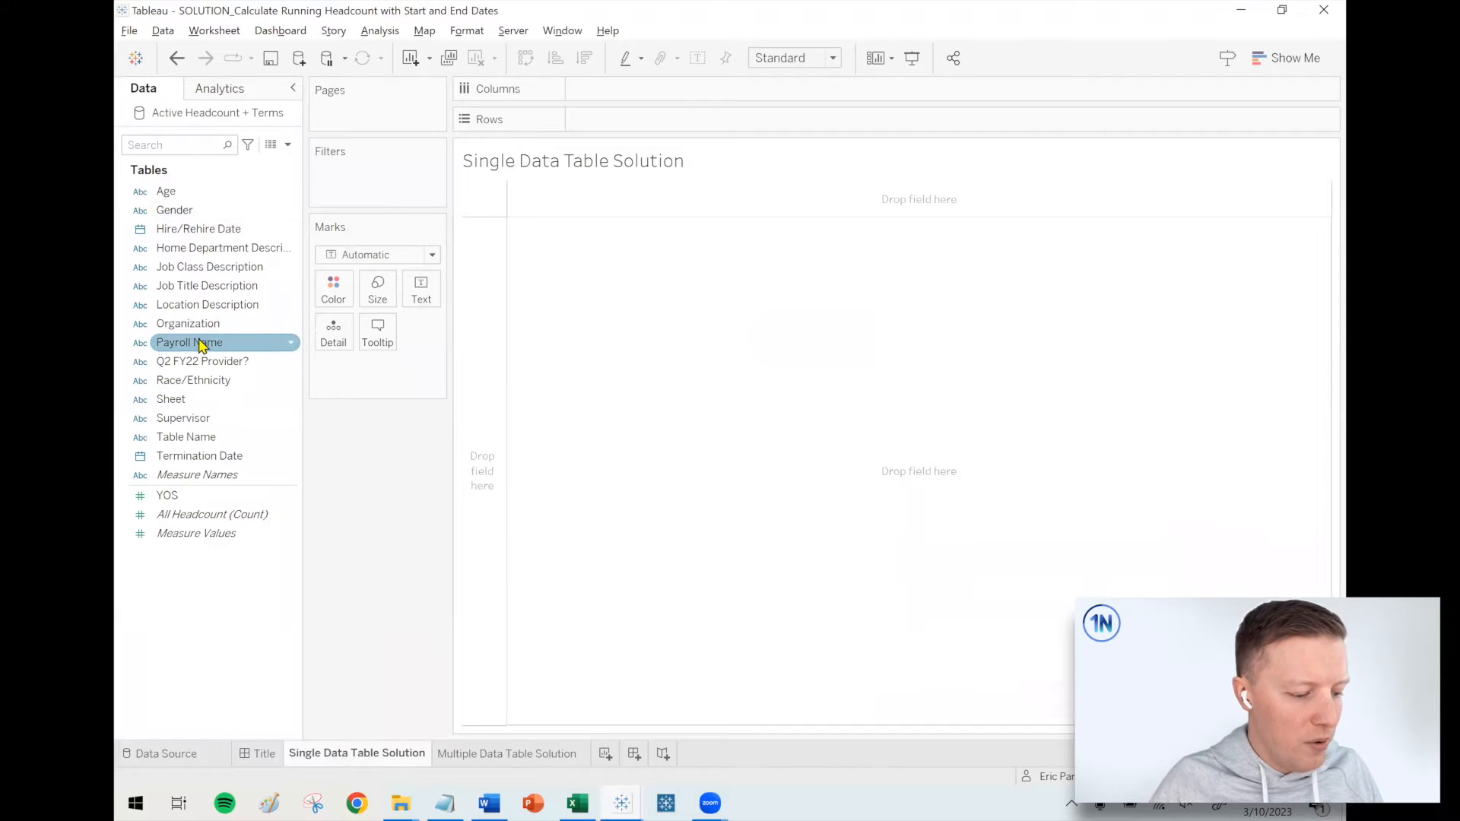
click(199, 455)
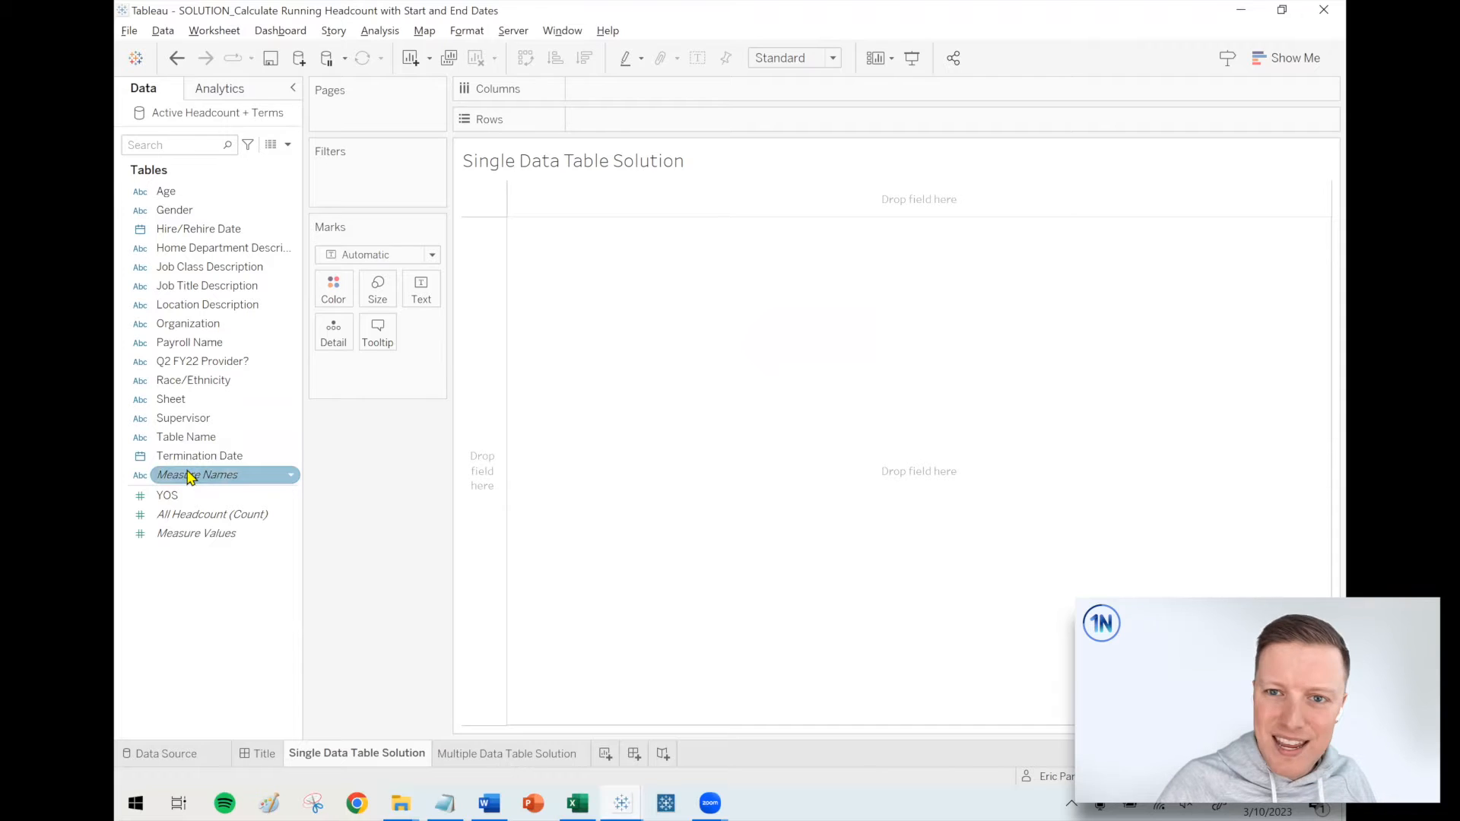
click(186, 437)
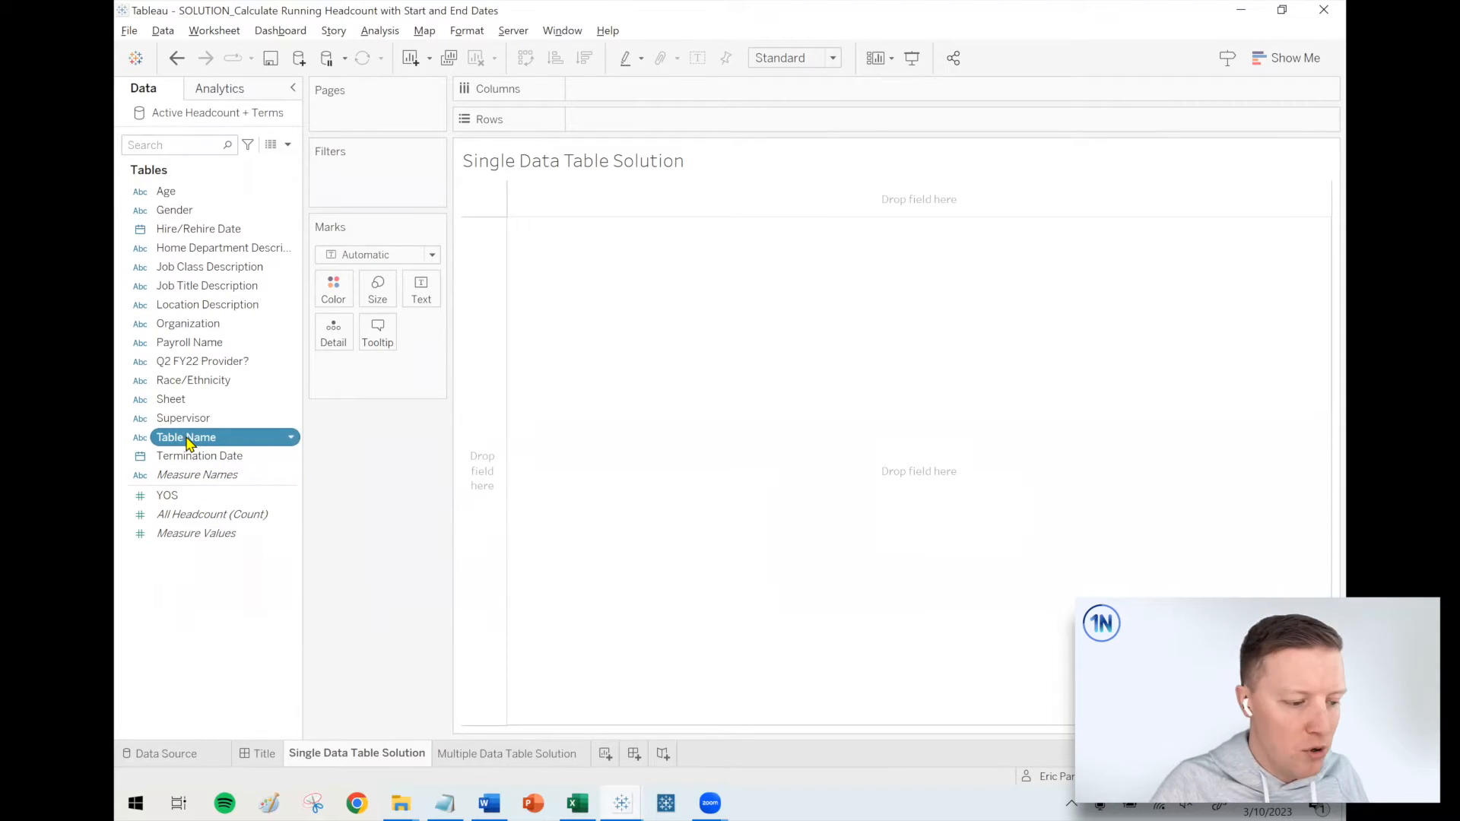
drag(185, 437, 528, 127)
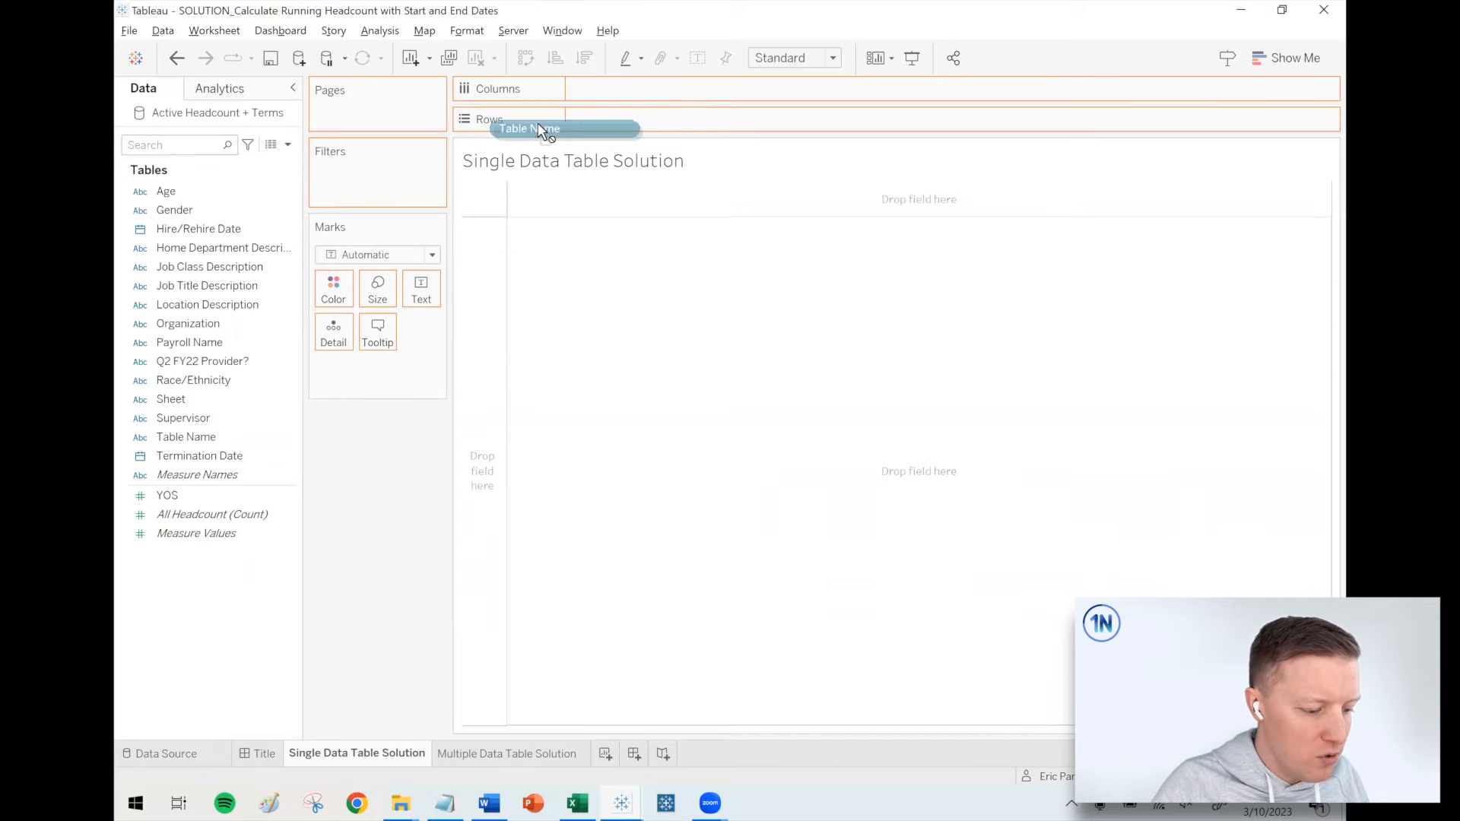
drag(528, 128, 609, 119)
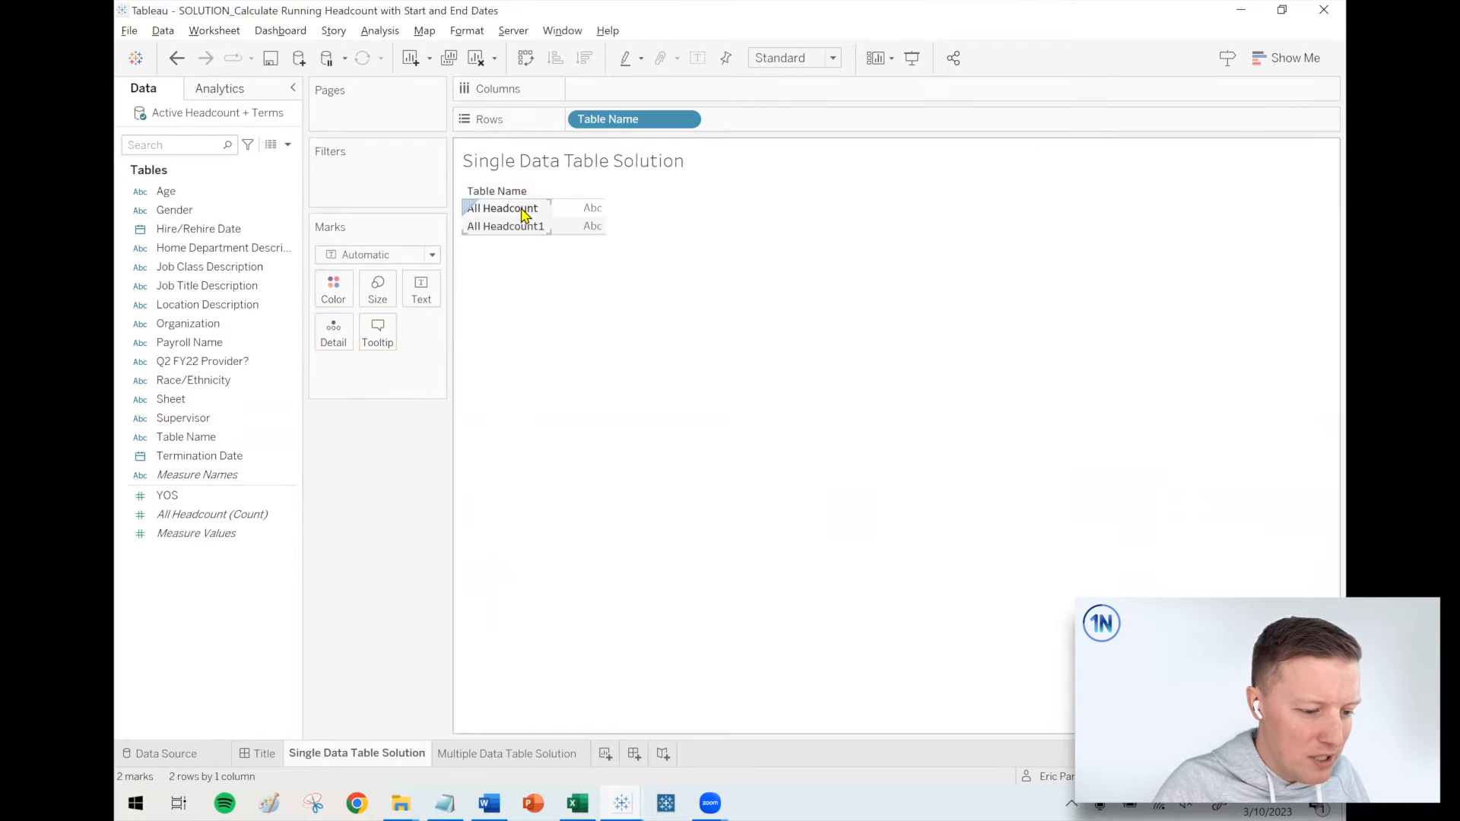
click(506, 226)
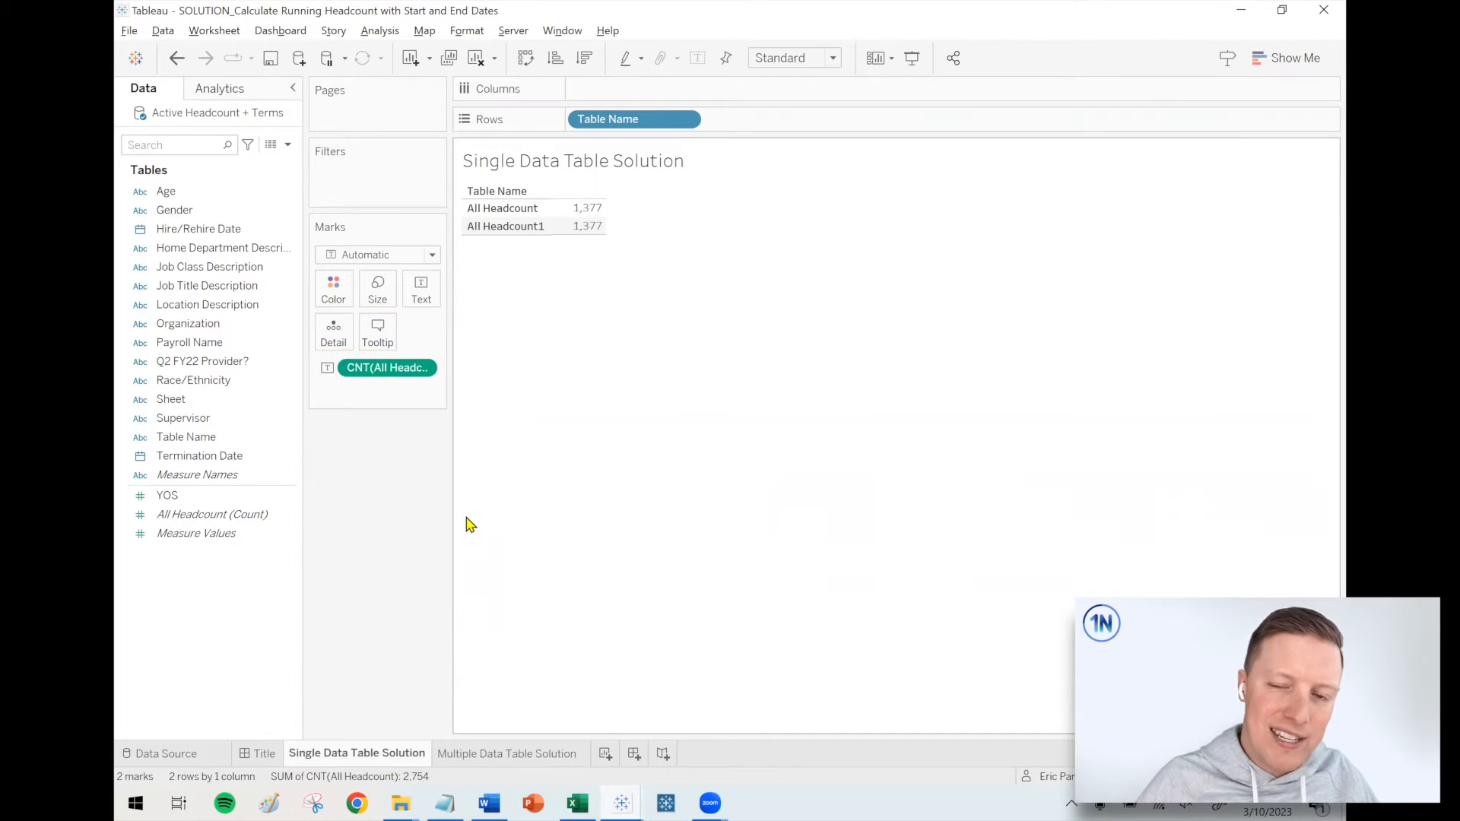
mouse_move(448, 509)
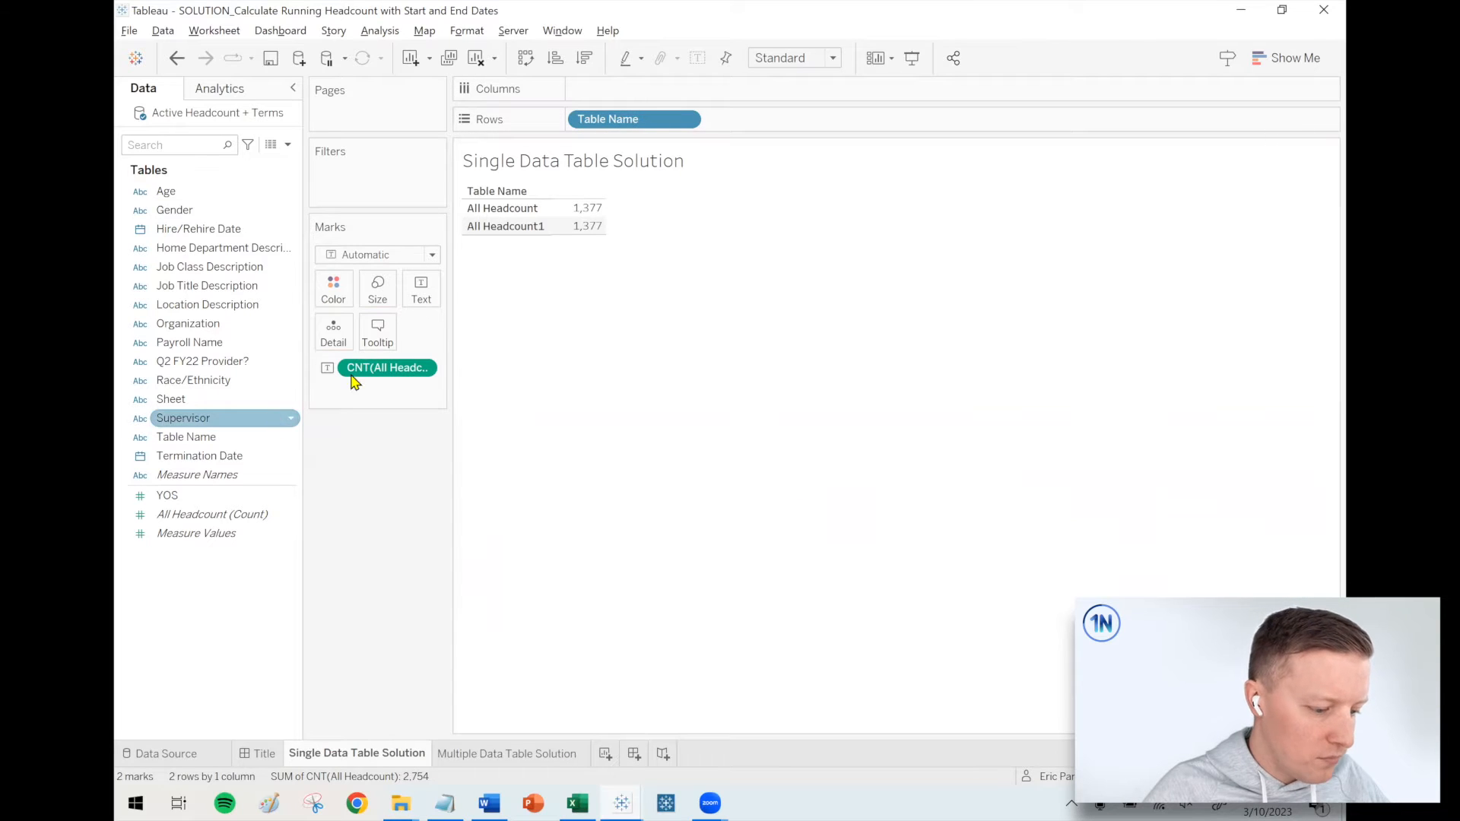
- Create a calculated field named Unified Date starting with IF [Table Name] =
click(288, 144)
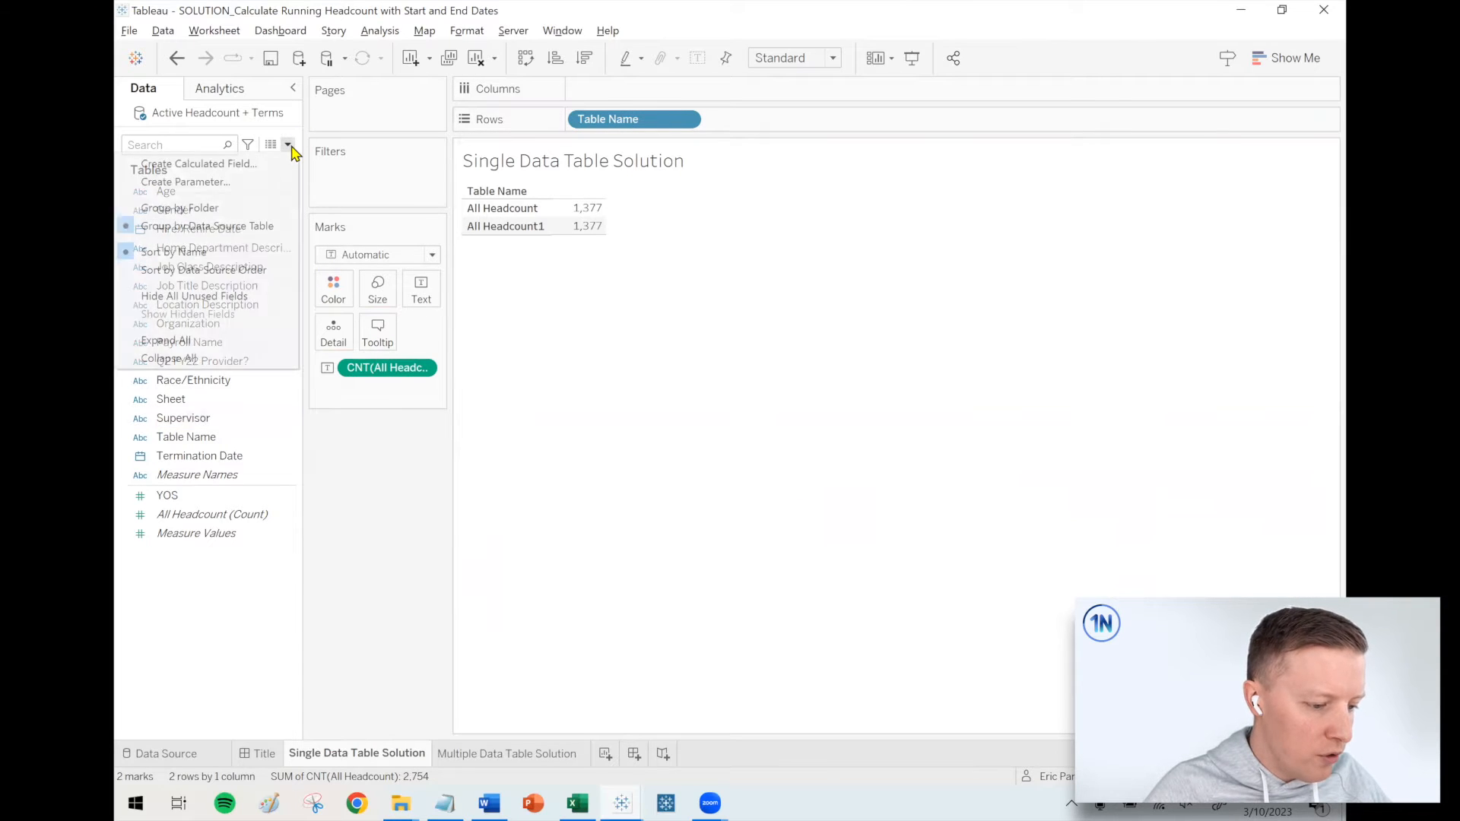
click(197, 163)
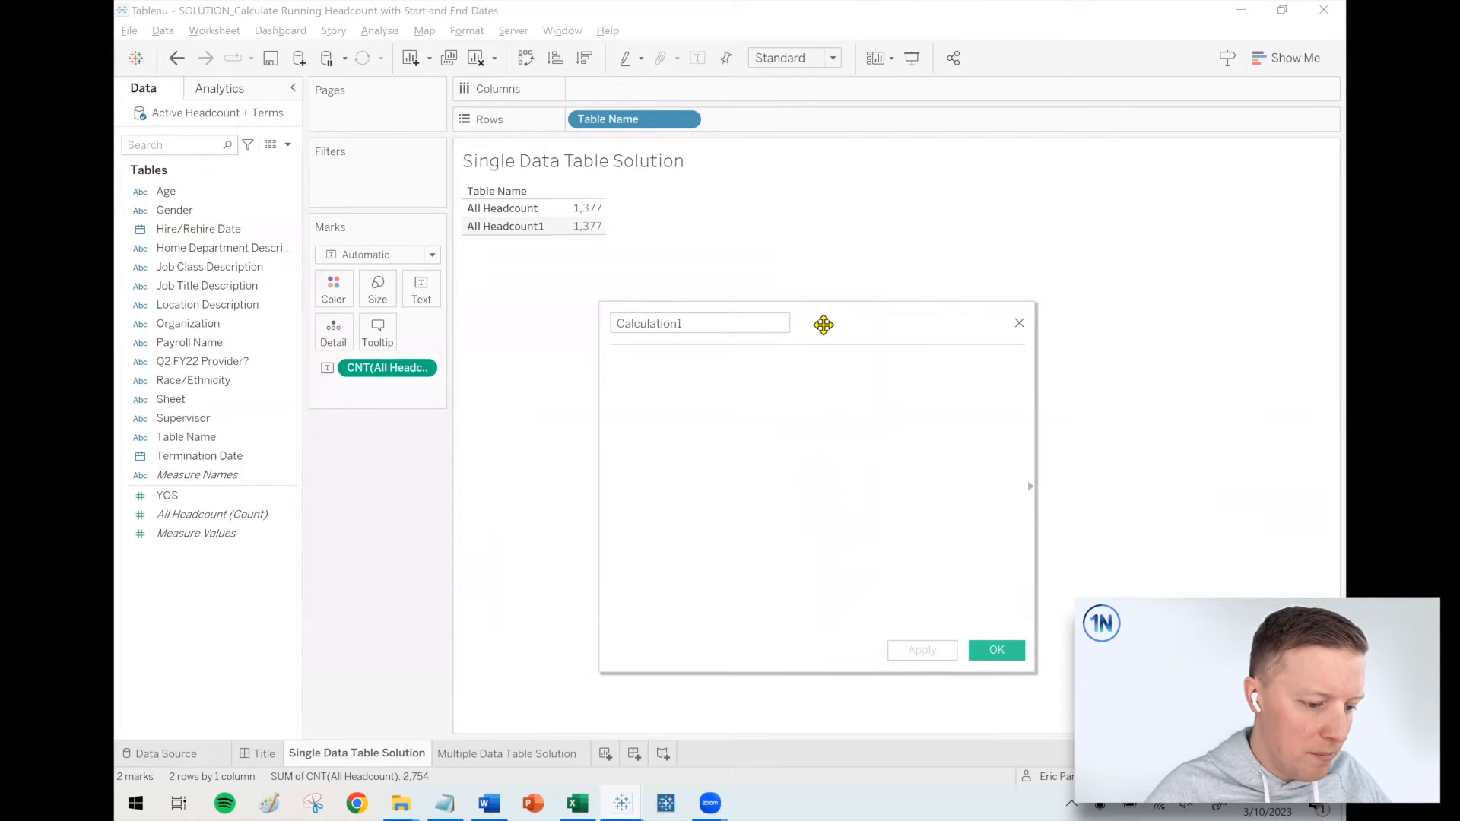
text(U)
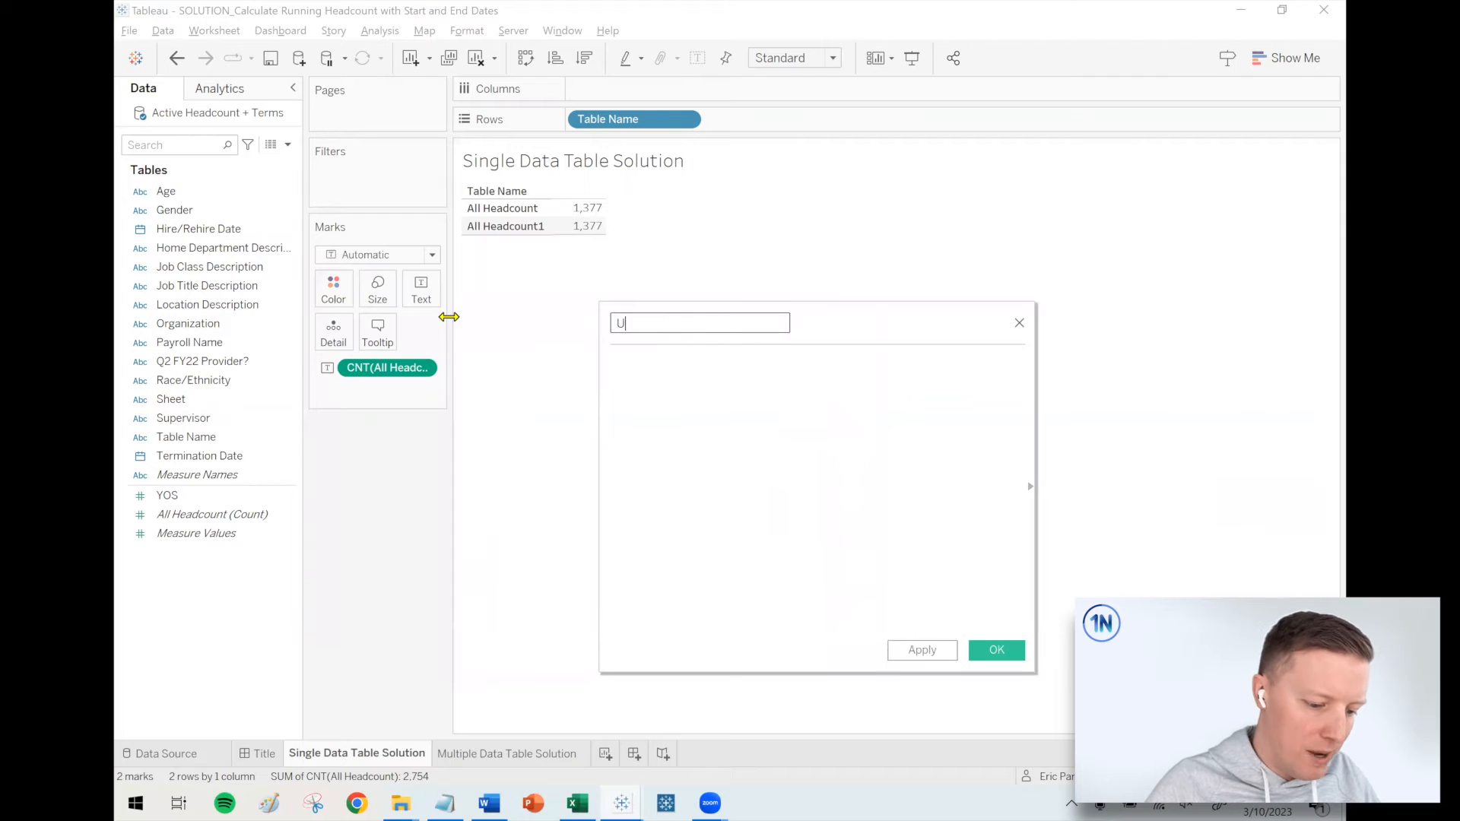
text(nified Date)
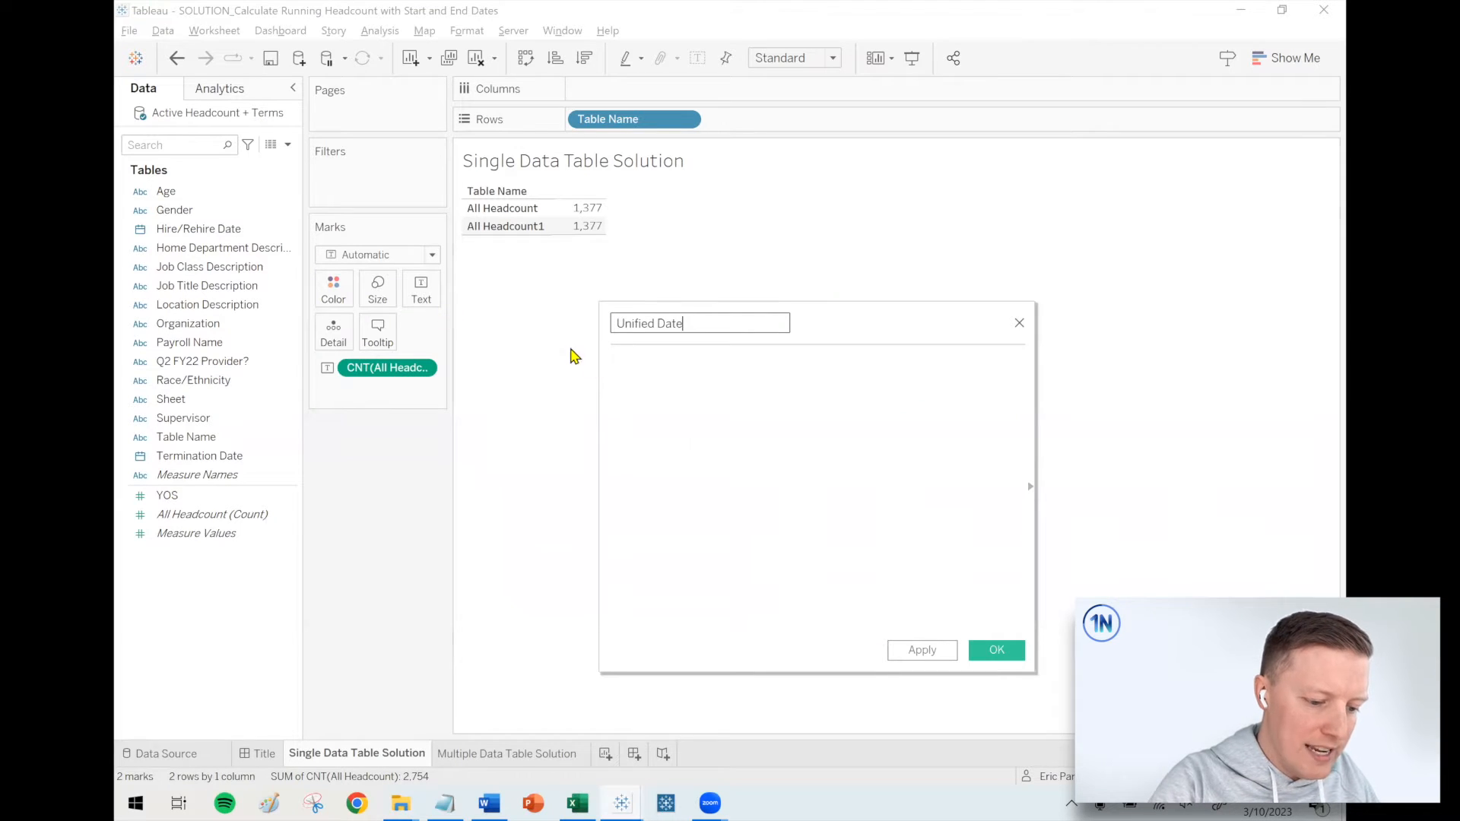
text(IF)
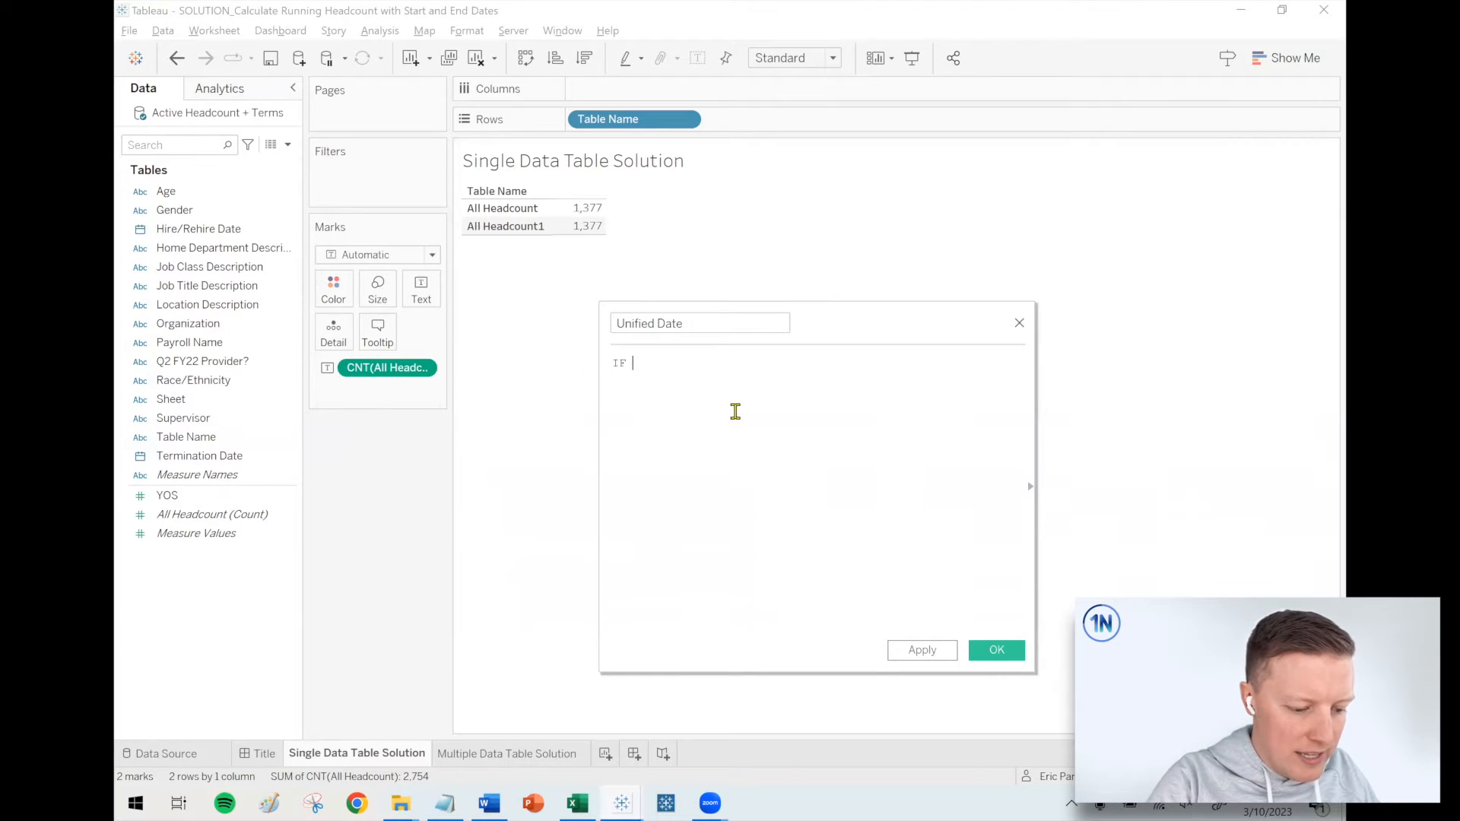
text([Table Name] =)
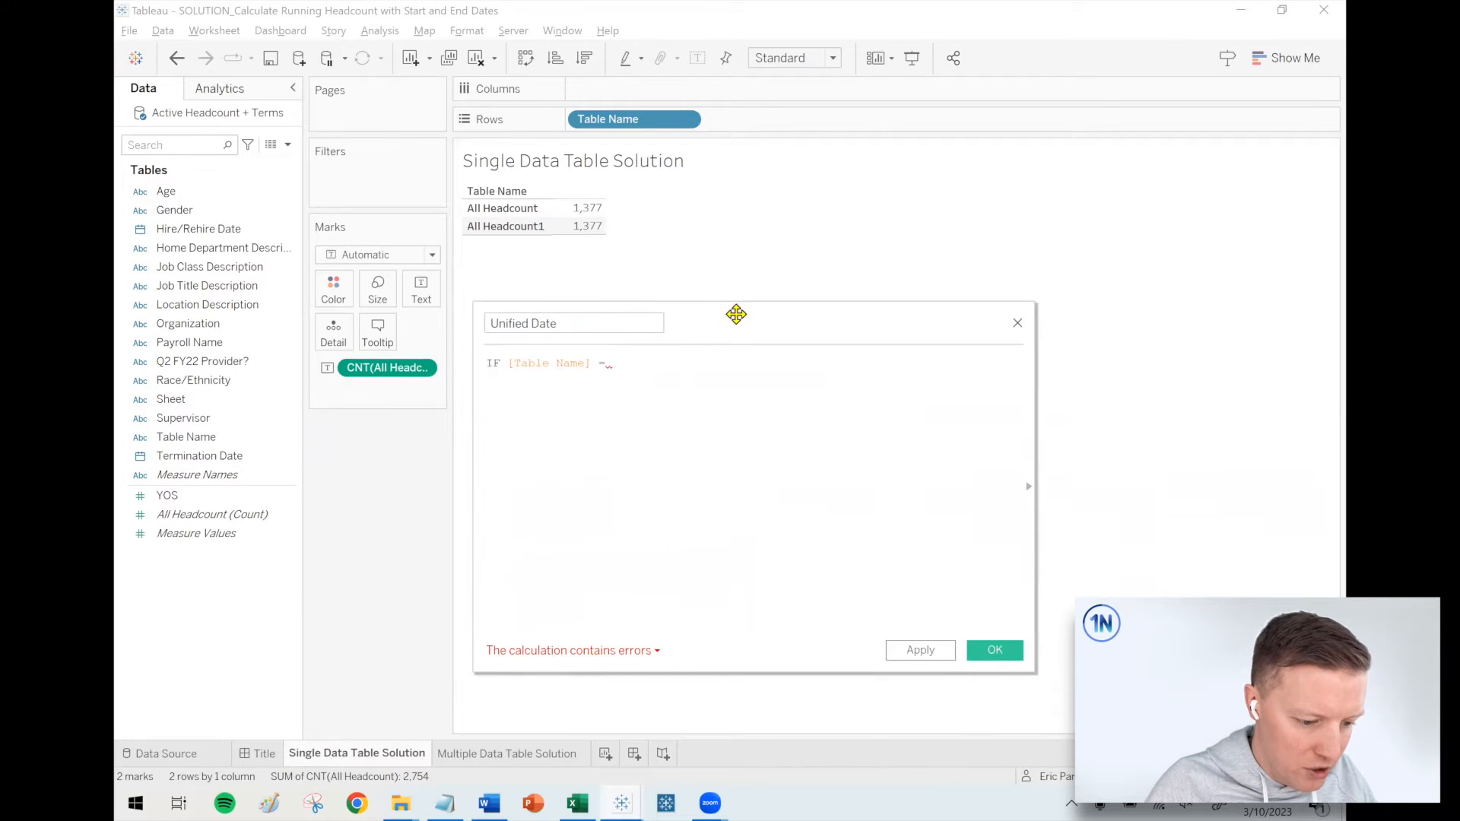
- Extend the formula with "All Headcount" THEN, ELSEIF [Table Name] = "All Headcount1" THEN
right_click(503, 207)
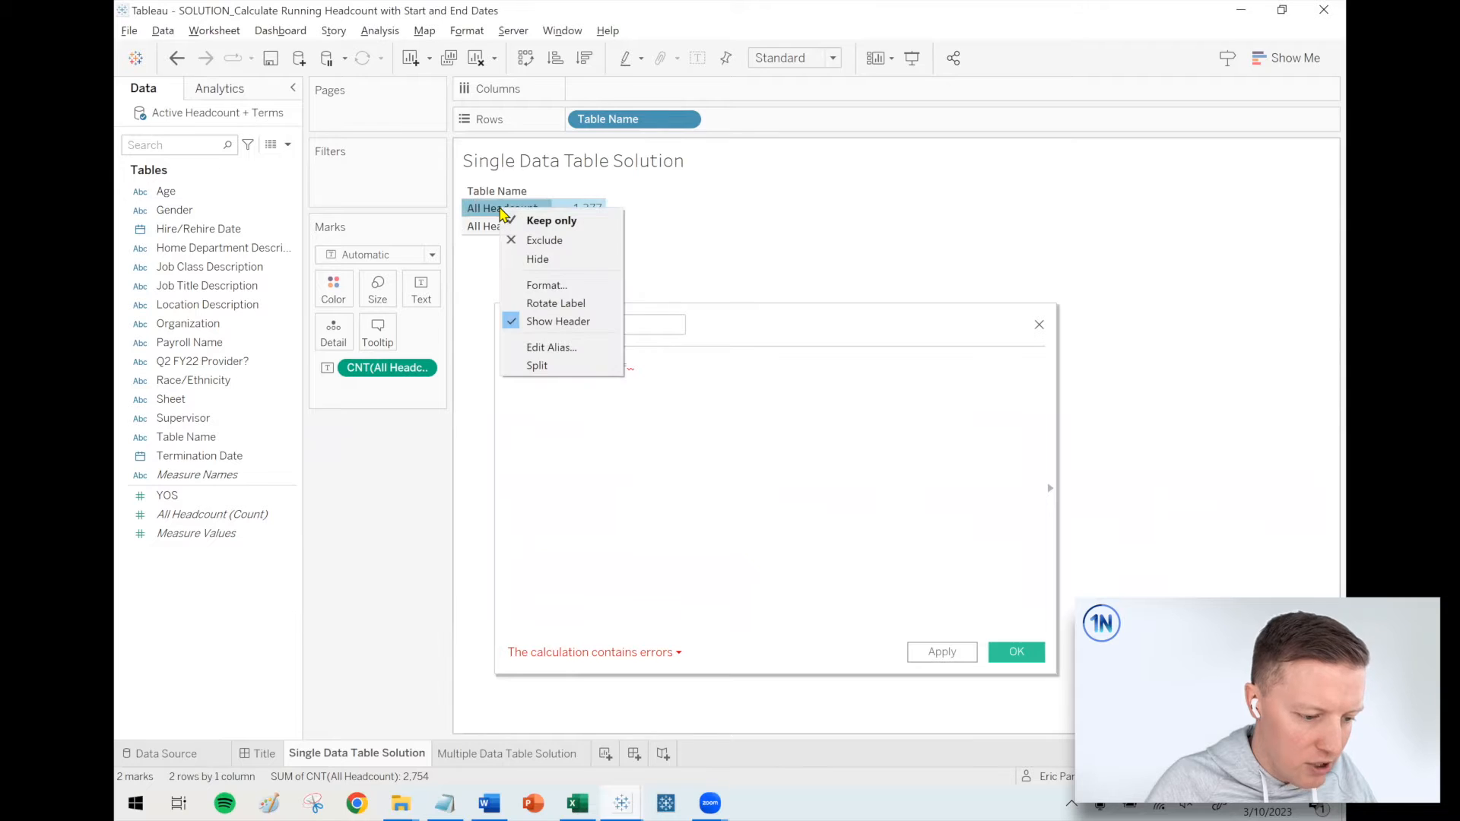
mouse_move(551, 347)
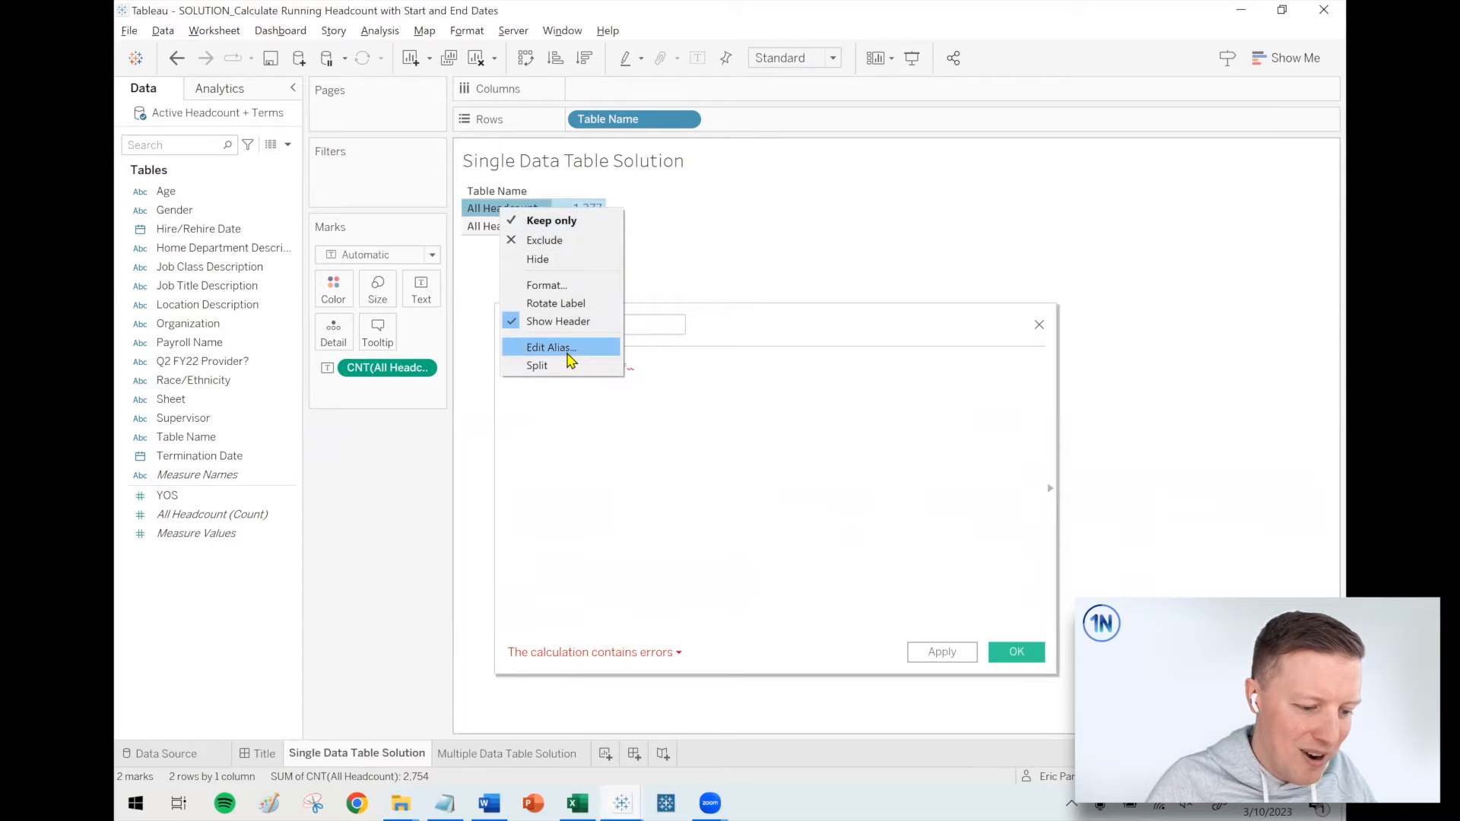
click(550, 348)
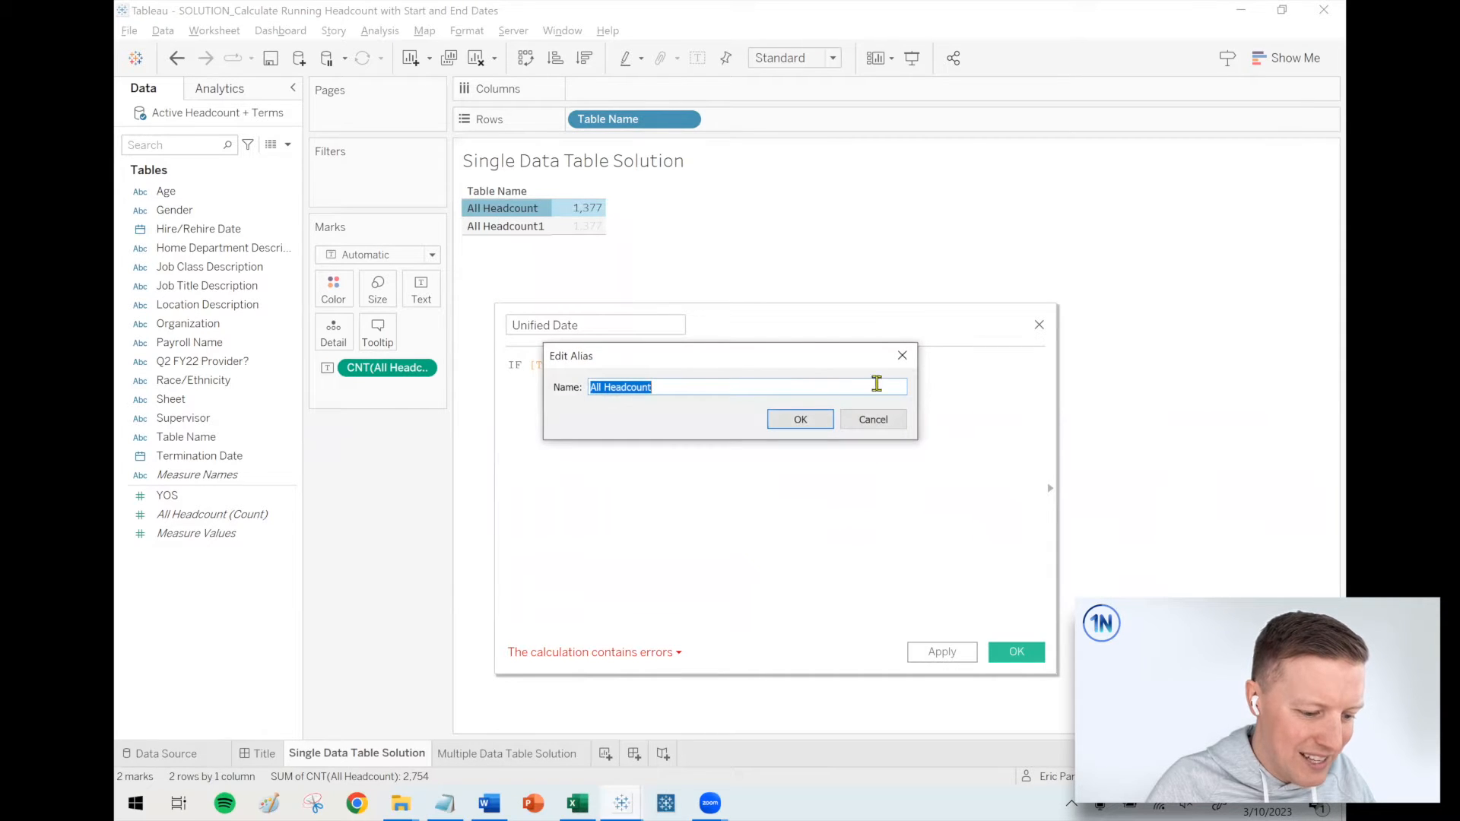
click(873, 419)
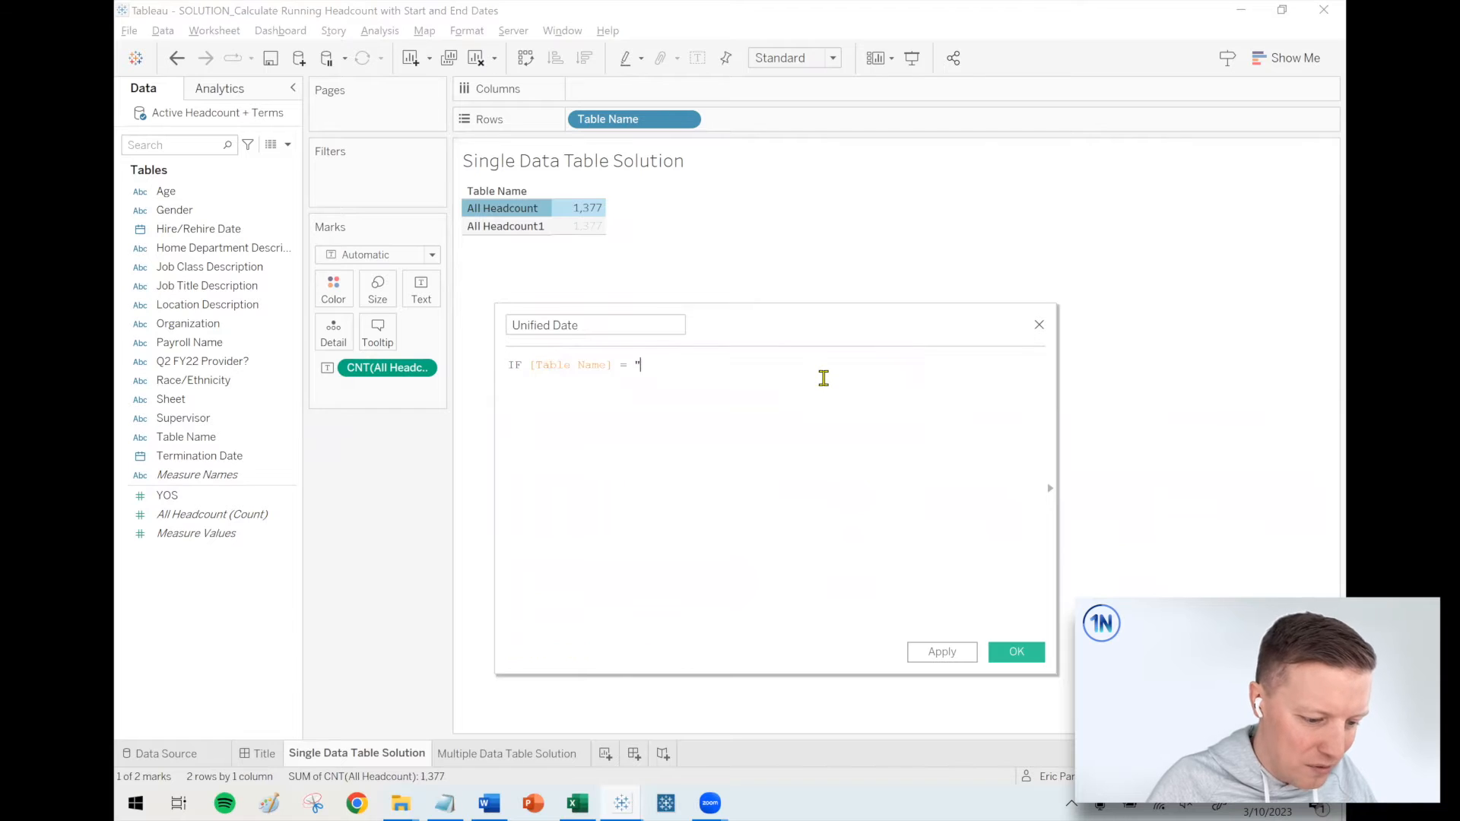
text(All Headcount")
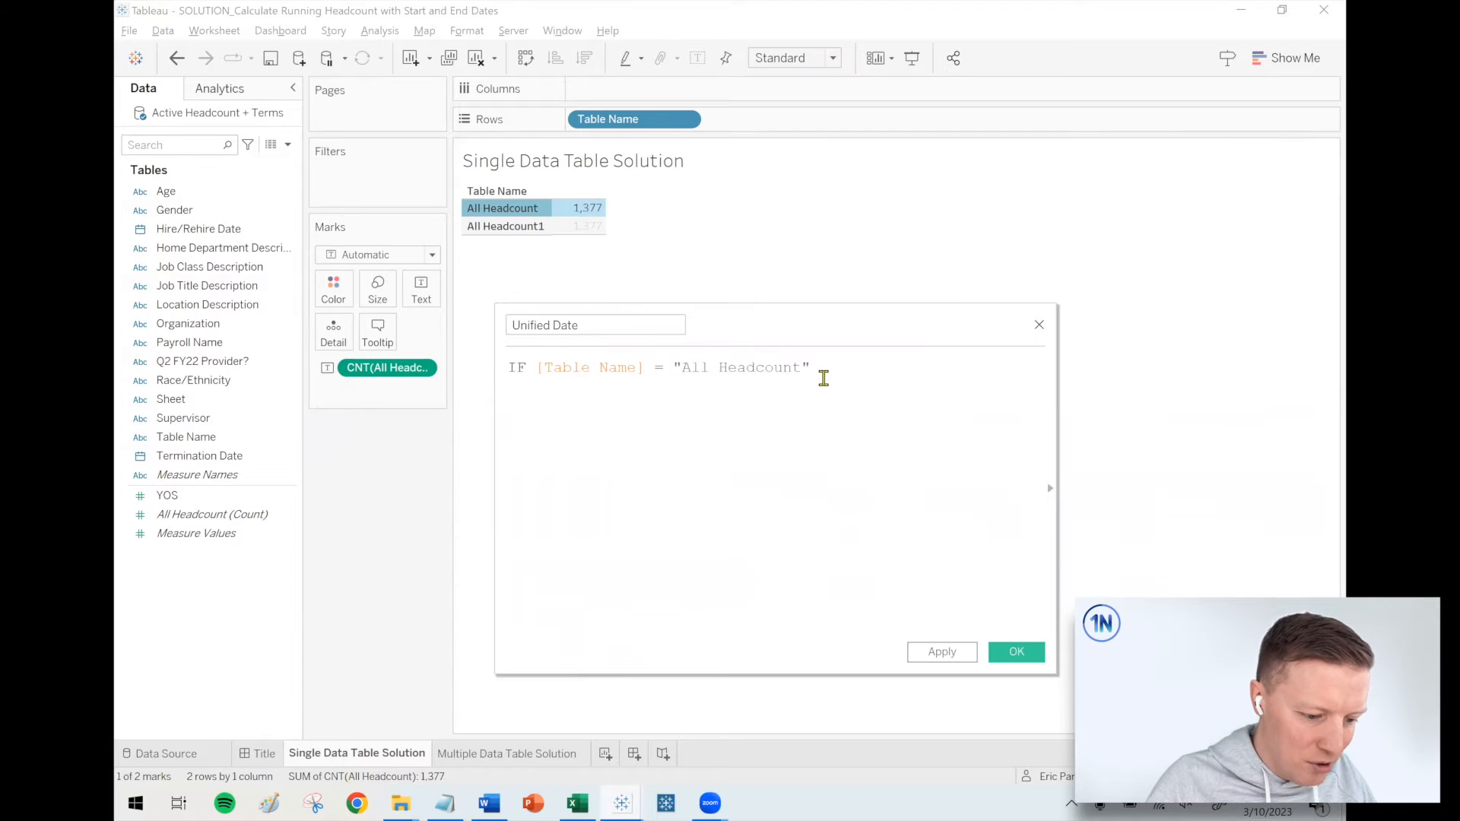
text(THEN [Hire/Rehire Date)
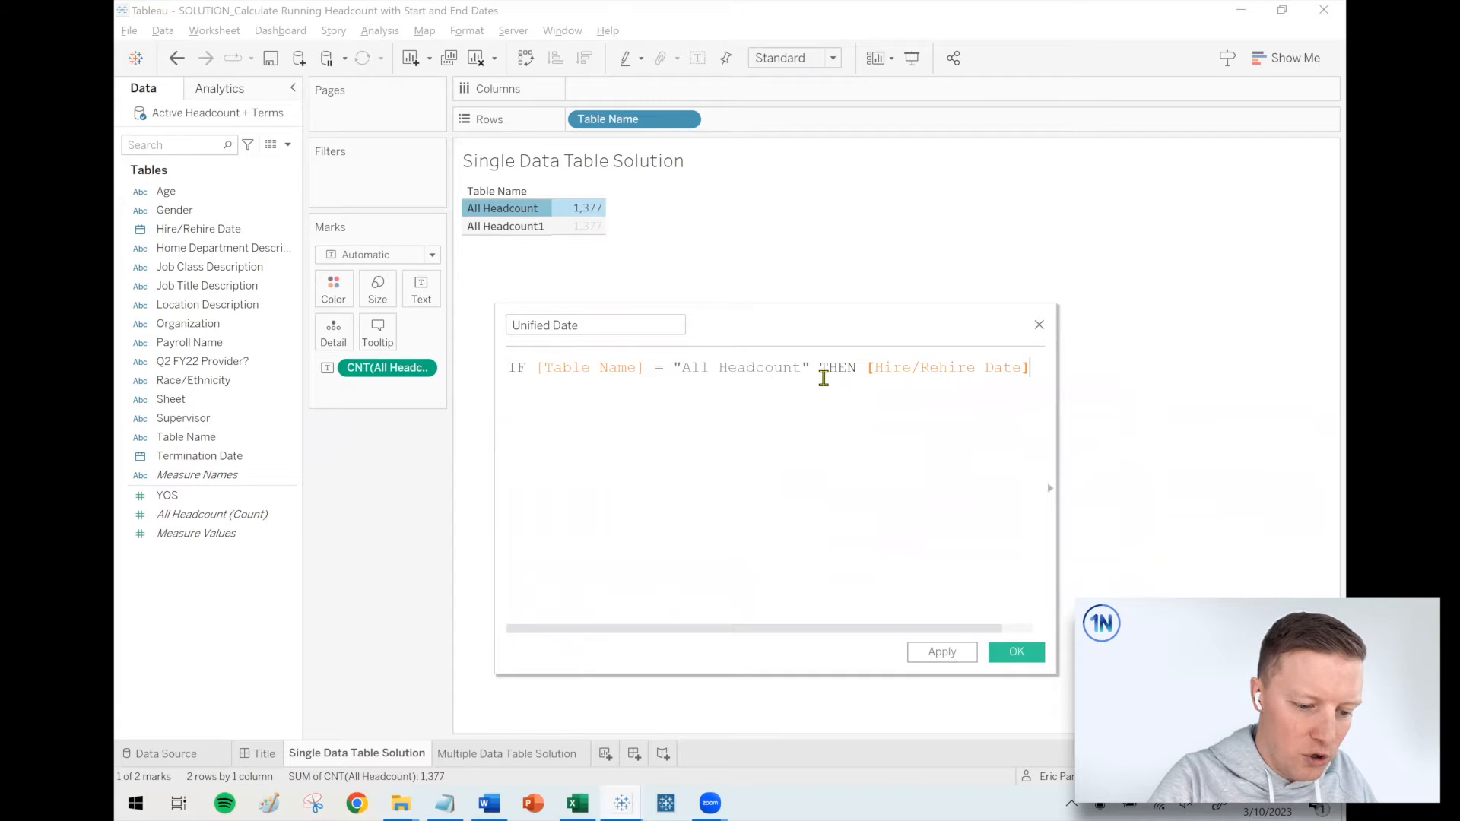
drag(1057, 411, 1172, 410)
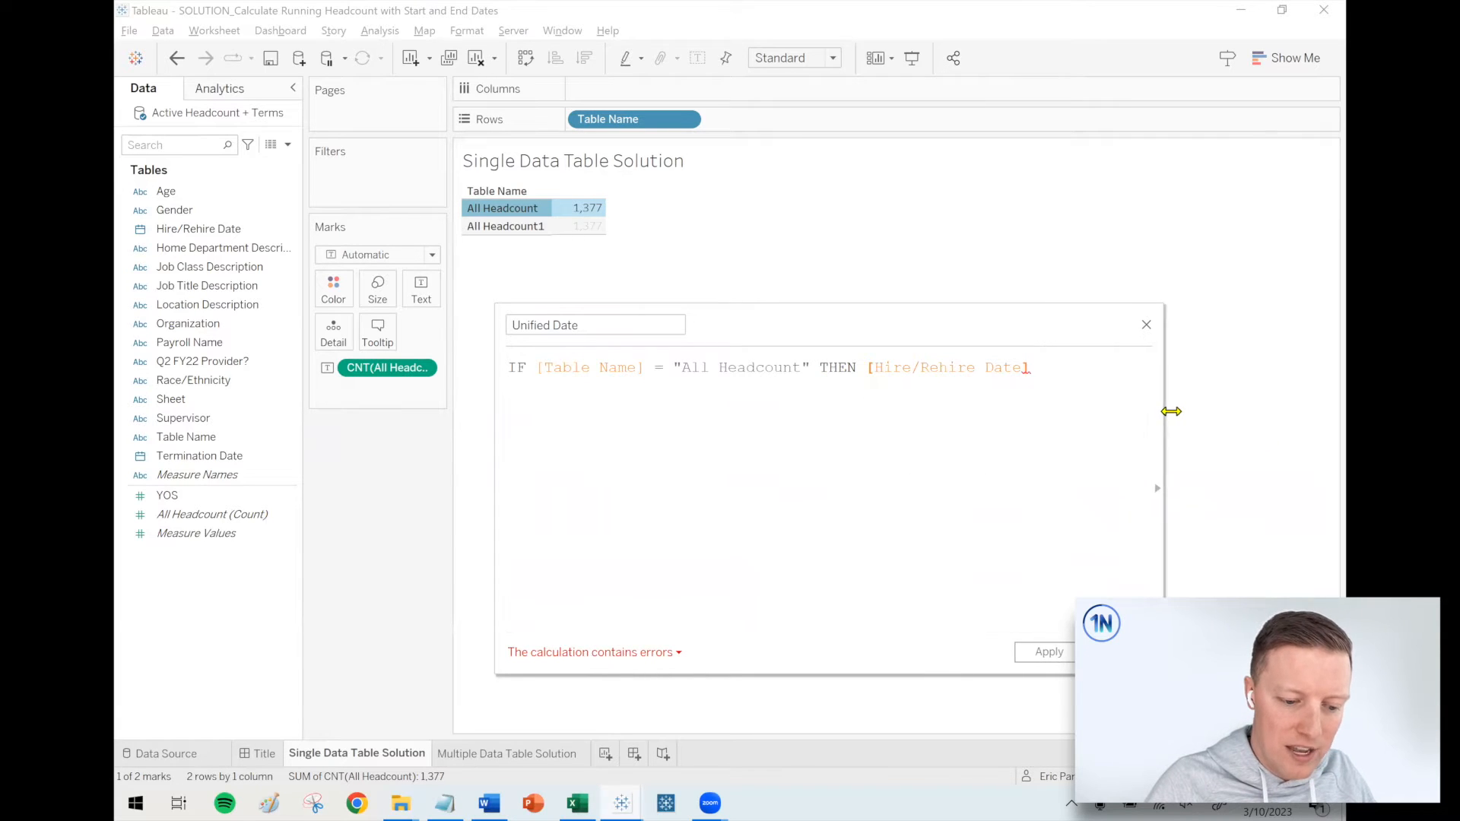
text(E)
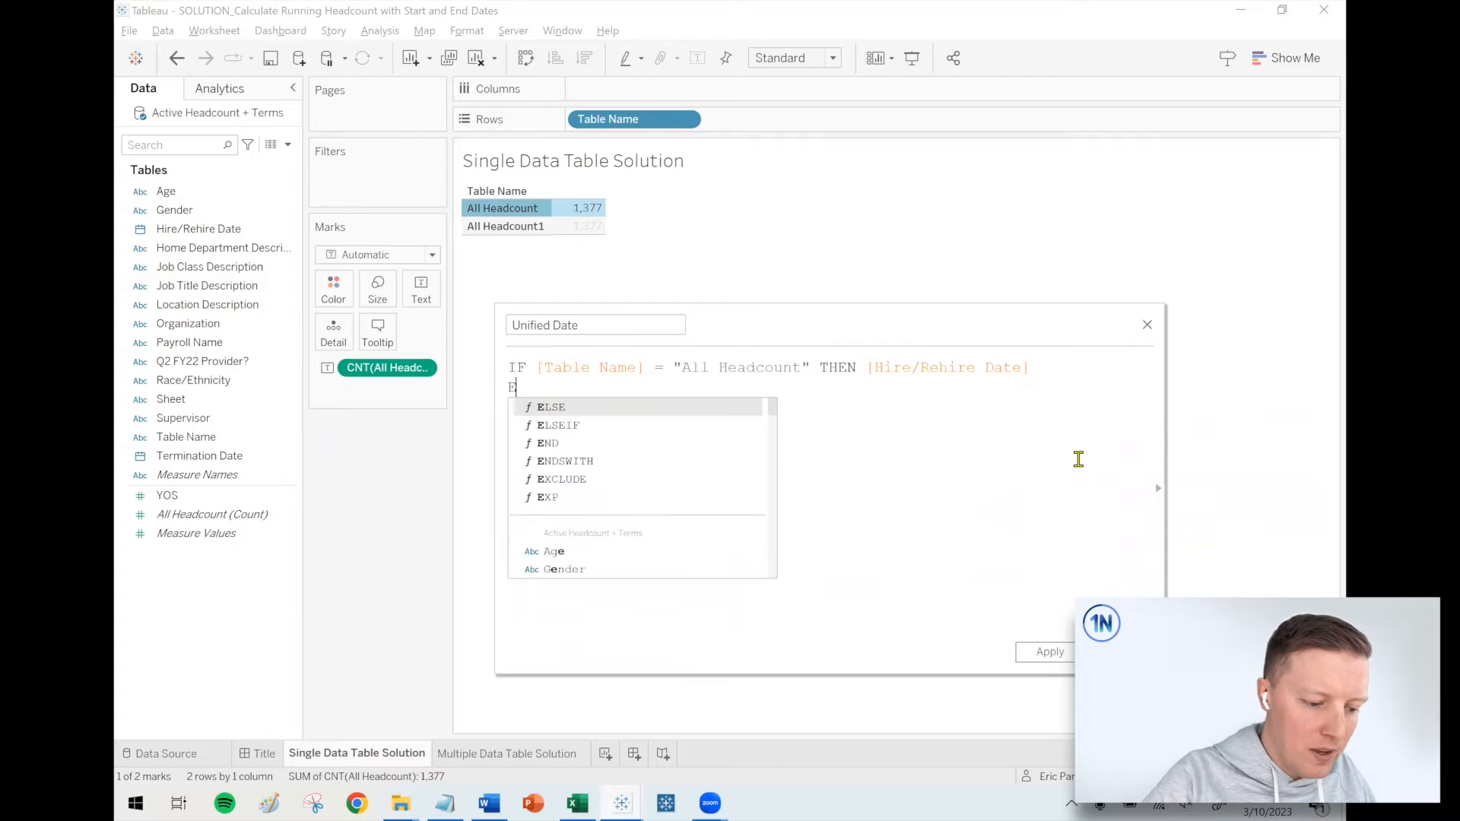
text(LSEIF [Table Name])
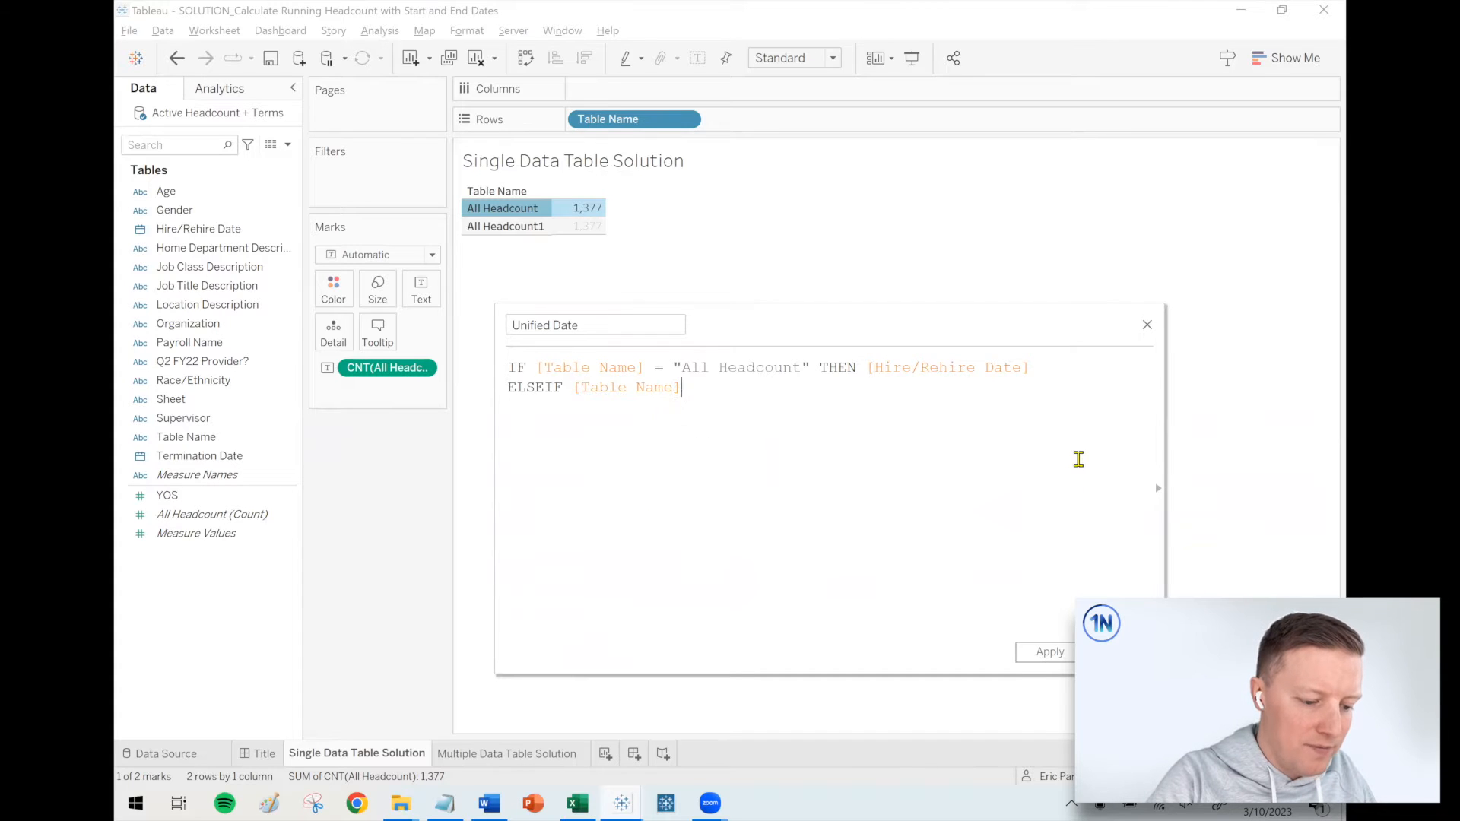
text(=)
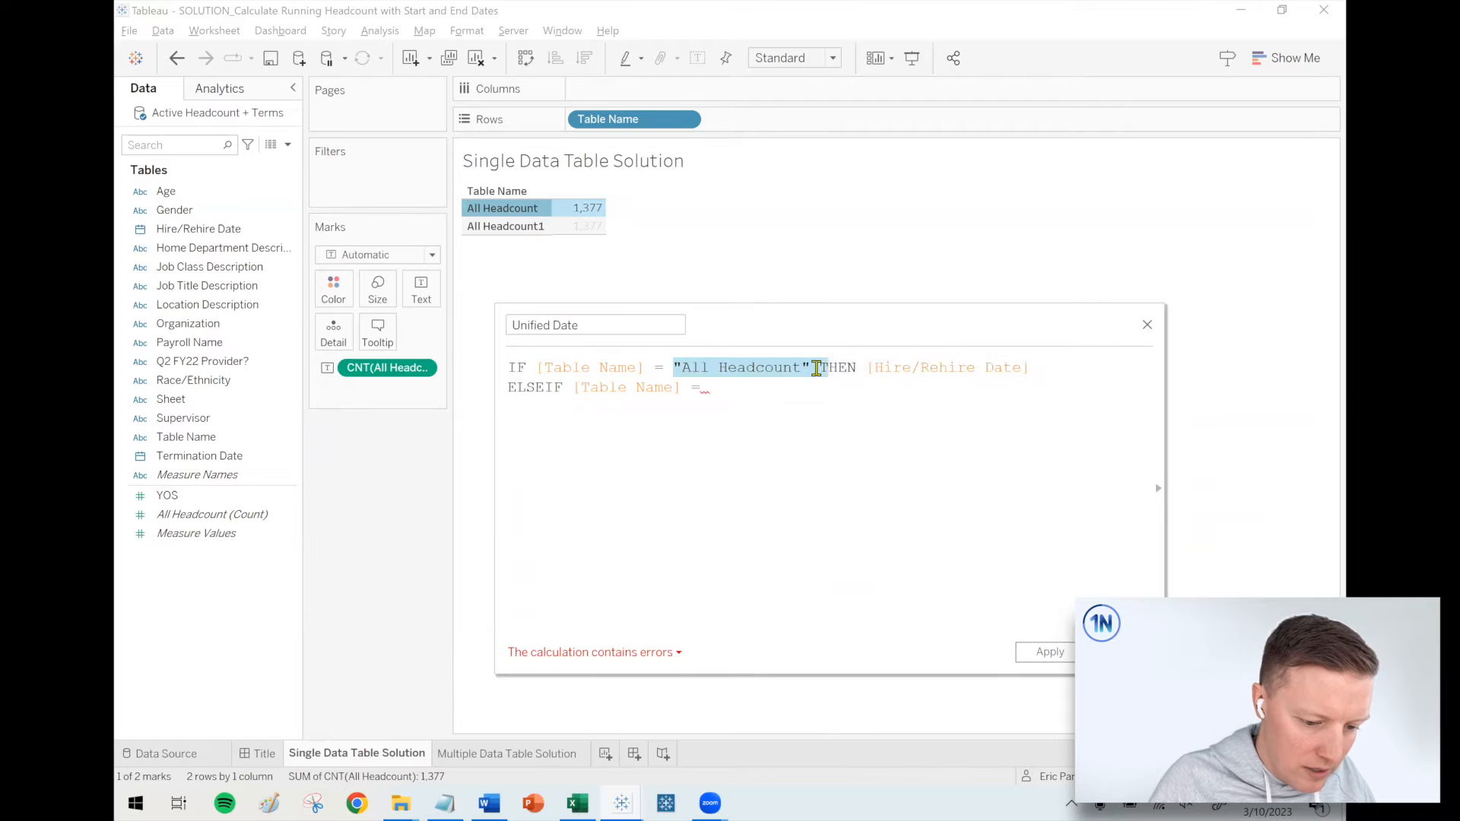
text("All Headcount")
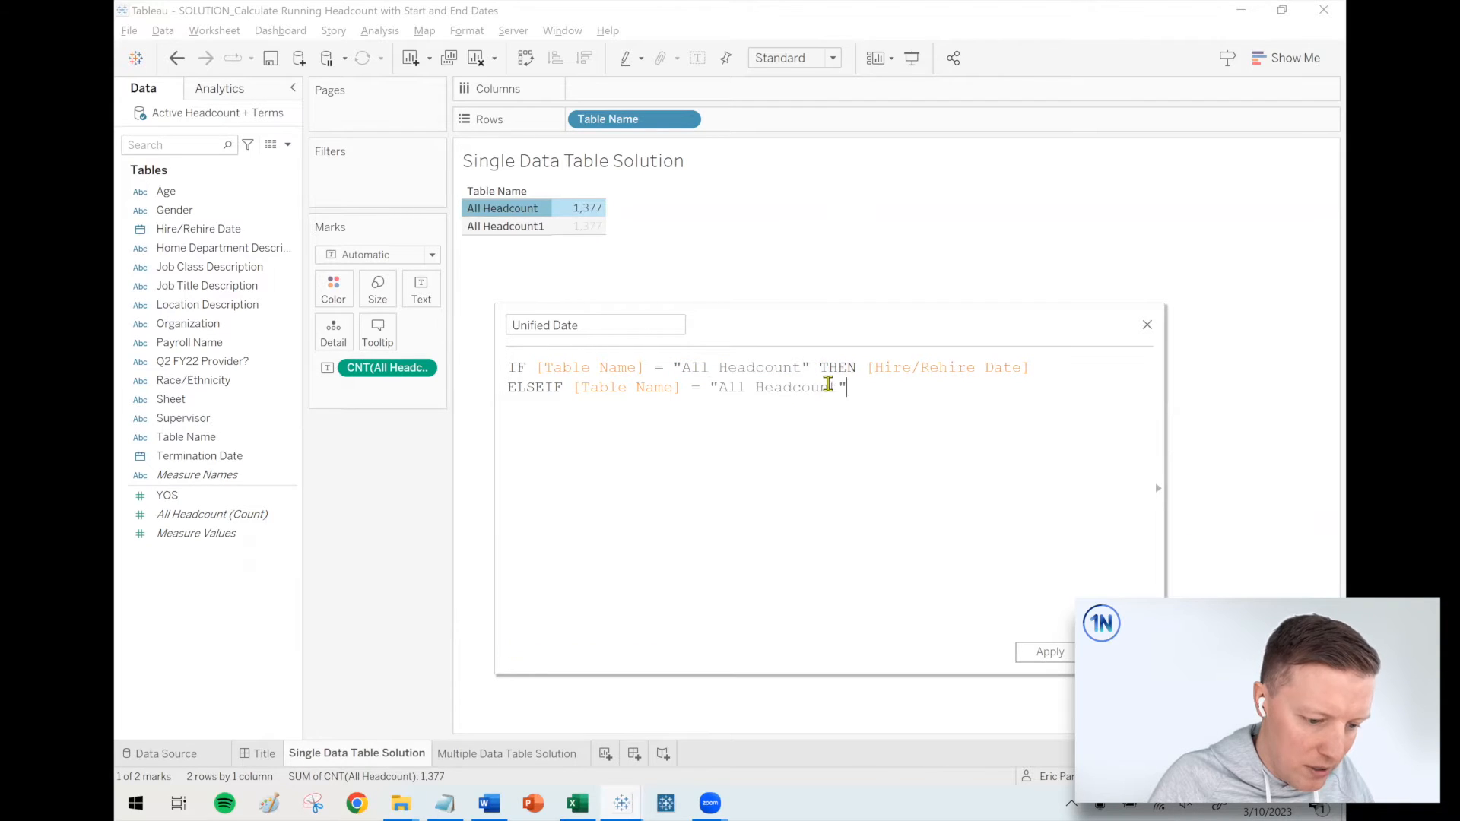
text(1)
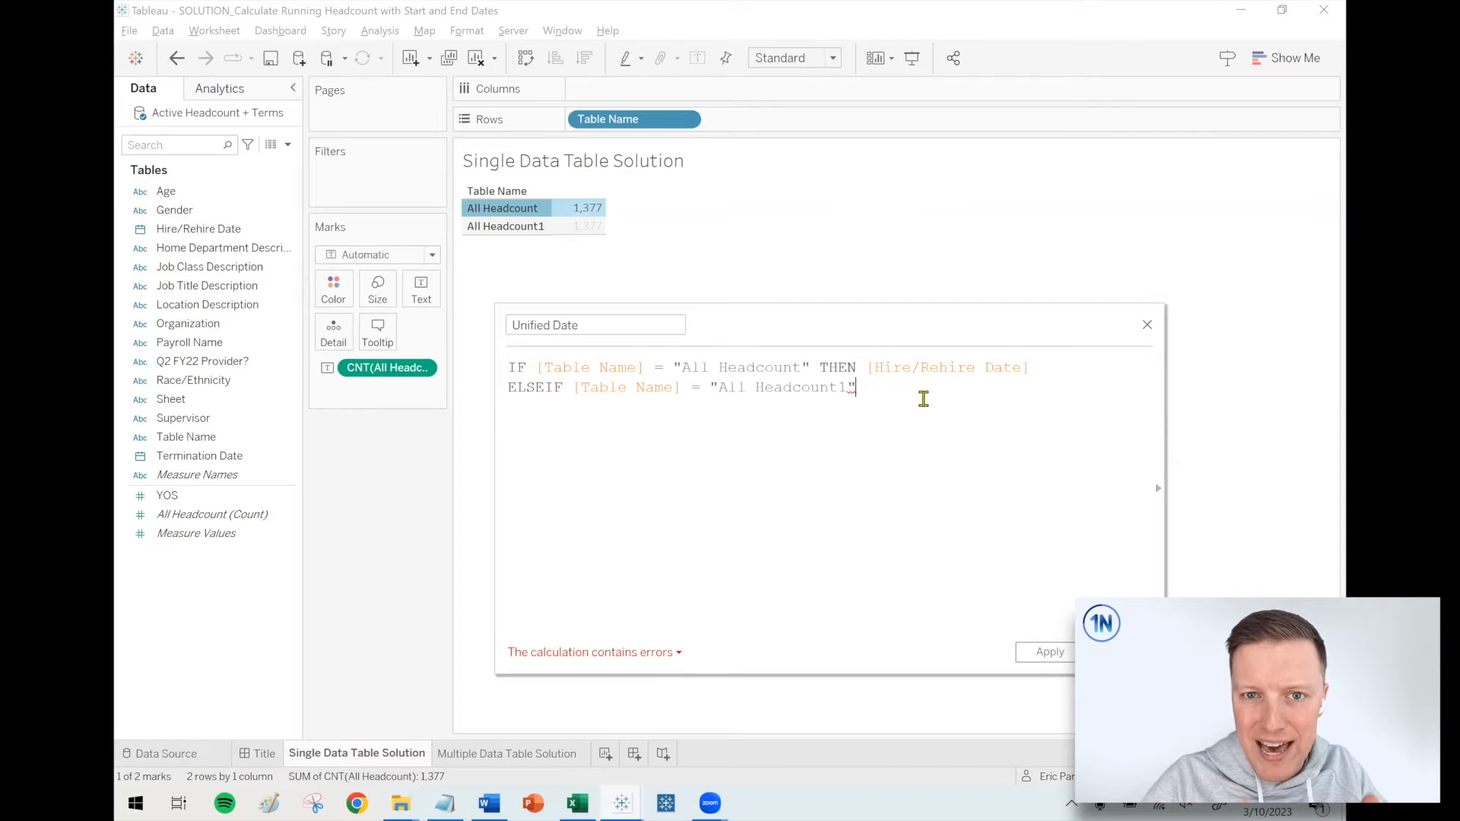
text(T)
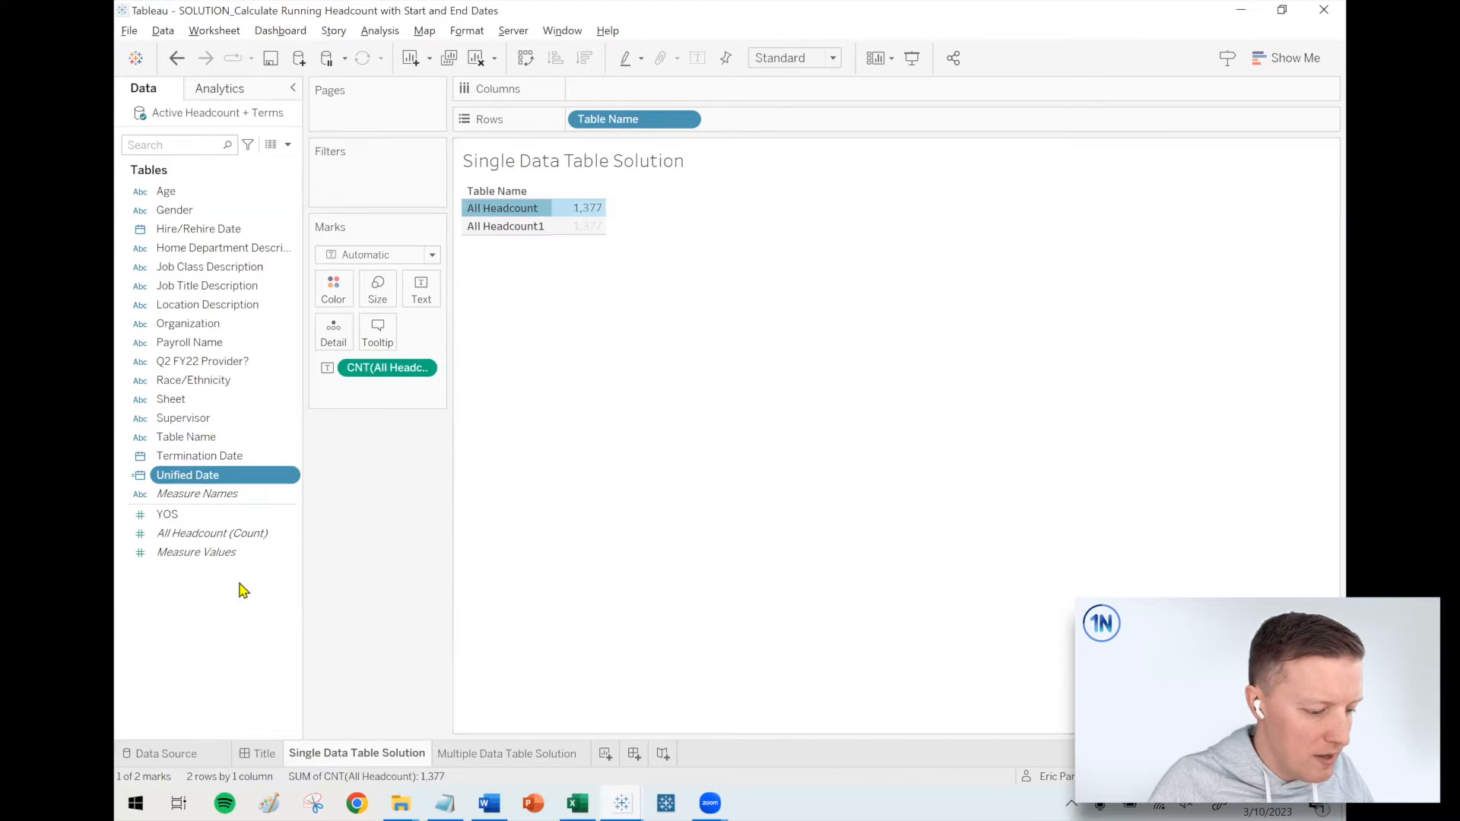
- Start another calculated field named Headcount Value (+/-)
right_click(241, 589)
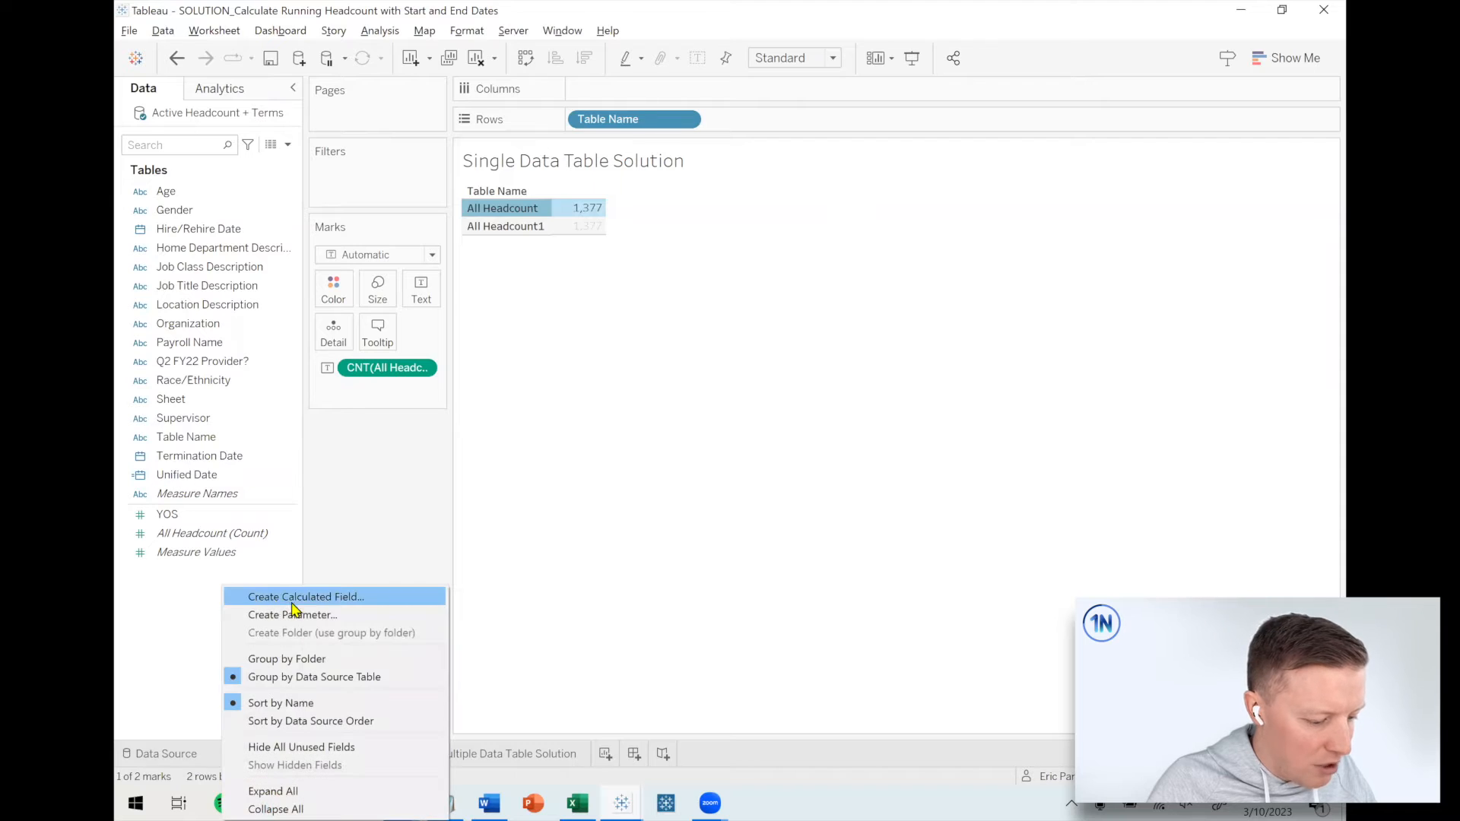
click(306, 596)
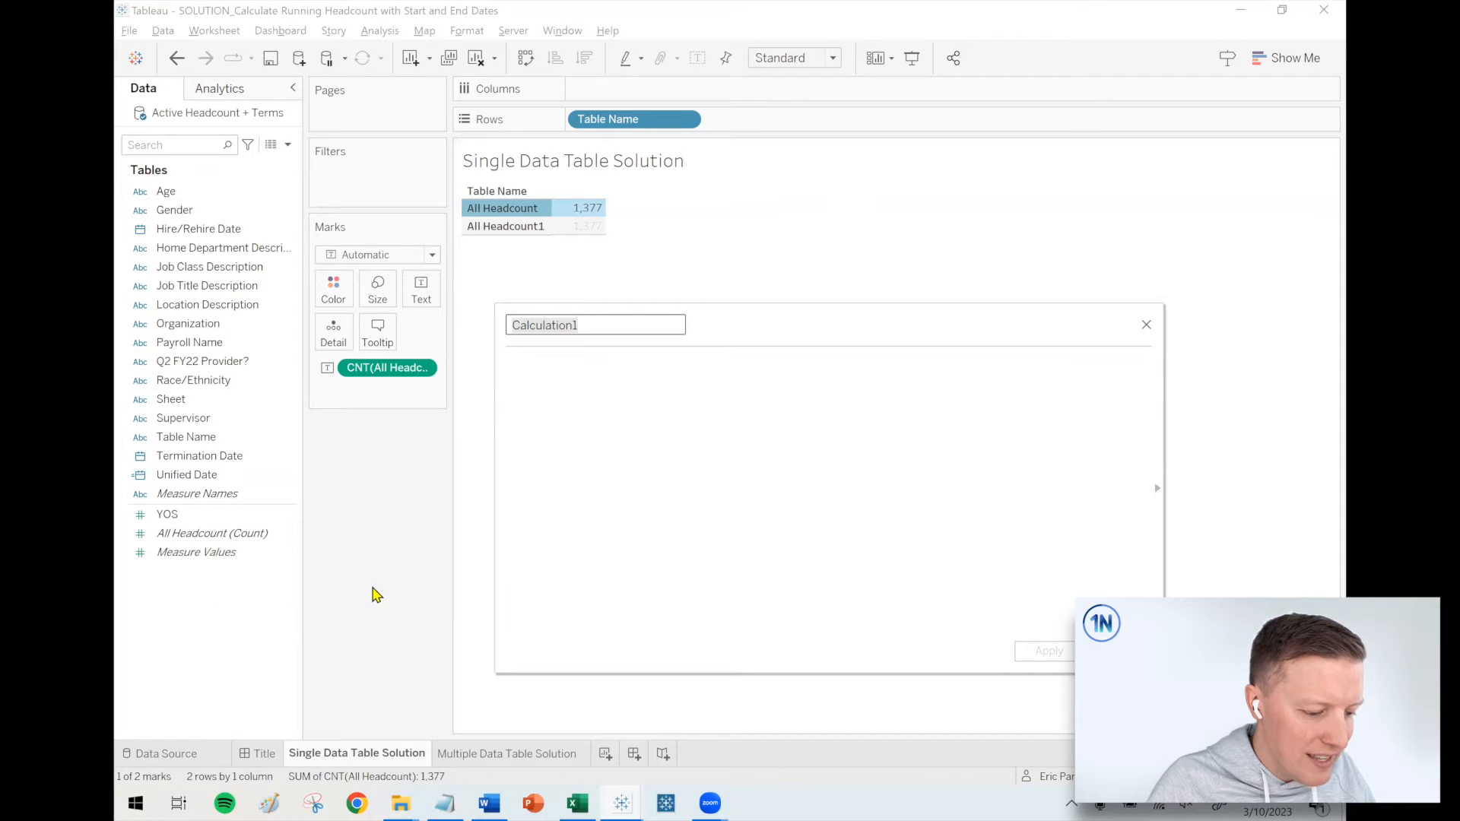
mouse_move(473, 606)
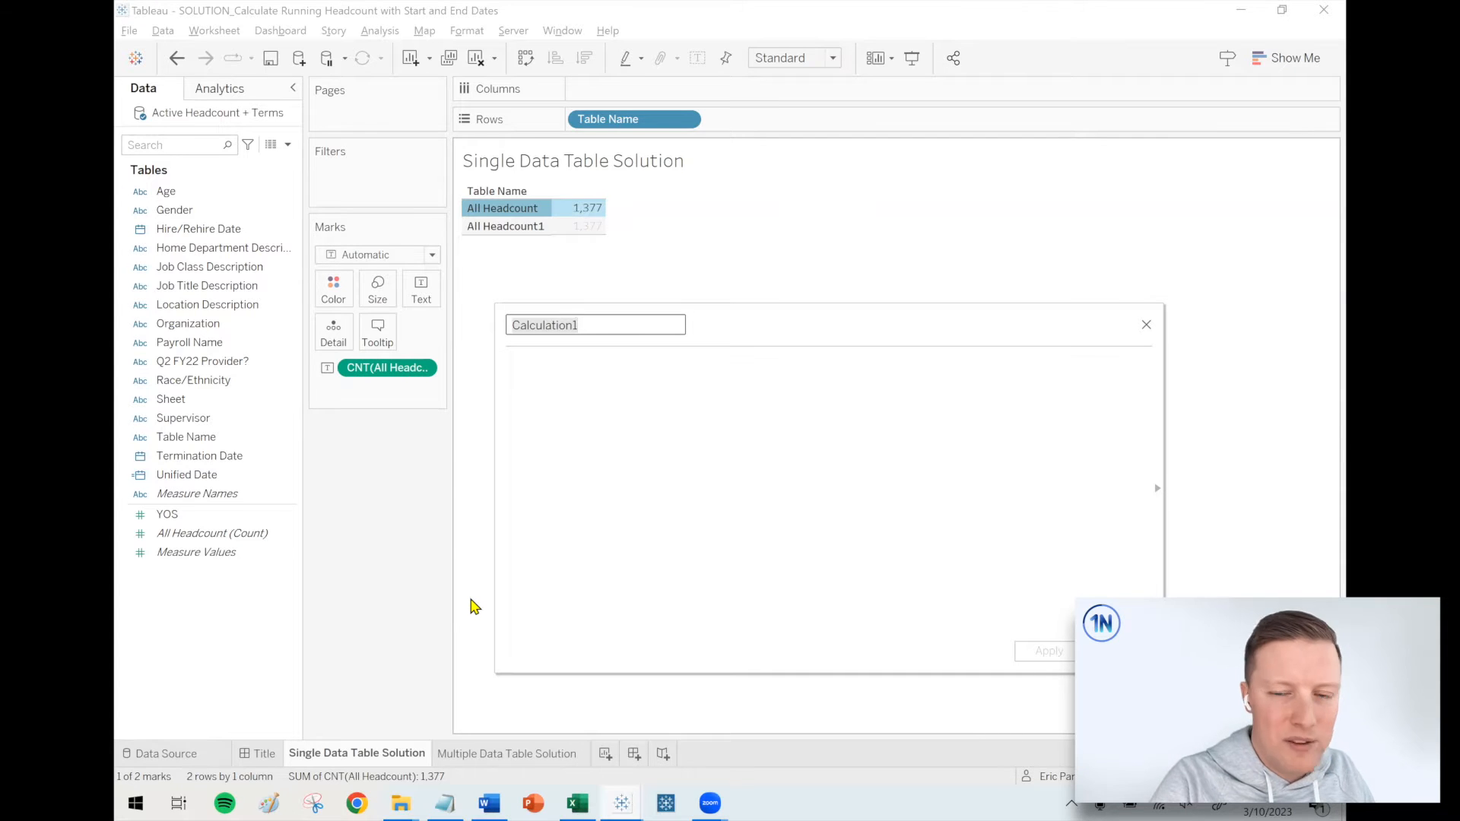
text(Head)
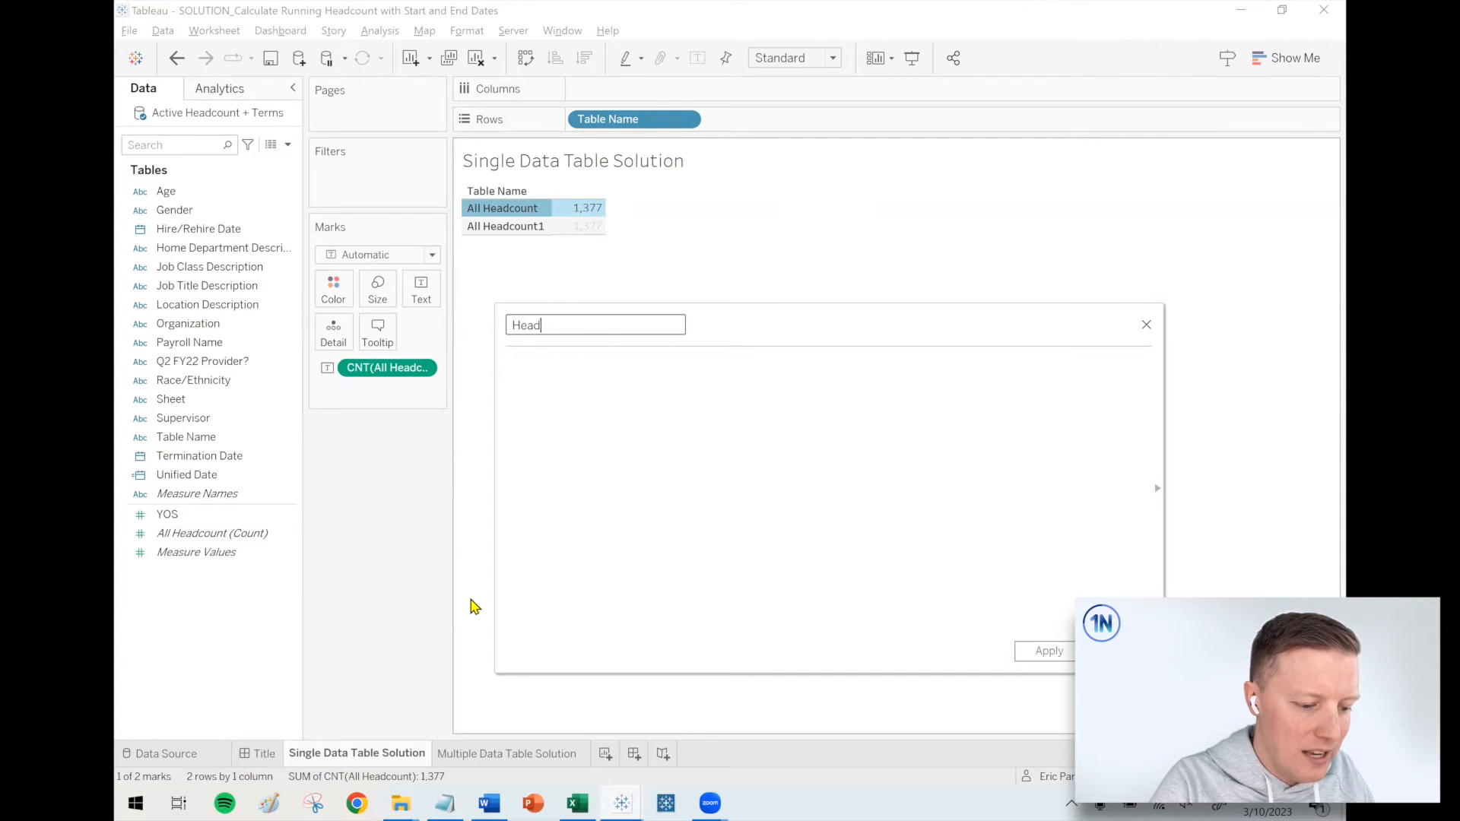
text(count Value ()
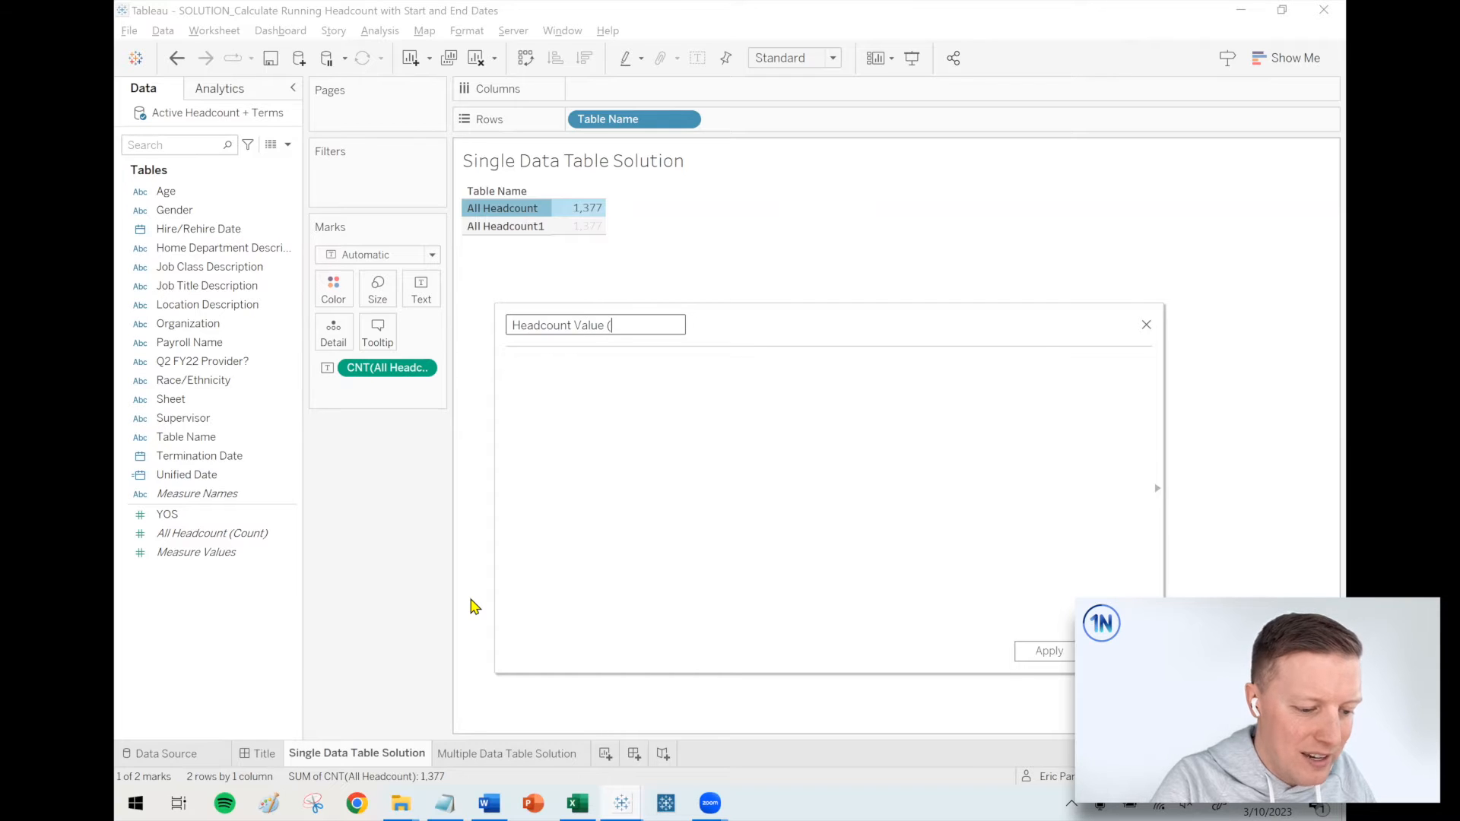
text(+/-))
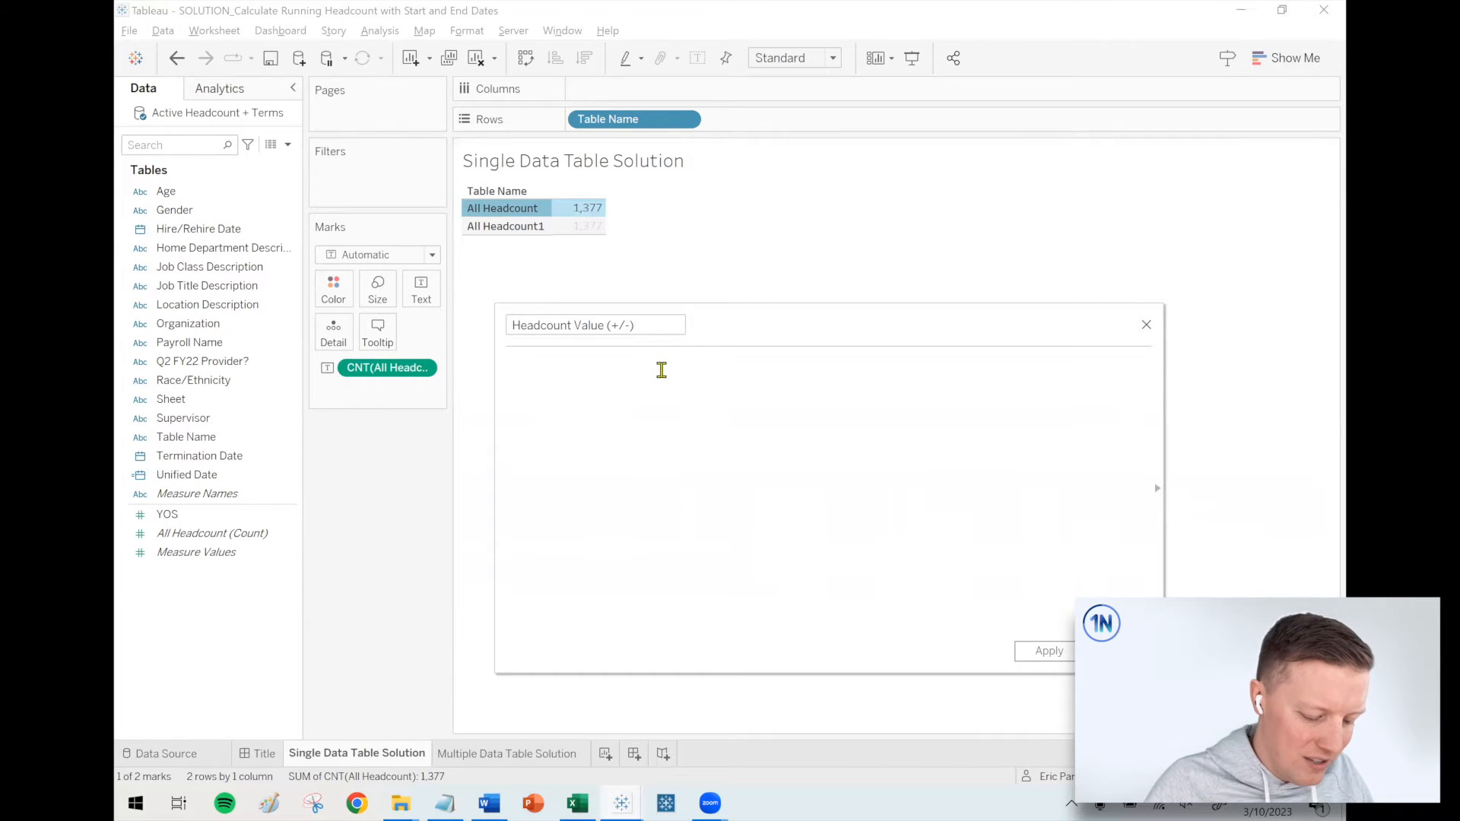
- Enter IF [Table Name]="All Headcount" THEN 1 ELSEIF "All Headcount1" THEN -1 END and save
text(IF)
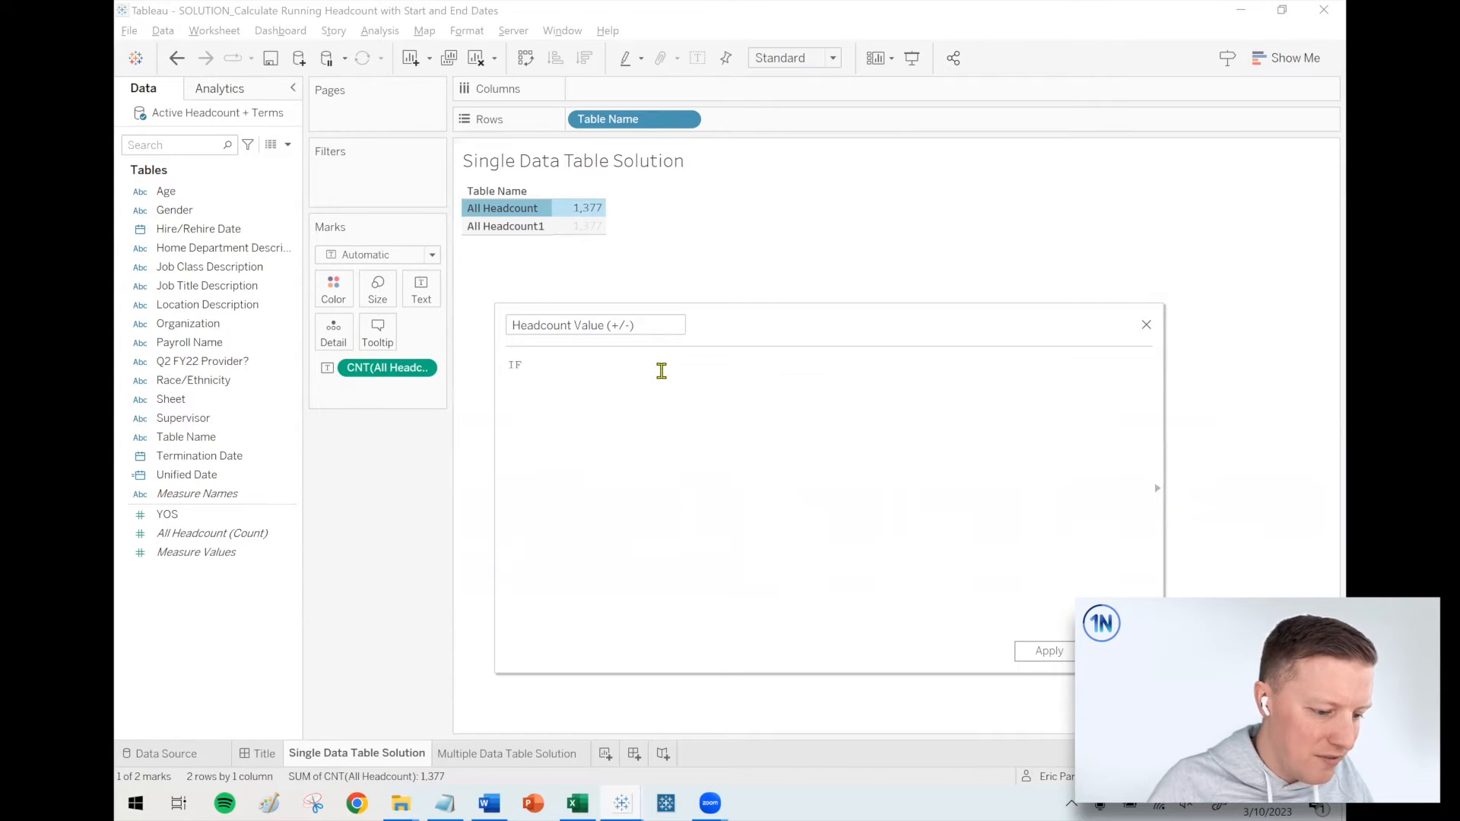
text(tabl)
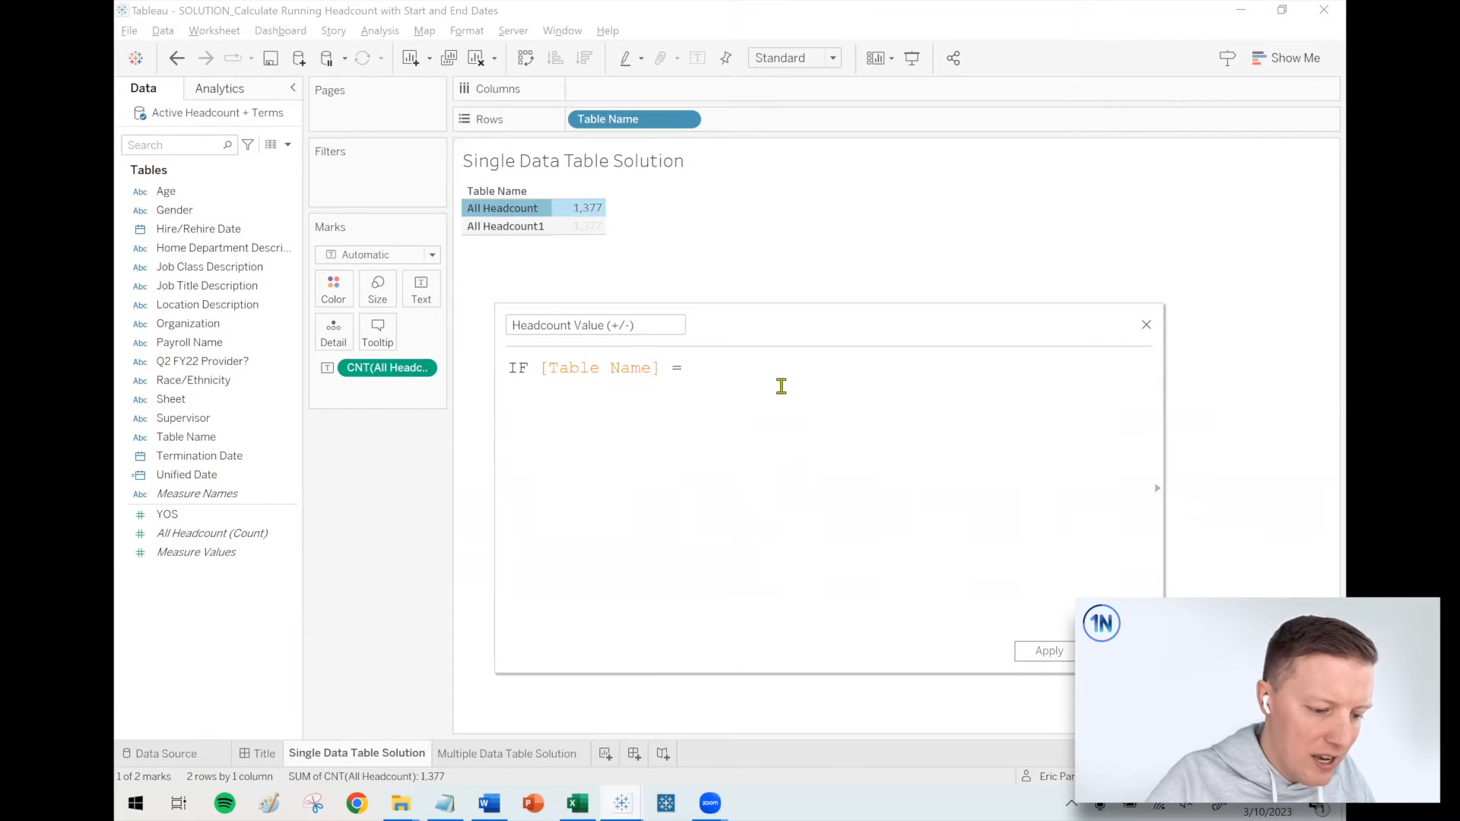
text("All He)
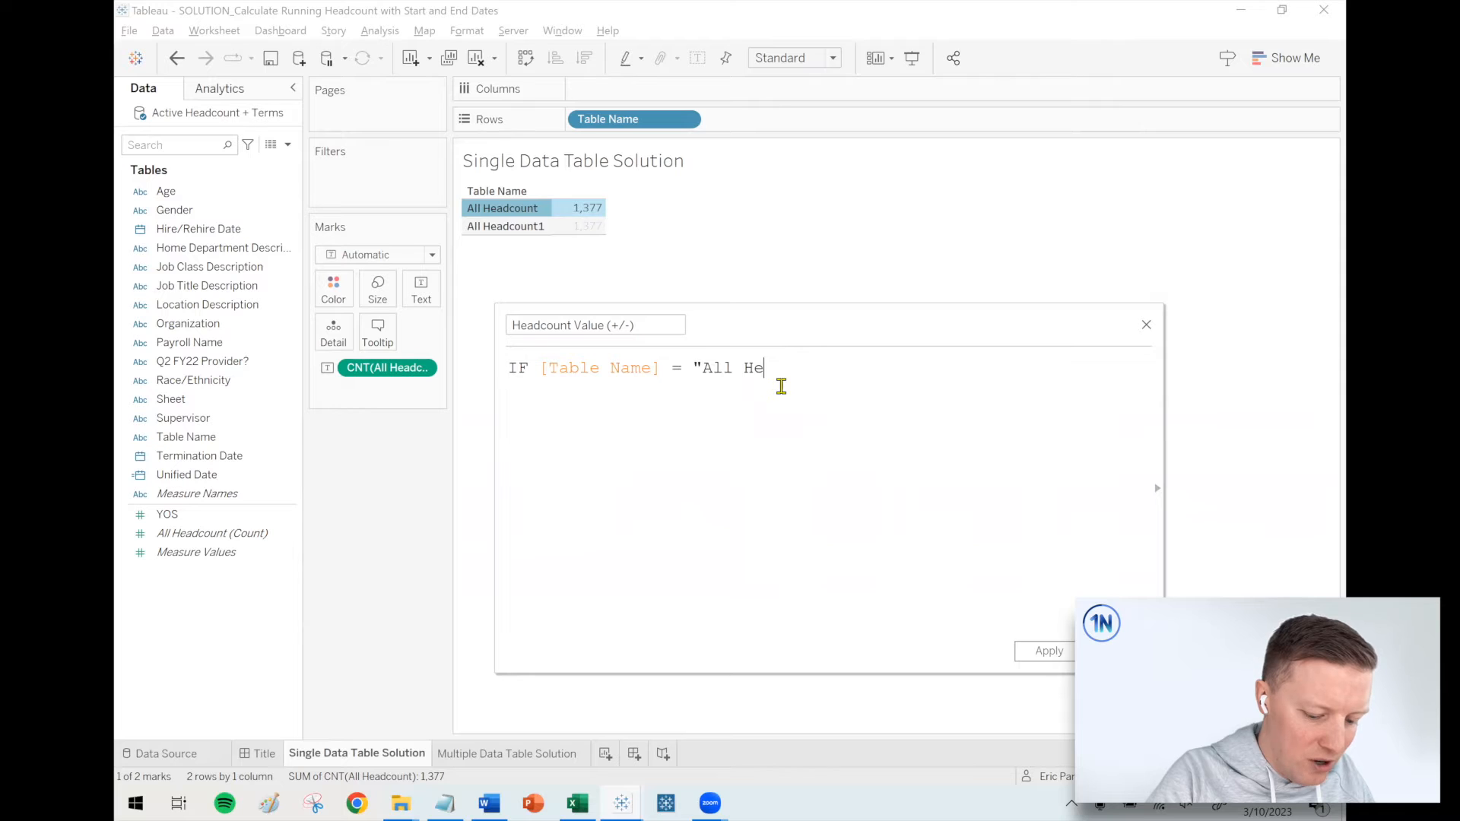
text(adcount" THEN)
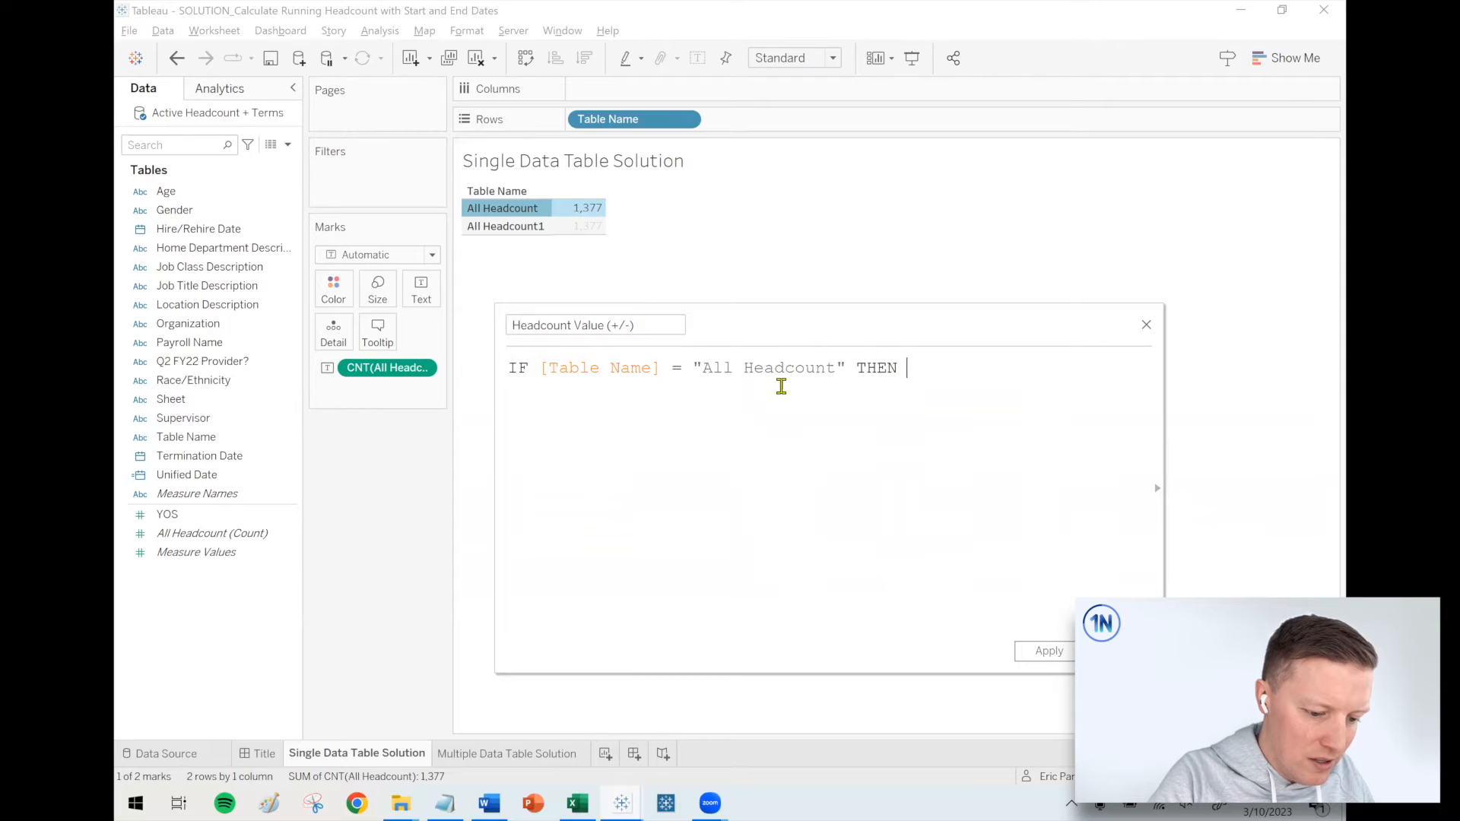
text(1)
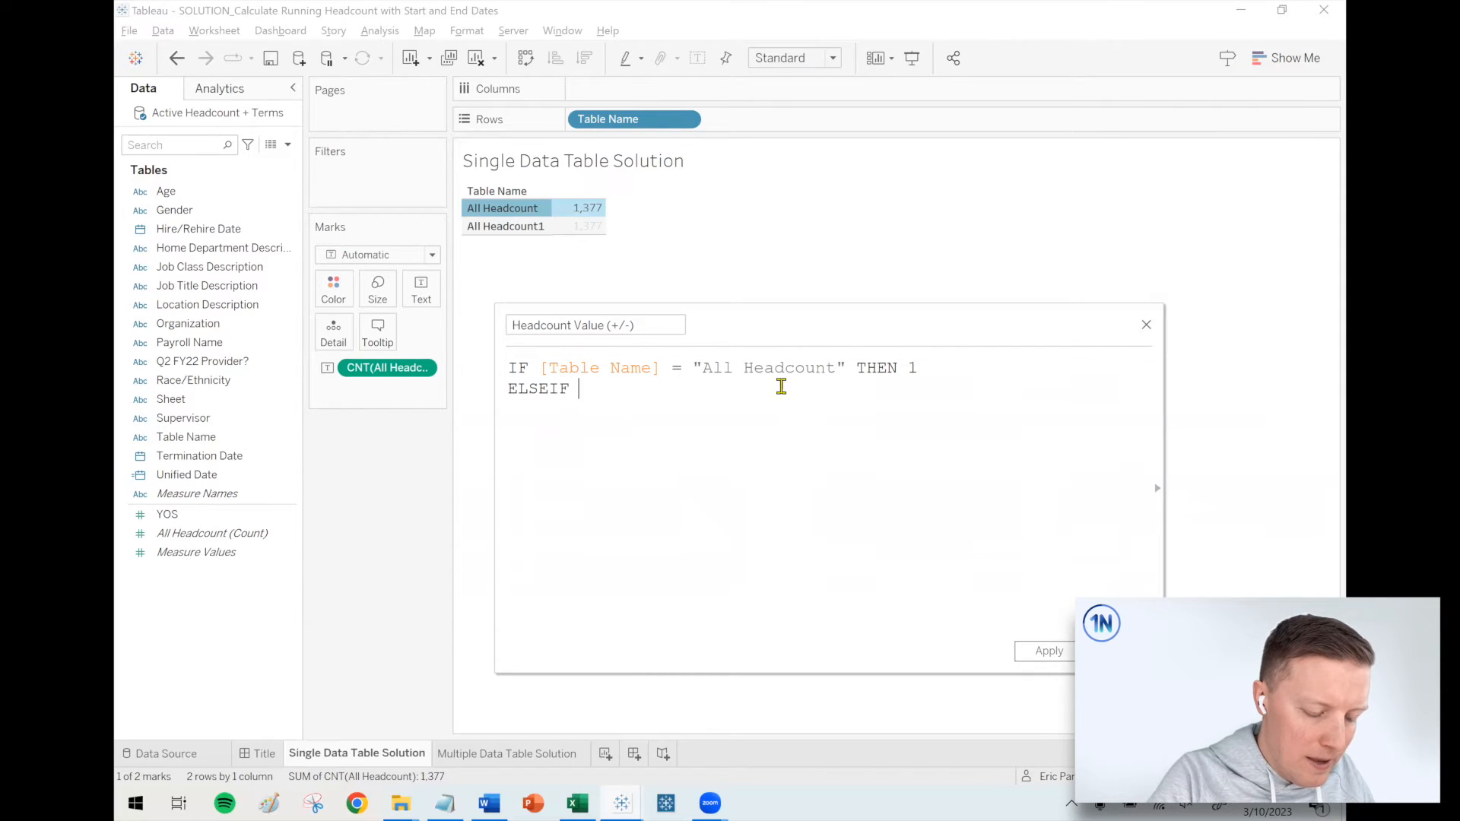
text([Table Name])
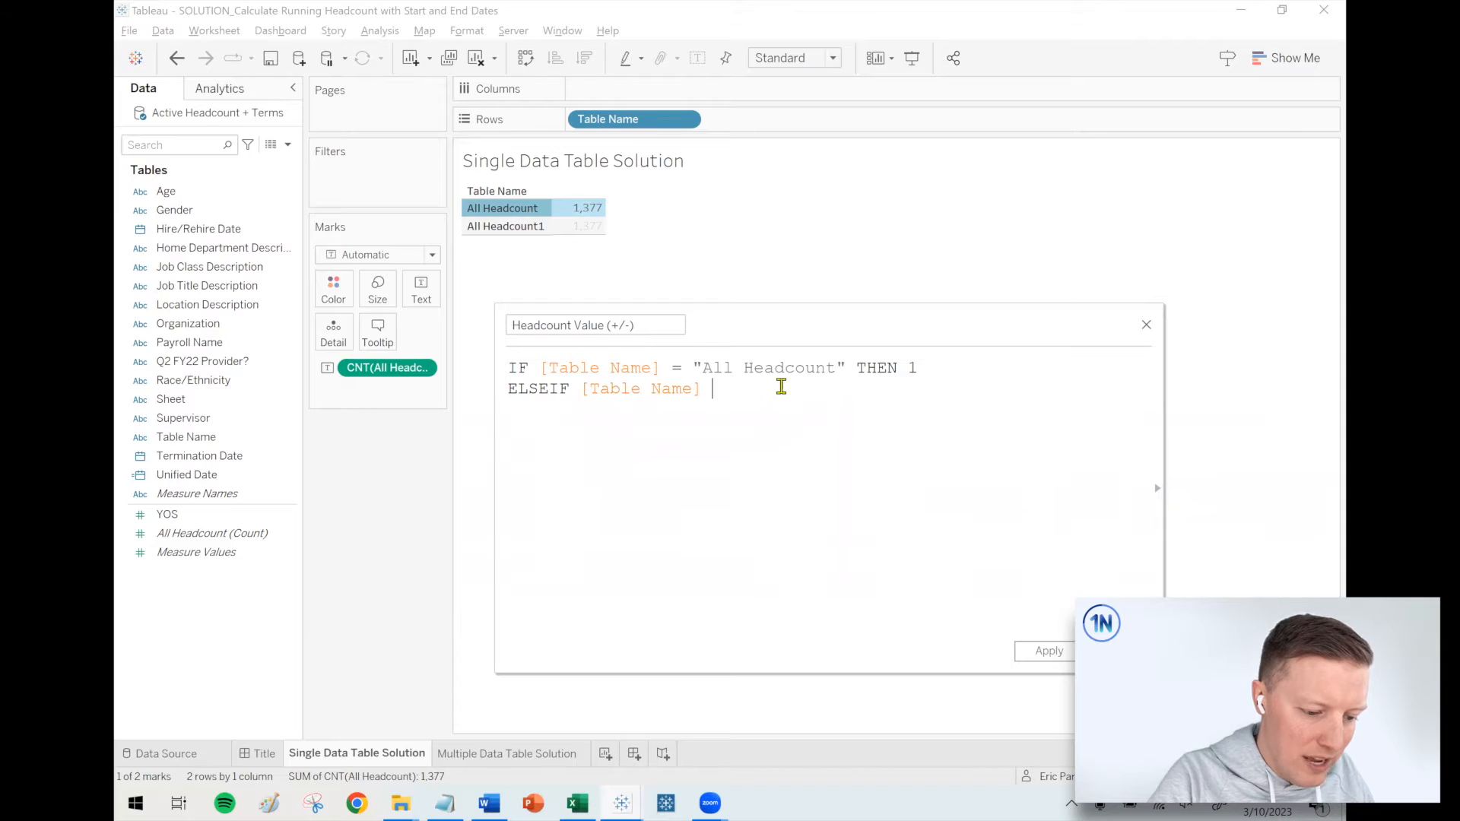
text(= ")
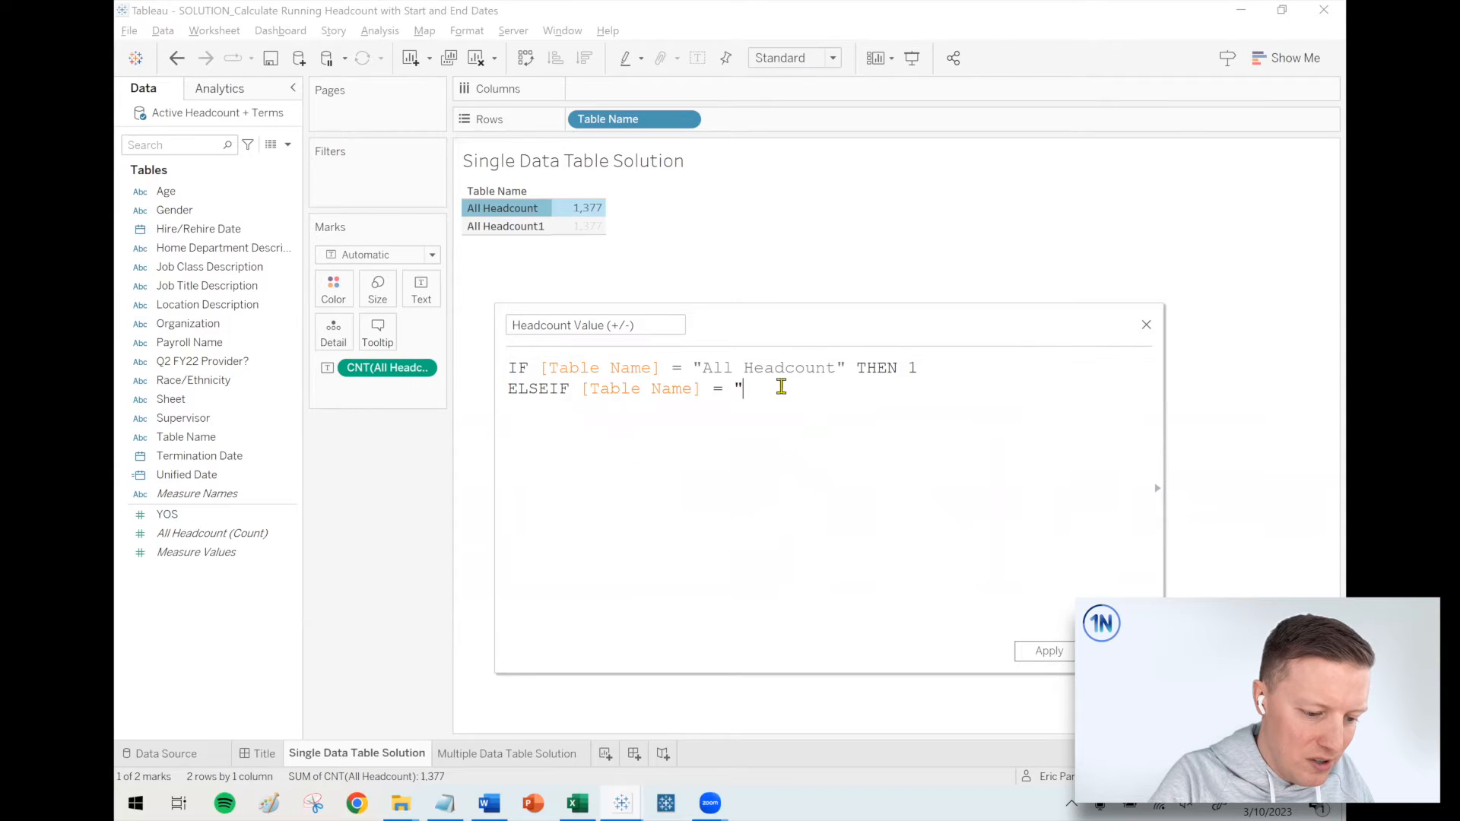
text(All Headcount)
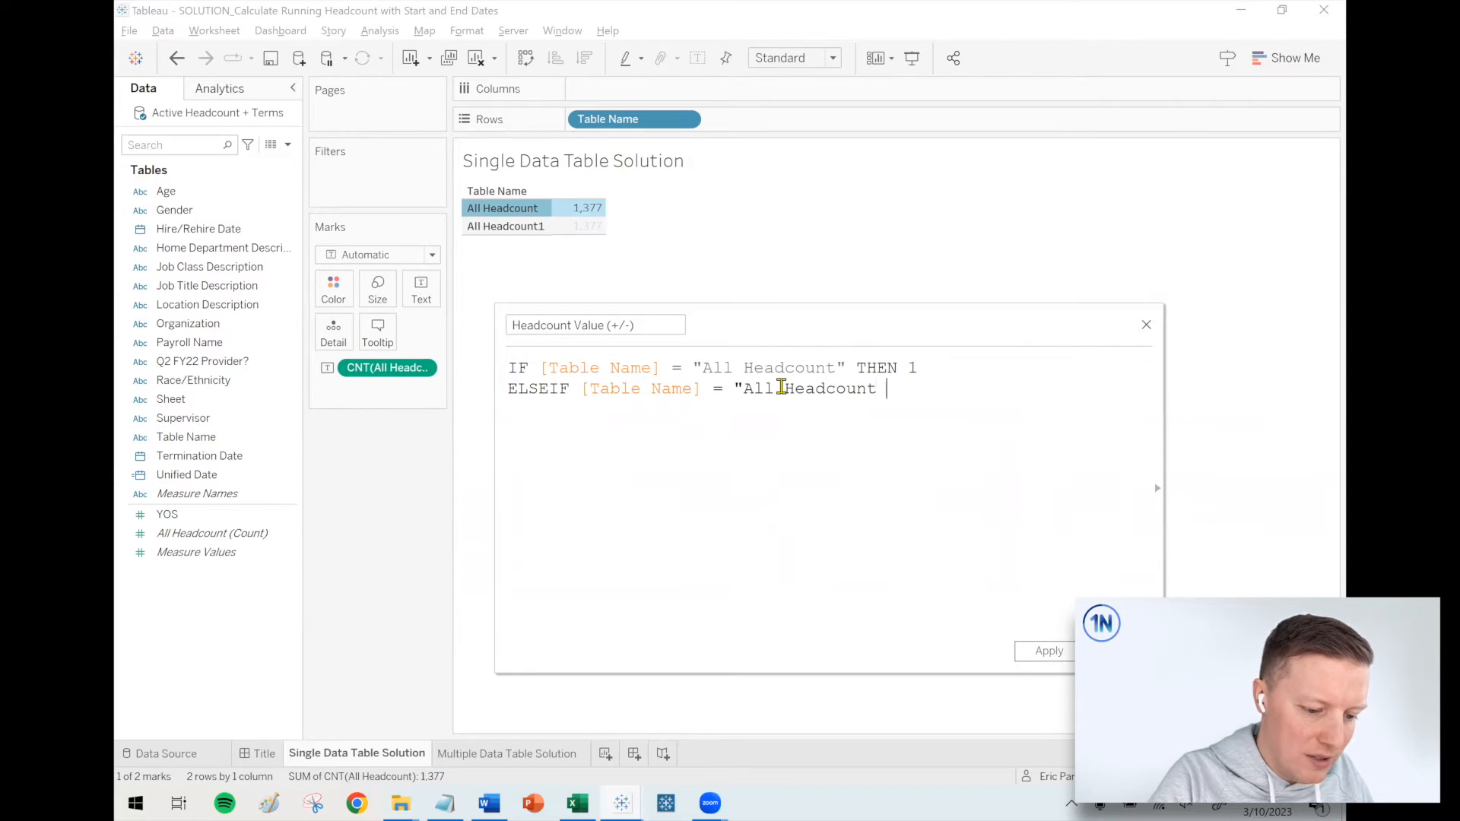
text(1" THEN -1)
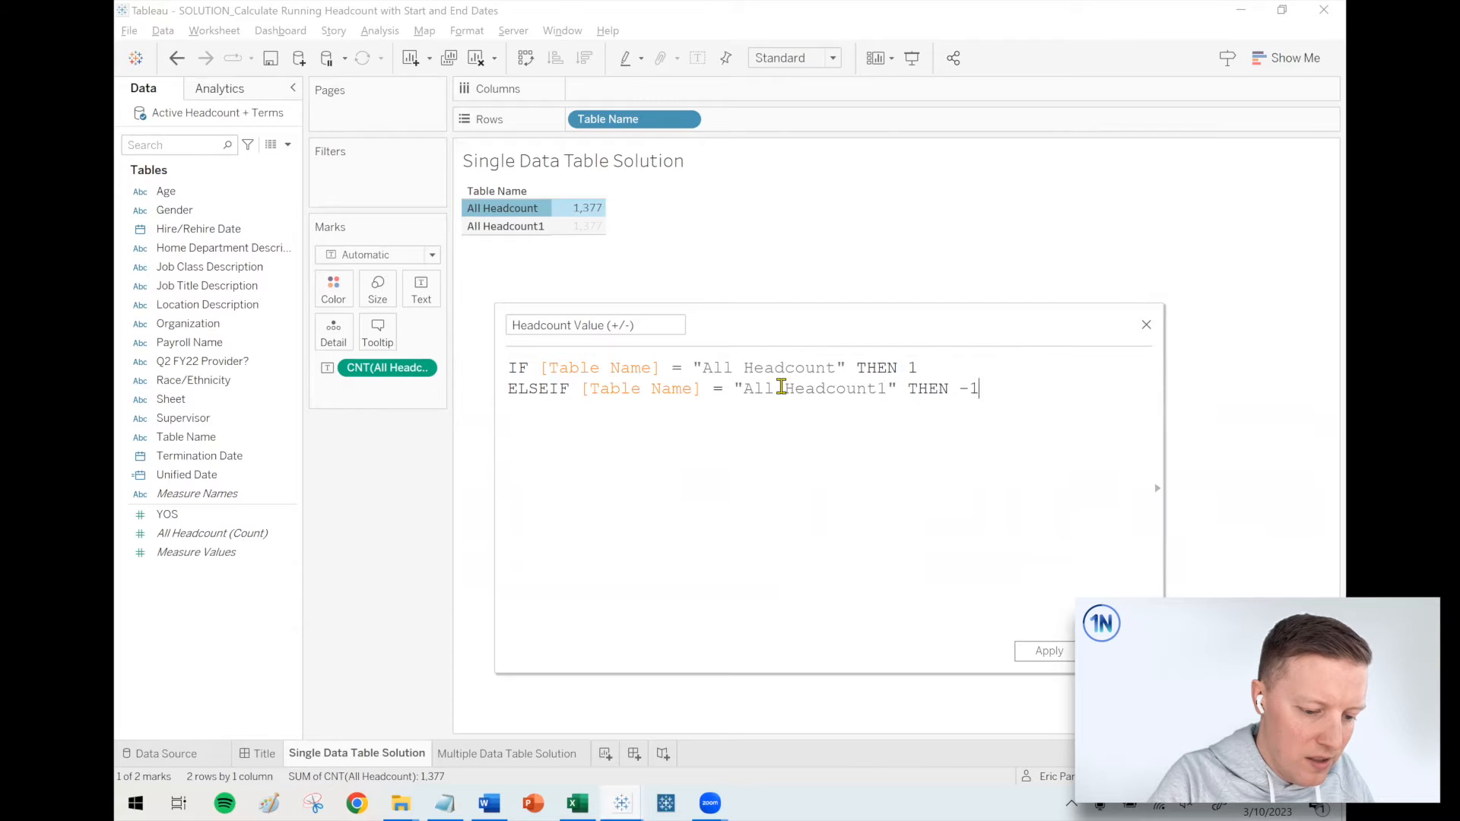
text(END)
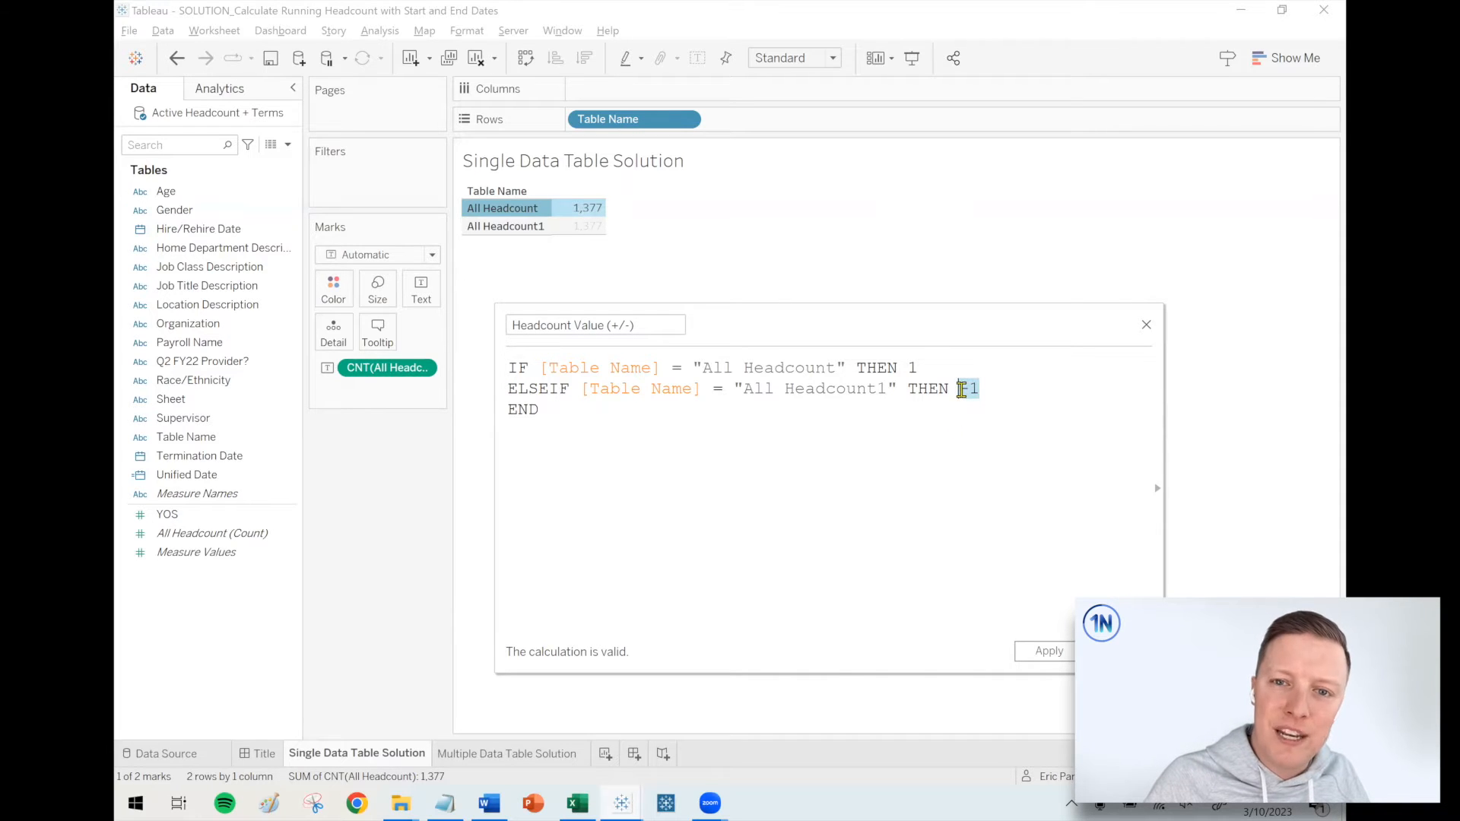
text(-1)
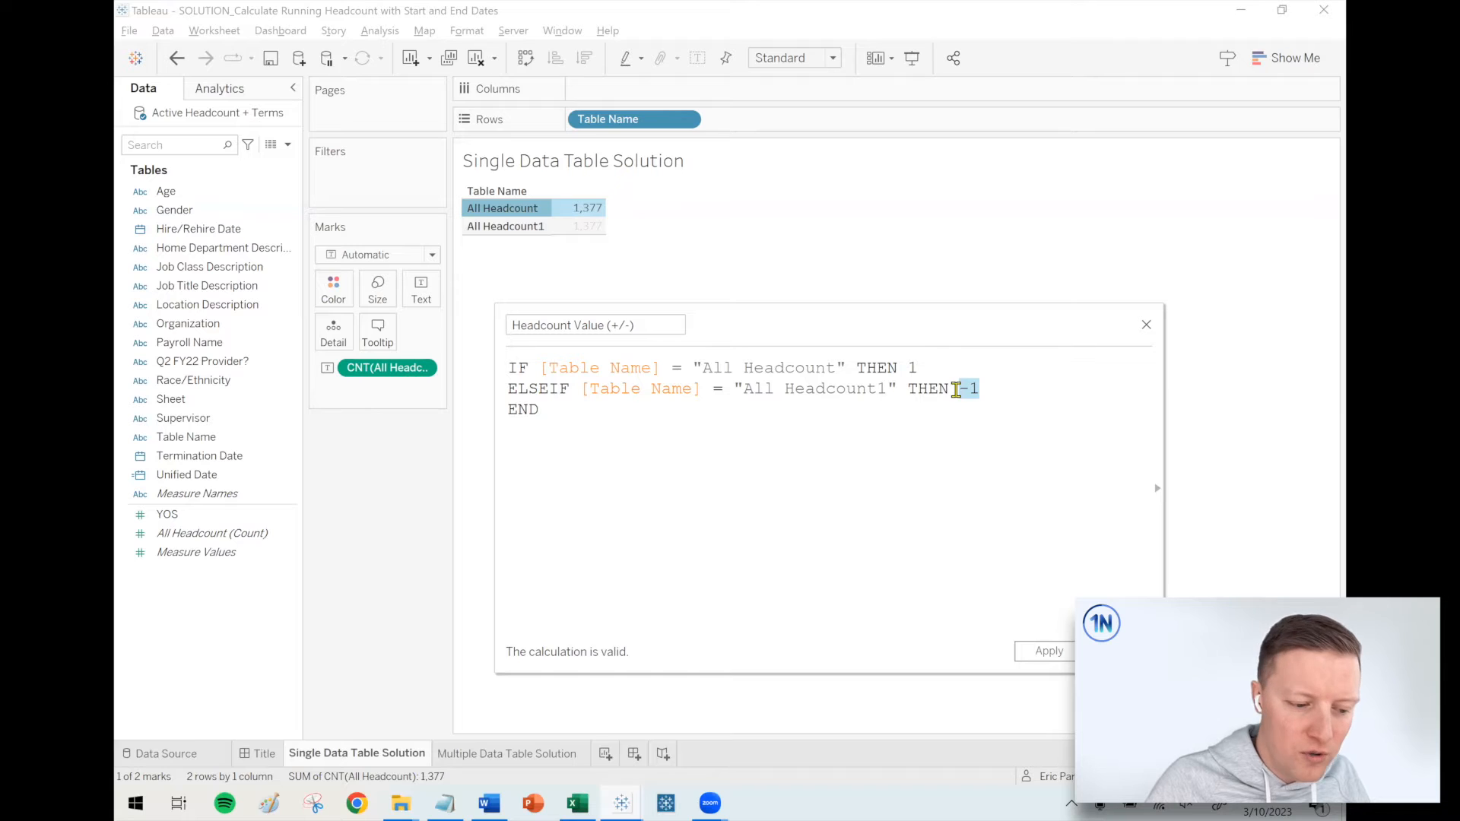
key(Backspace)
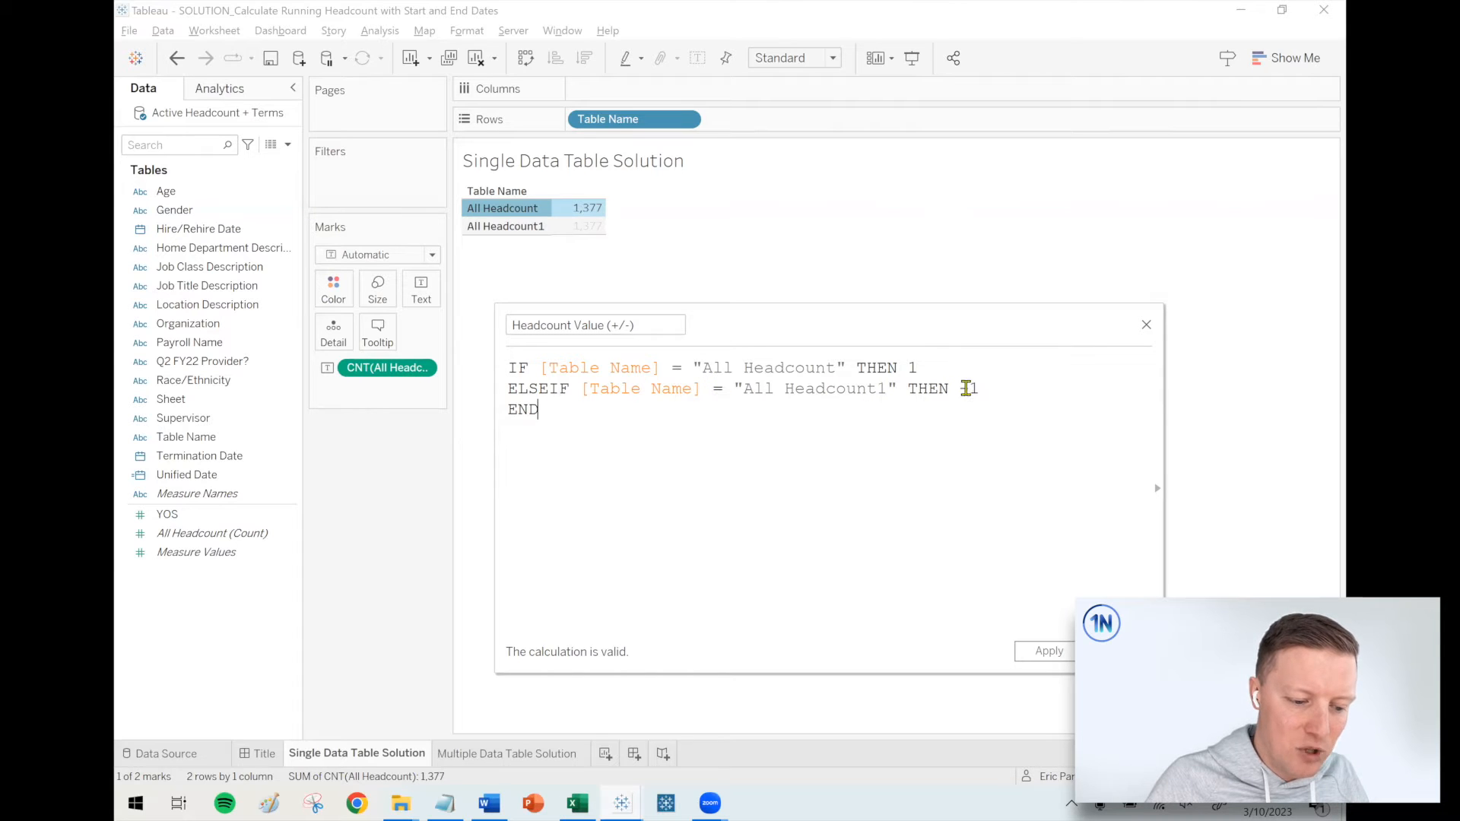
text(-)
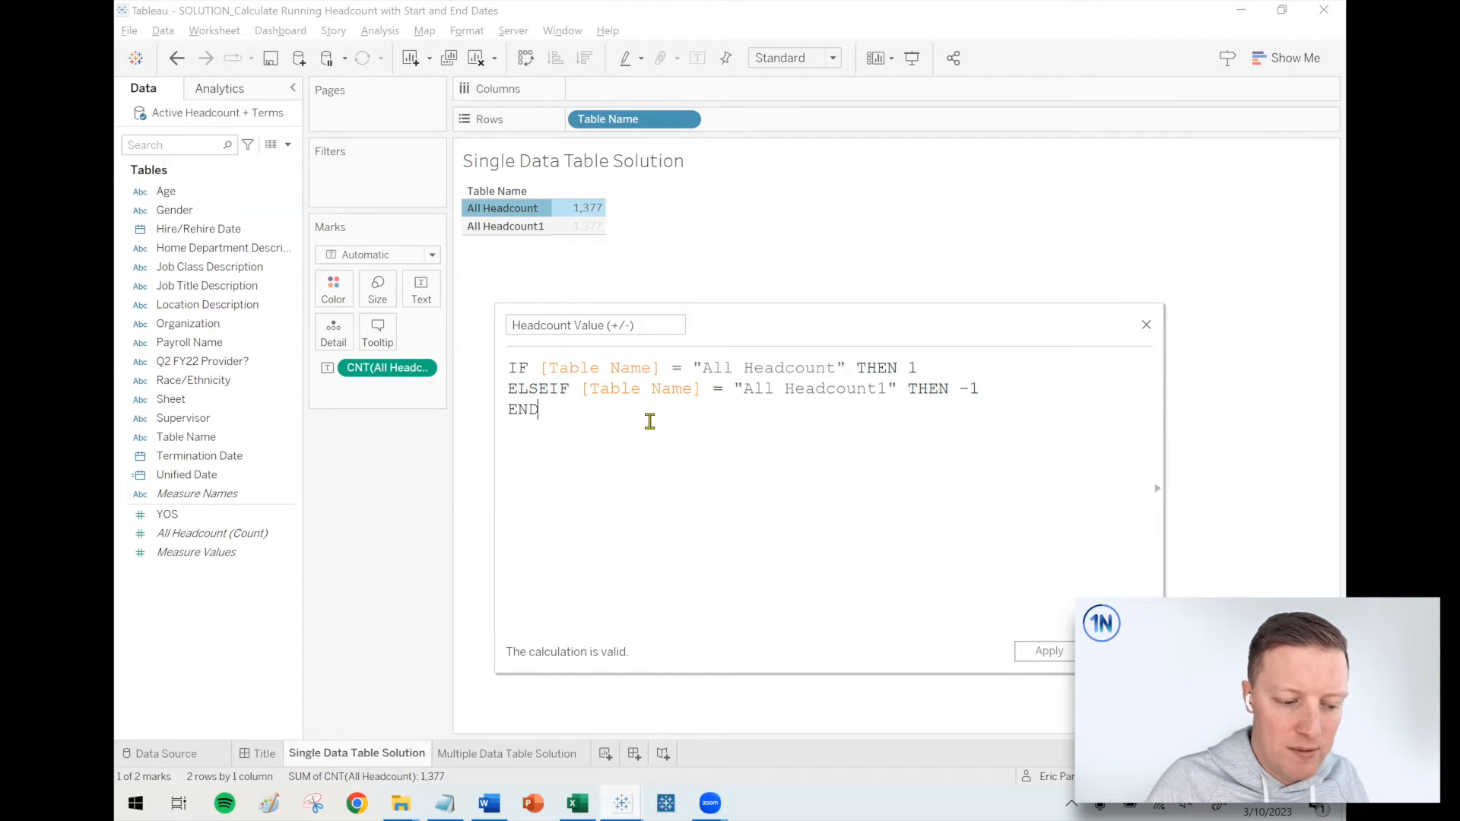
click(1147, 324)
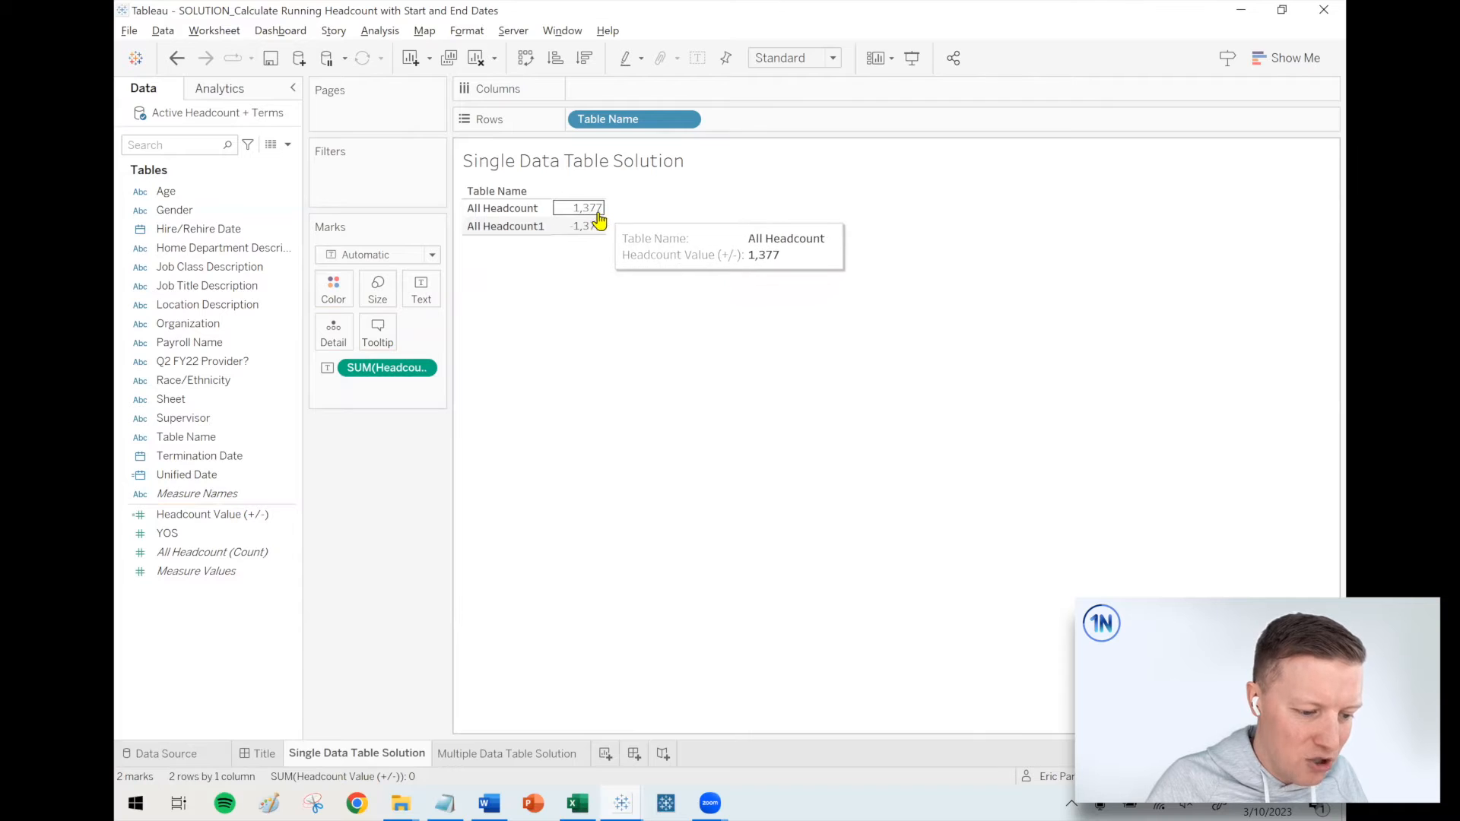
mouse_move(475, 412)
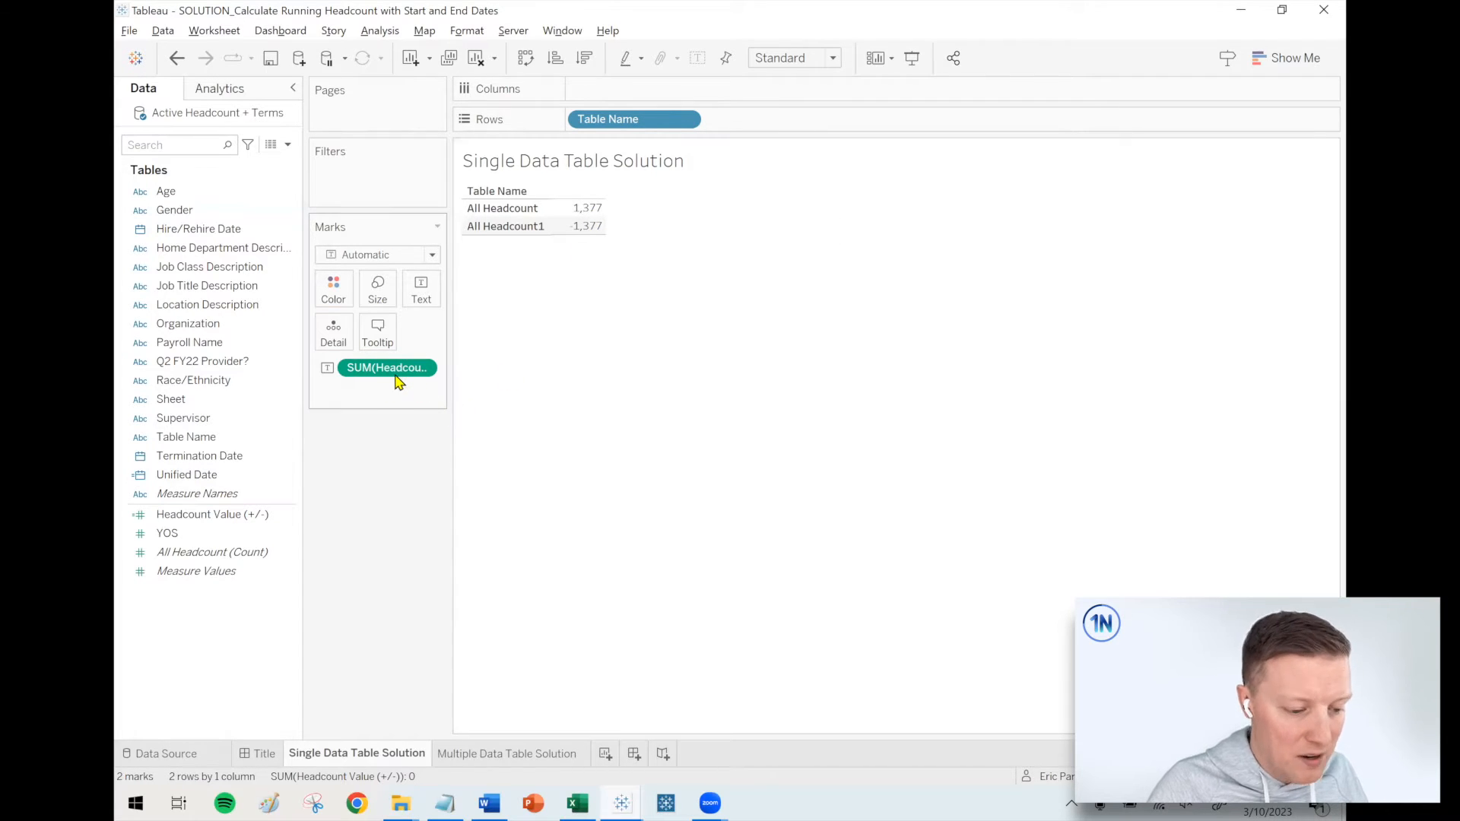
- Add YEAR(Unified Date) to Rows beside Table Name and scroll the yearly totals
click(187, 475)
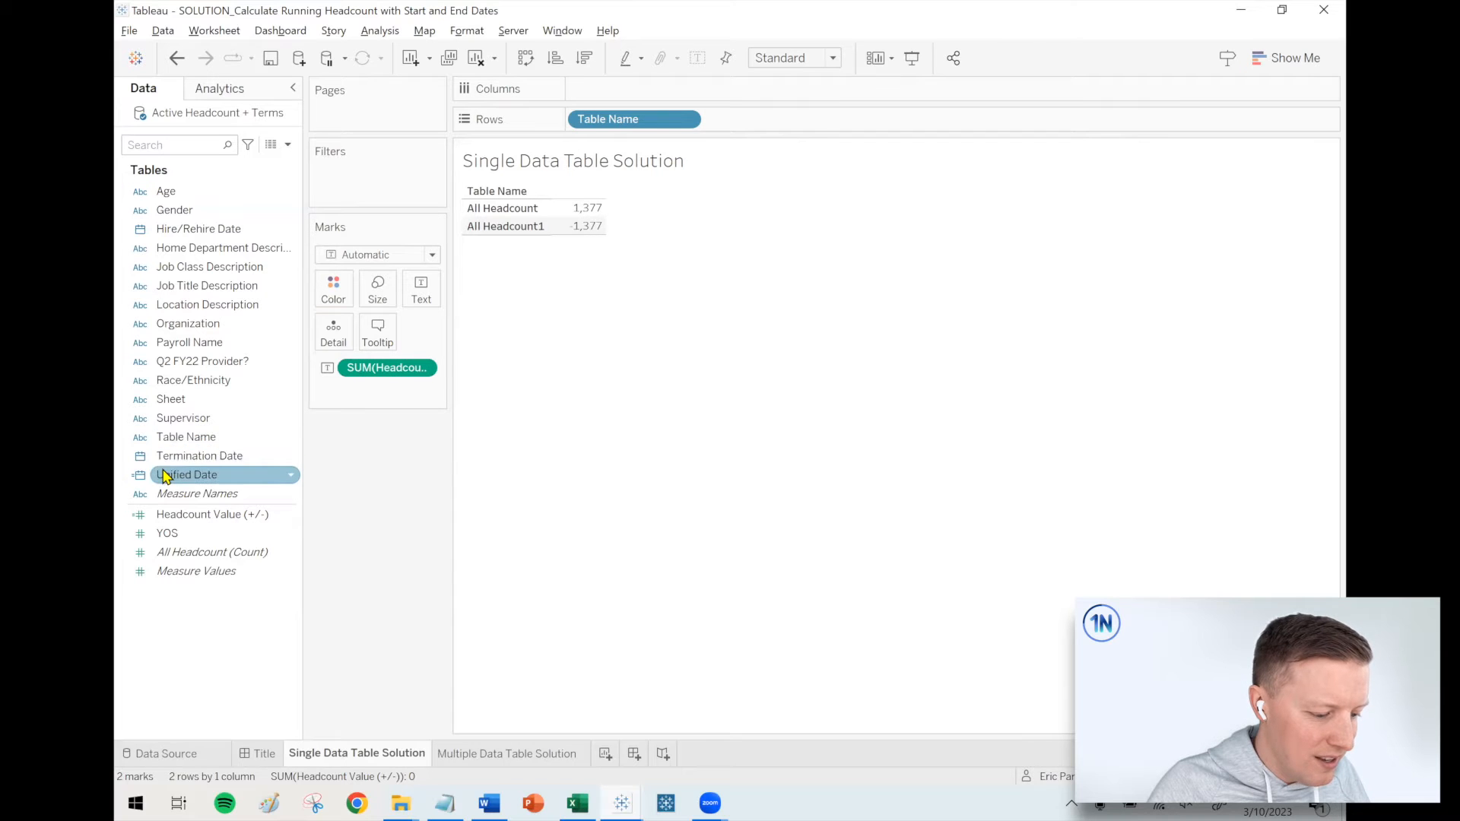
drag(186, 475, 831, 116)
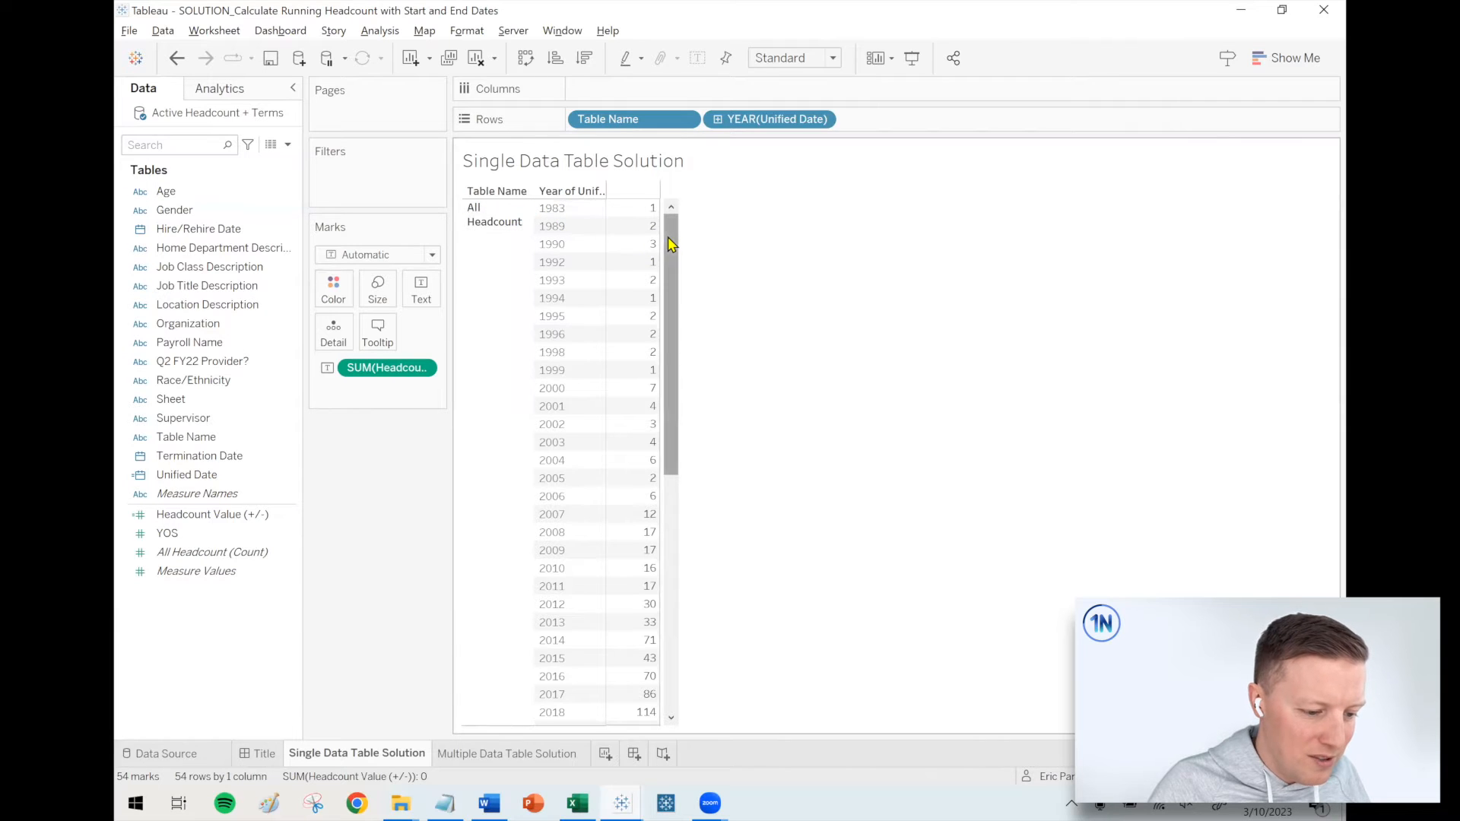
scroll(down, 3)
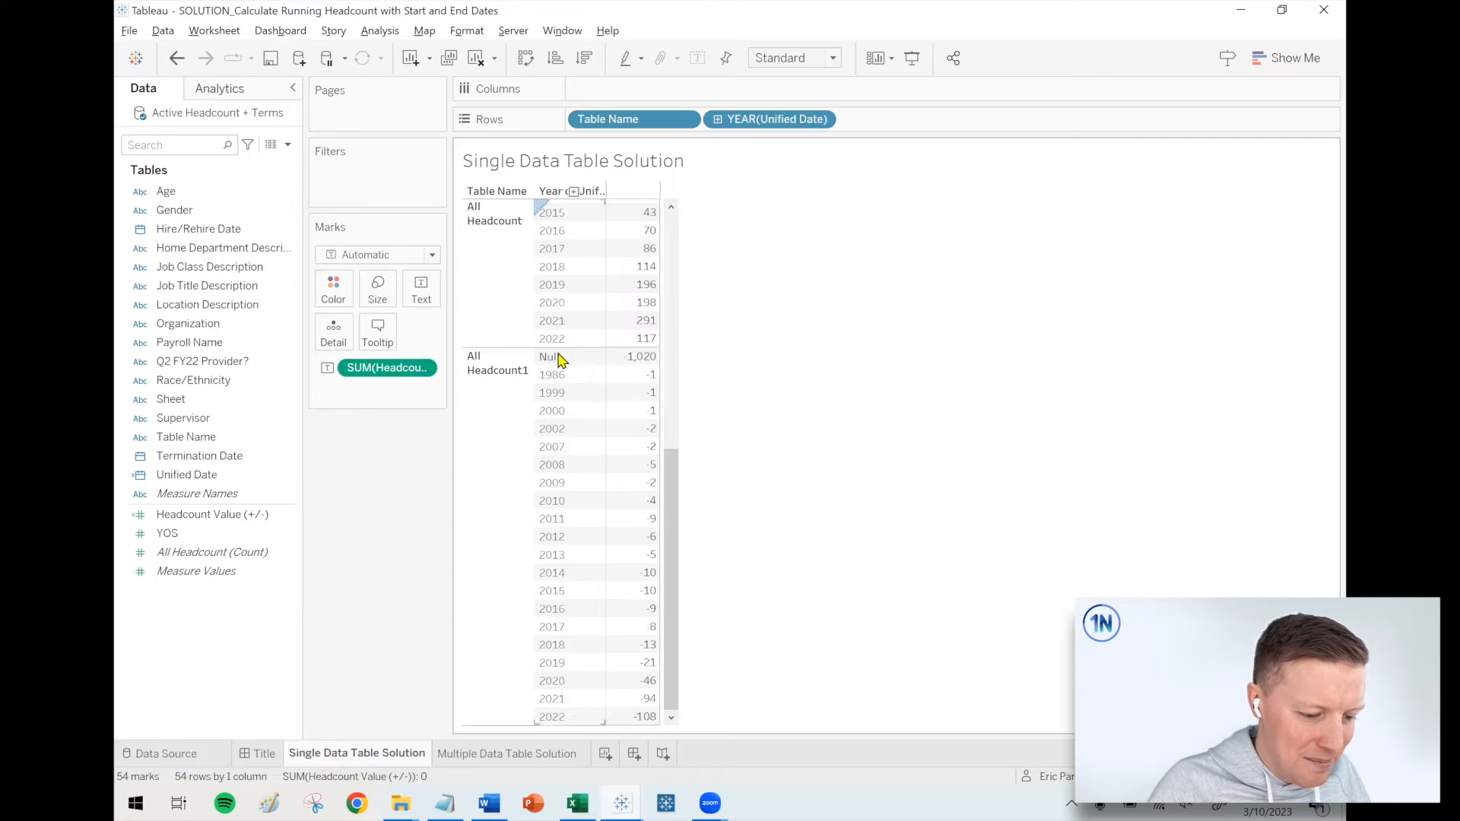
mouse_move(636, 356)
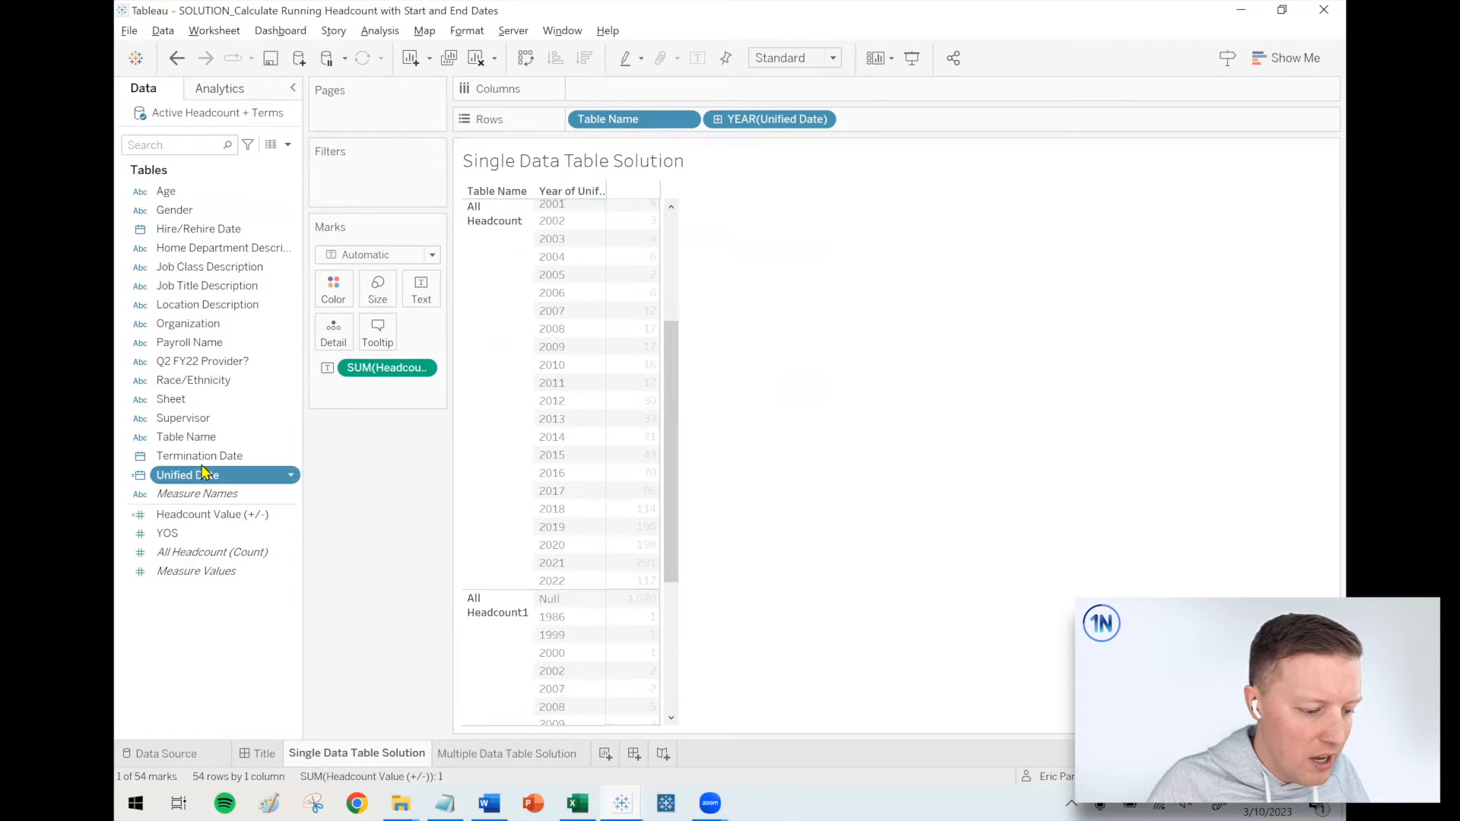
- Open the Unified Date formula to review it, then close the editor
double_click(187, 475)
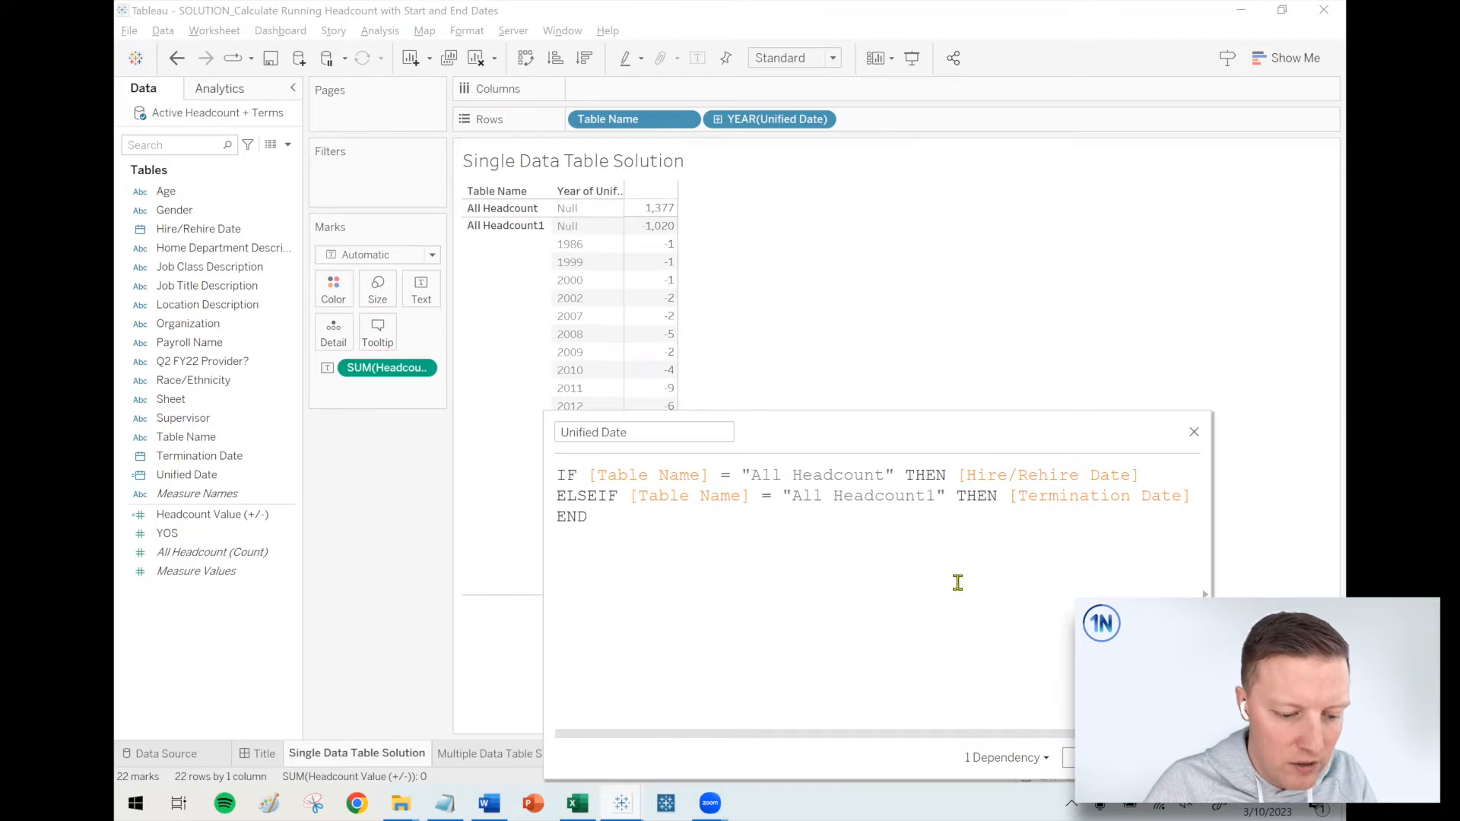
click(887, 474)
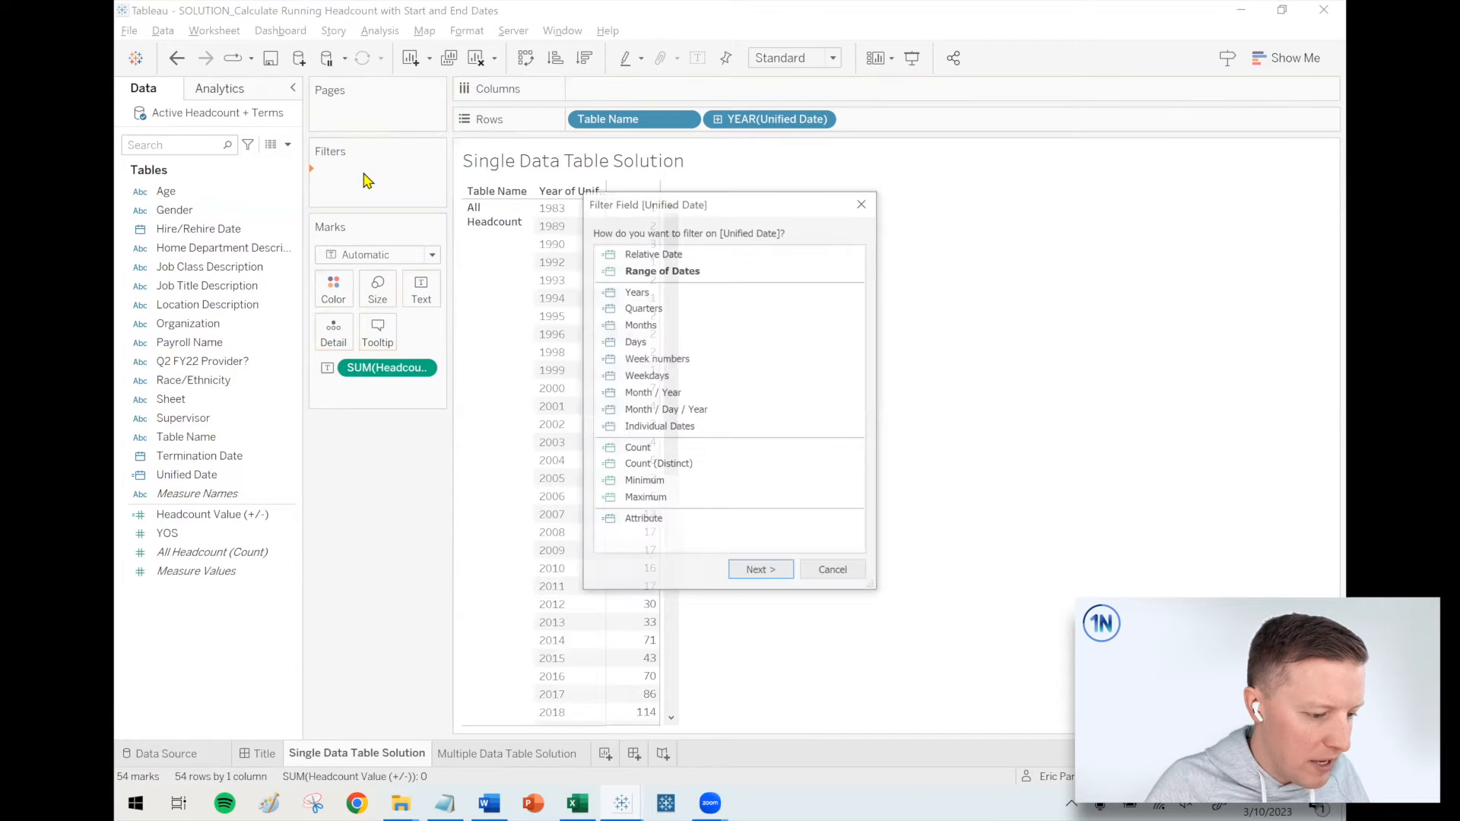
- Filter Unified Date by years, excluding the Null year, and scroll the view
click(636, 290)
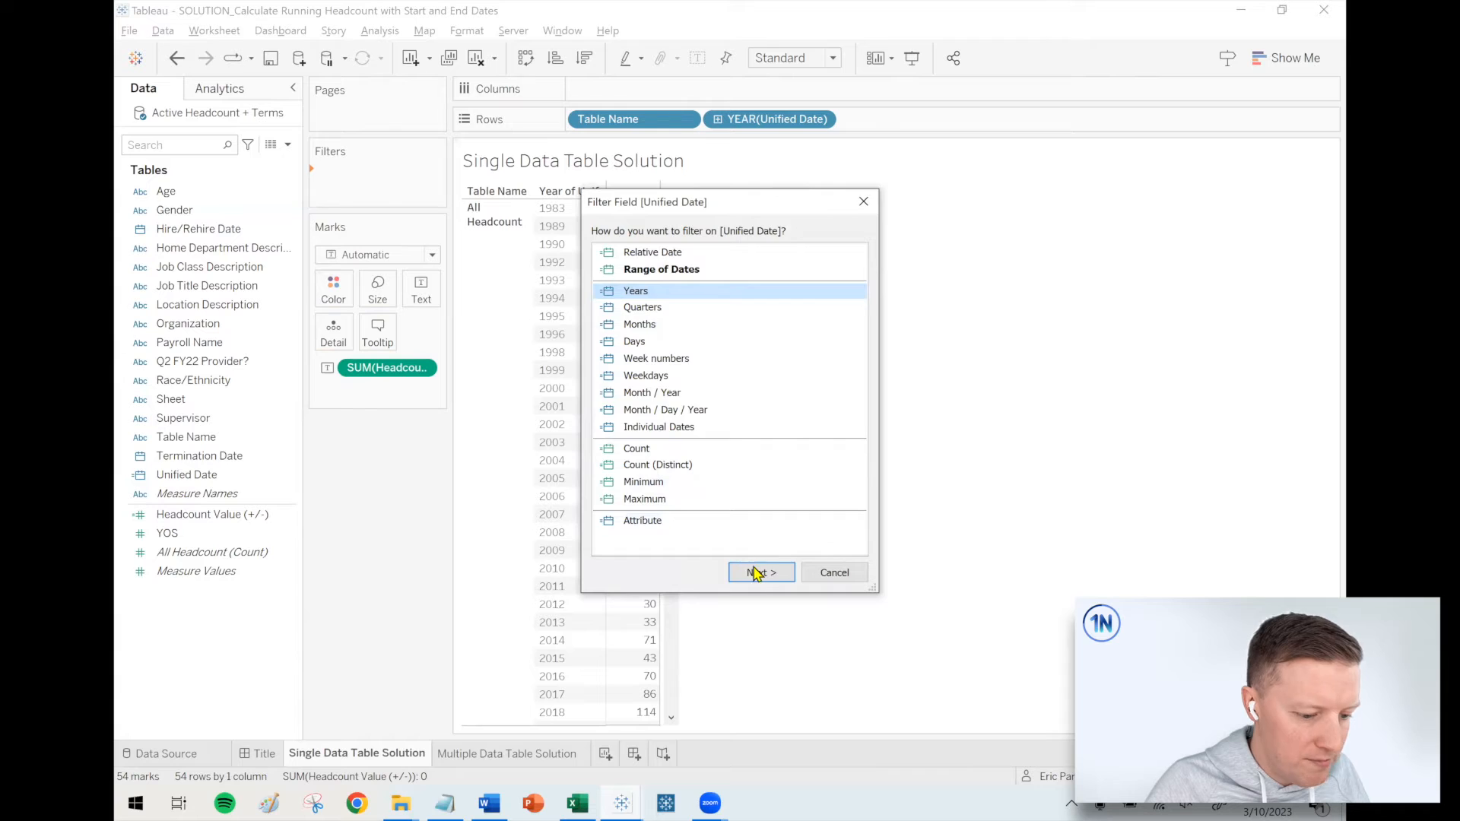
click(761, 572)
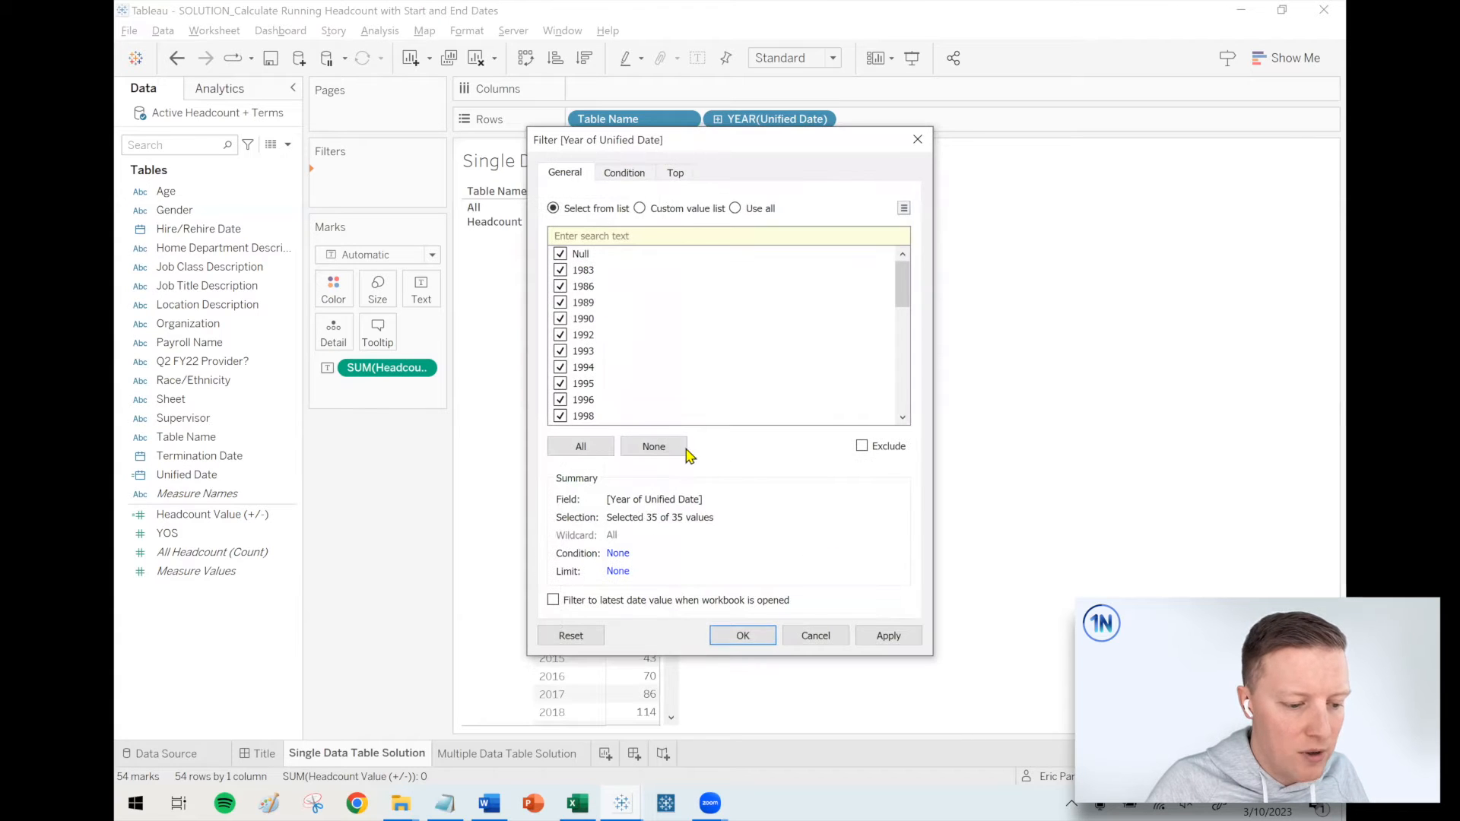
click(653, 446)
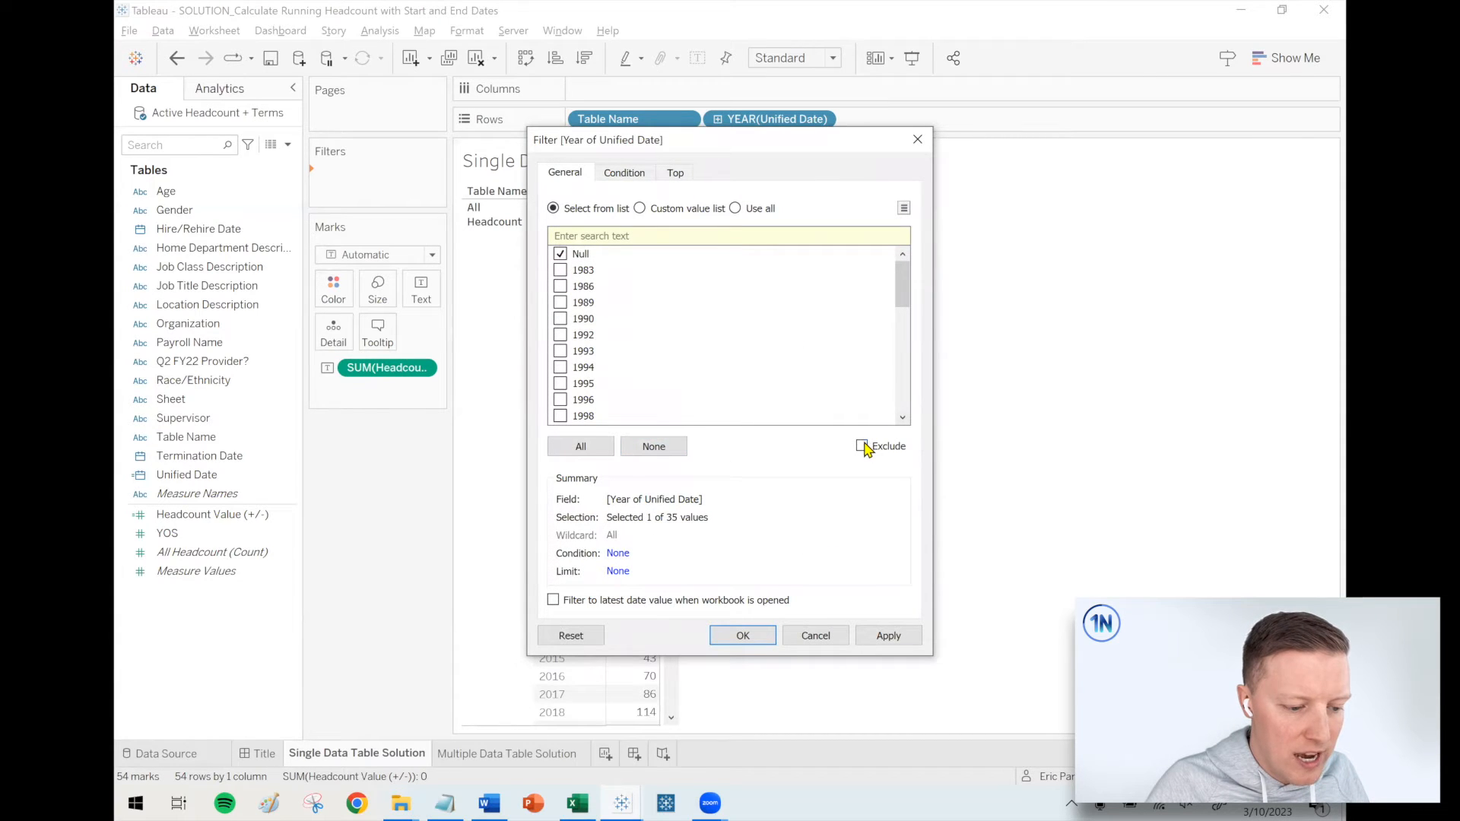
click(742, 635)
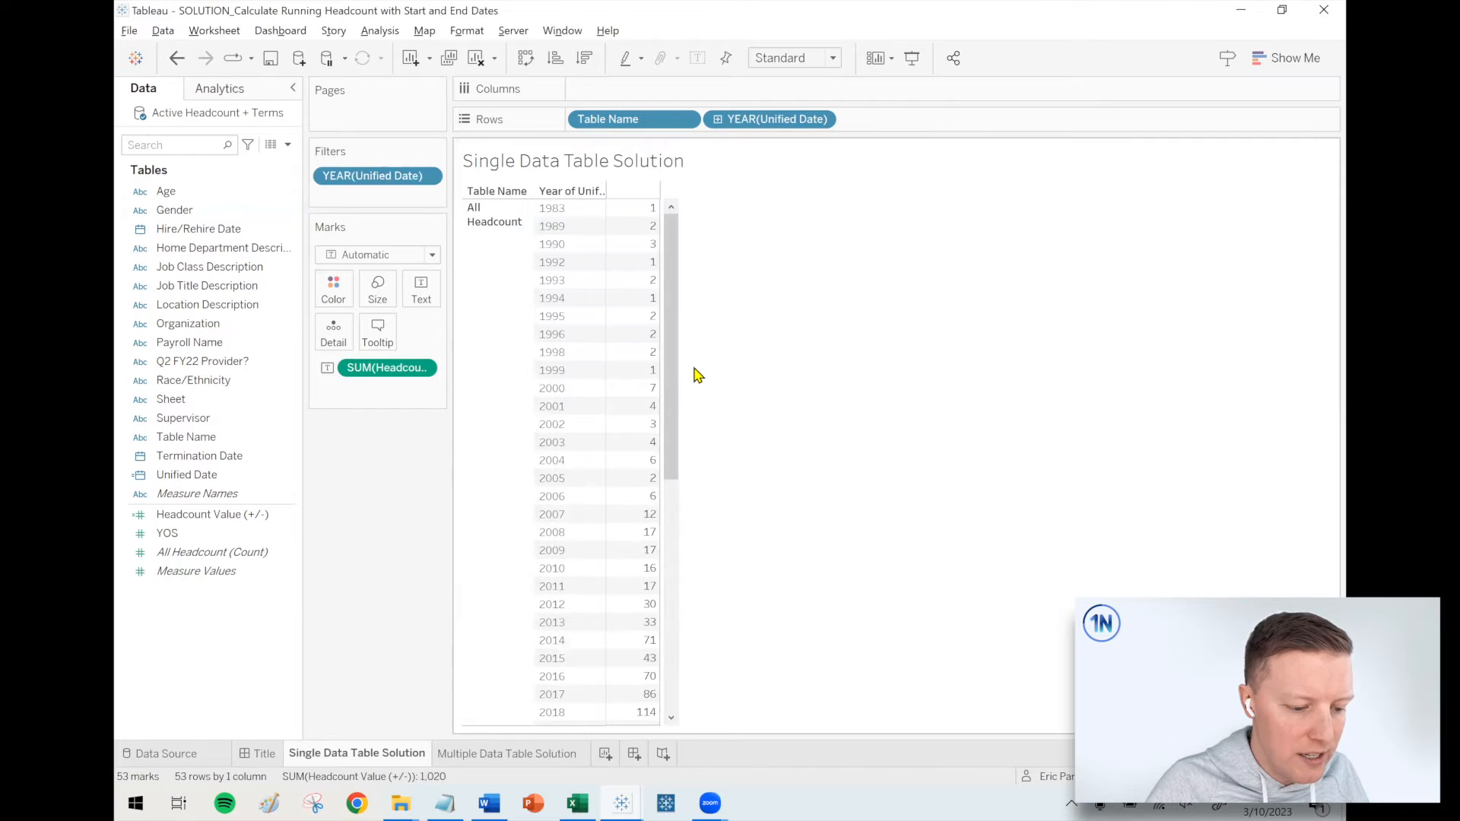
scroll(down, 3)
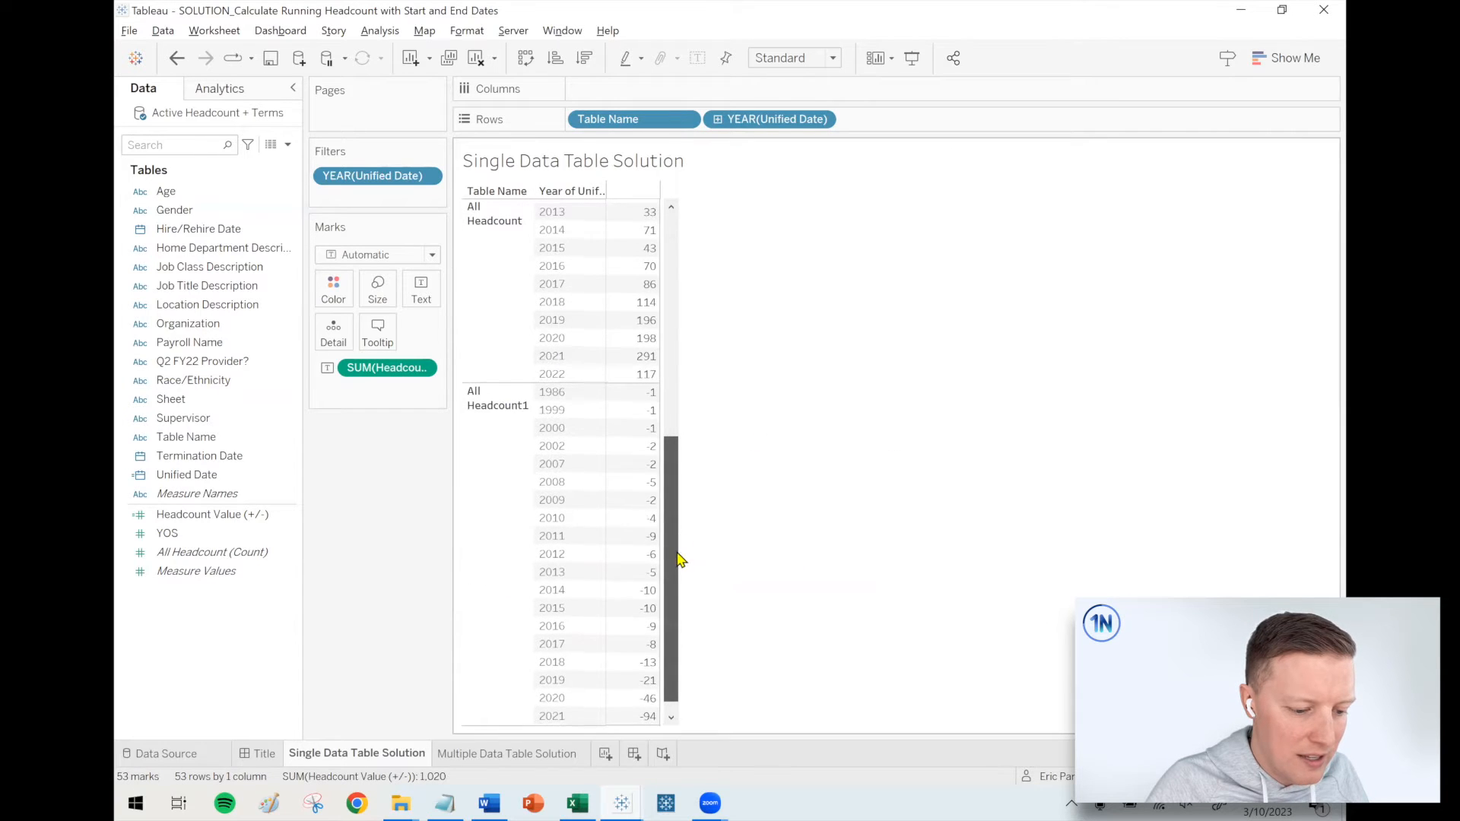
scroll(down, 3)
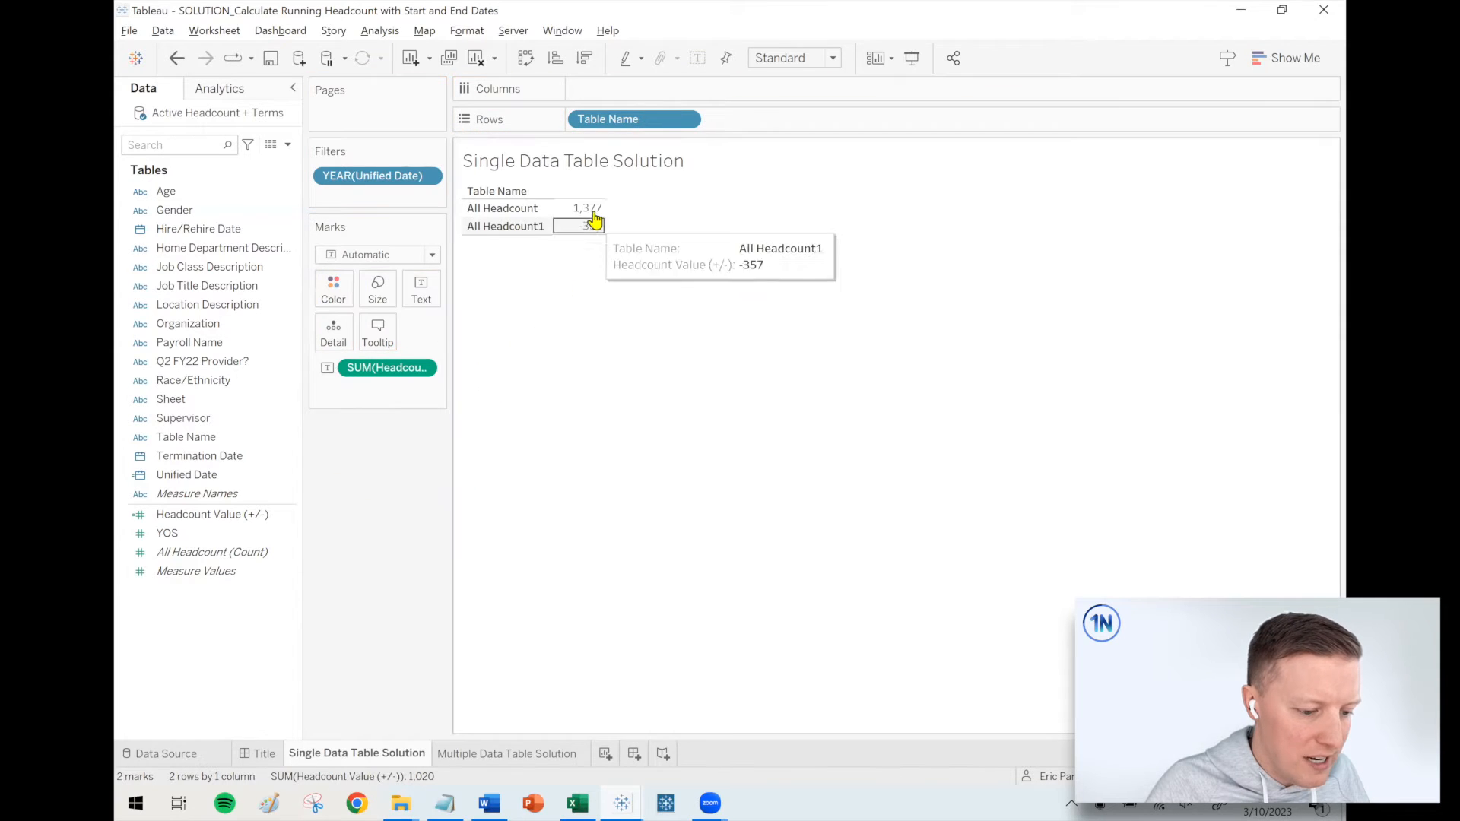
mouse_move(582, 208)
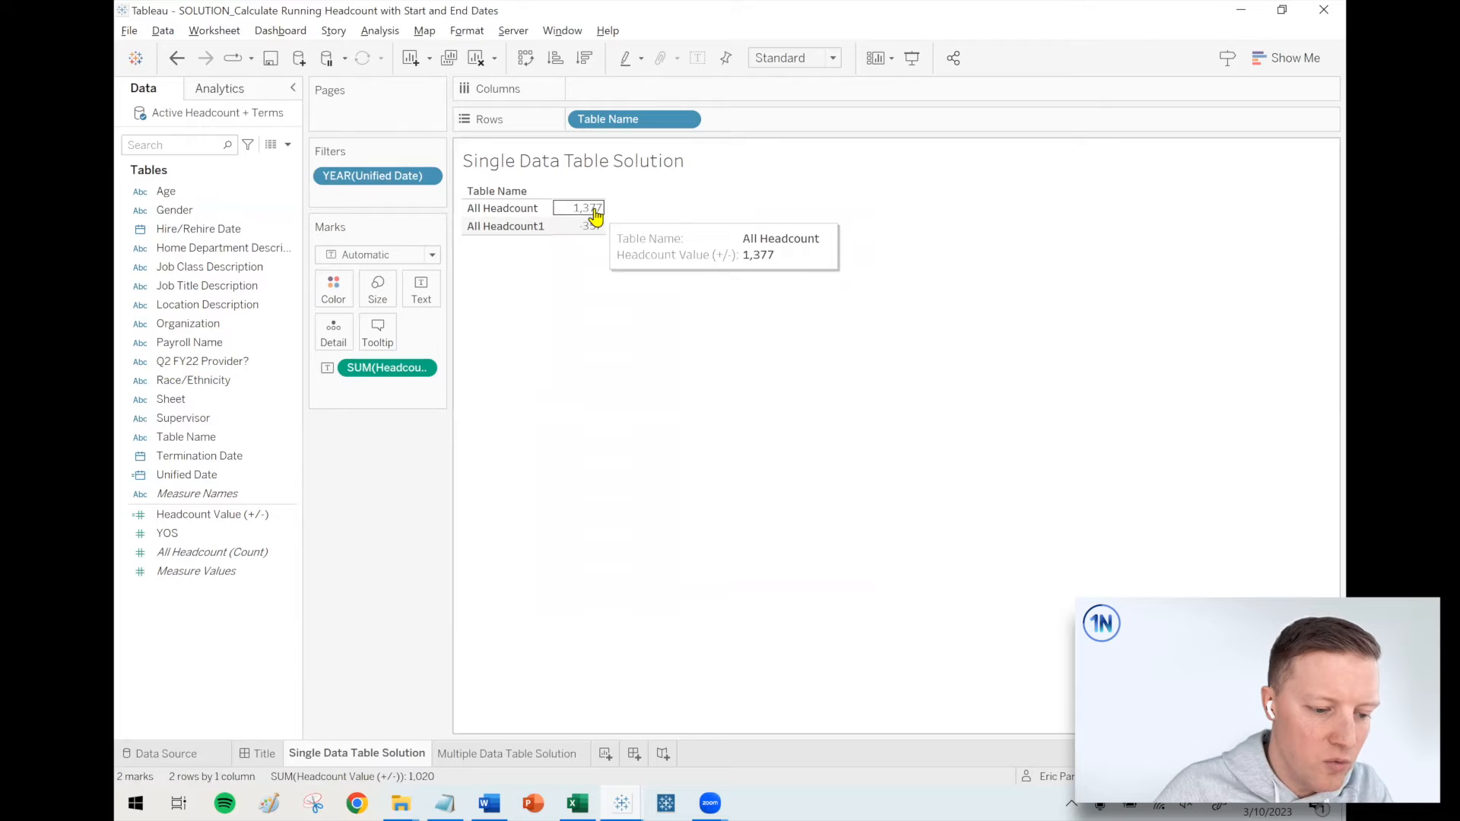
mouse_move(588, 227)
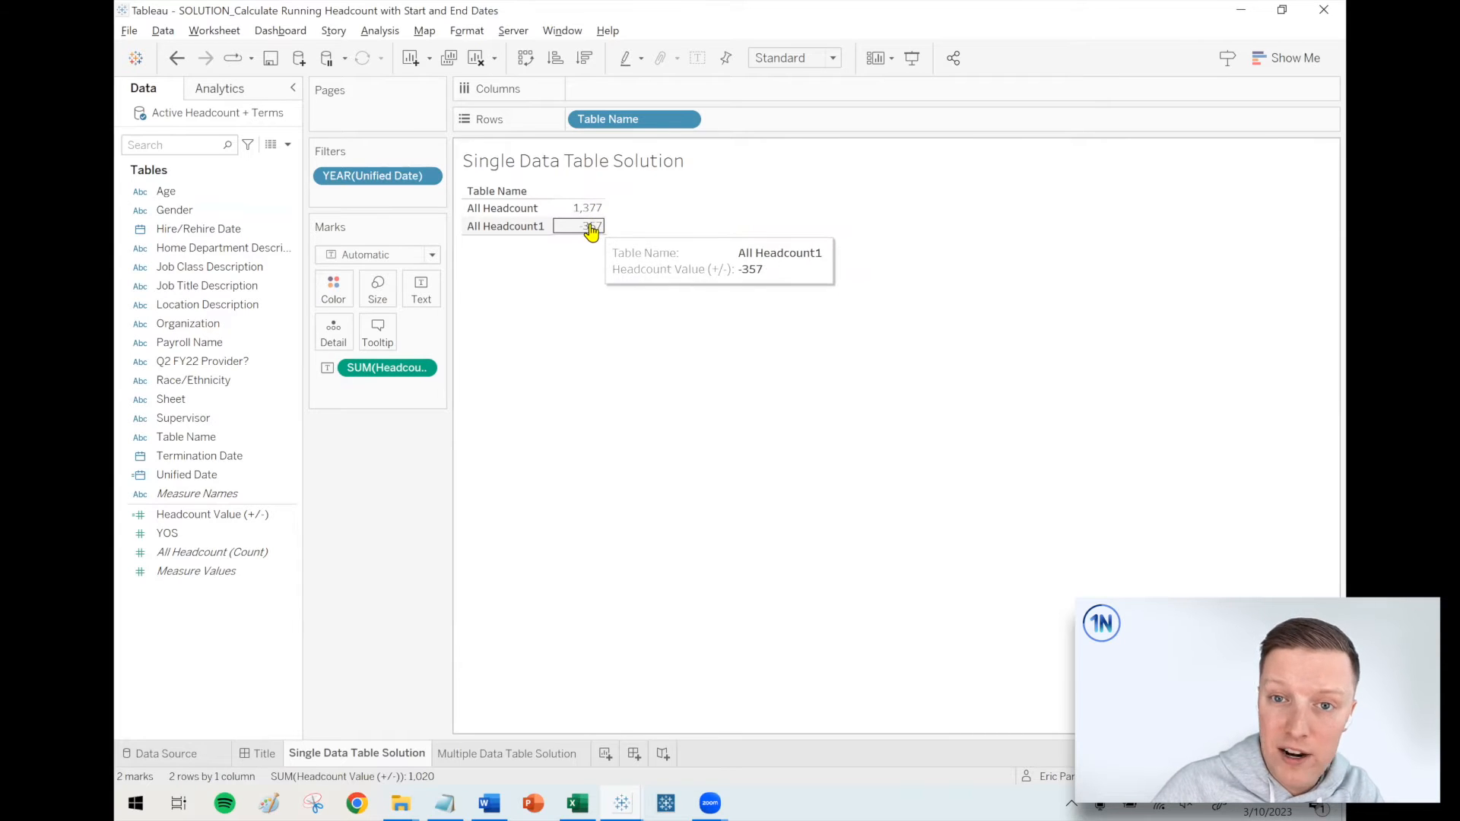
mouse_move(578, 273)
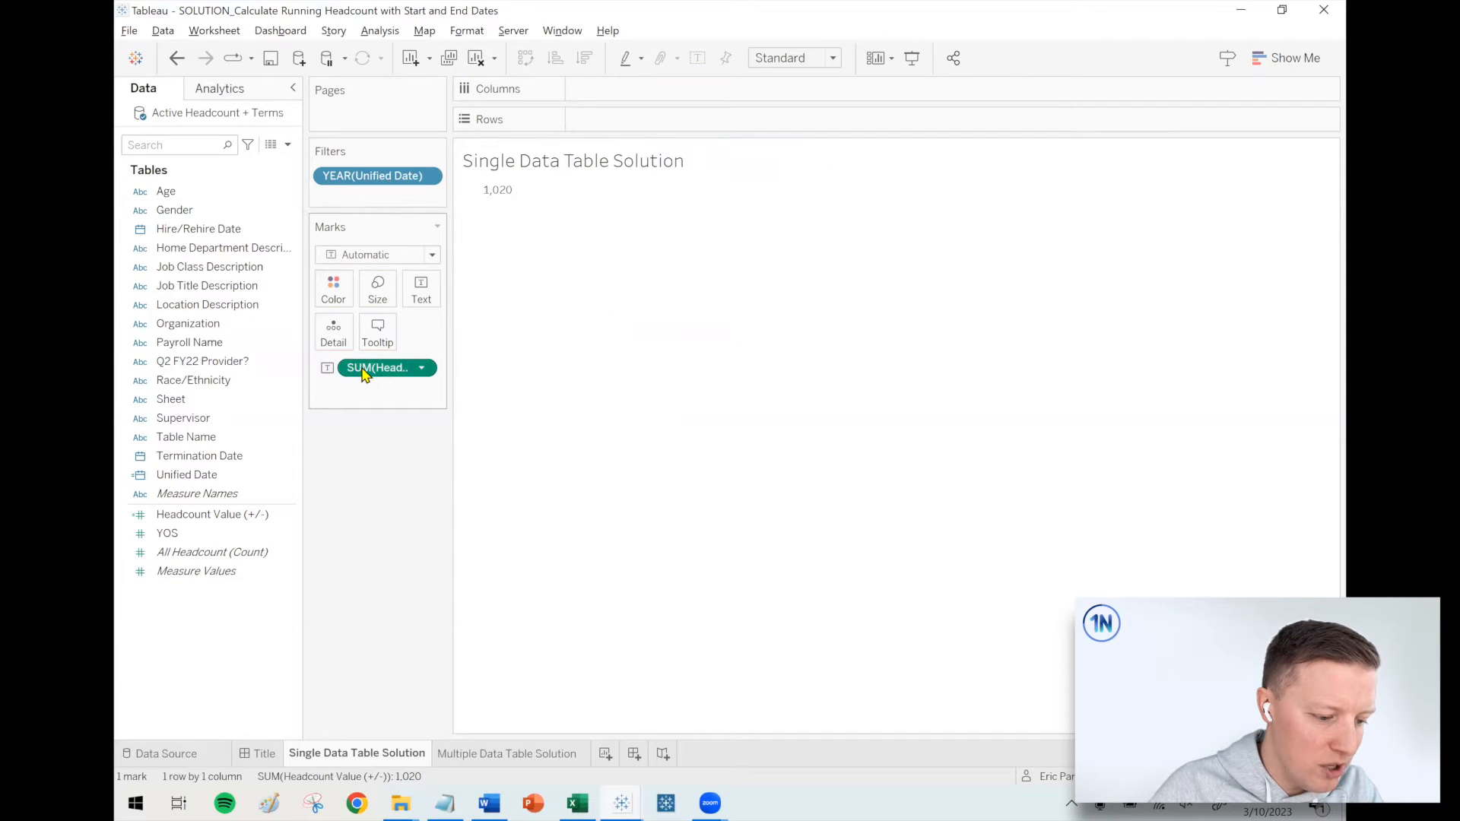
- Put the headcount total on a vertical axis against continuous QUARTER(Unified Date) columns
drag(377, 366, 634, 120)
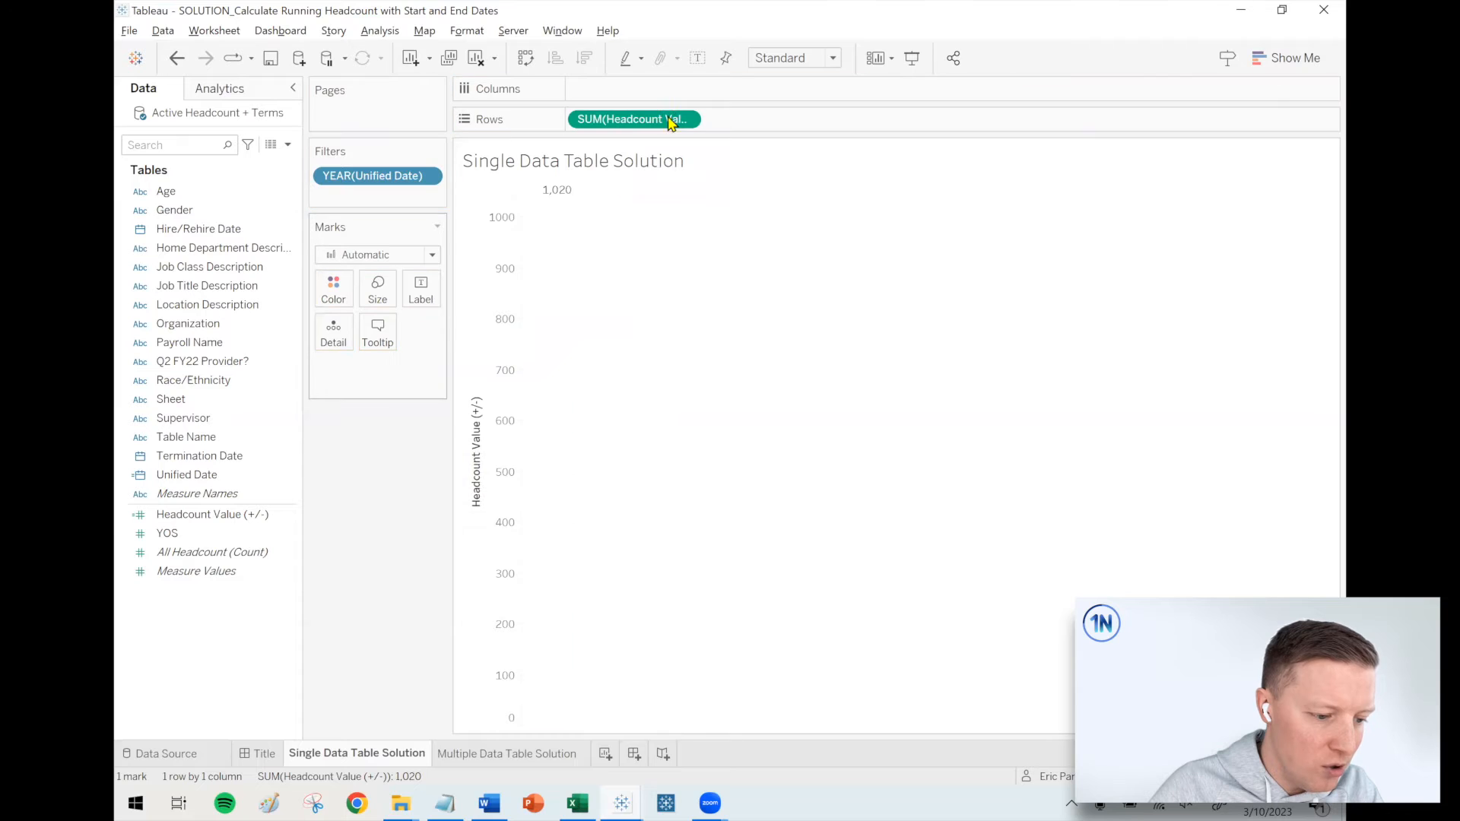
click(421, 290)
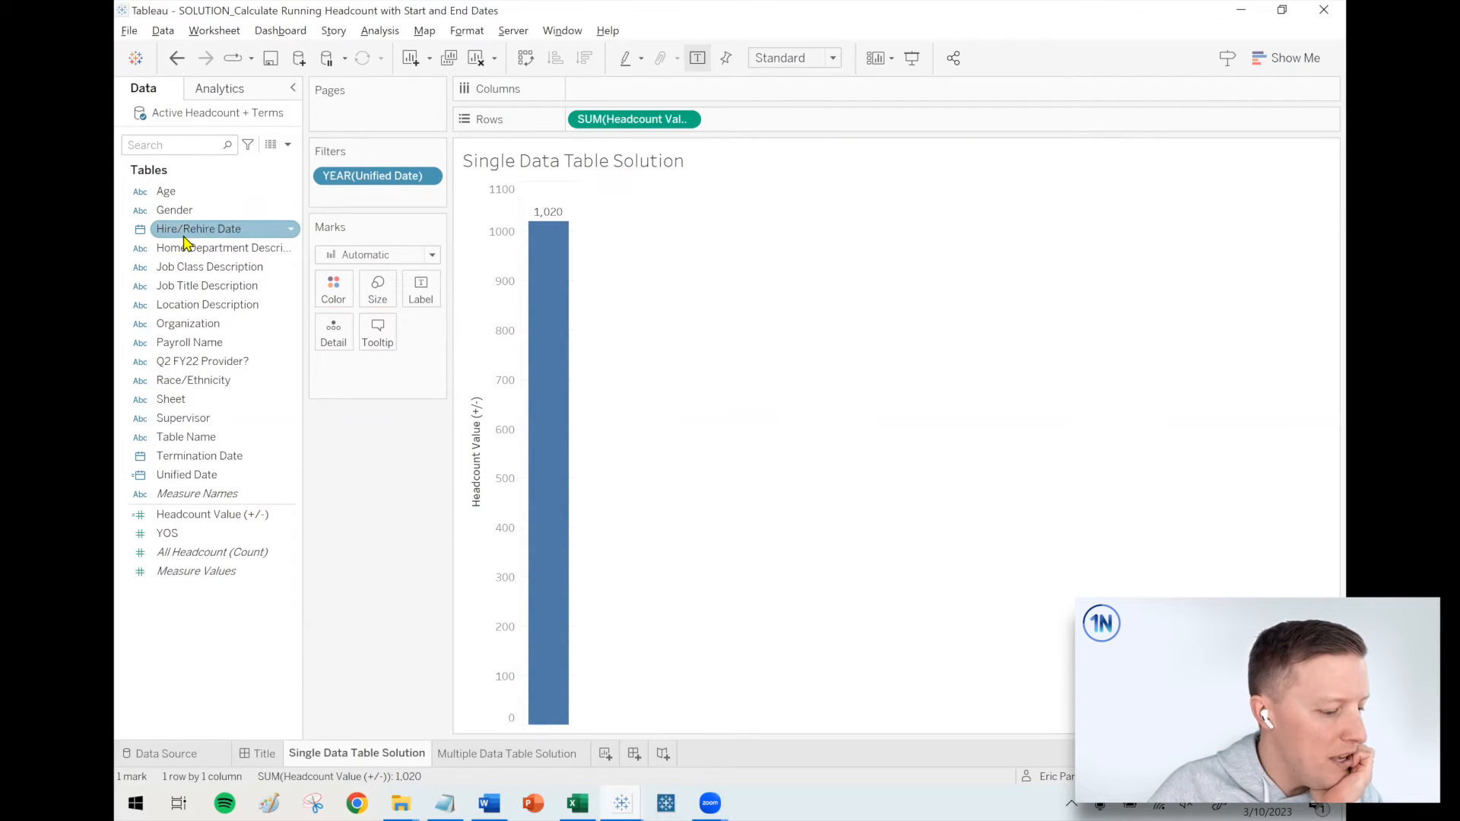
click(187, 475)
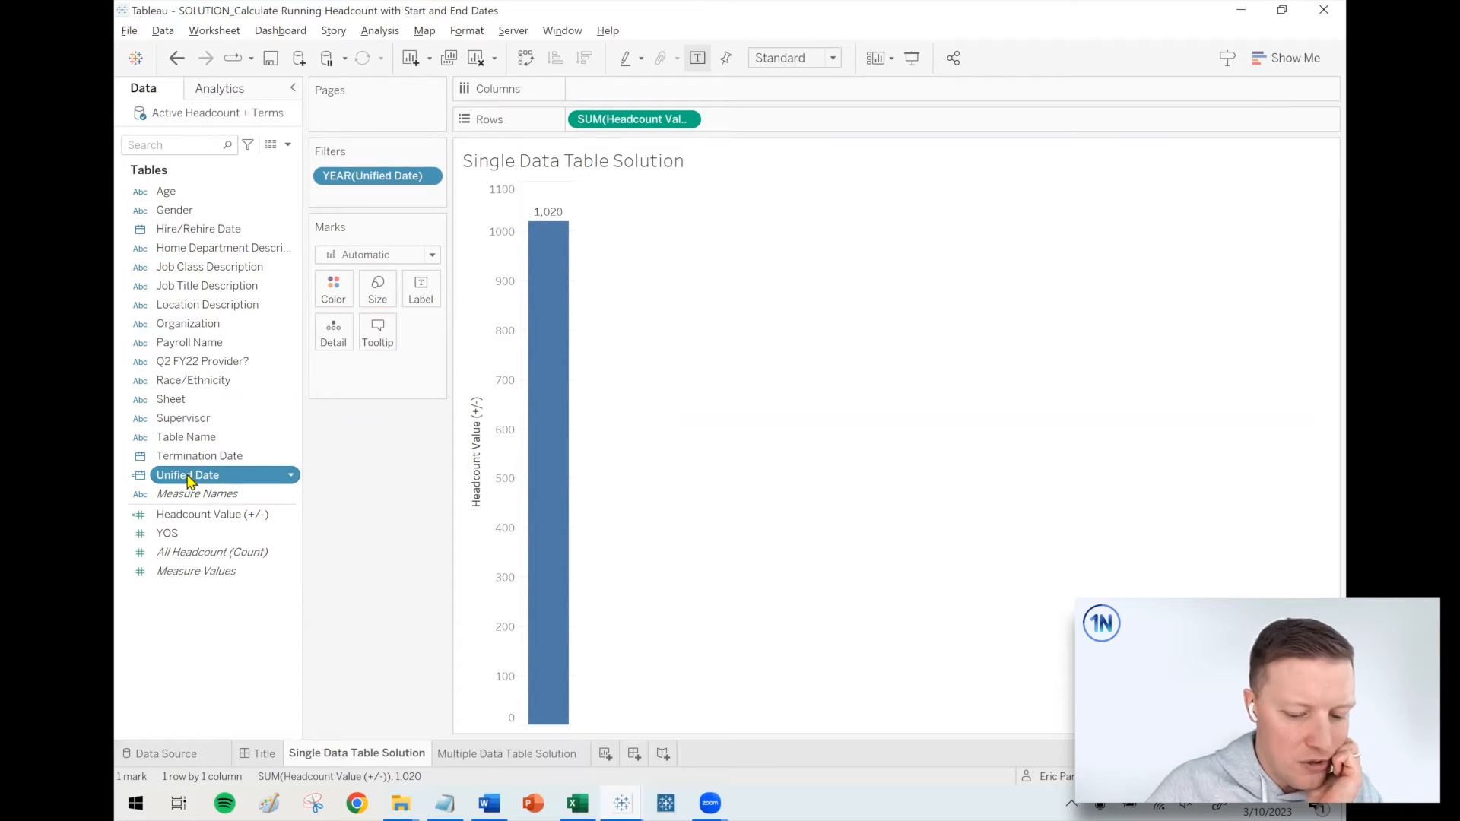
drag(188, 475, 649, 94)
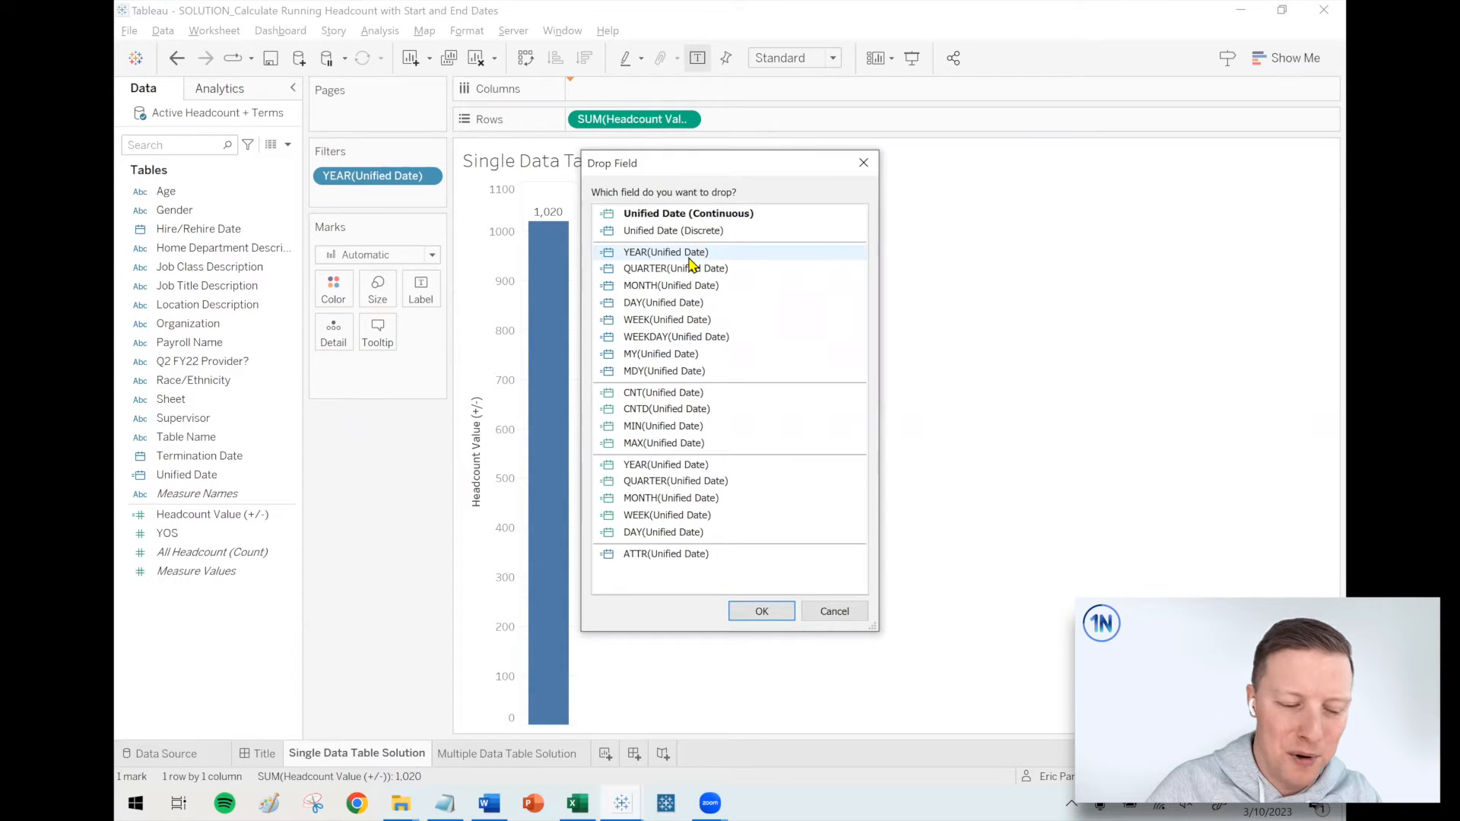
click(674, 481)
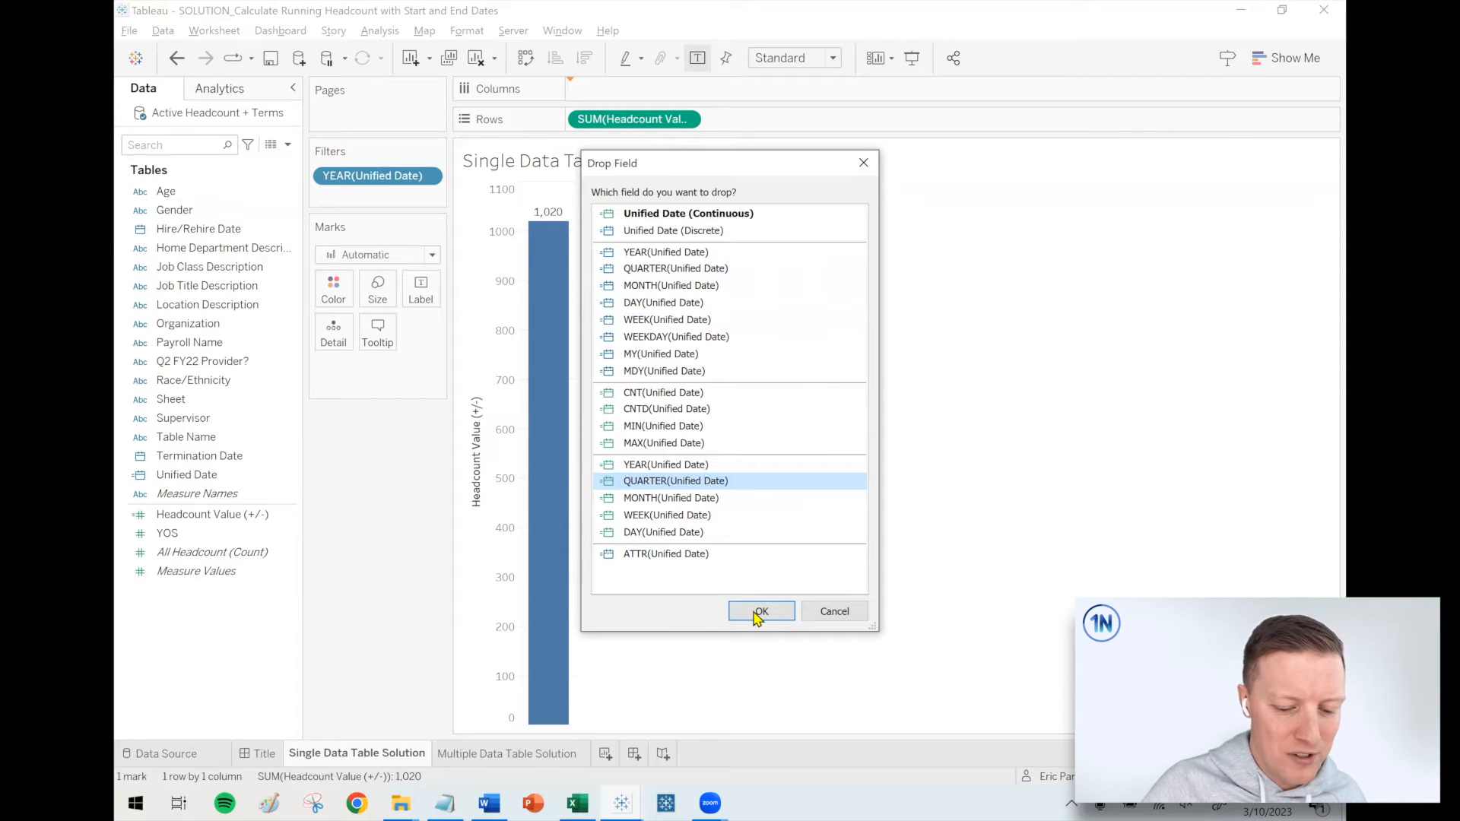
click(761, 611)
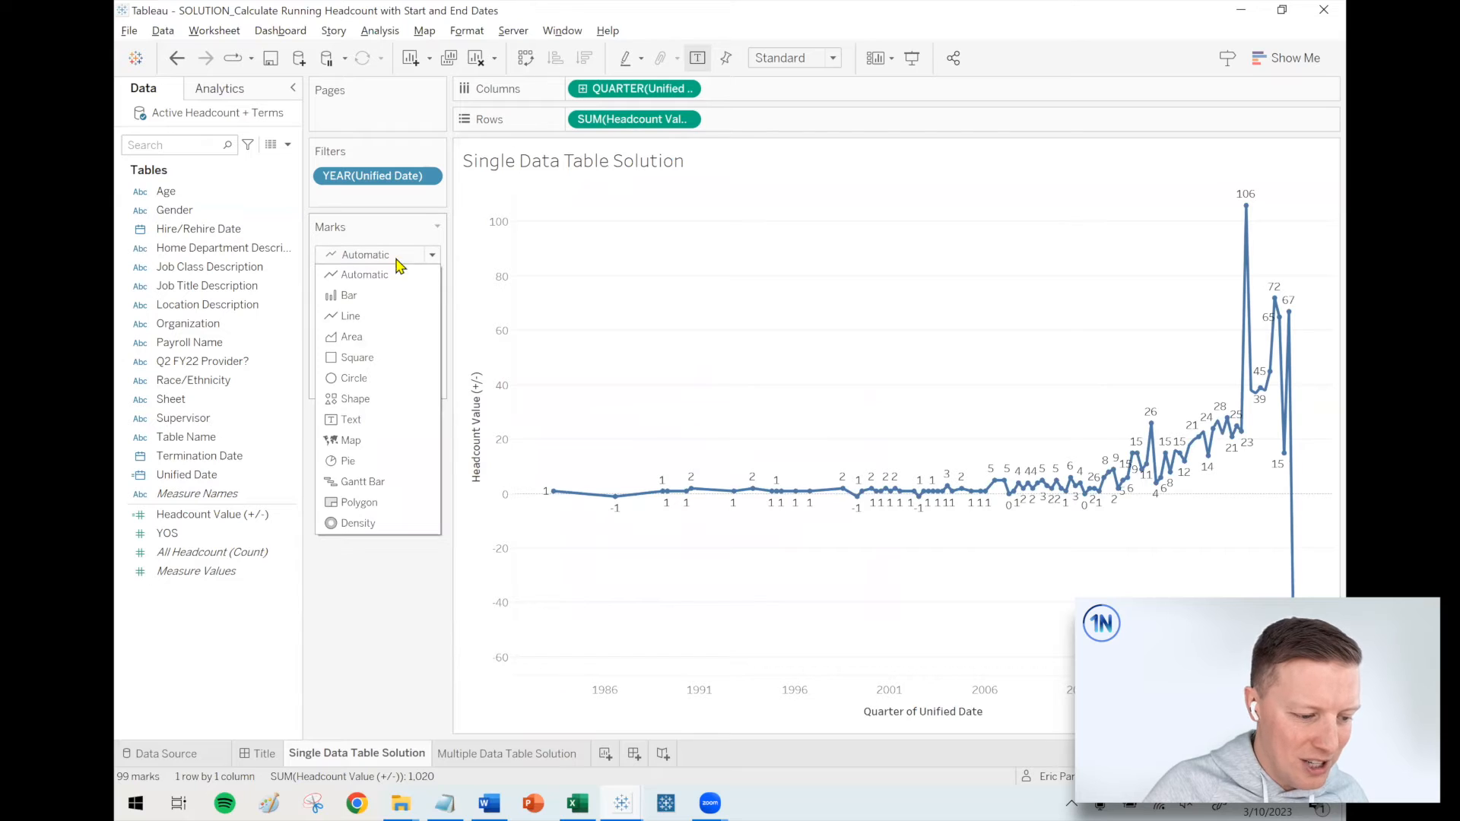
- Change the Marks type to Bar so quarterly headcount changes display as bars
click(348, 295)
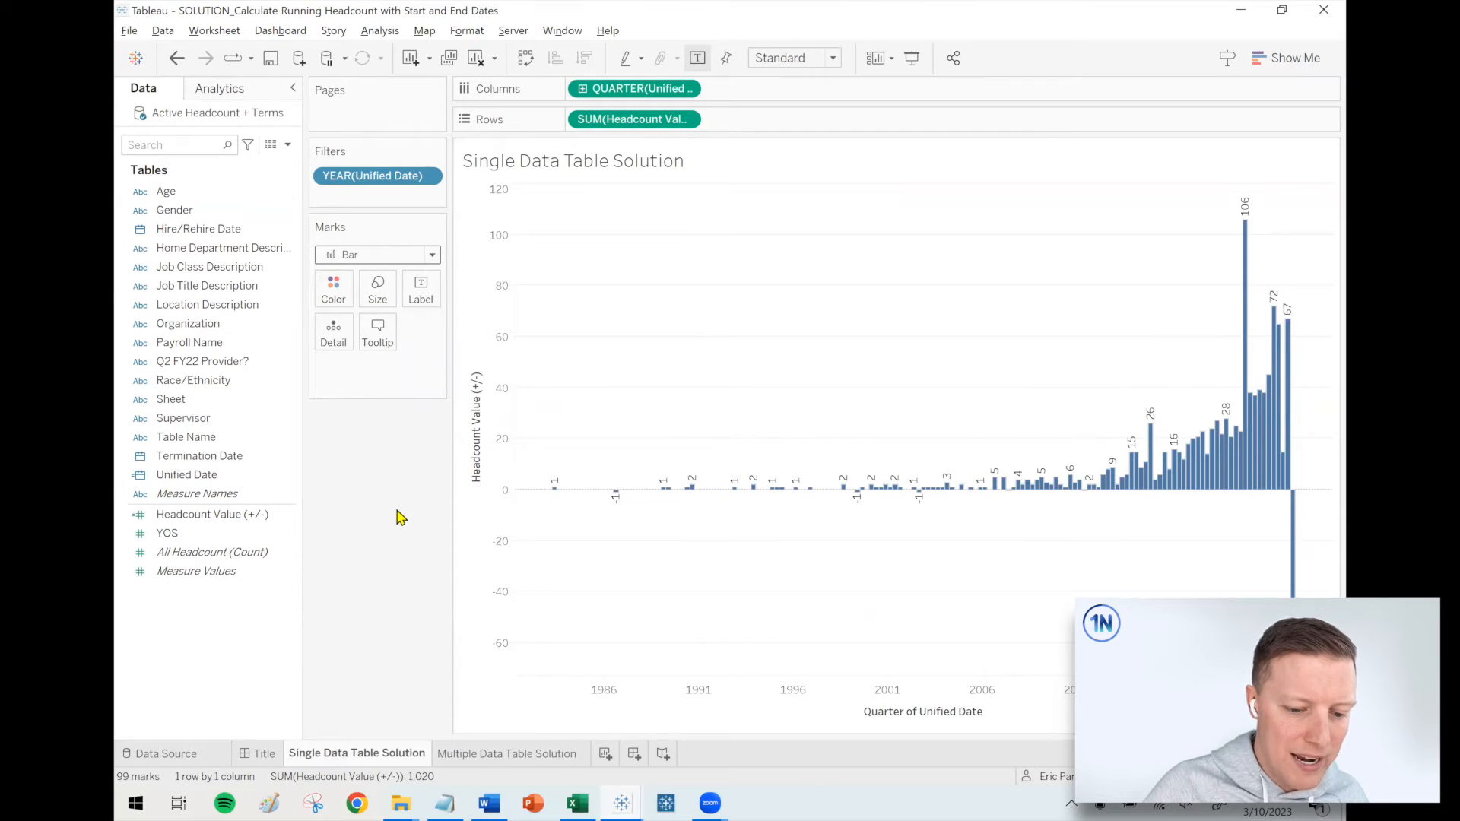
mouse_move(1243, 265)
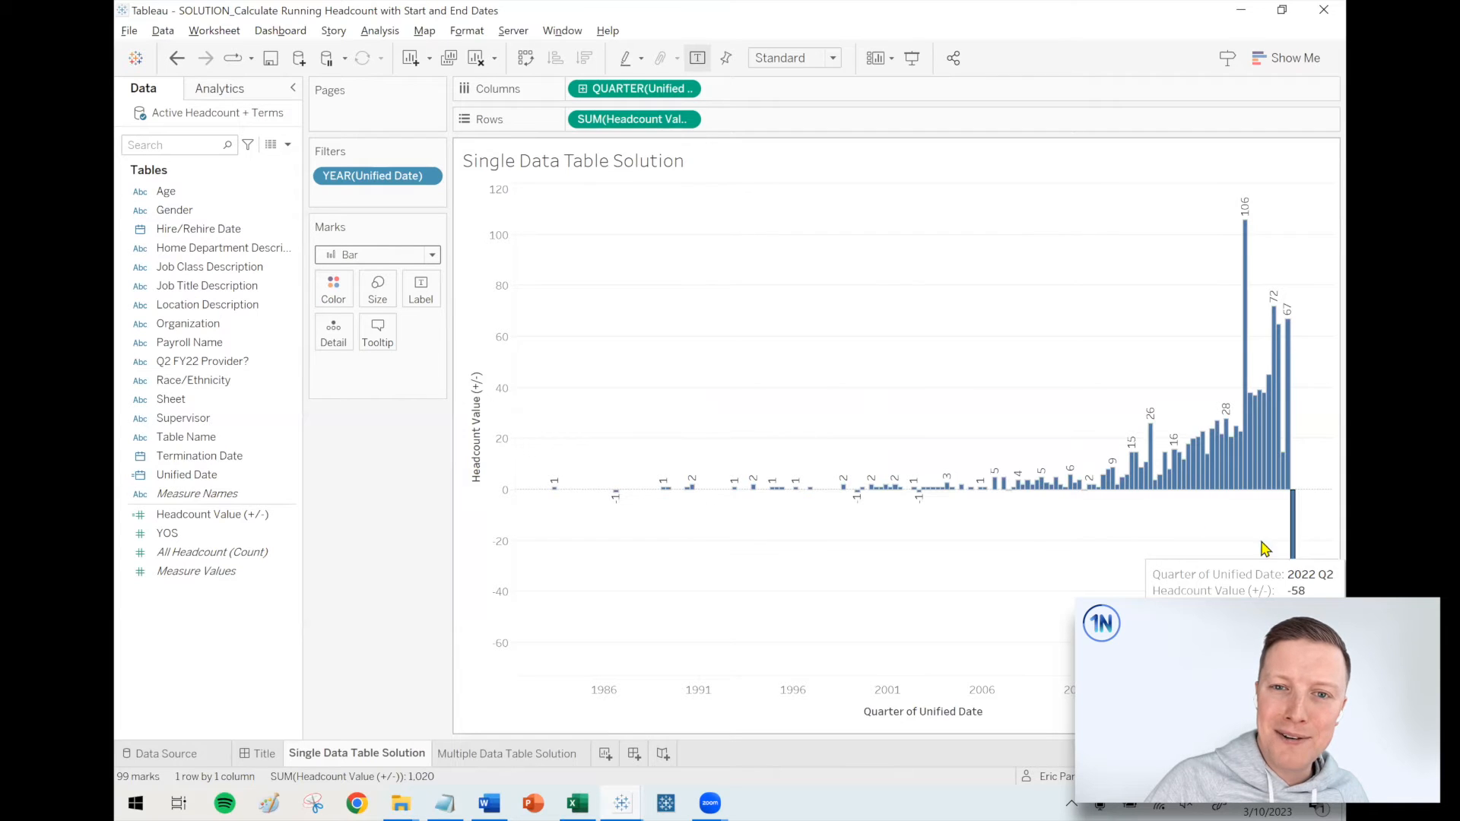
click(634, 120)
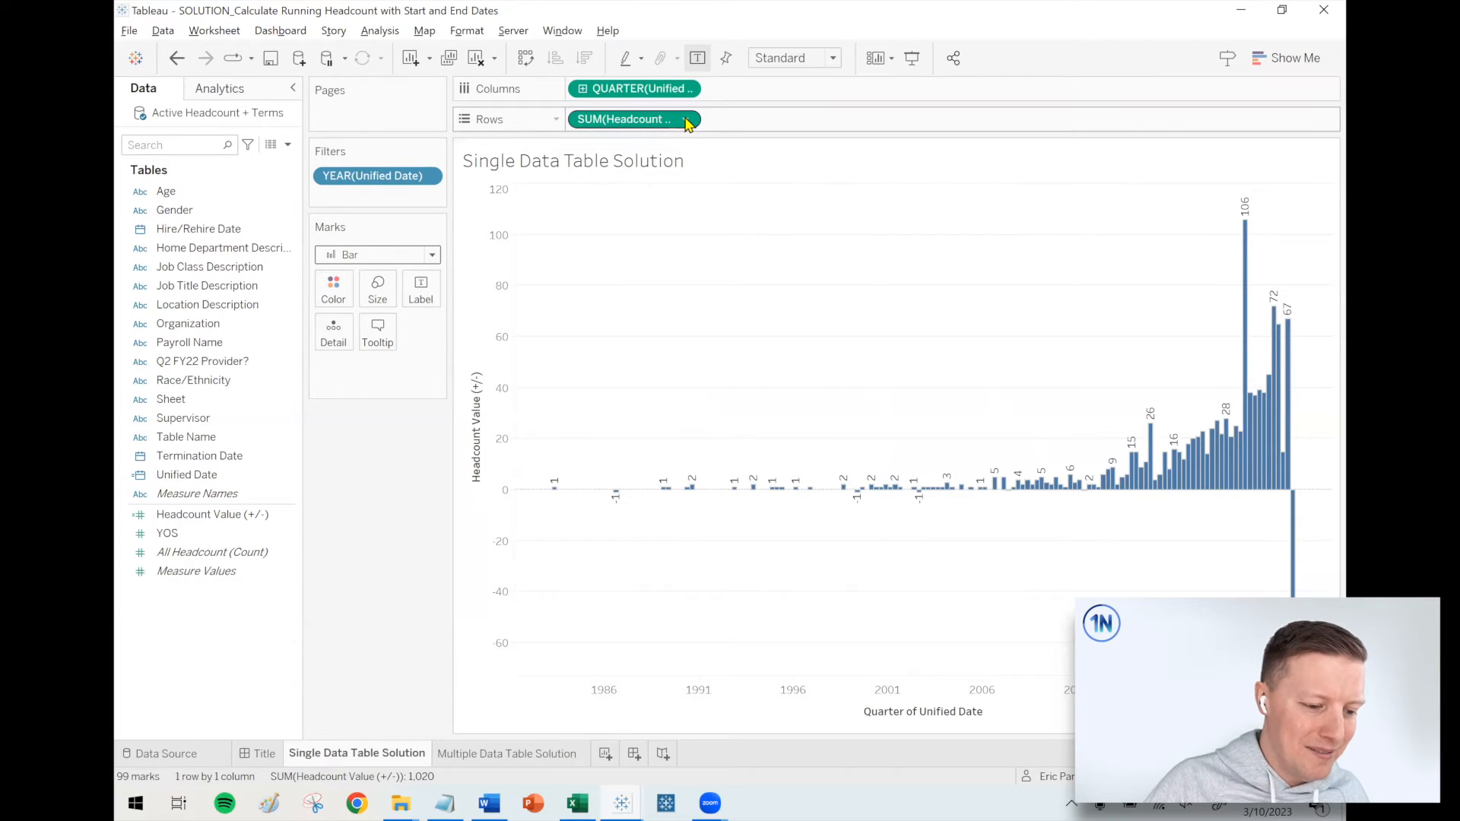
mouse_move(647, 124)
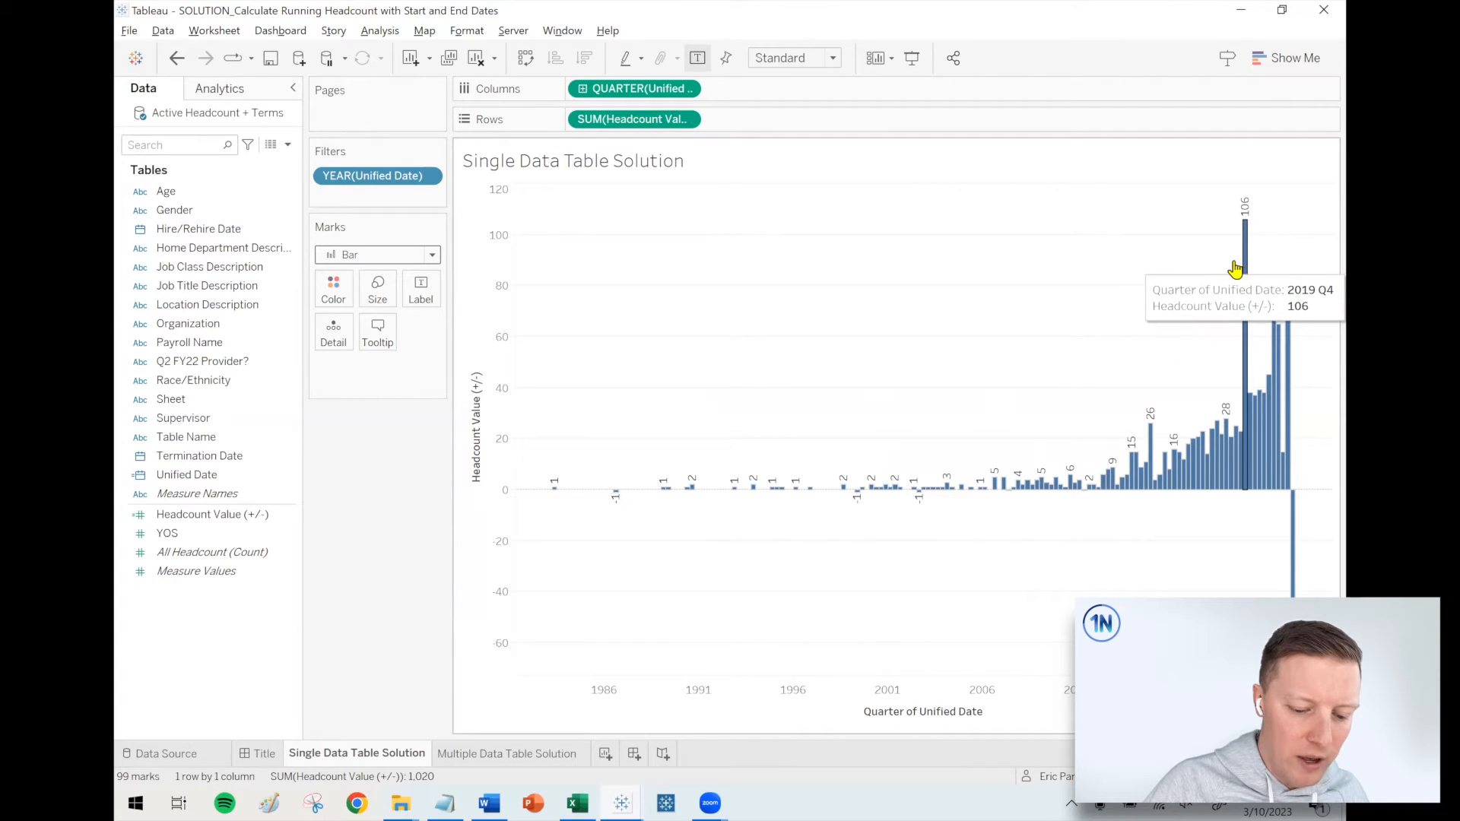
mouse_move(775, 128)
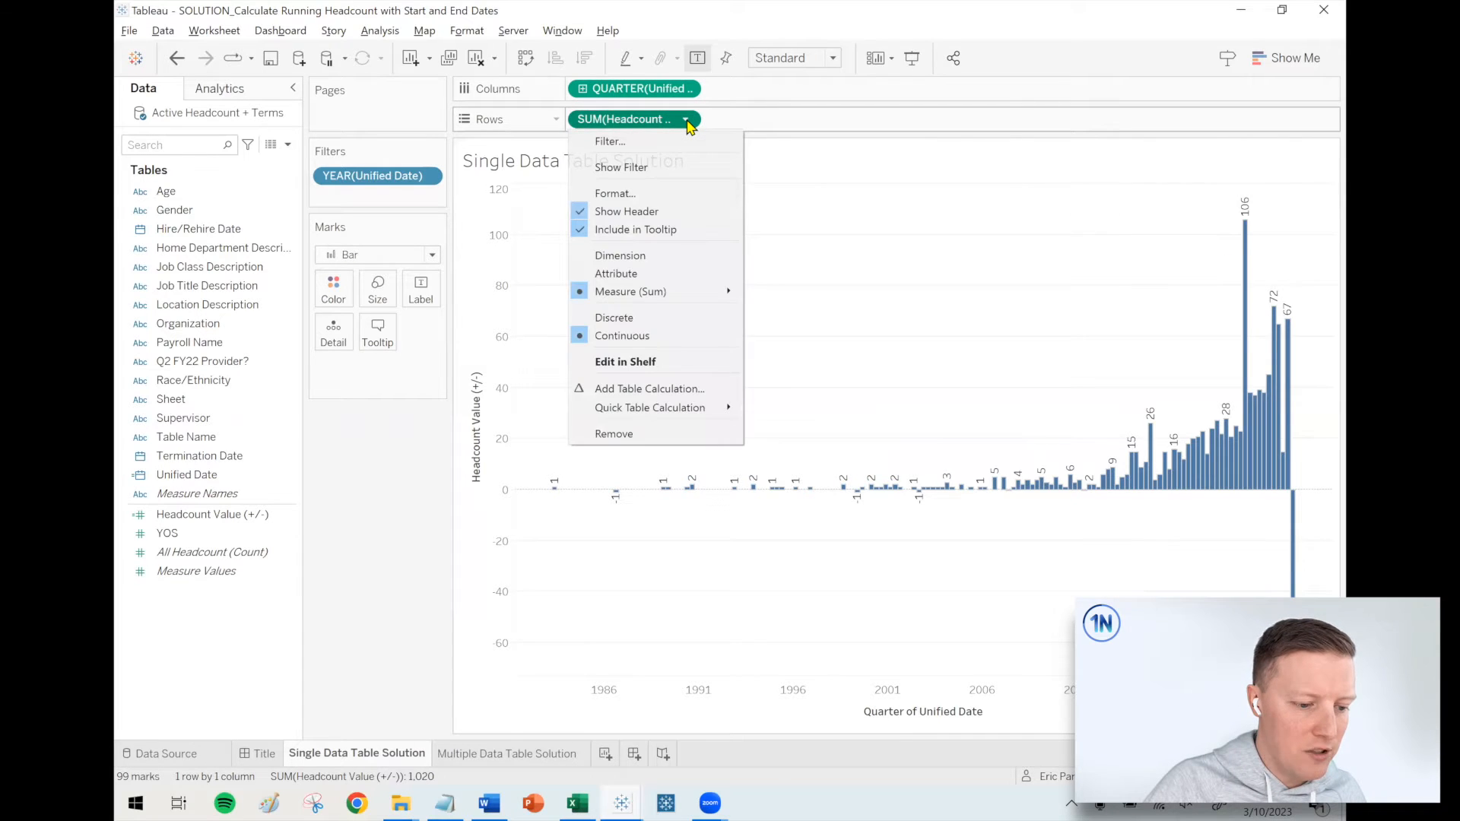
mouse_move(626, 361)
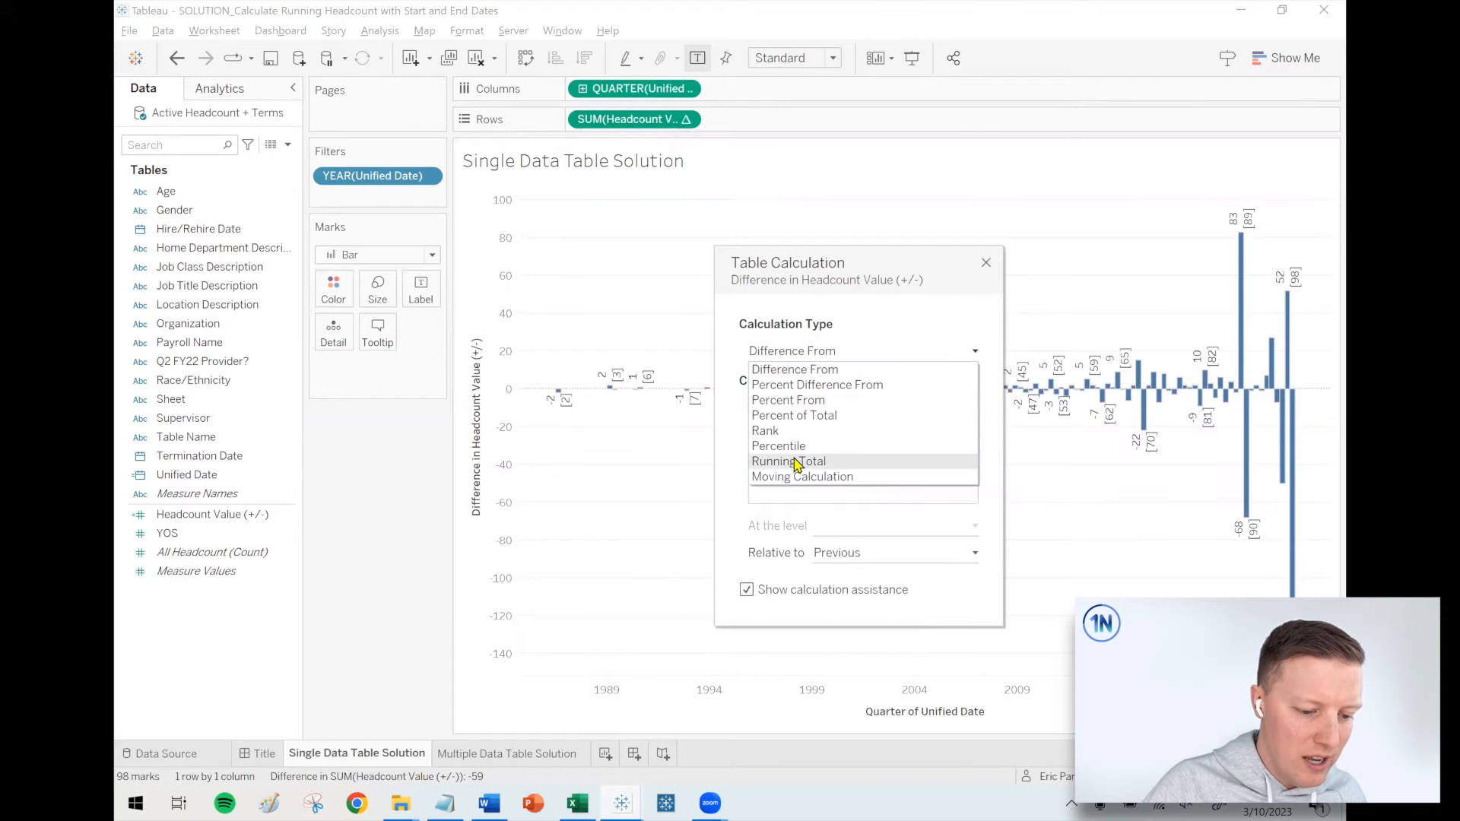
- Add a Running Total table calculation to SUM(Headcount Value), peaking at 1,078
click(788, 460)
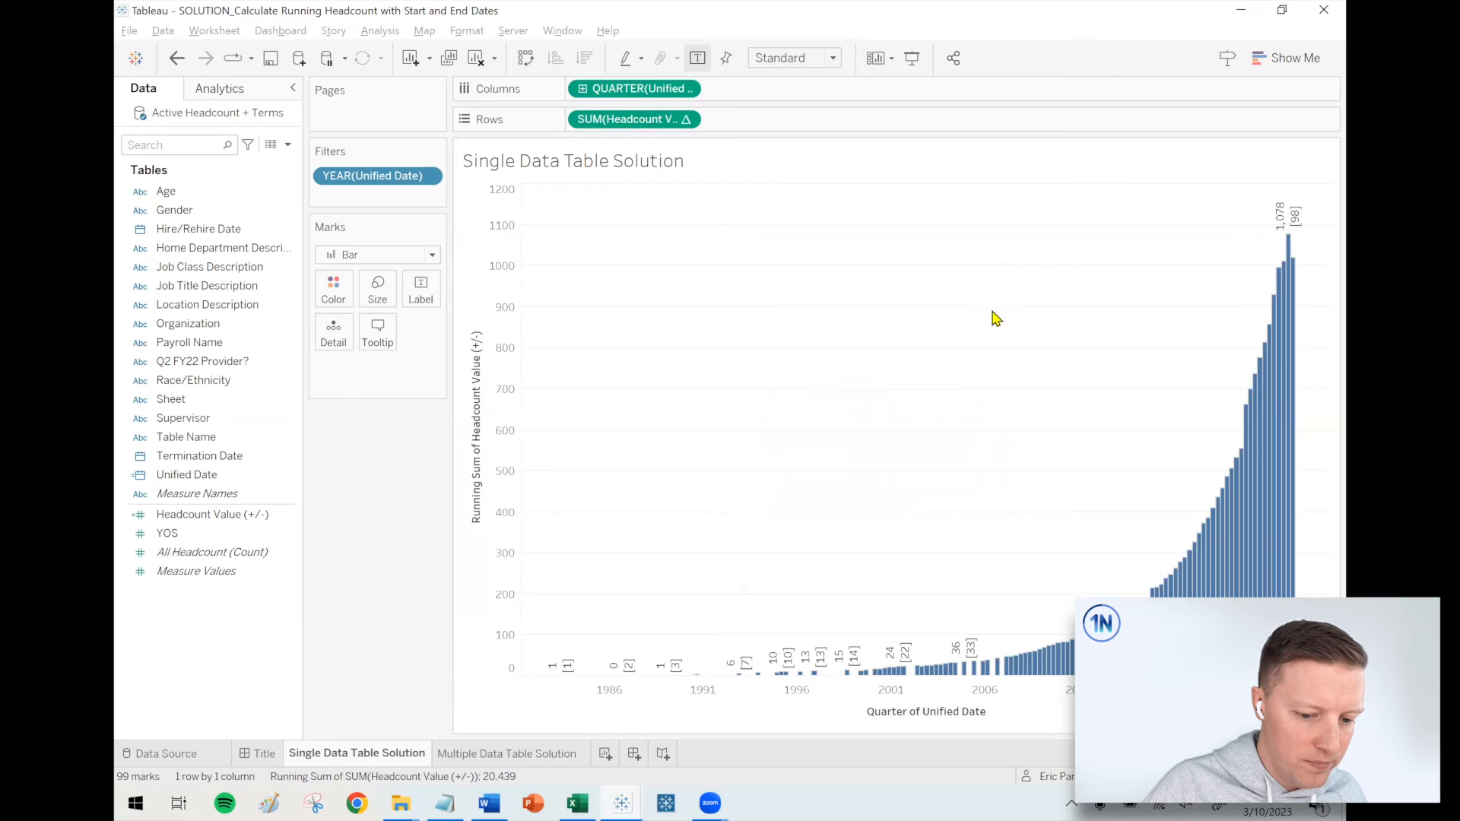
mouse_move(1283, 289)
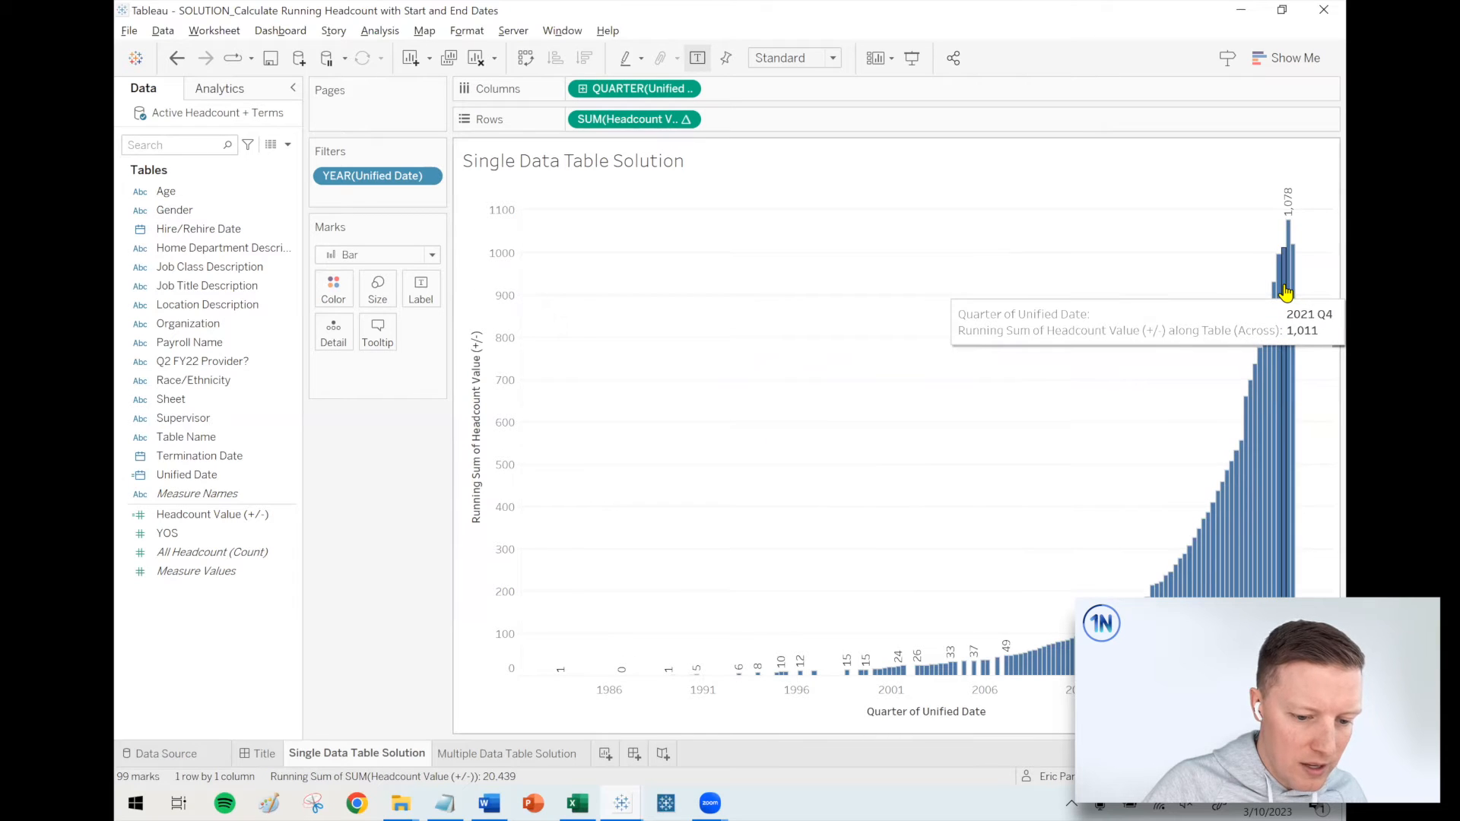
mouse_move(1296, 296)
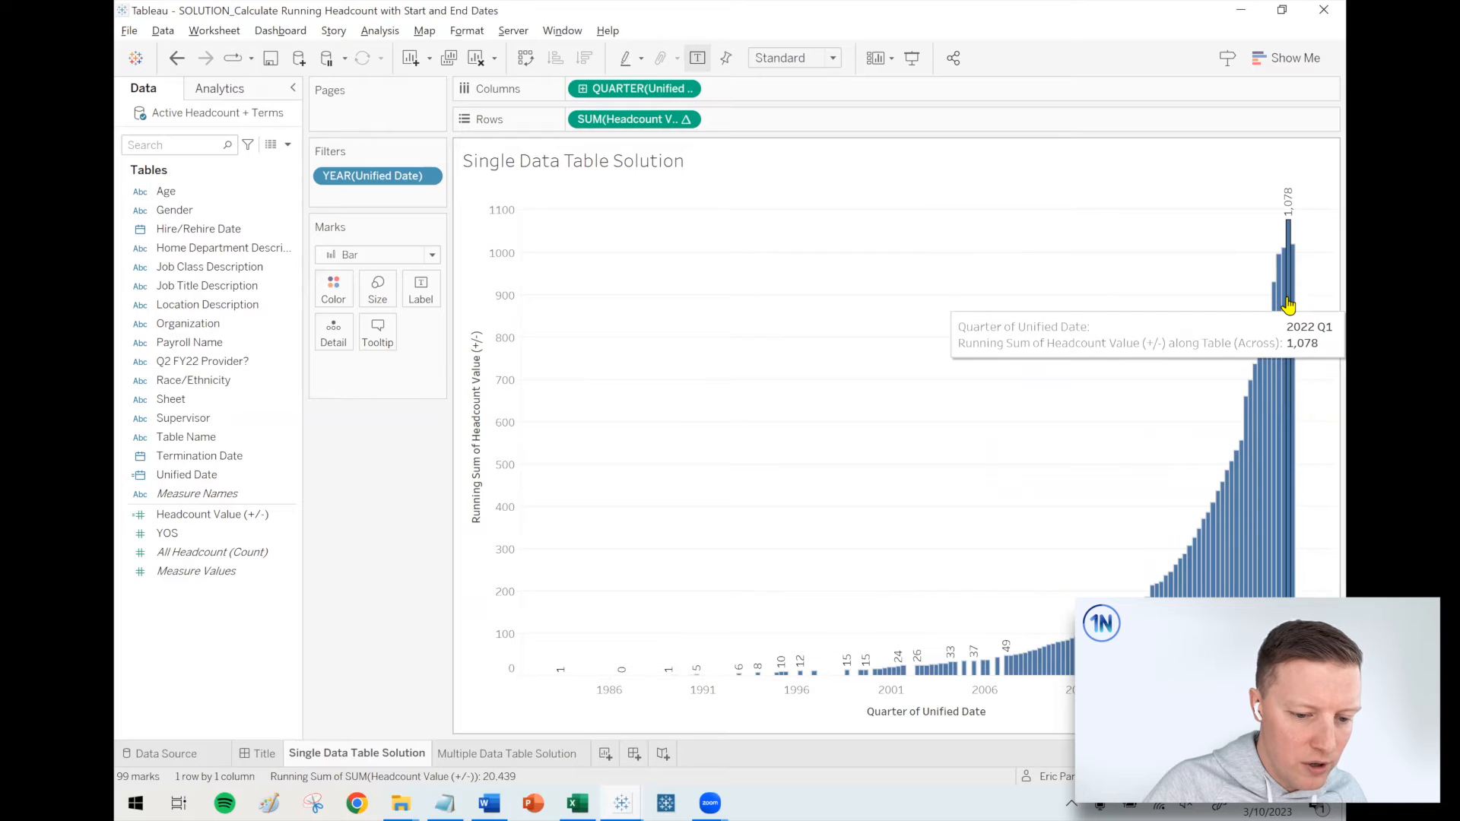
mouse_move(1293, 266)
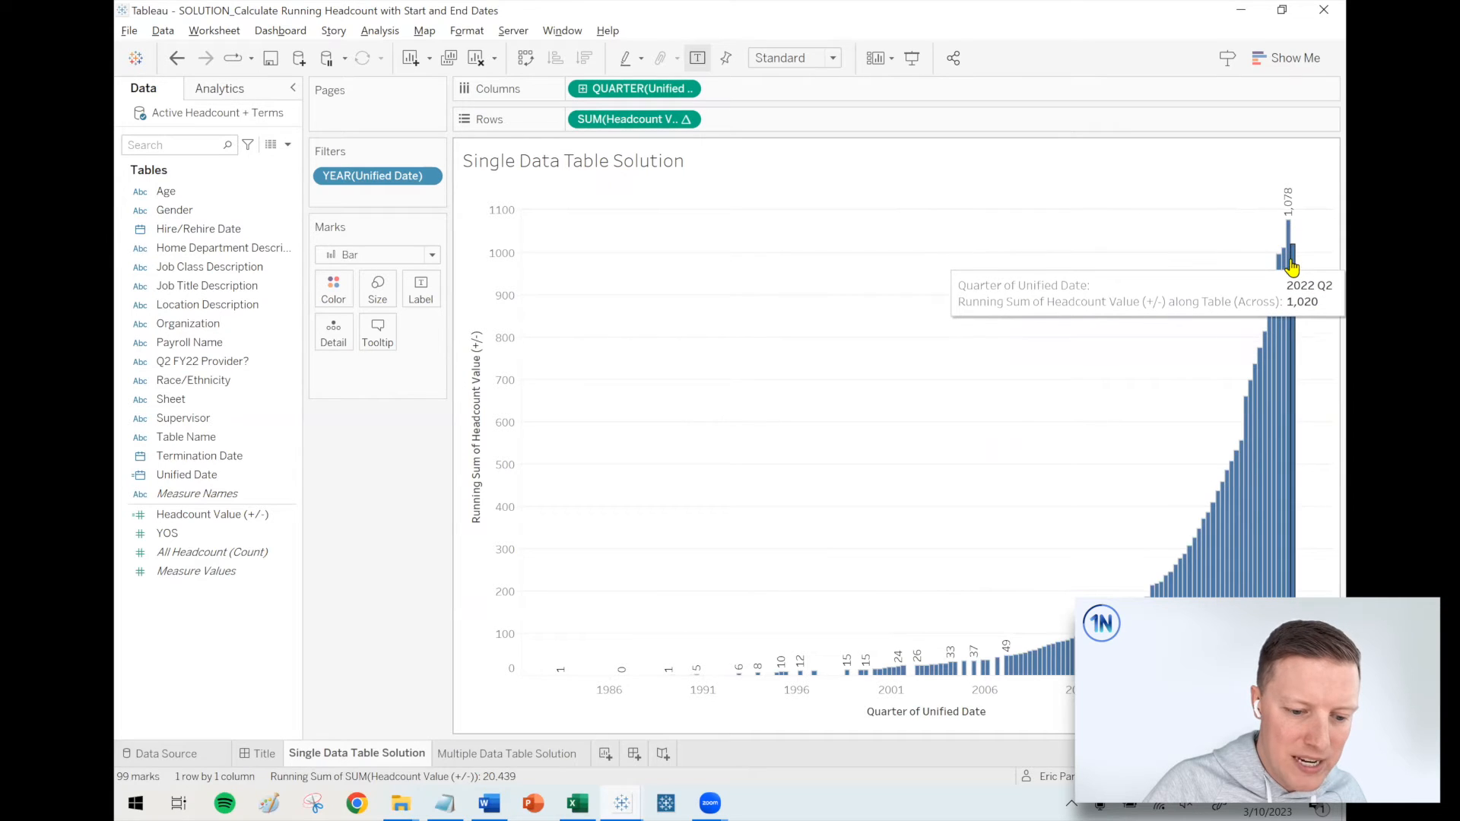
mouse_move(960, 340)
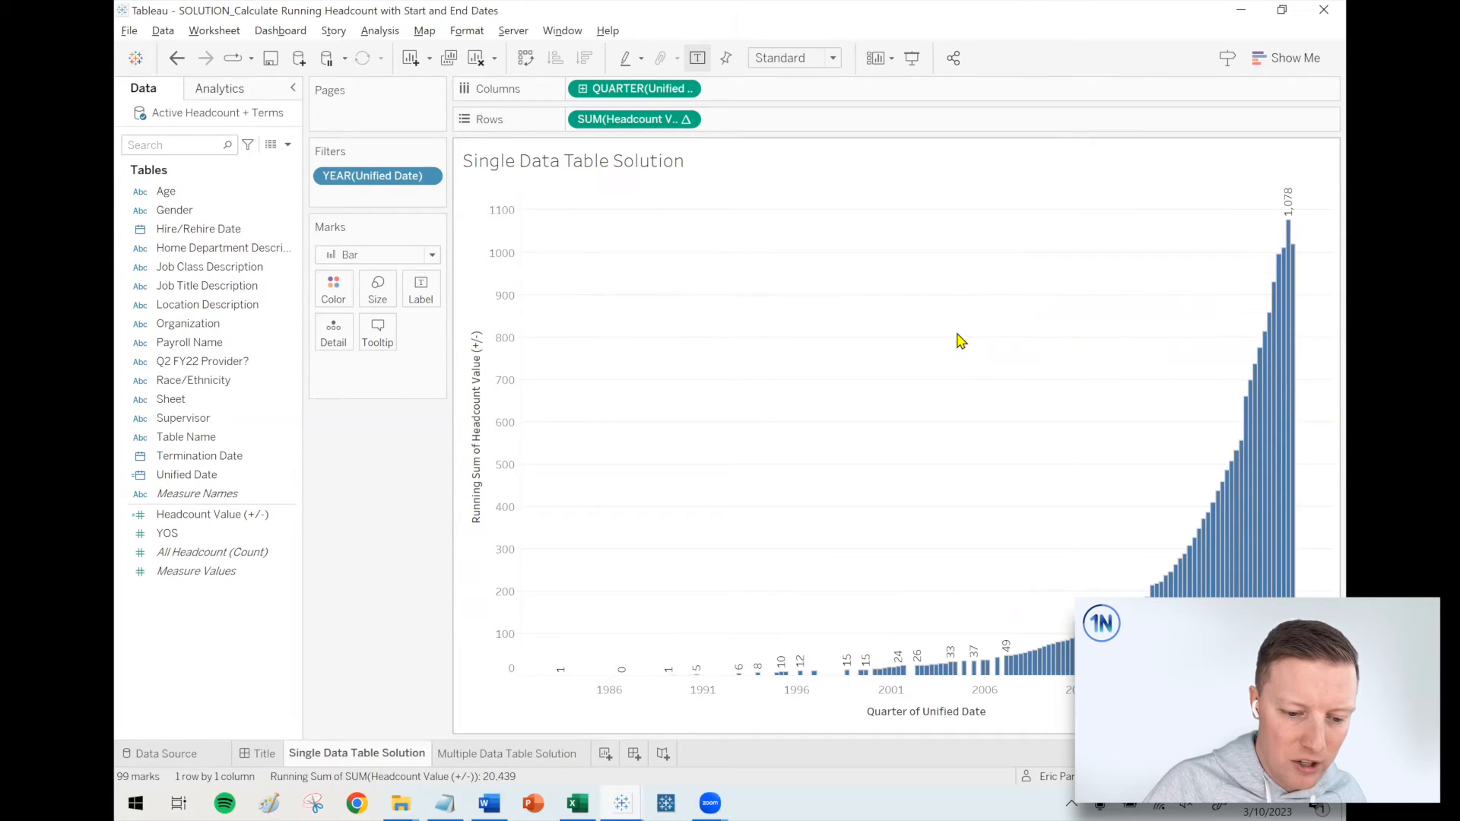
mouse_move(839, 448)
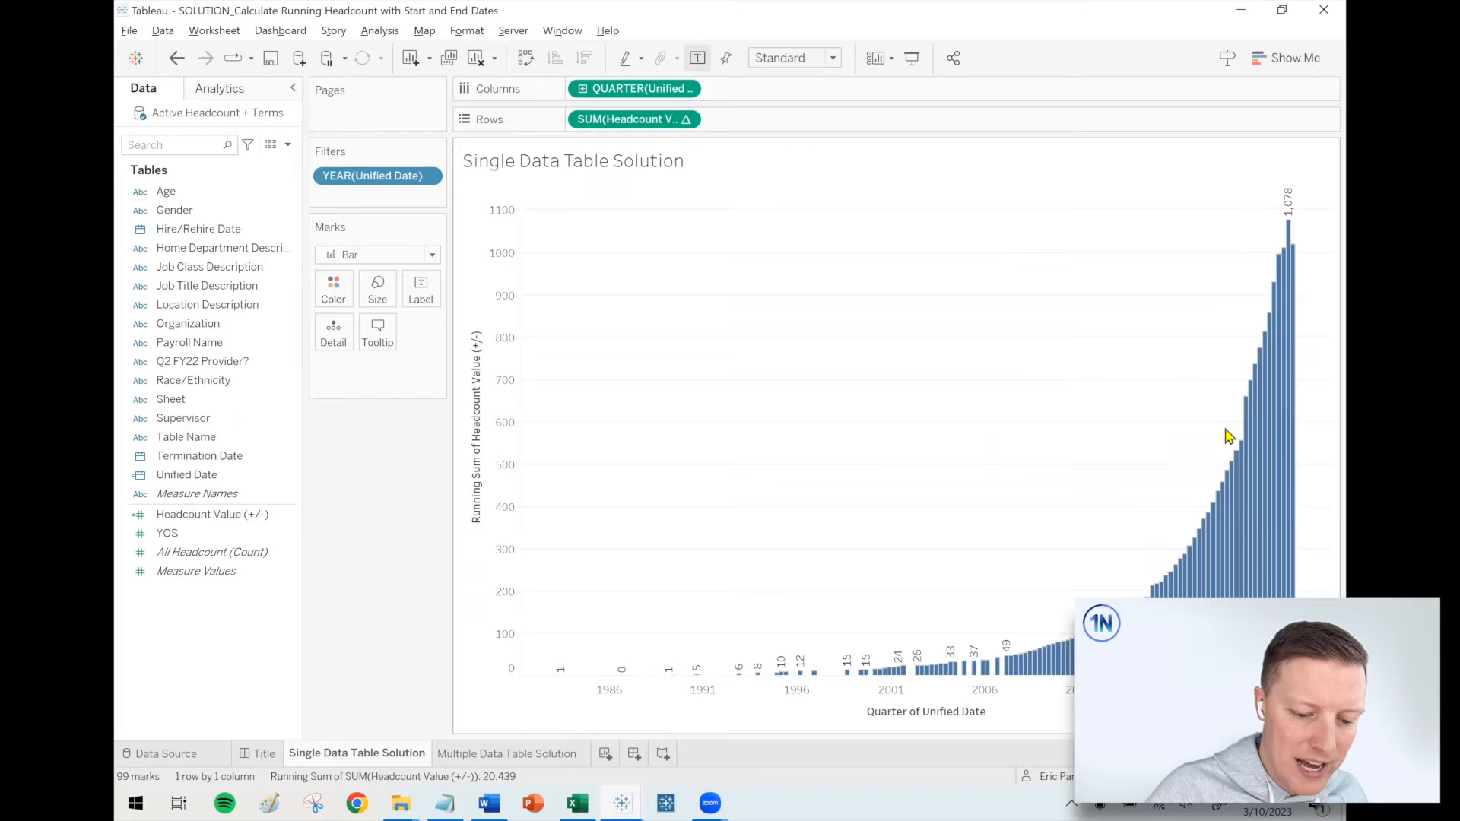
mouse_move(1000, 389)
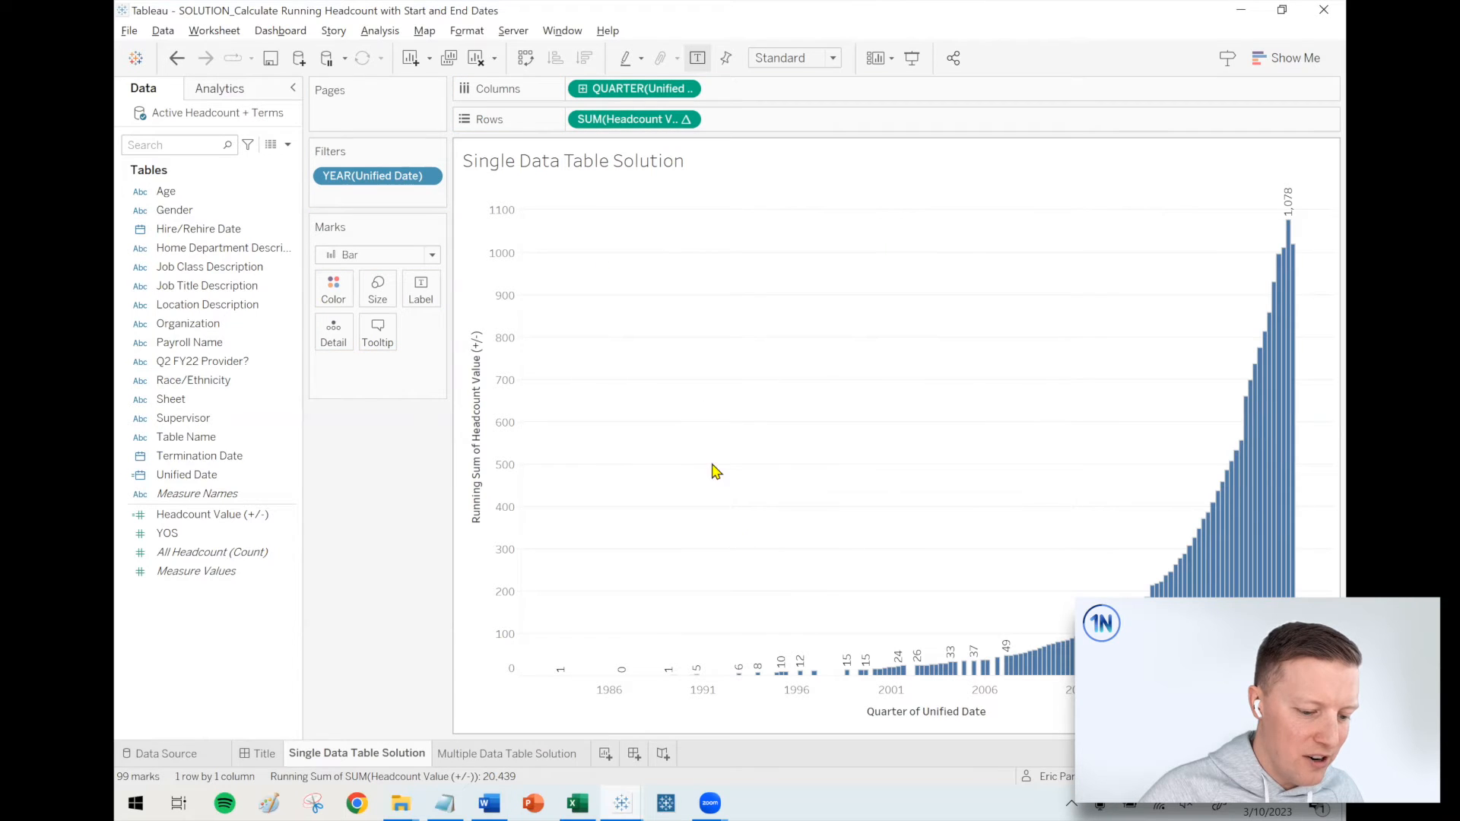
right_click(373, 175)
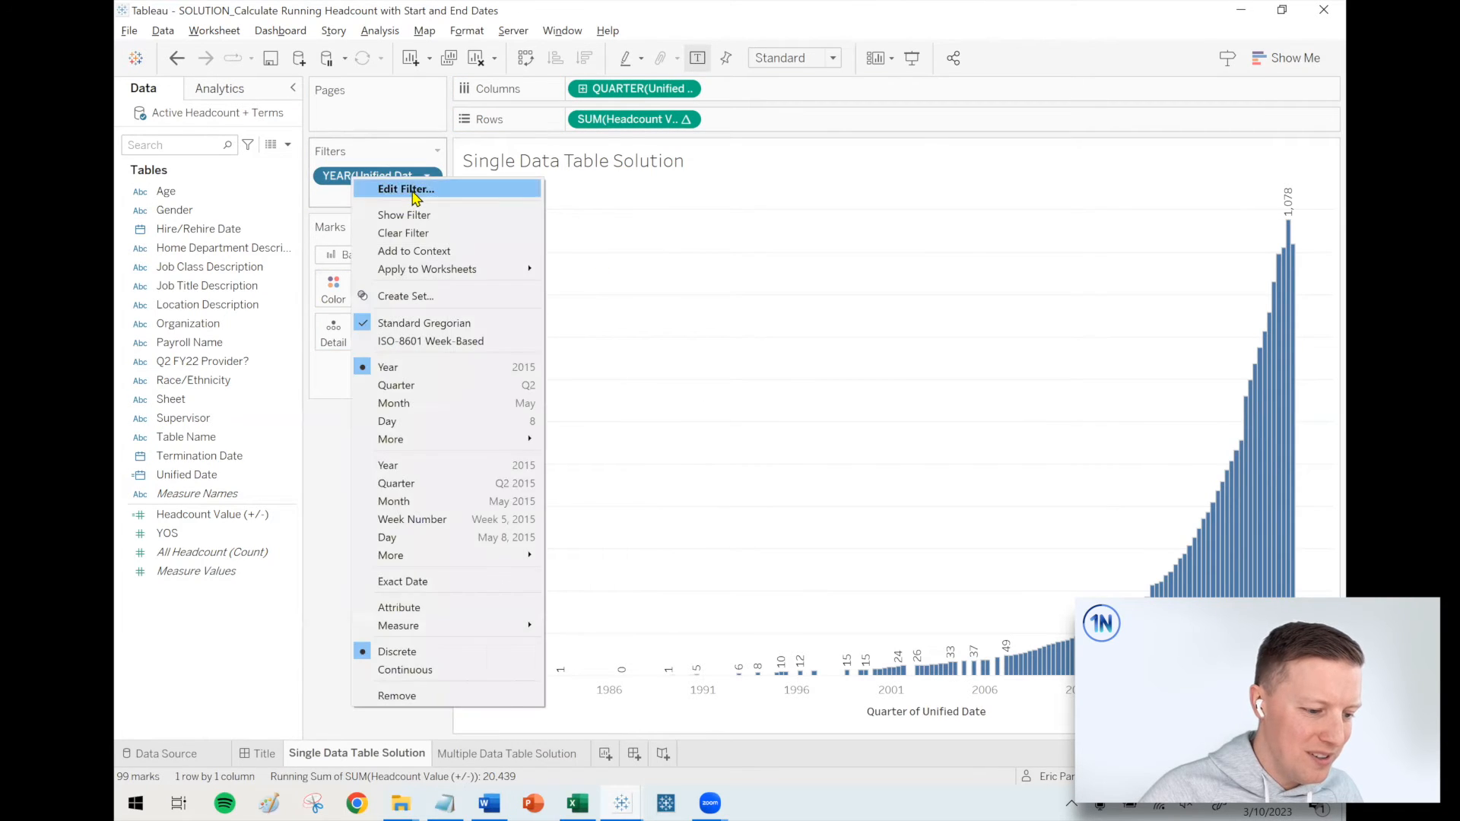
click(405, 188)
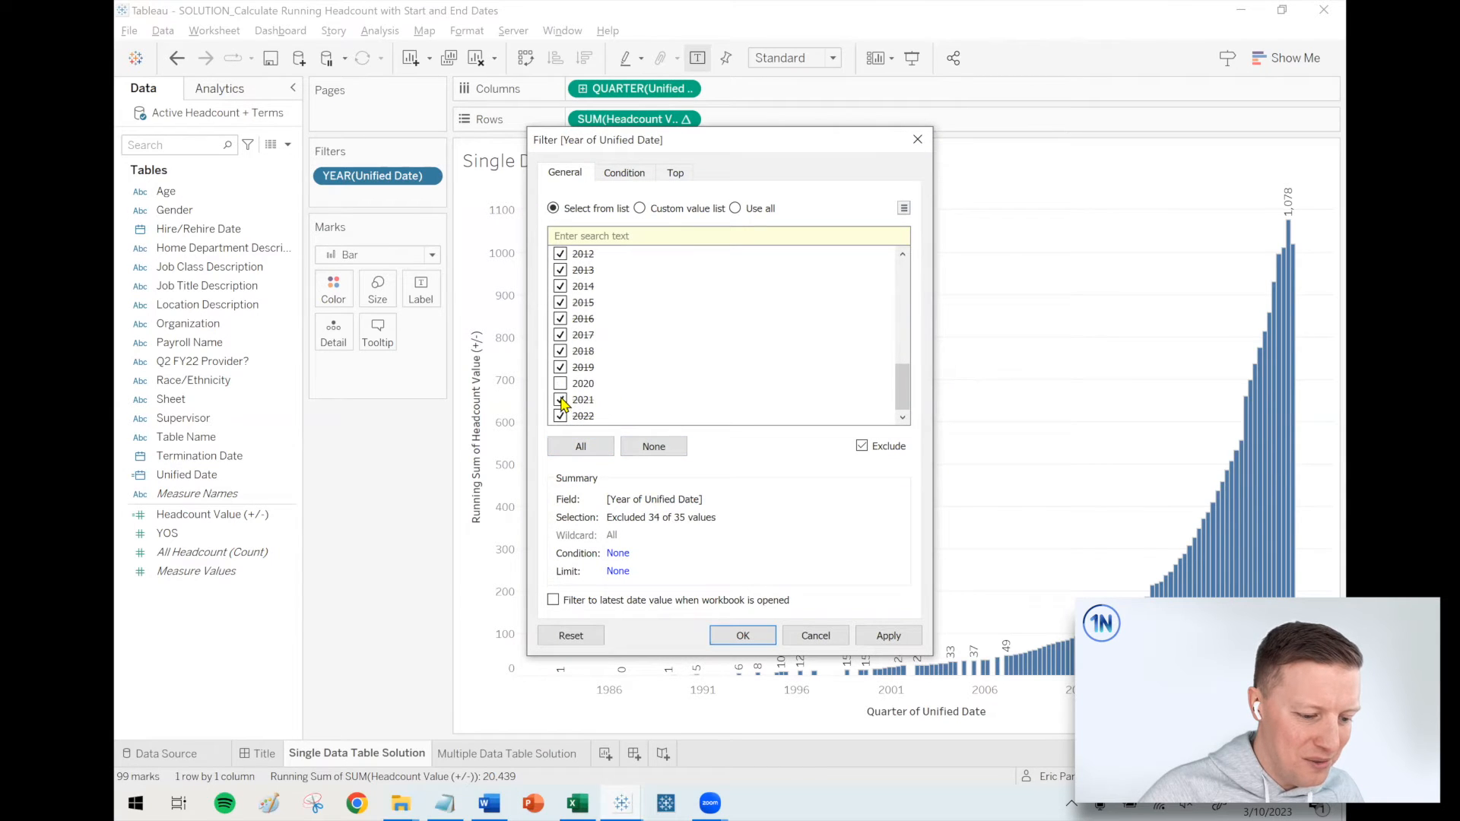
click(742, 635)
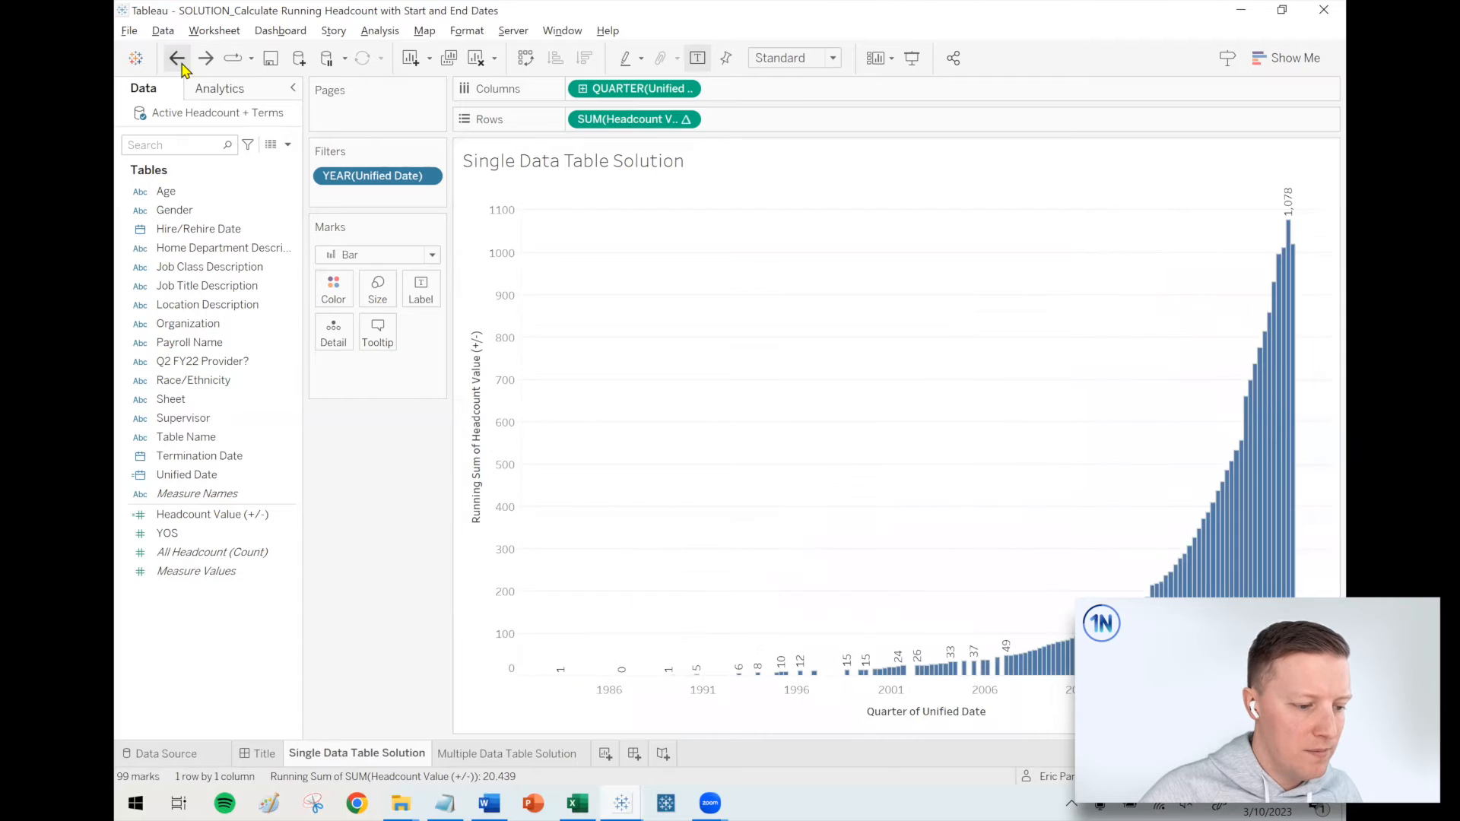
right_click(193, 380)
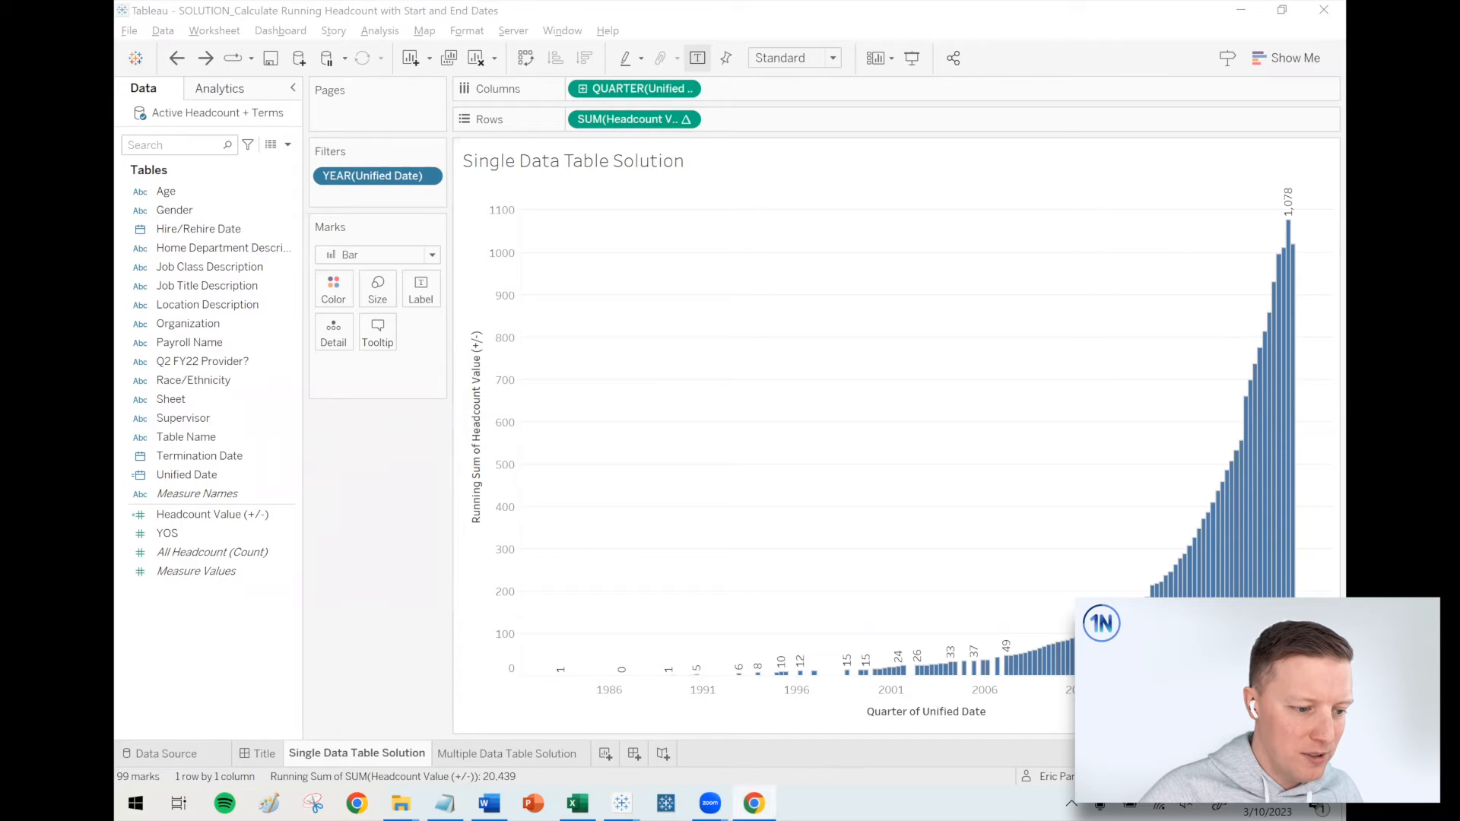
- Search Chrome for 'order' and open Tableau's Order of Operations help page
click(356, 803)
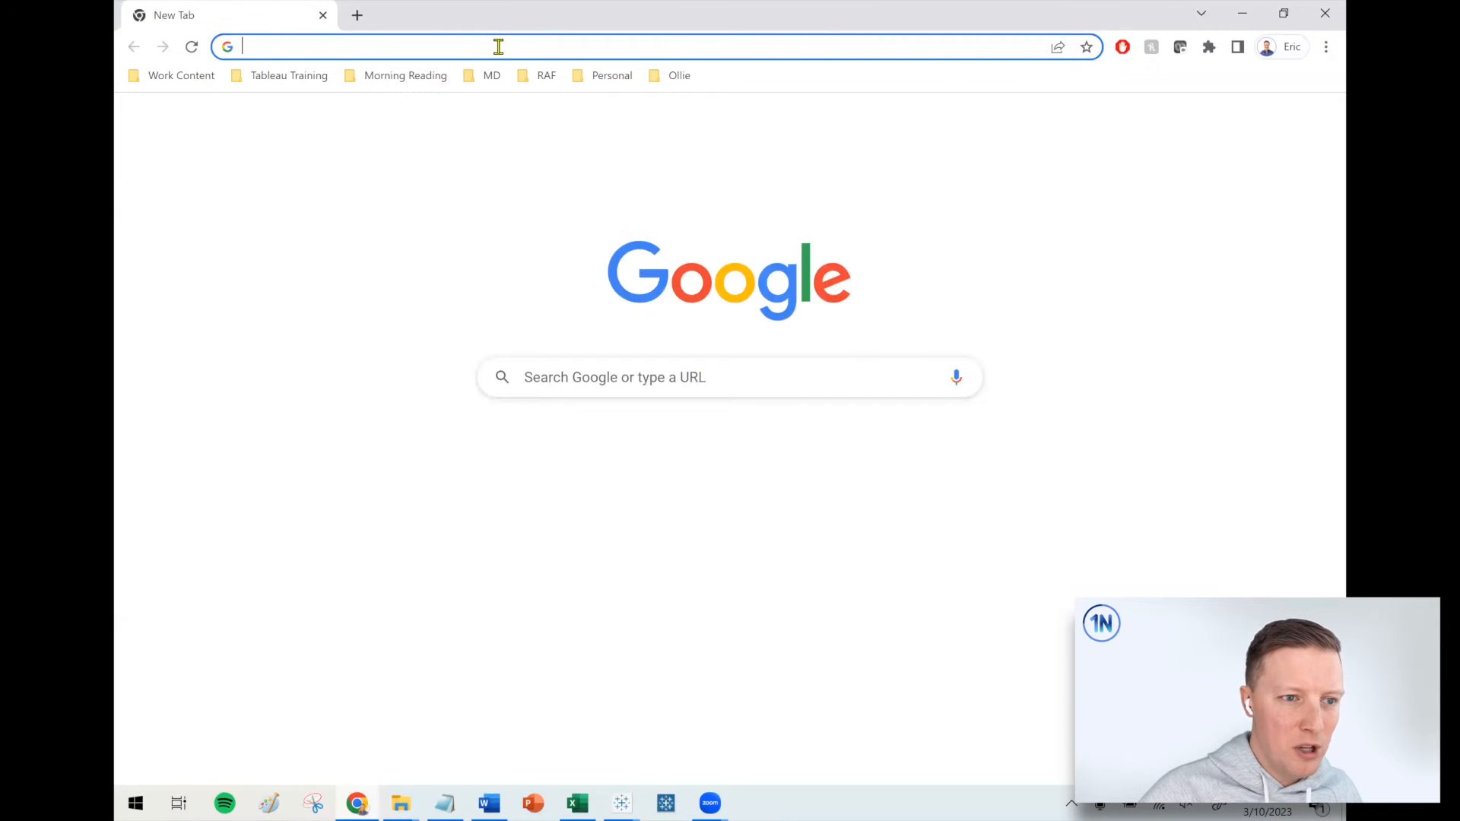
text(order_of_operations.htm)
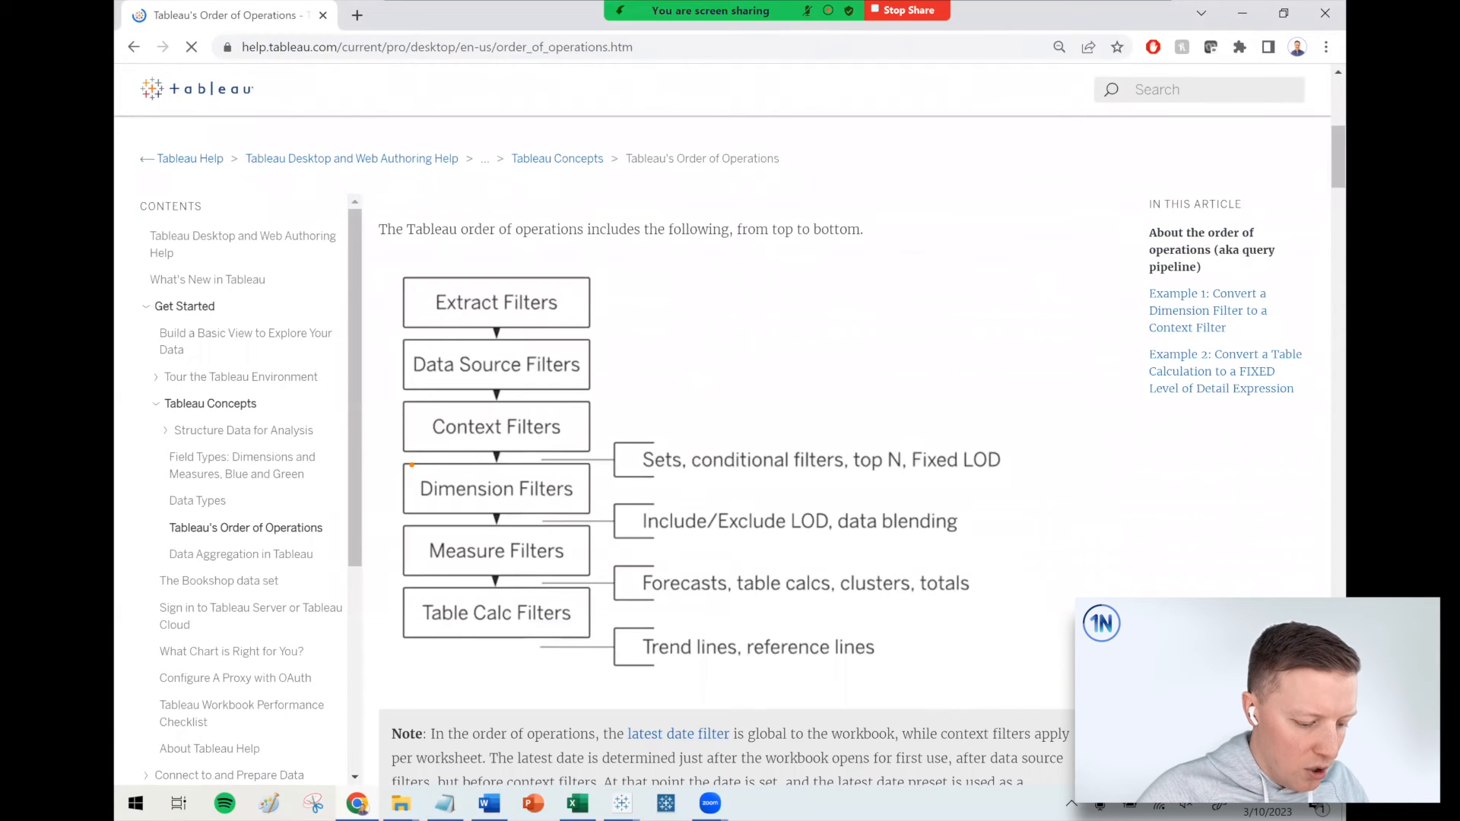
click(495, 488)
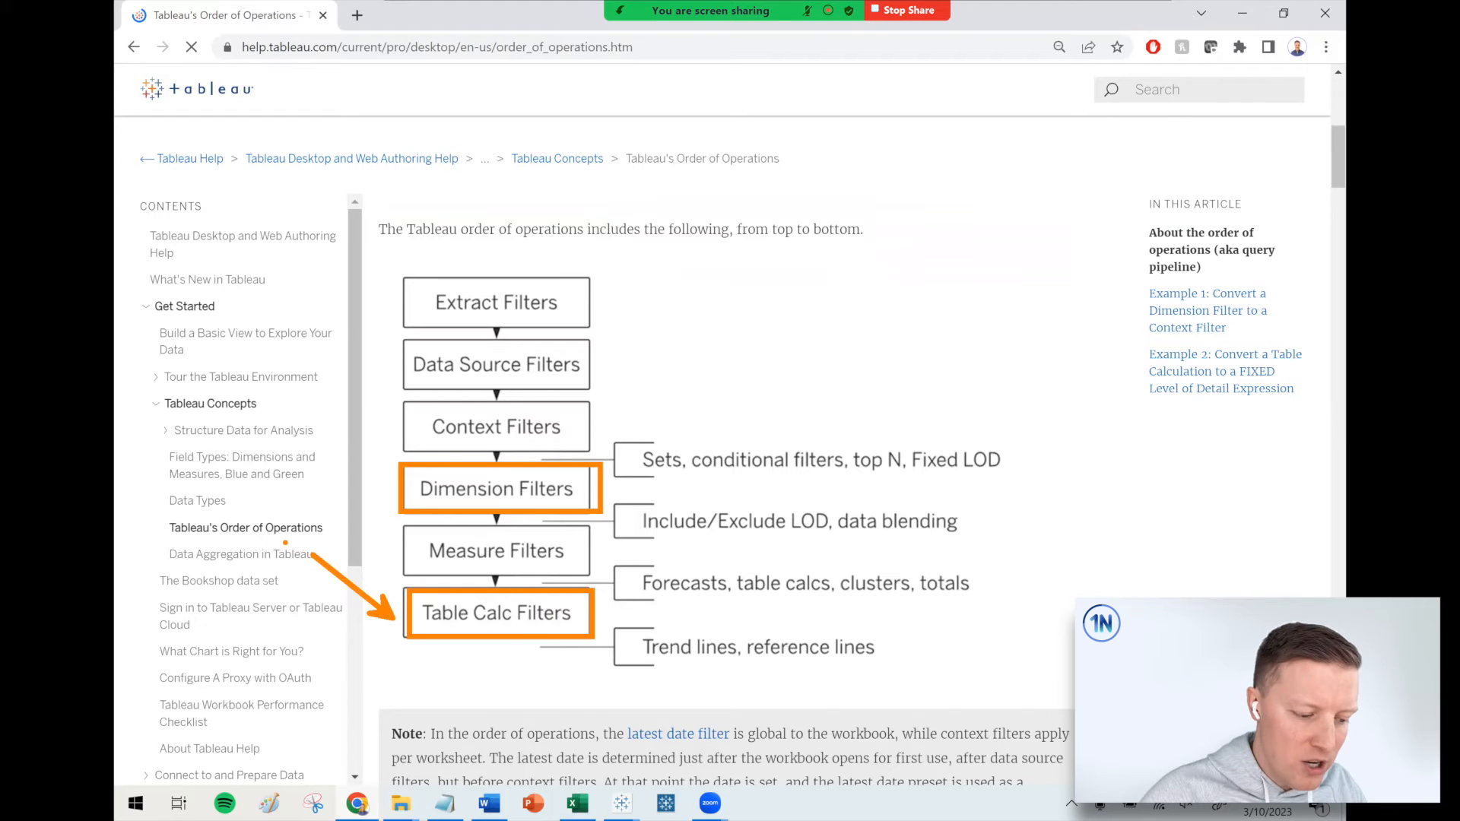
mouse_move(1036, 161)
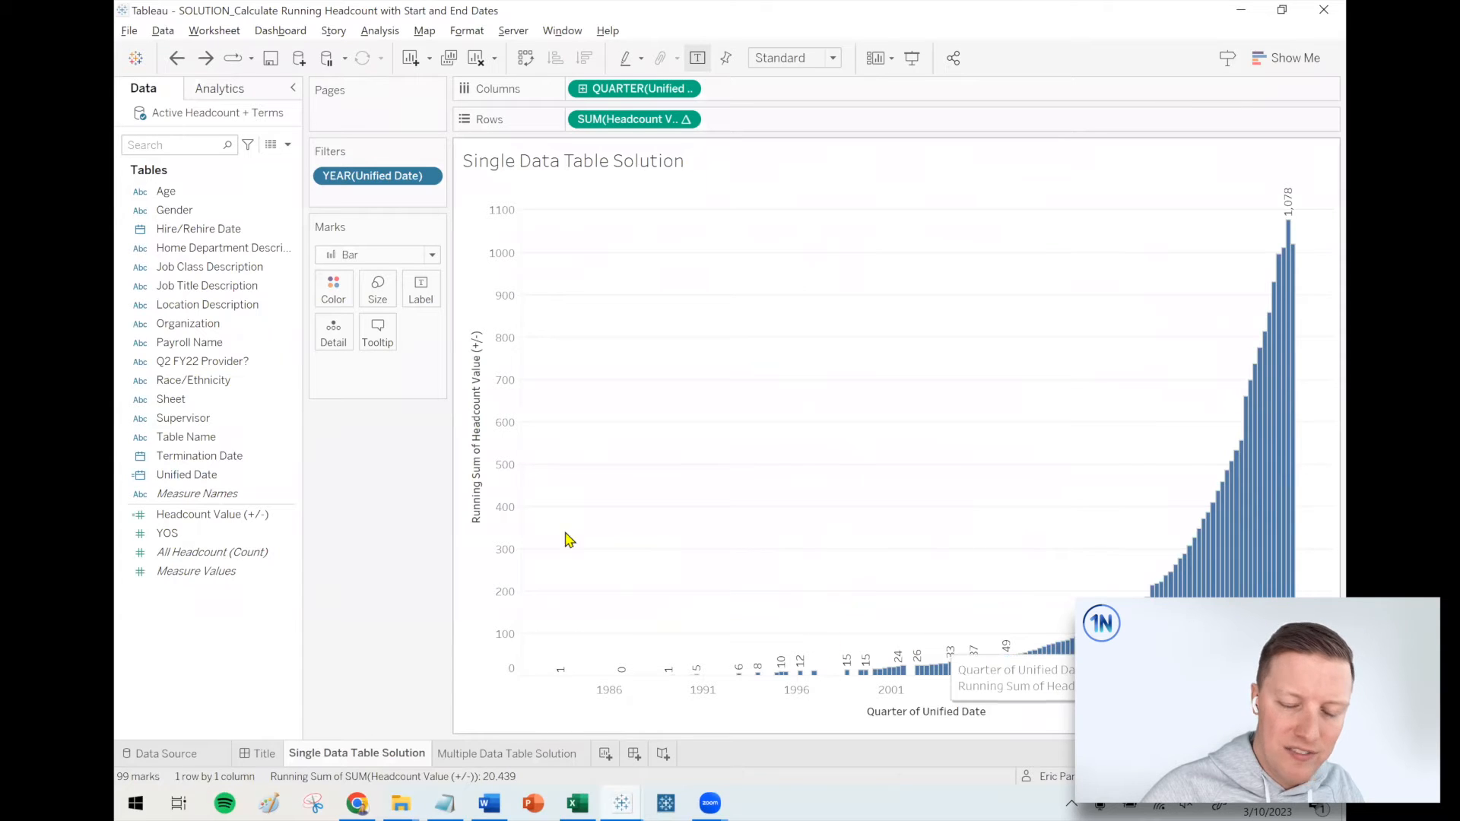
- Create calculated field 'LOOKUP Year Filter' with formula LOOKUP(MIN(YEAR([Unified Date])),0)
right_click(192, 380)
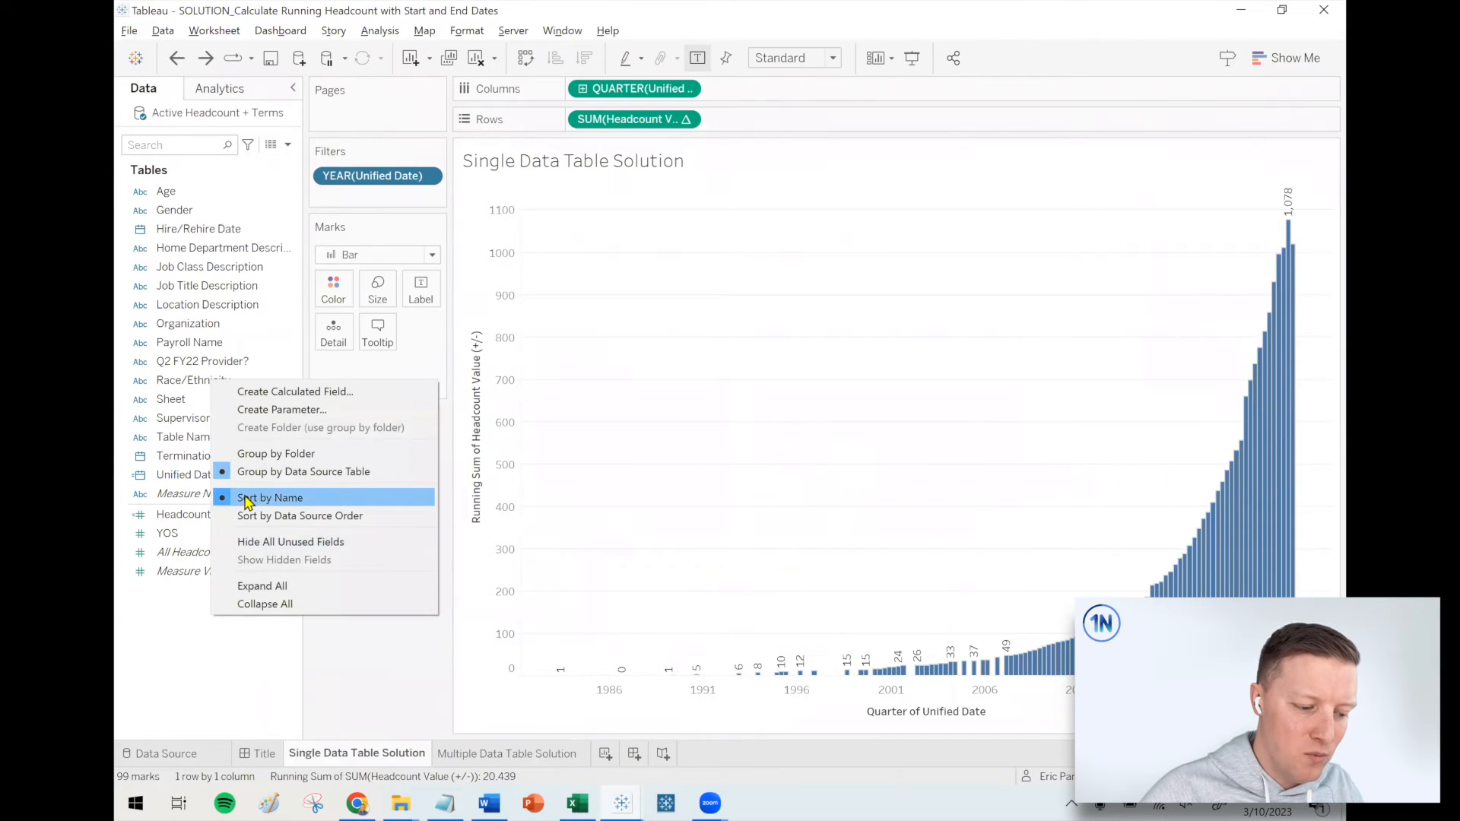
mouse_move(295, 391)
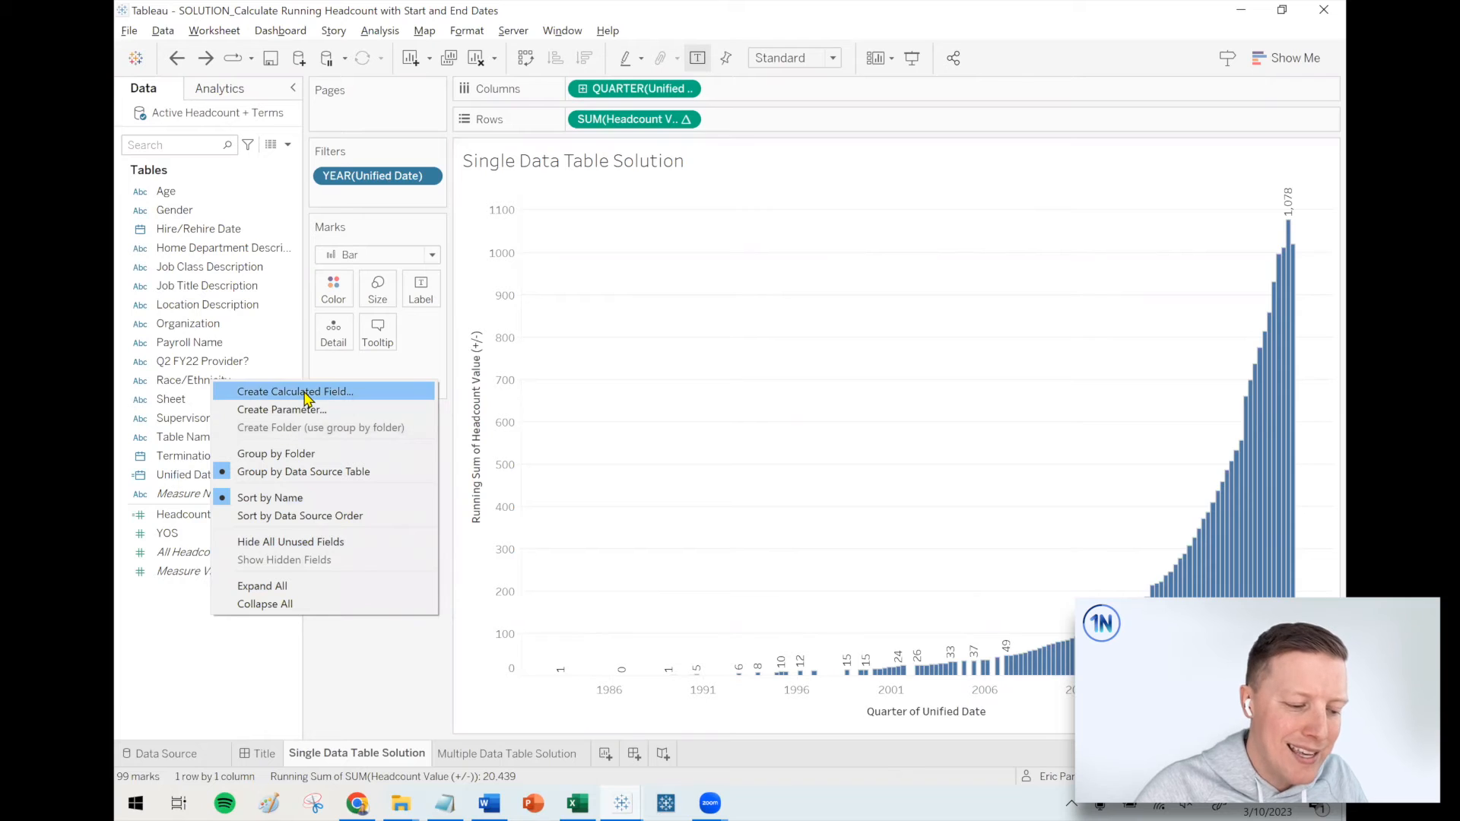
click(295, 391)
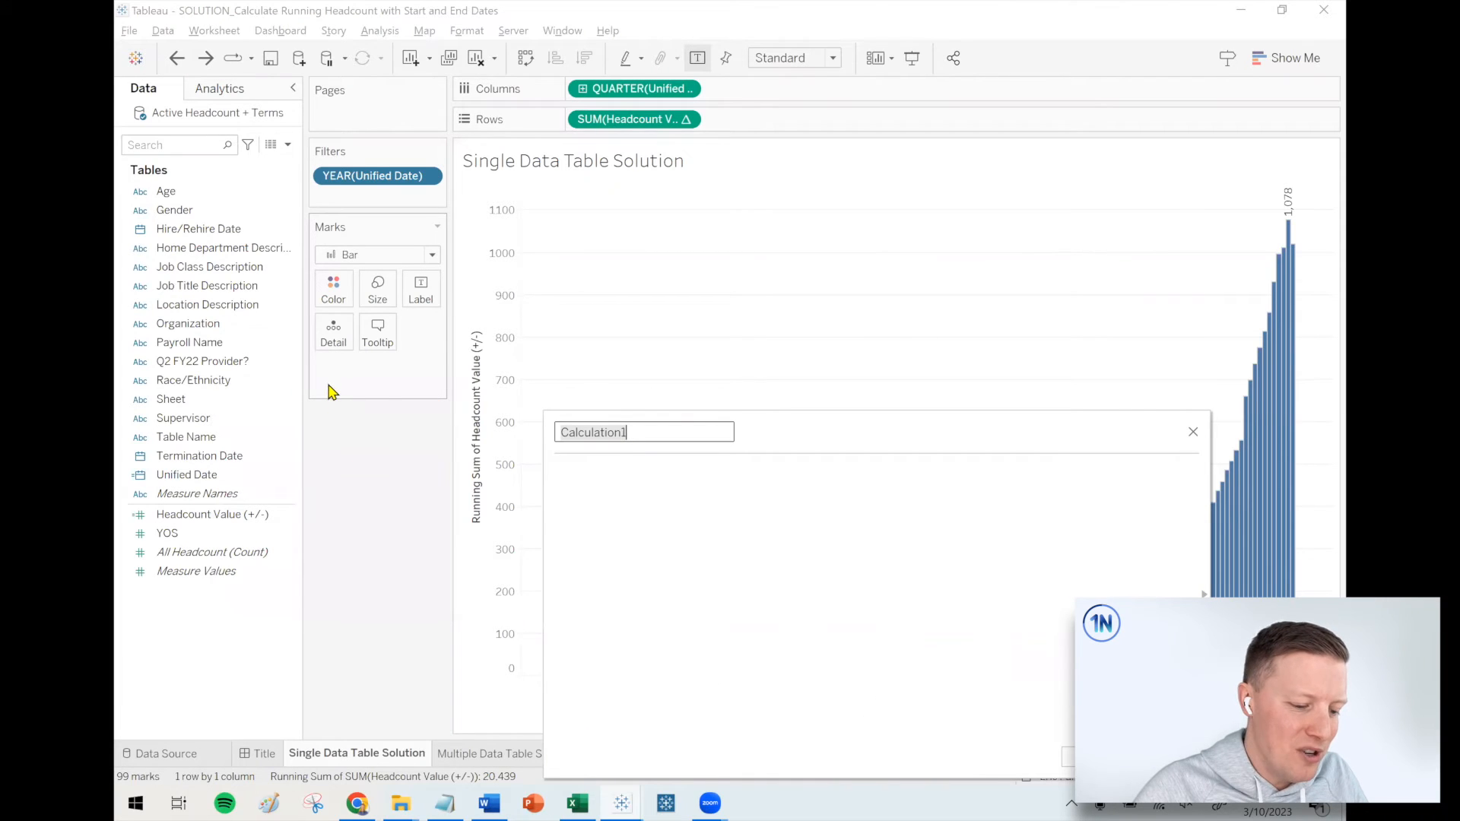
text(L)
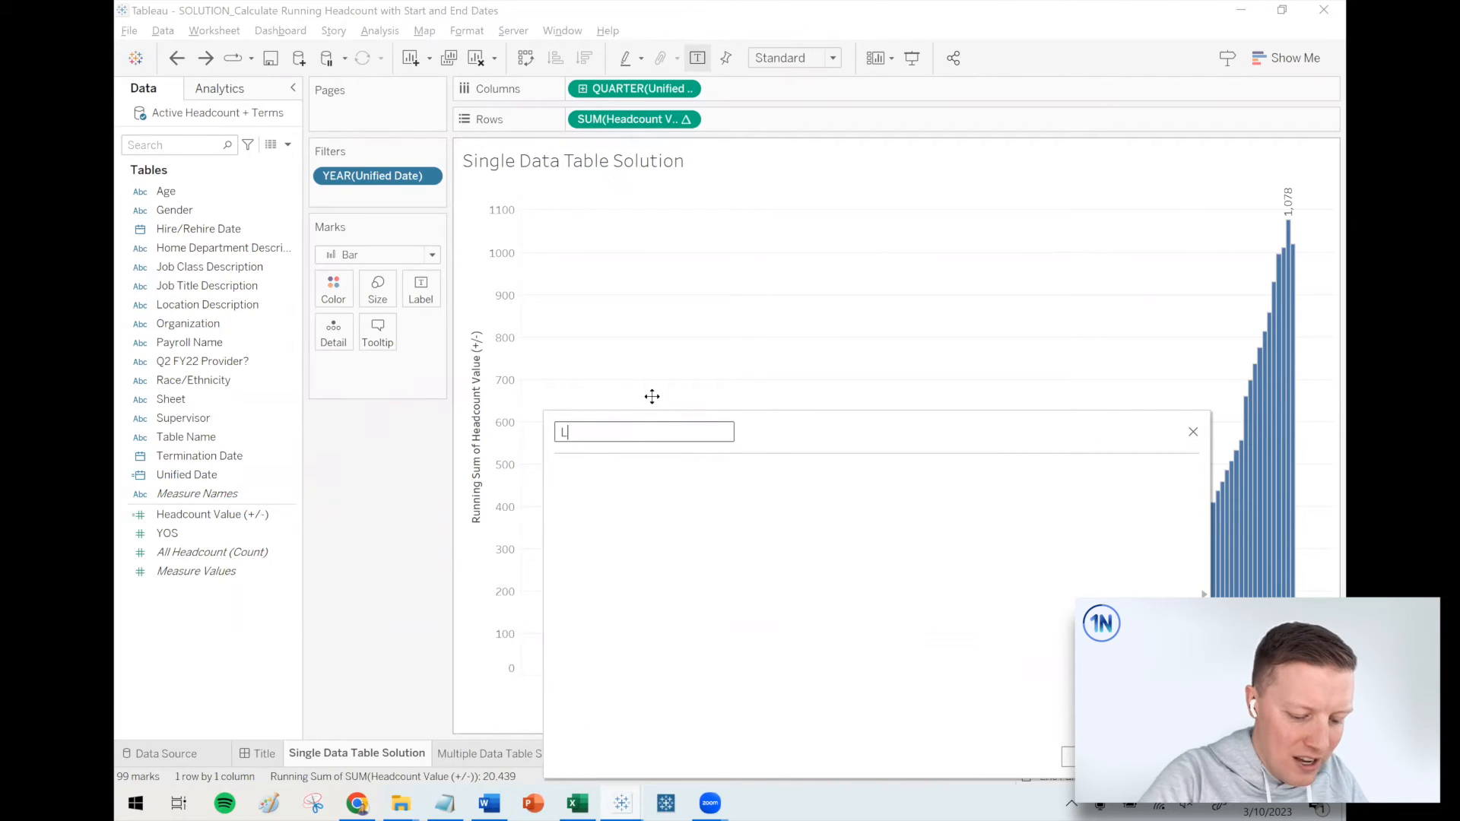
text(OOKUP YE)
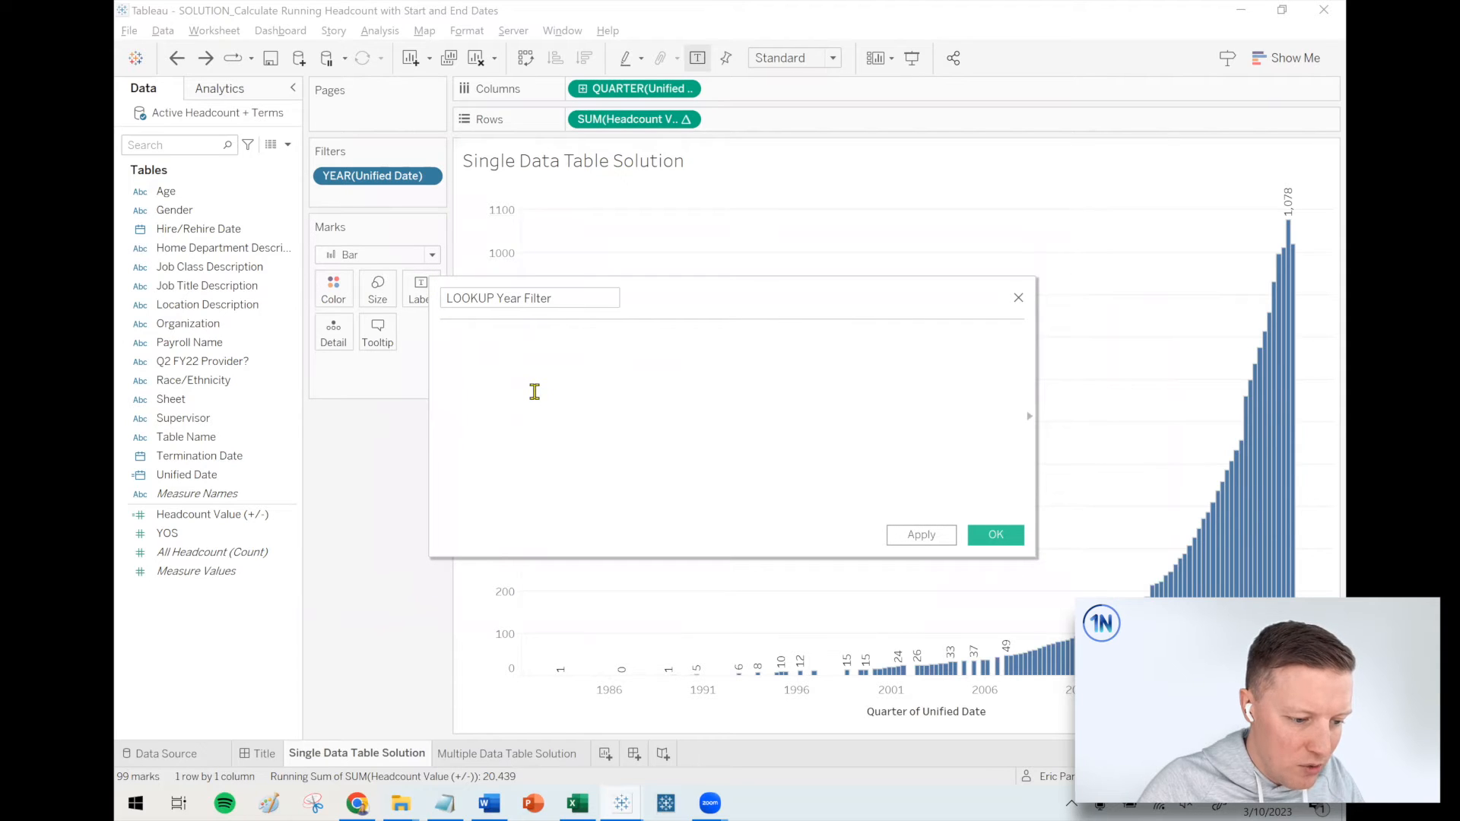
text(LOOKUP(MIN(YEAR(y)
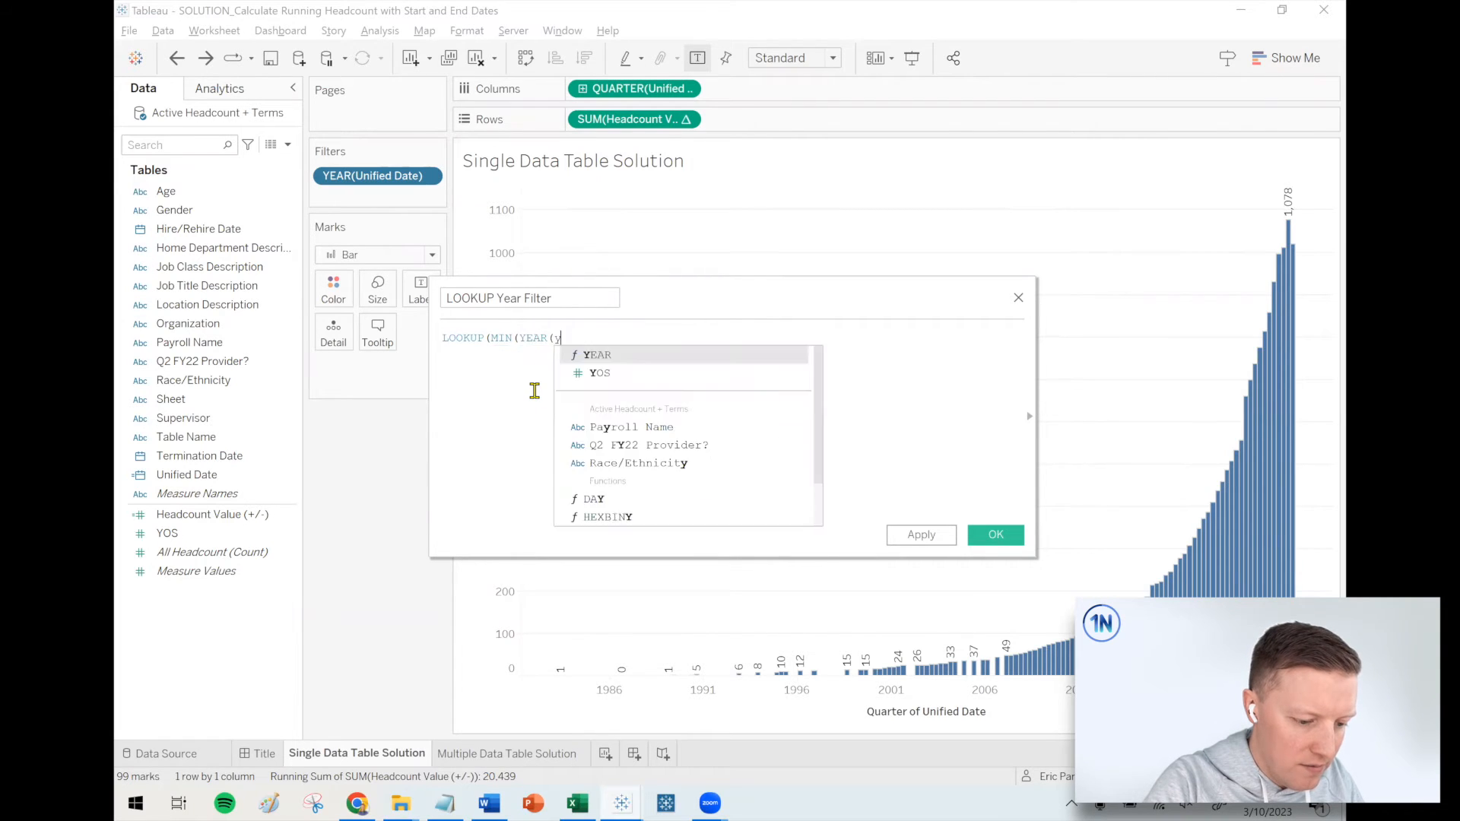
text([Unified Date]))
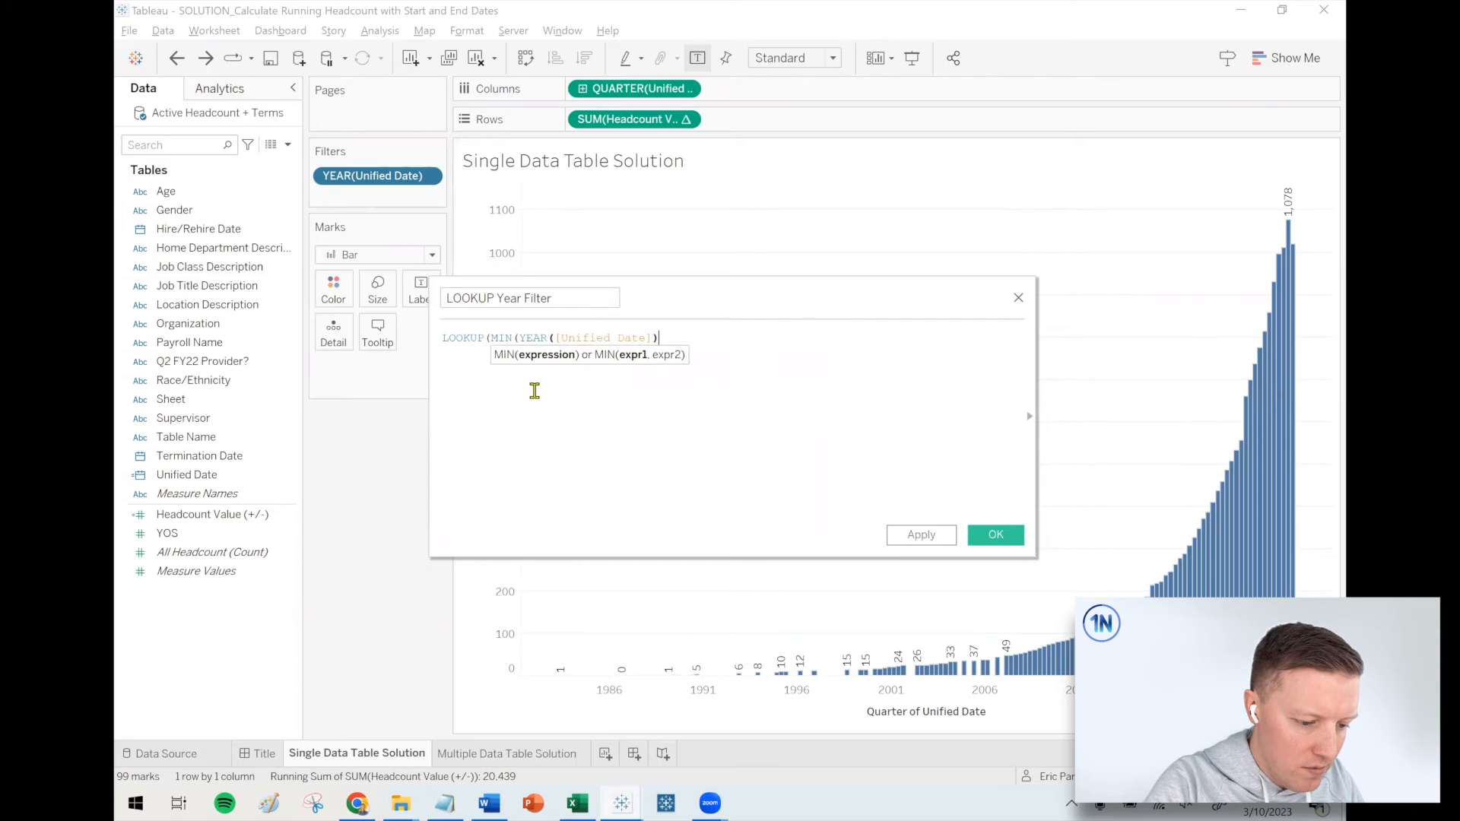
text(,)
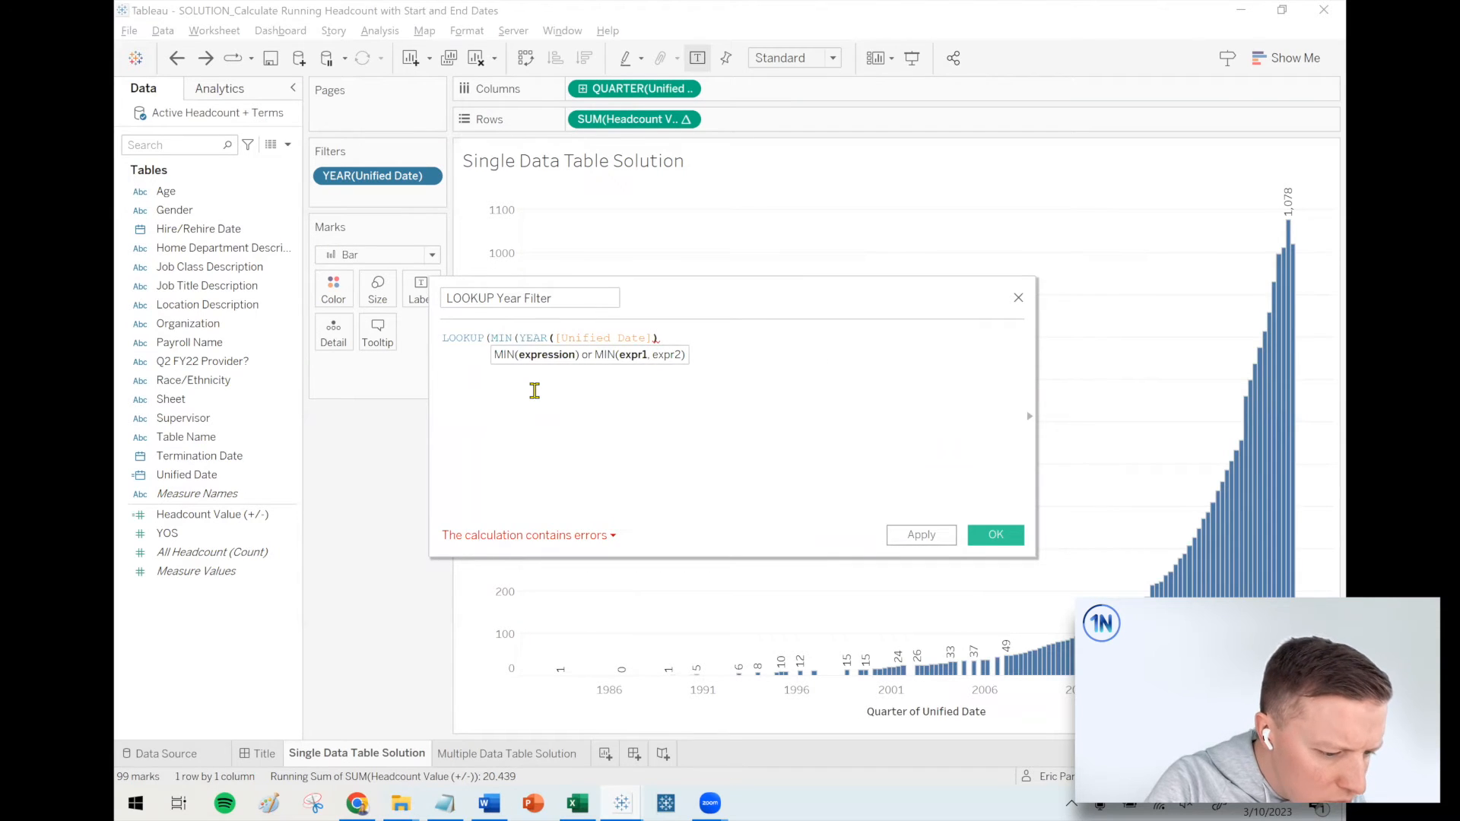
text()),0))
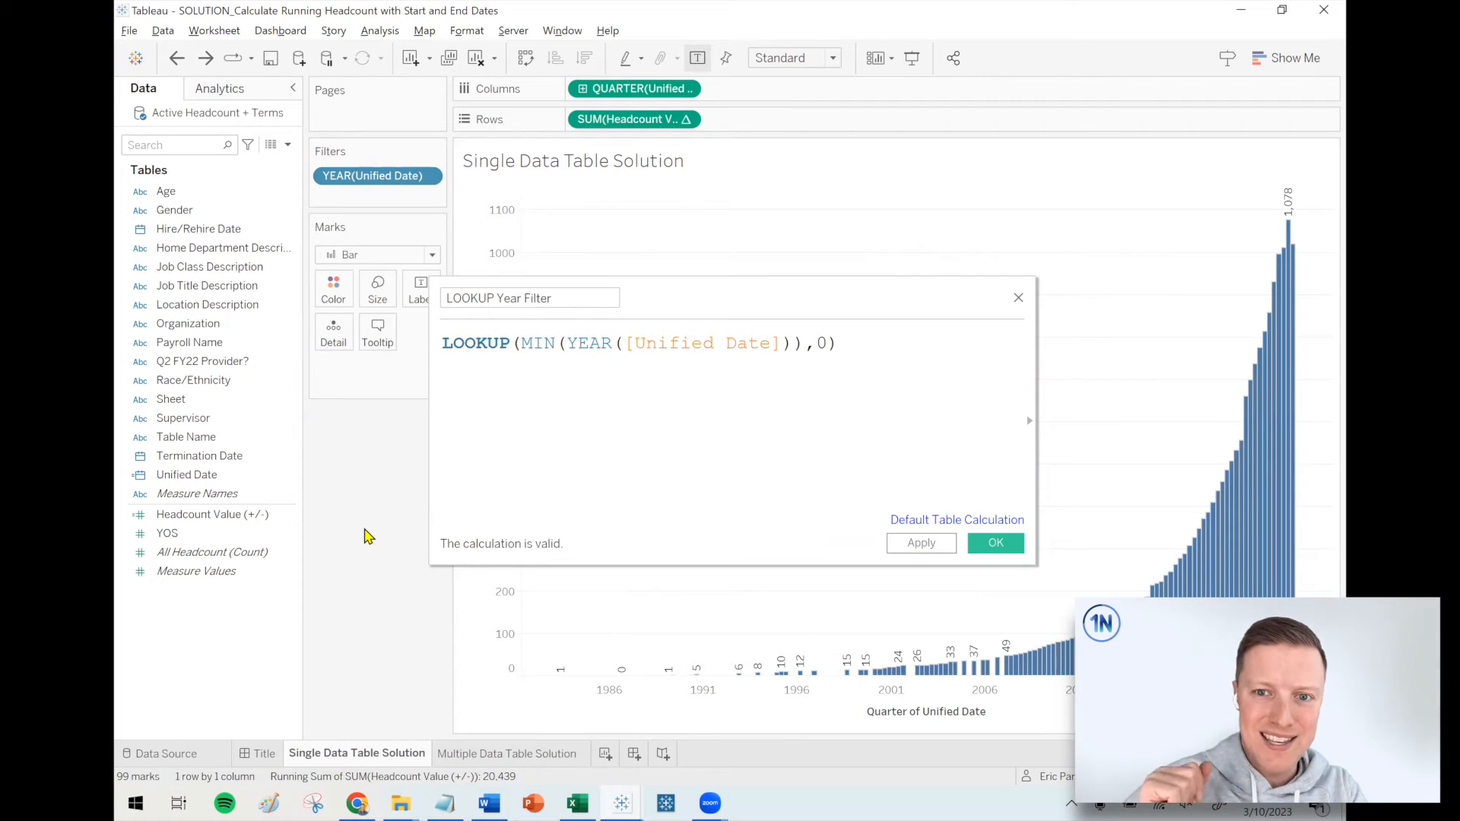
mouse_move(1262, 420)
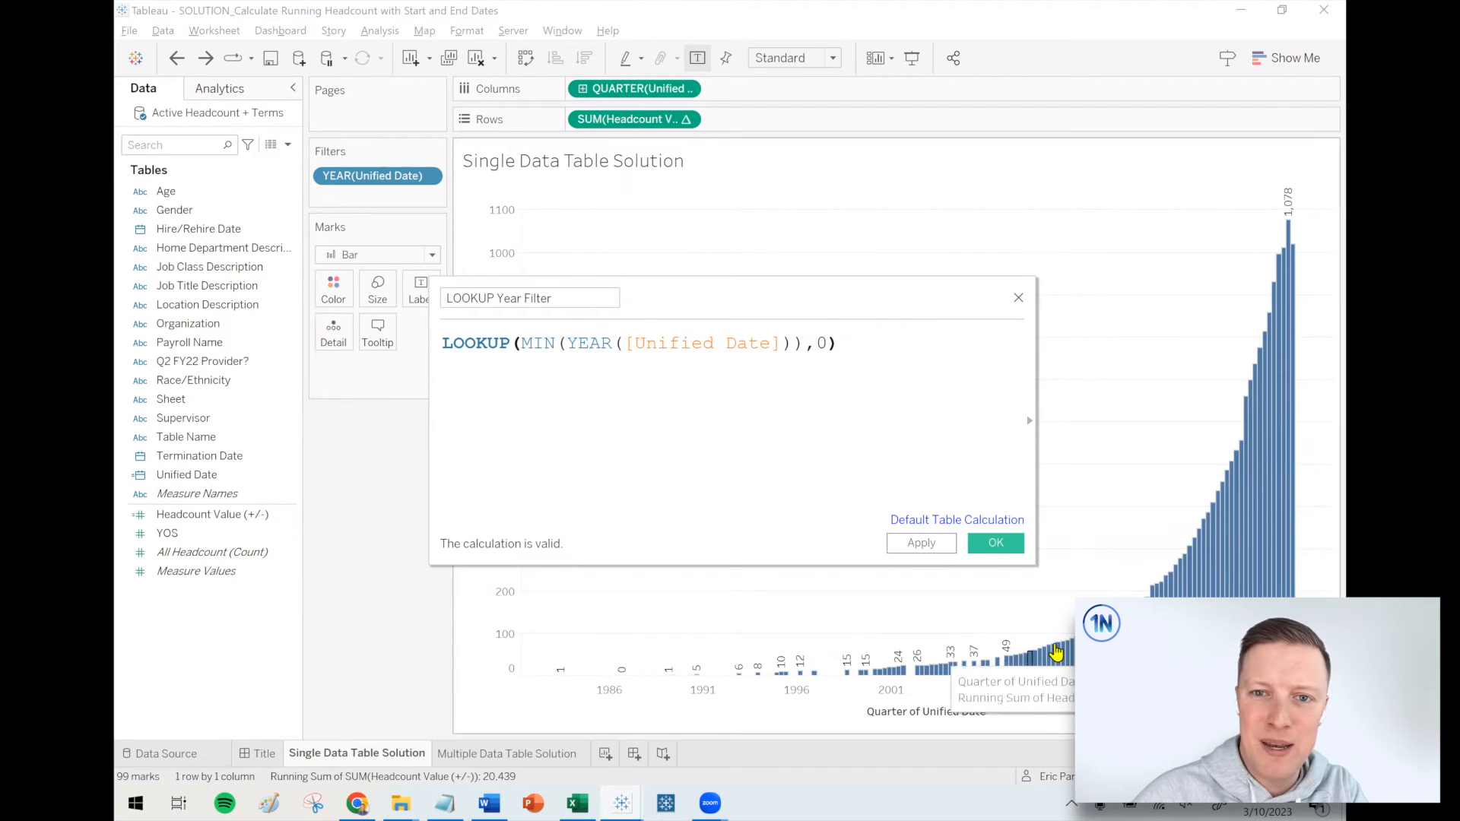
click(995, 543)
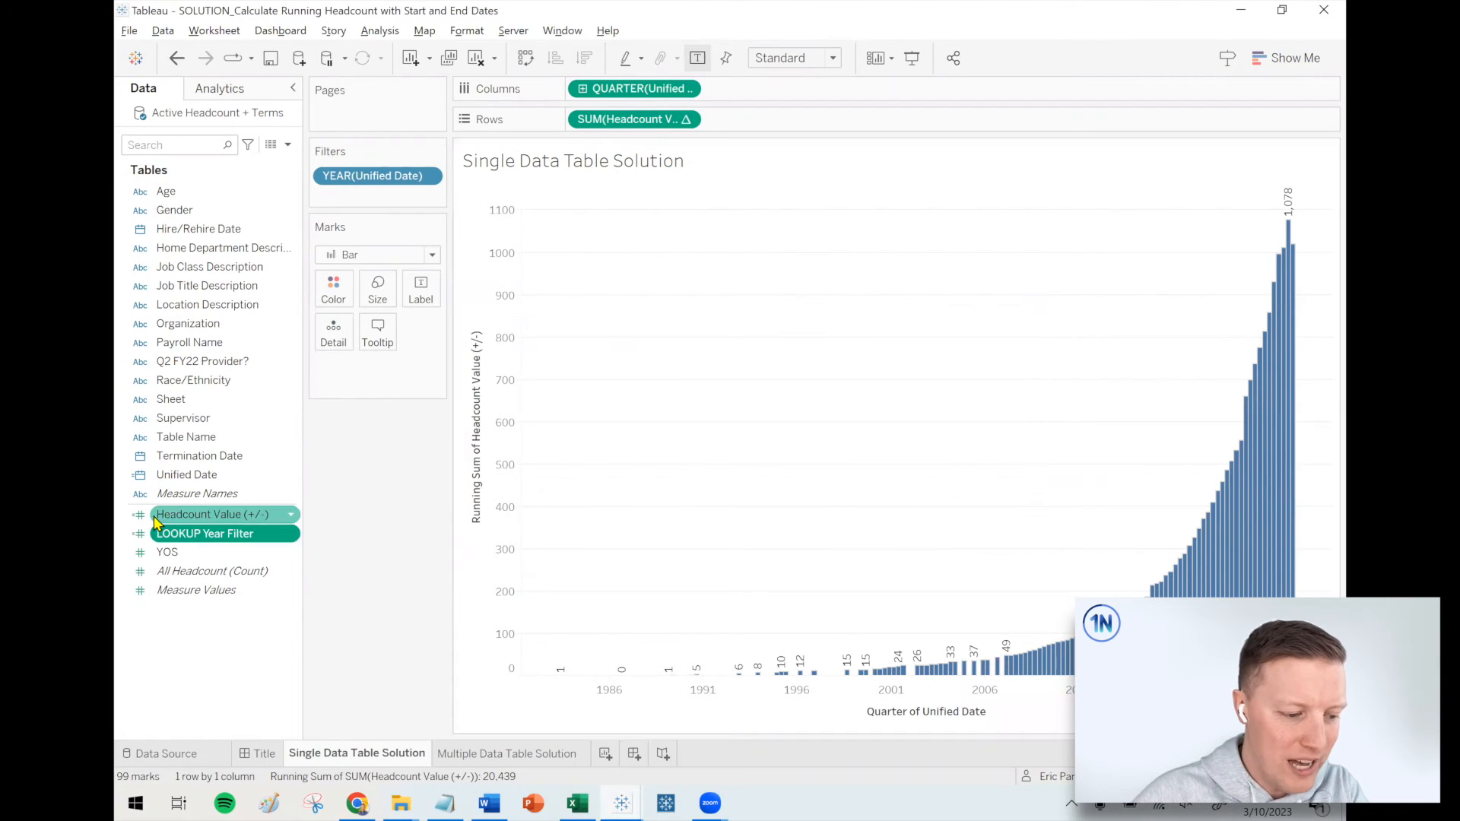
- Filter the chart to 2020, 2021 and 2022 via LOOKUP Year Filter and show its filter card
click(205, 534)
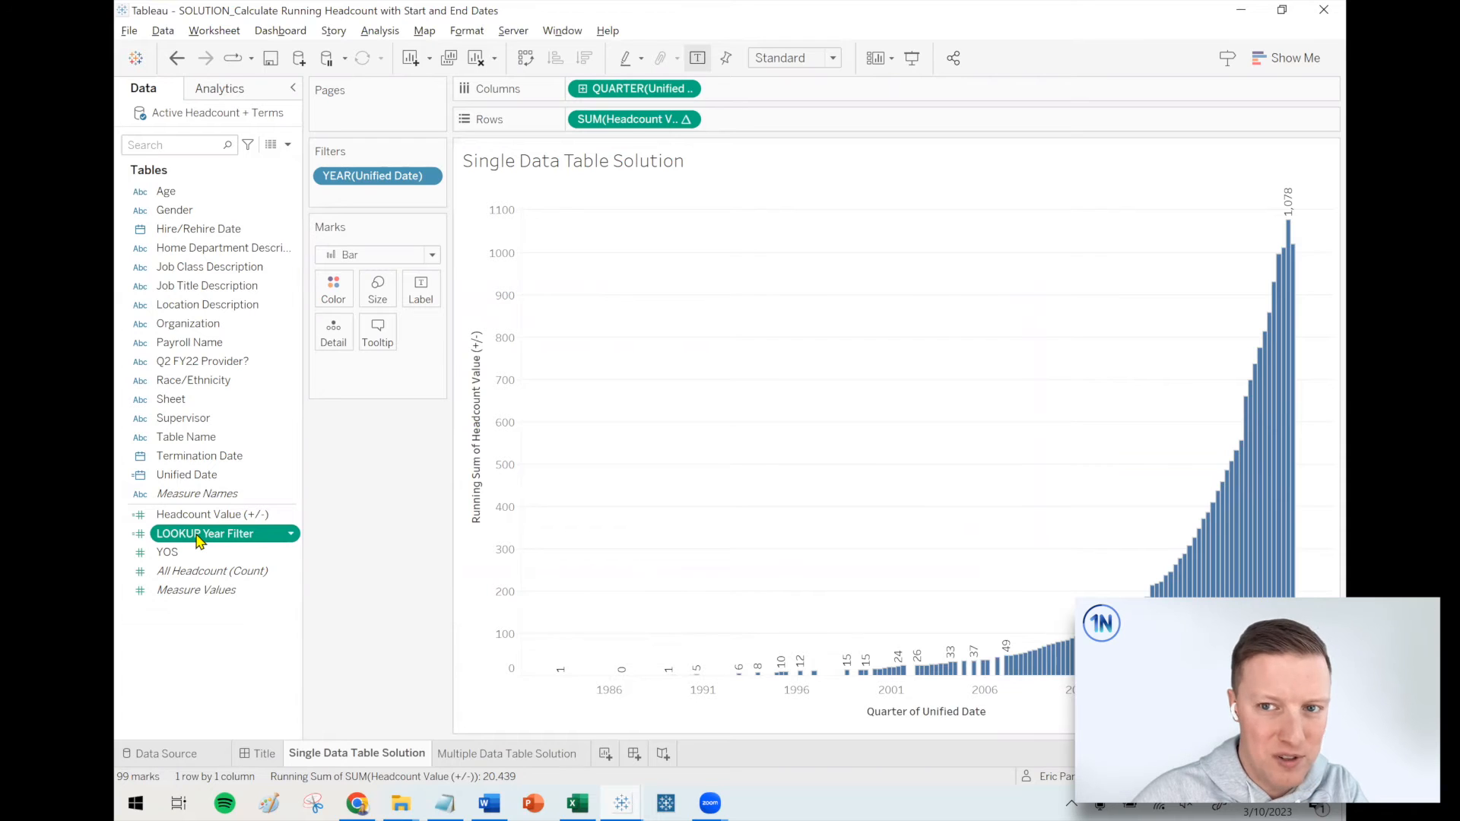
right_click(205, 534)
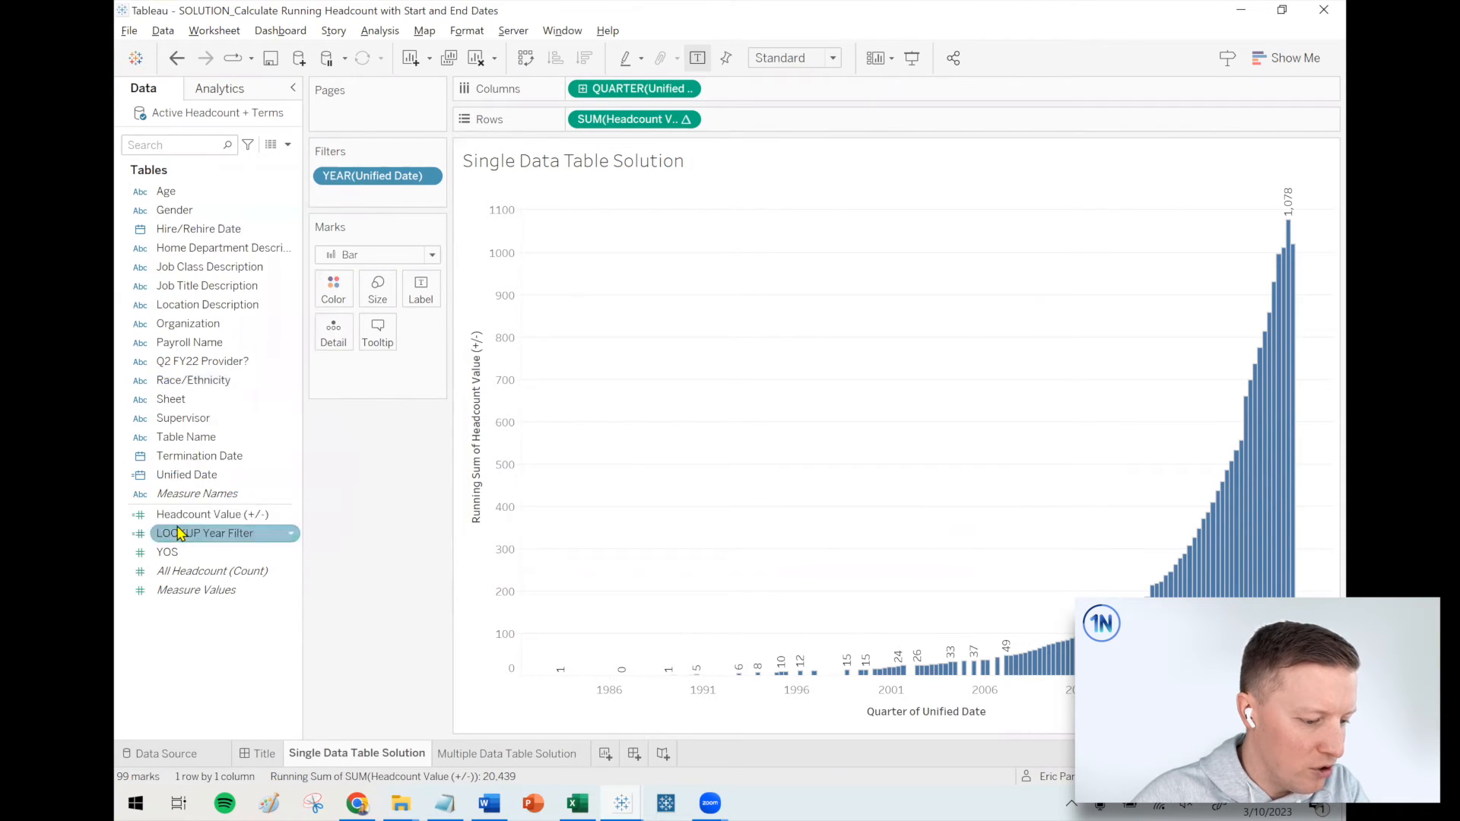
drag(204, 533, 403, 198)
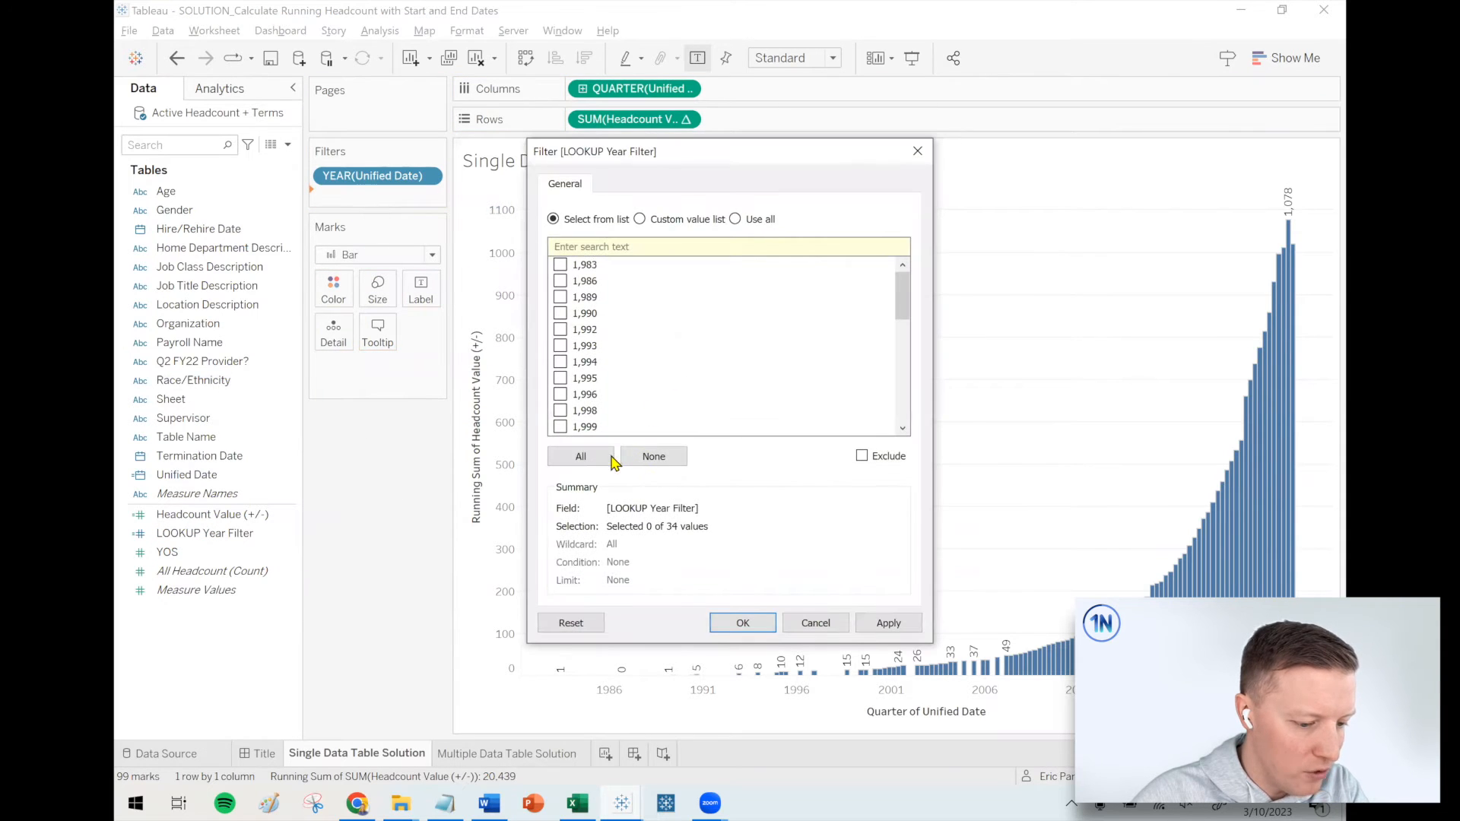
click(580, 457)
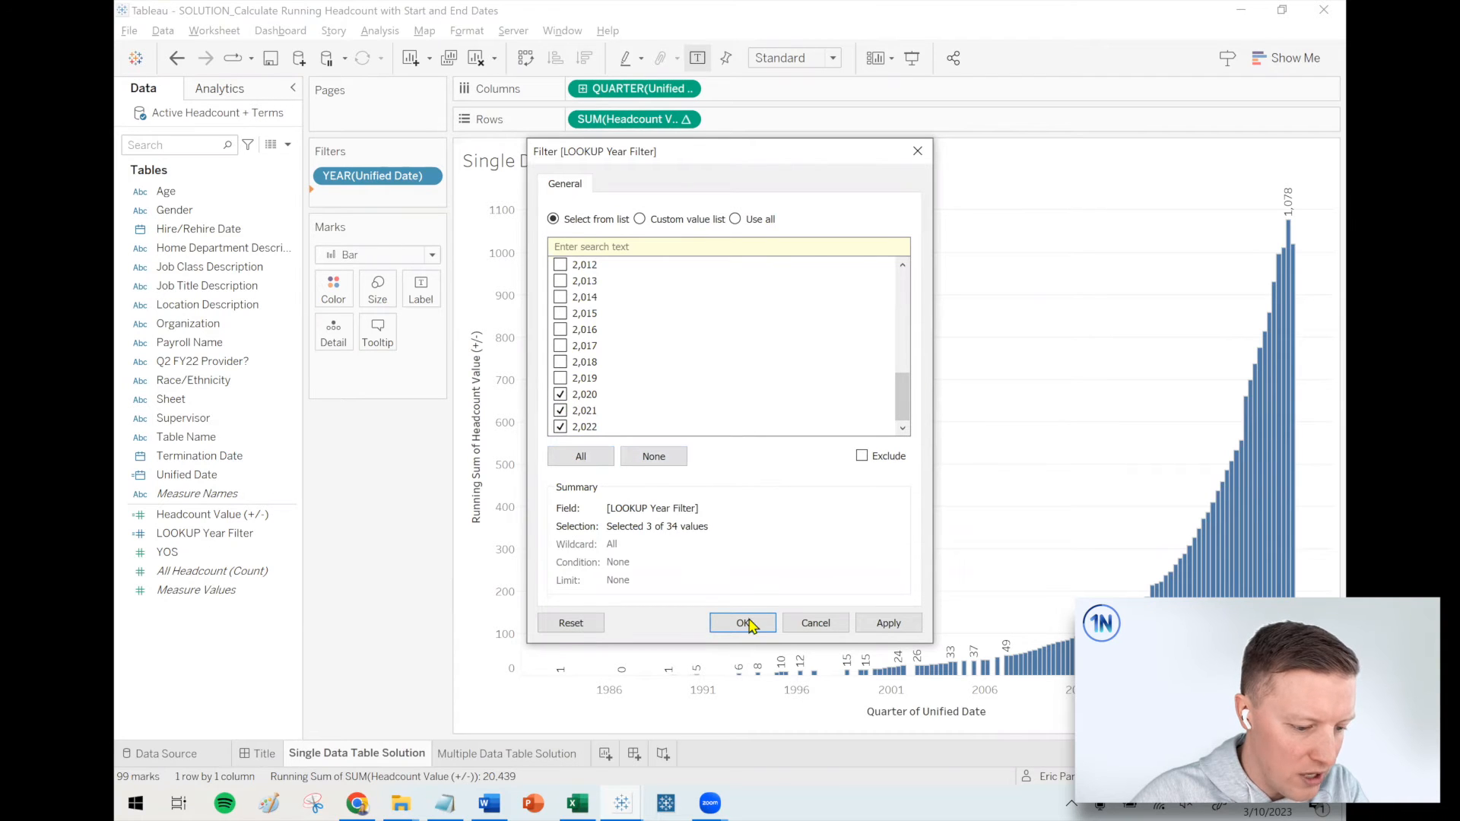
click(743, 622)
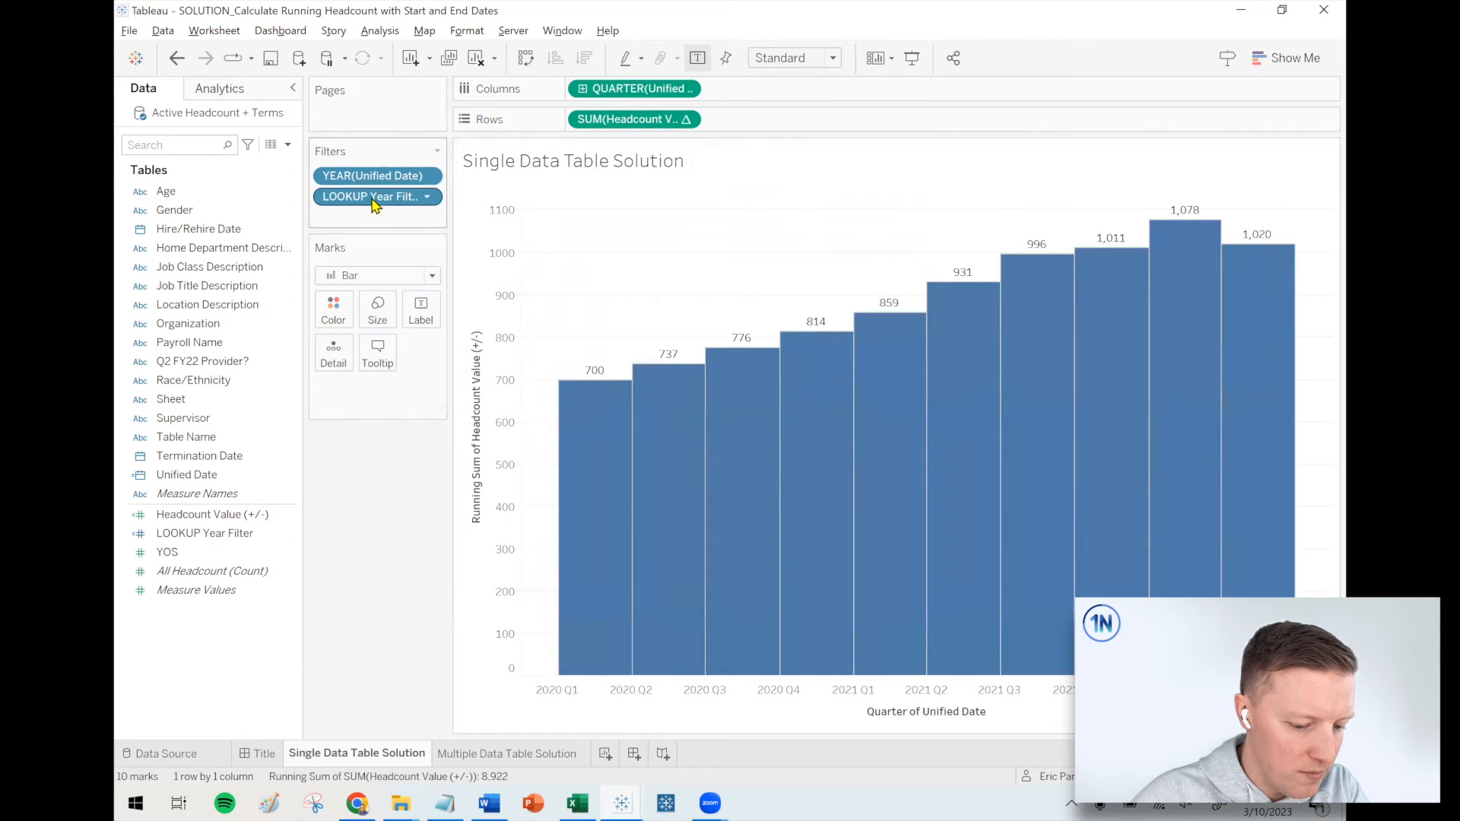
click(373, 196)
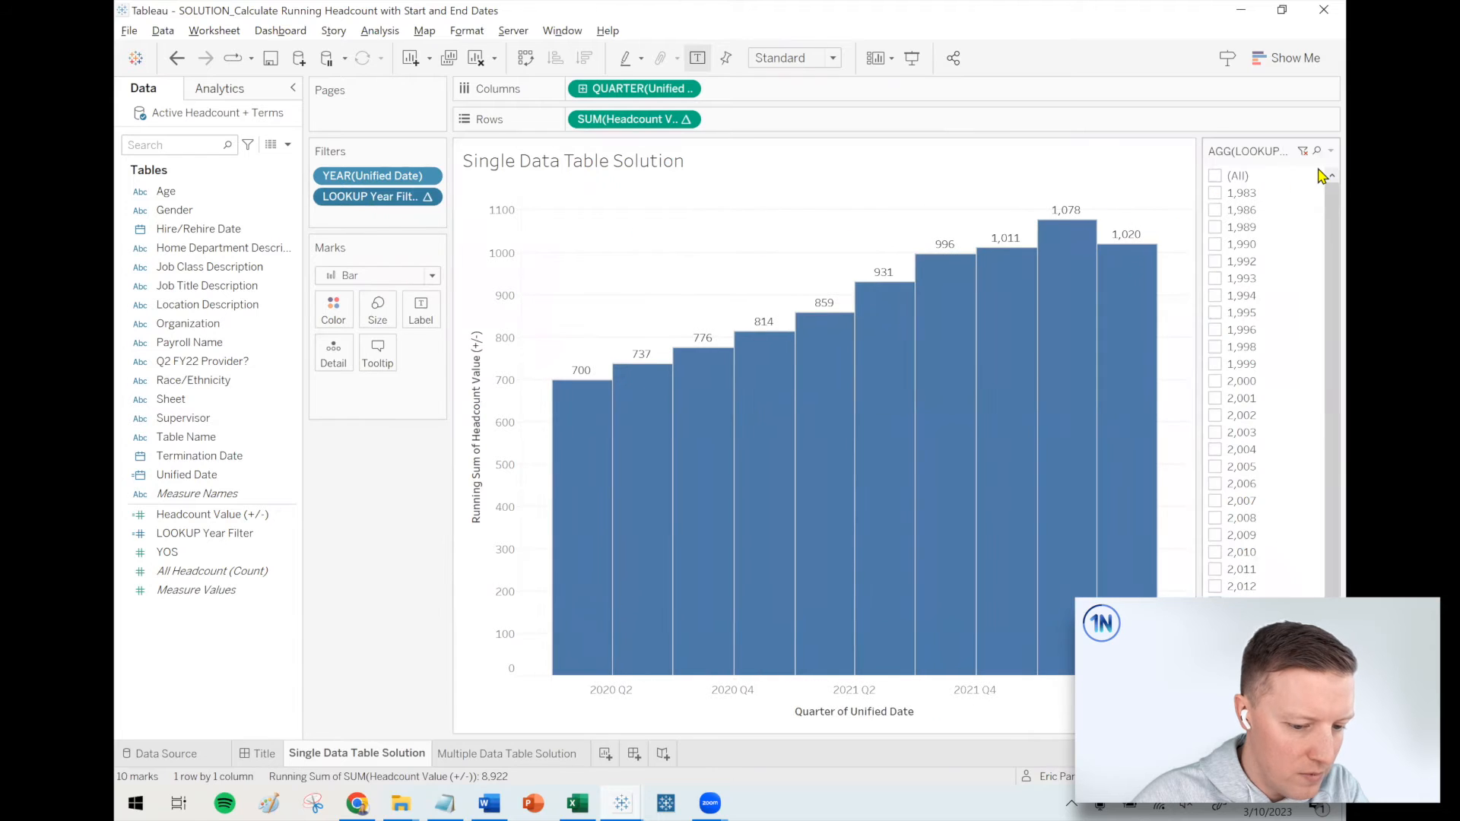
- Format LOOKUP Year Filter as whole numbers without separators and make its card a multiple-values dropdown
right_click(204, 533)
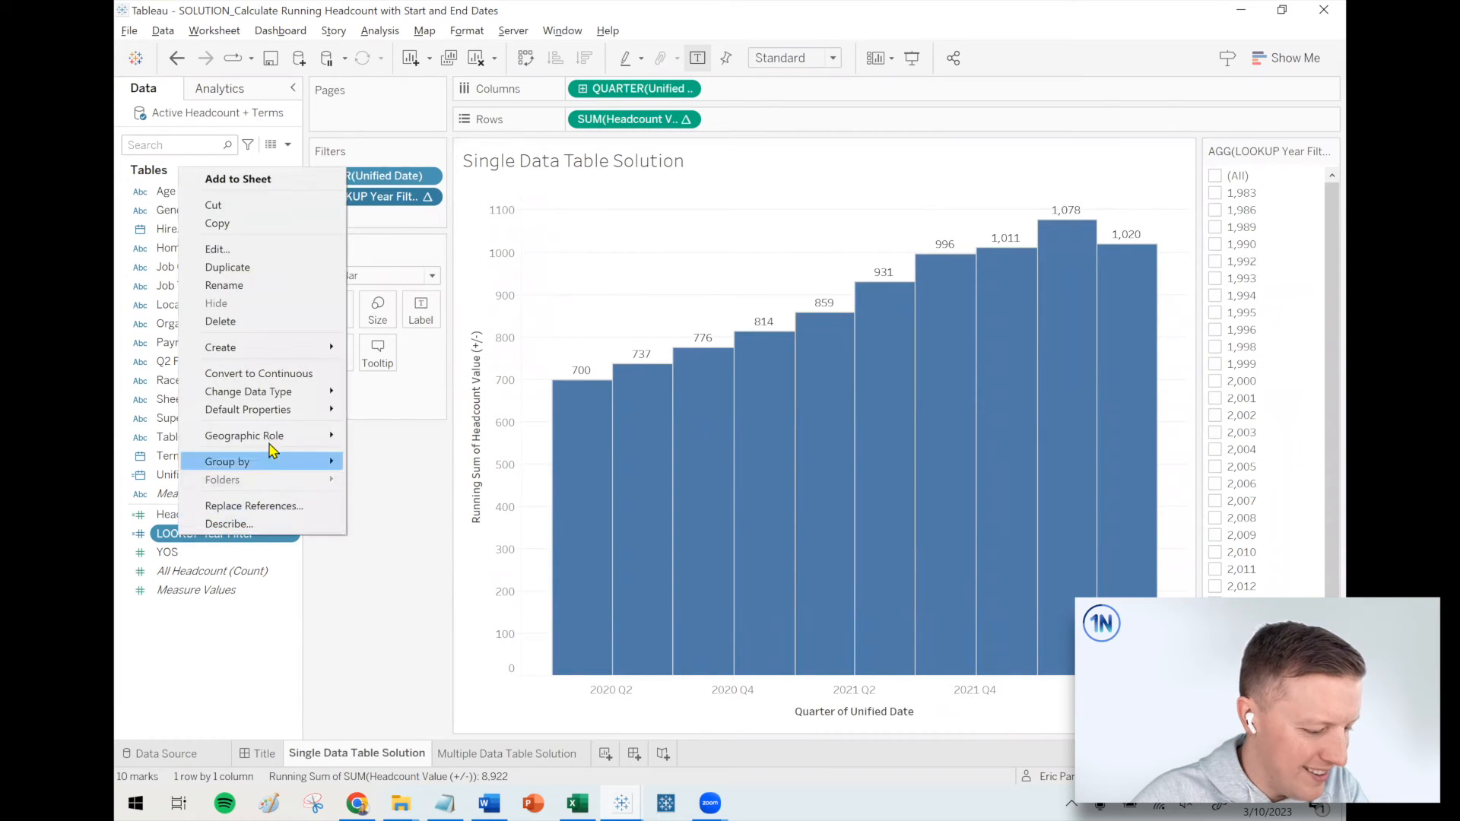
mouse_move(248, 410)
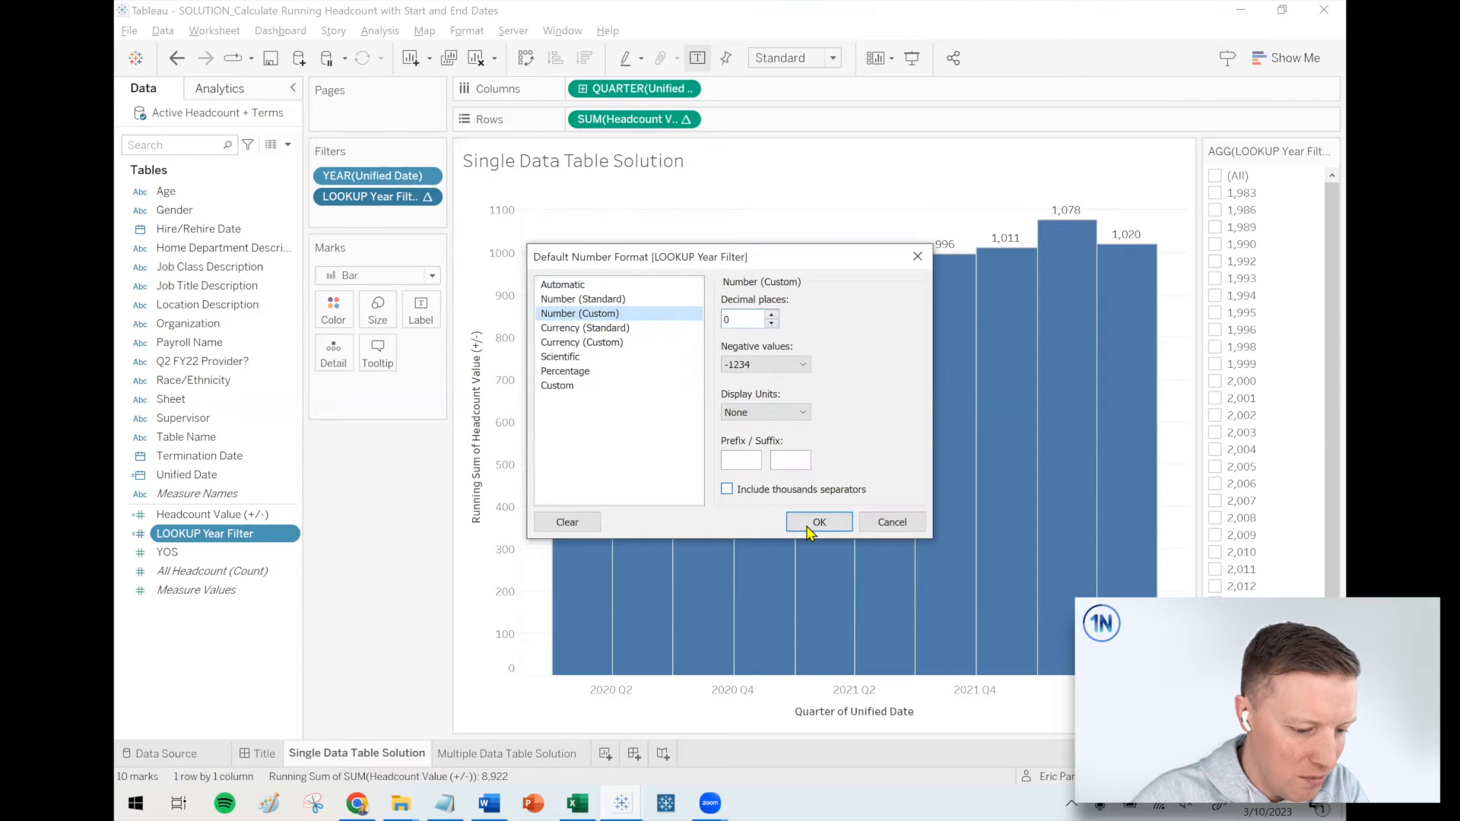
click(817, 522)
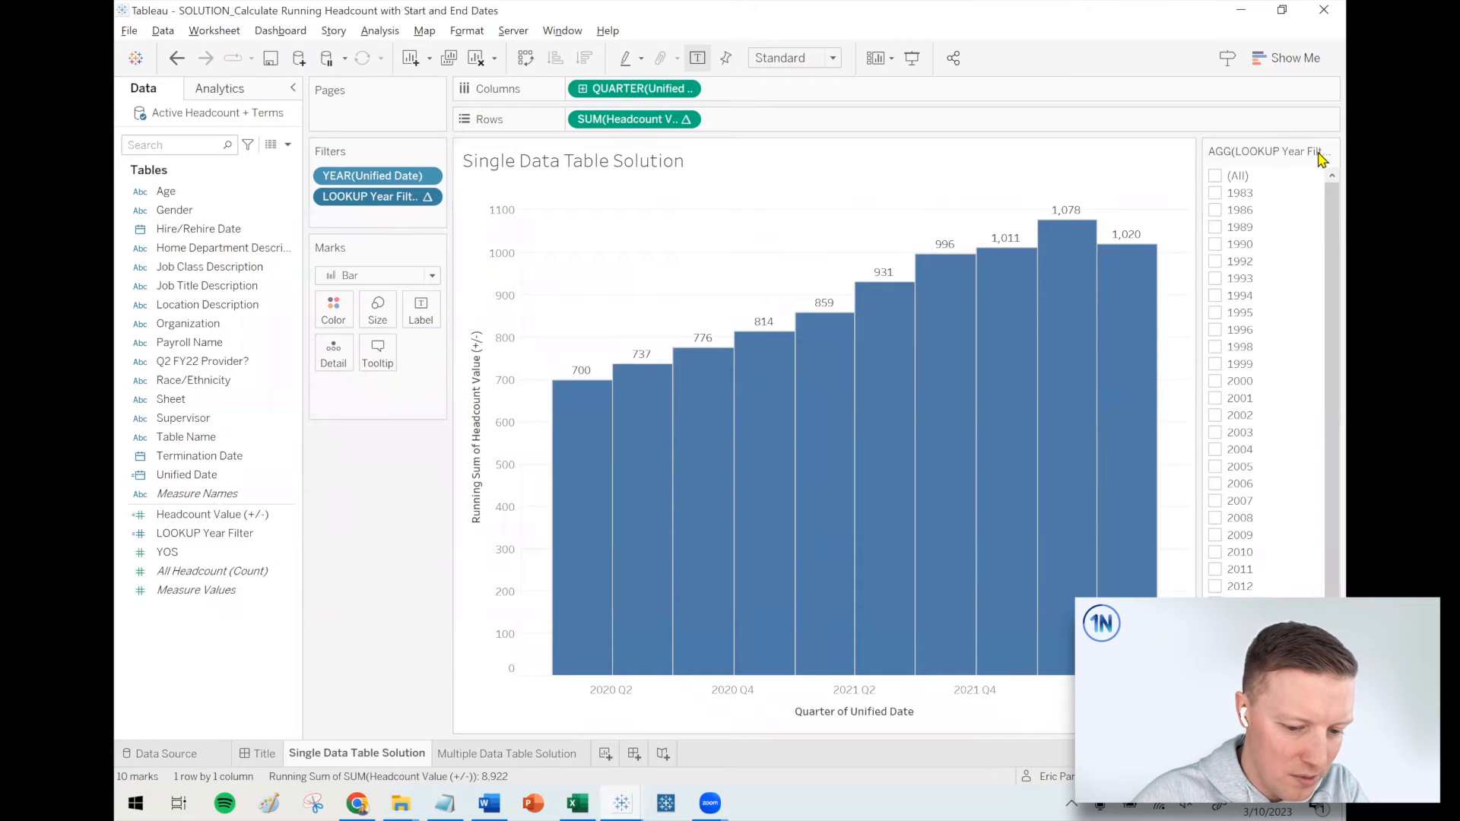
click(1330, 151)
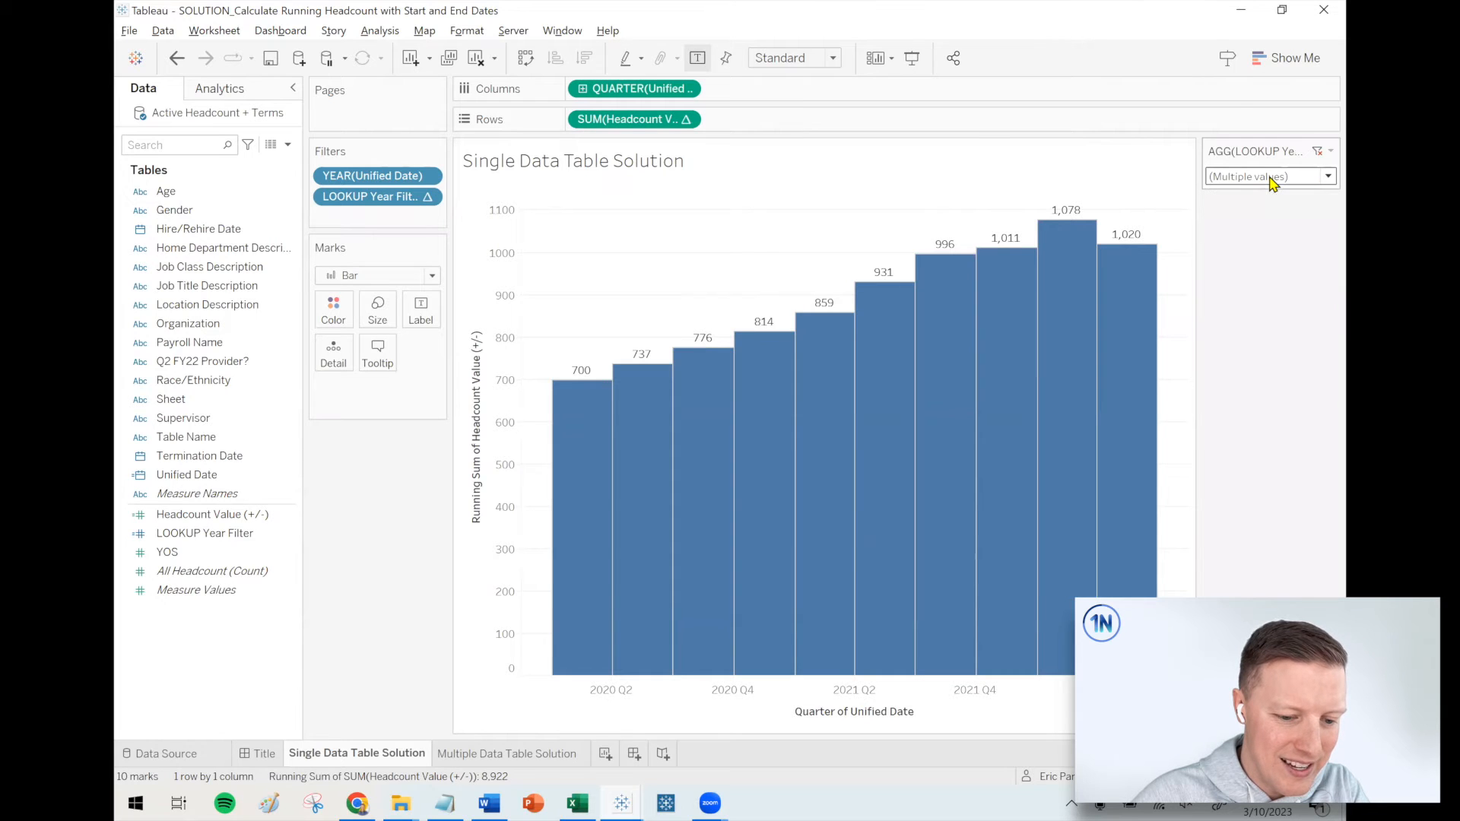
click(1326, 176)
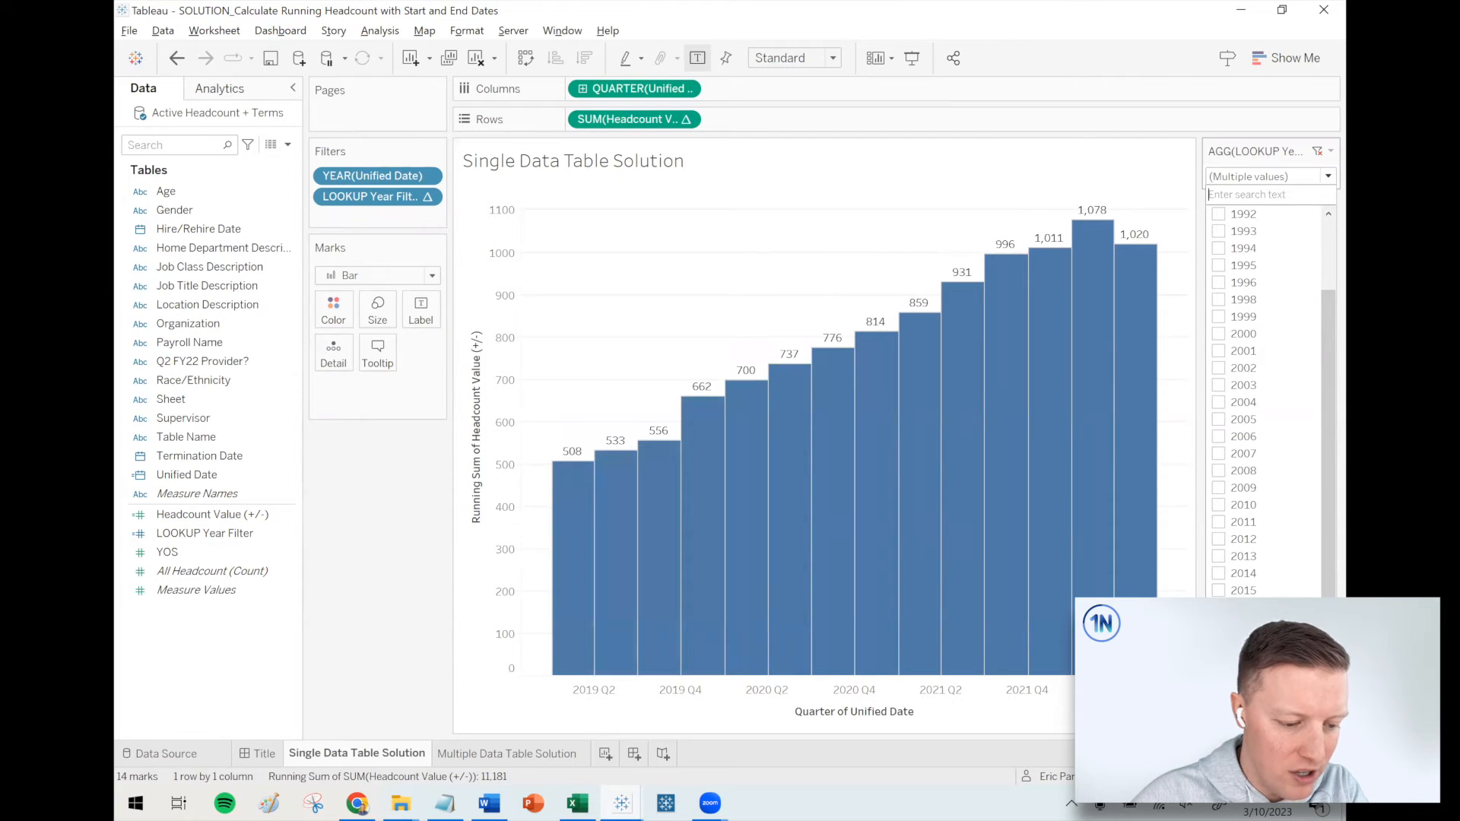
mouse_move(743, 425)
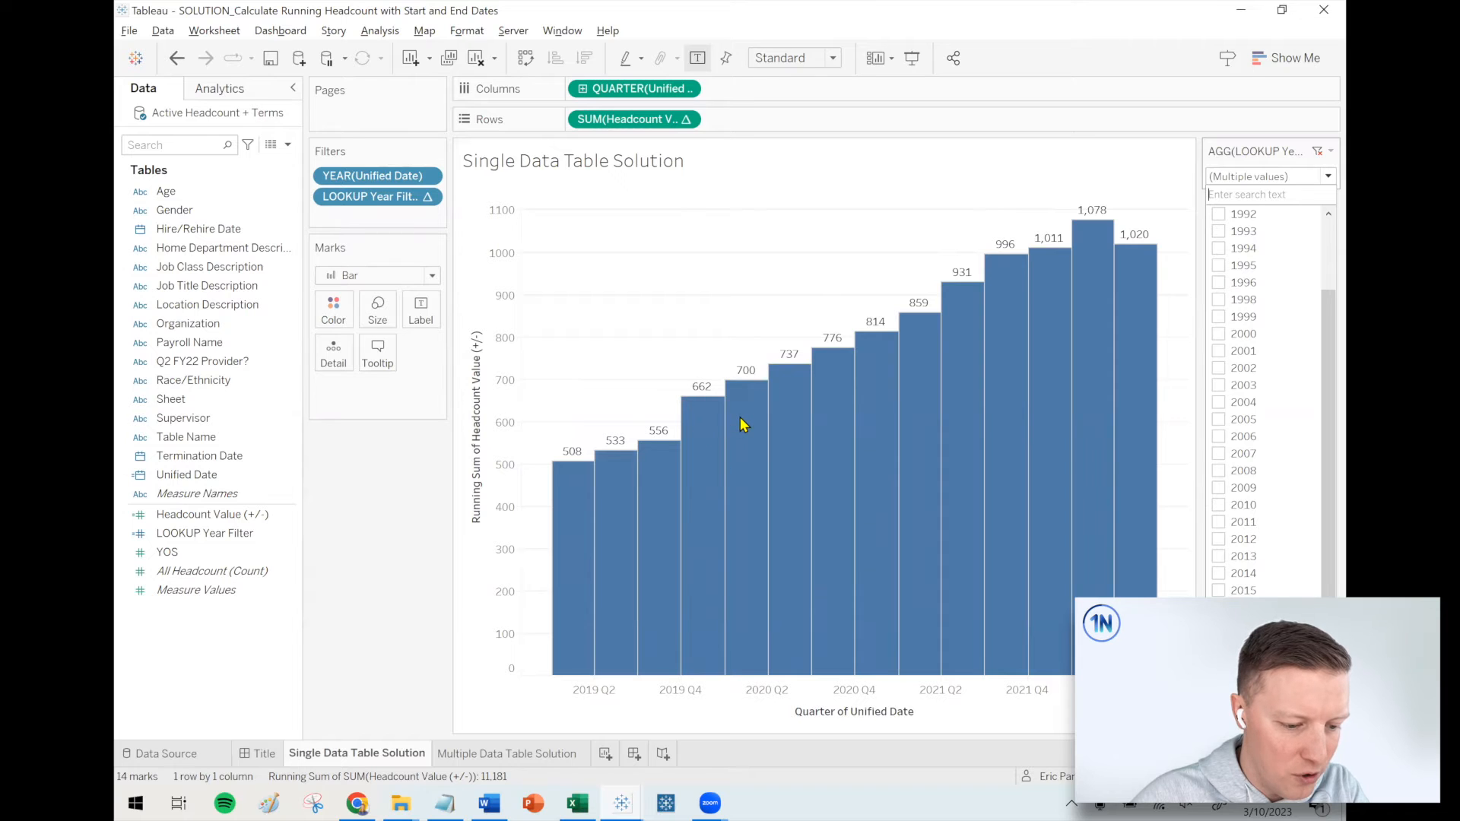
mouse_move(565, 512)
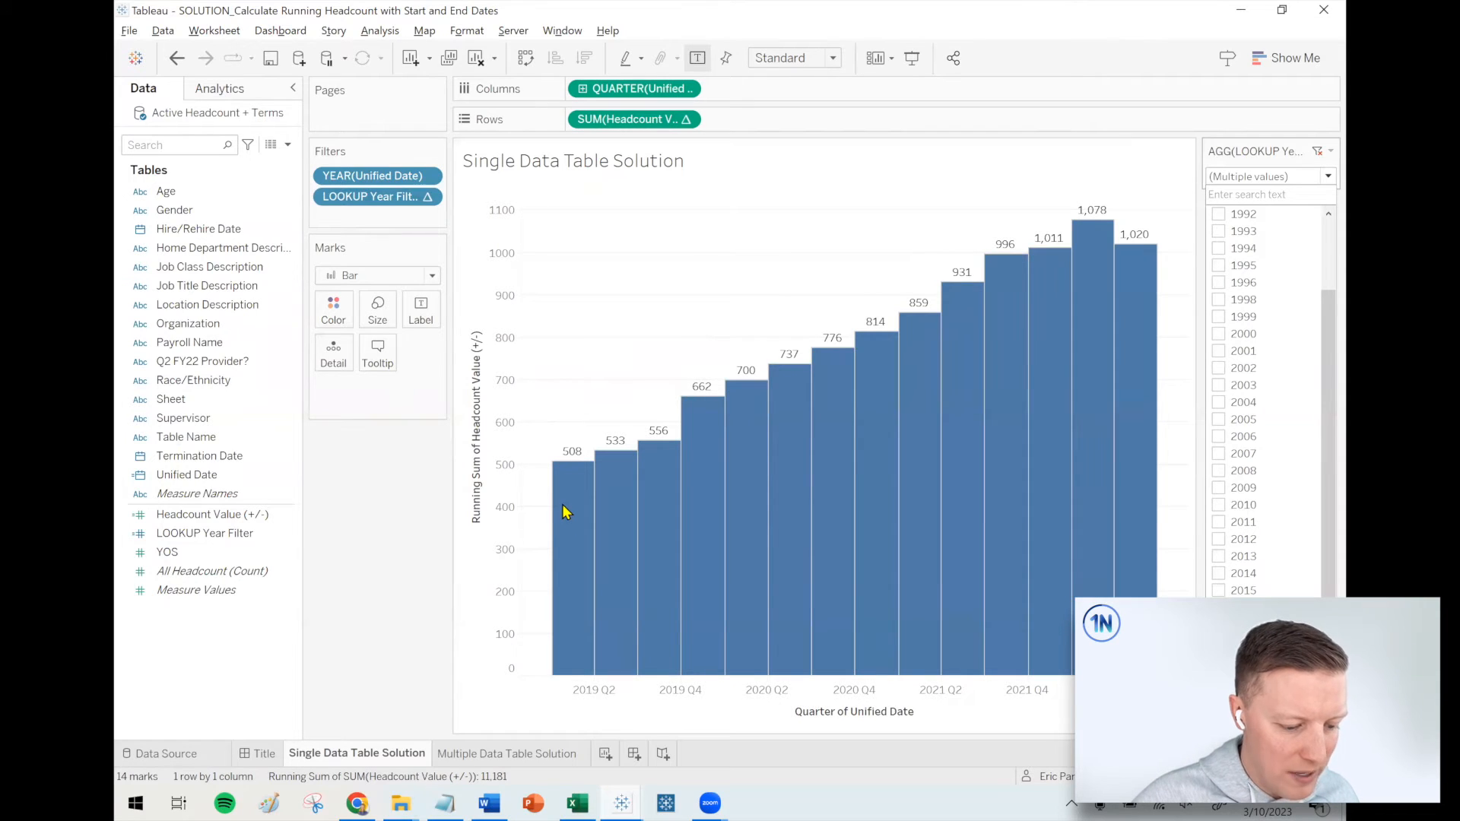
mouse_move(564, 523)
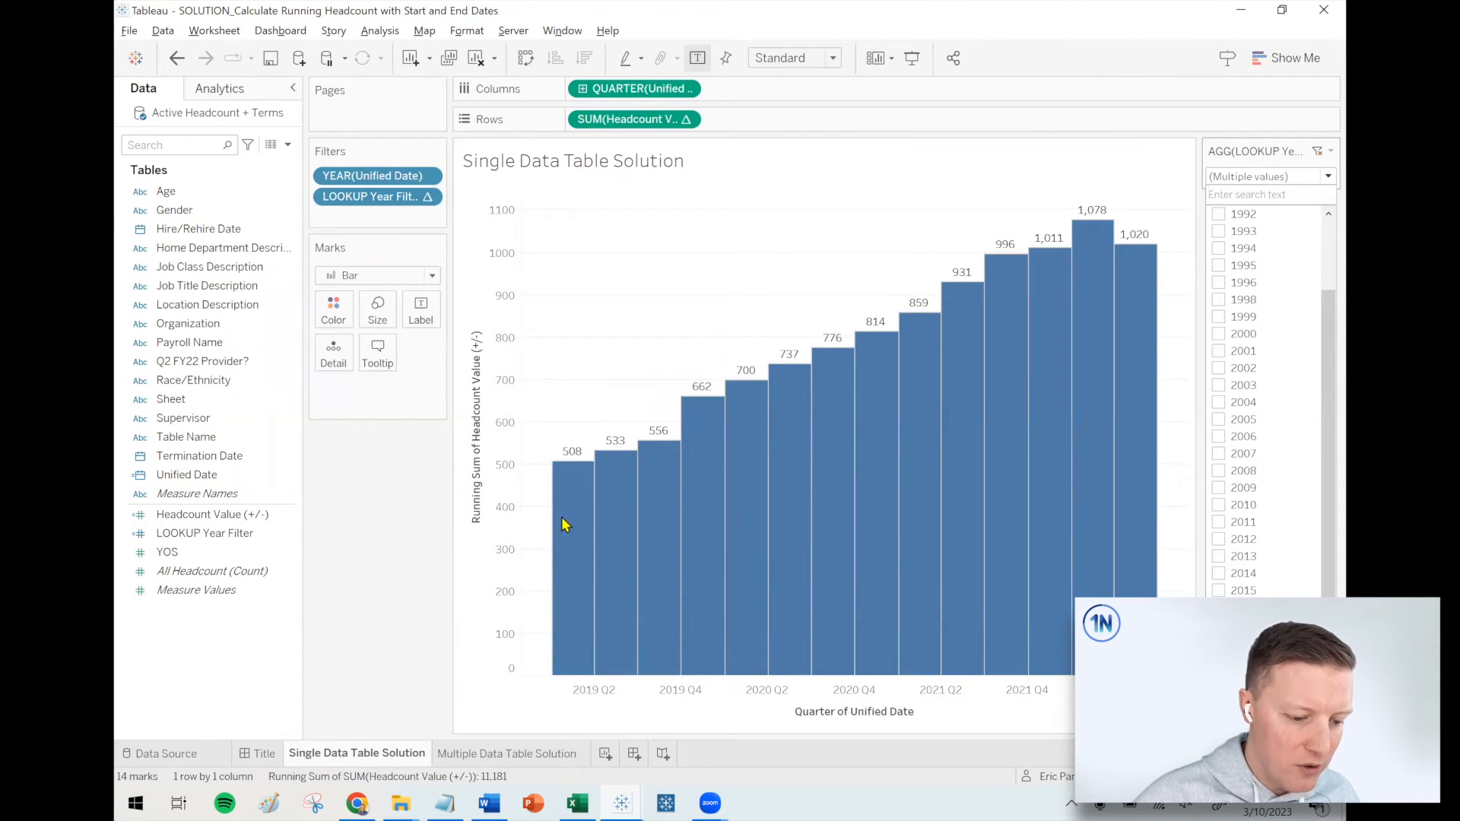
click(572, 512)
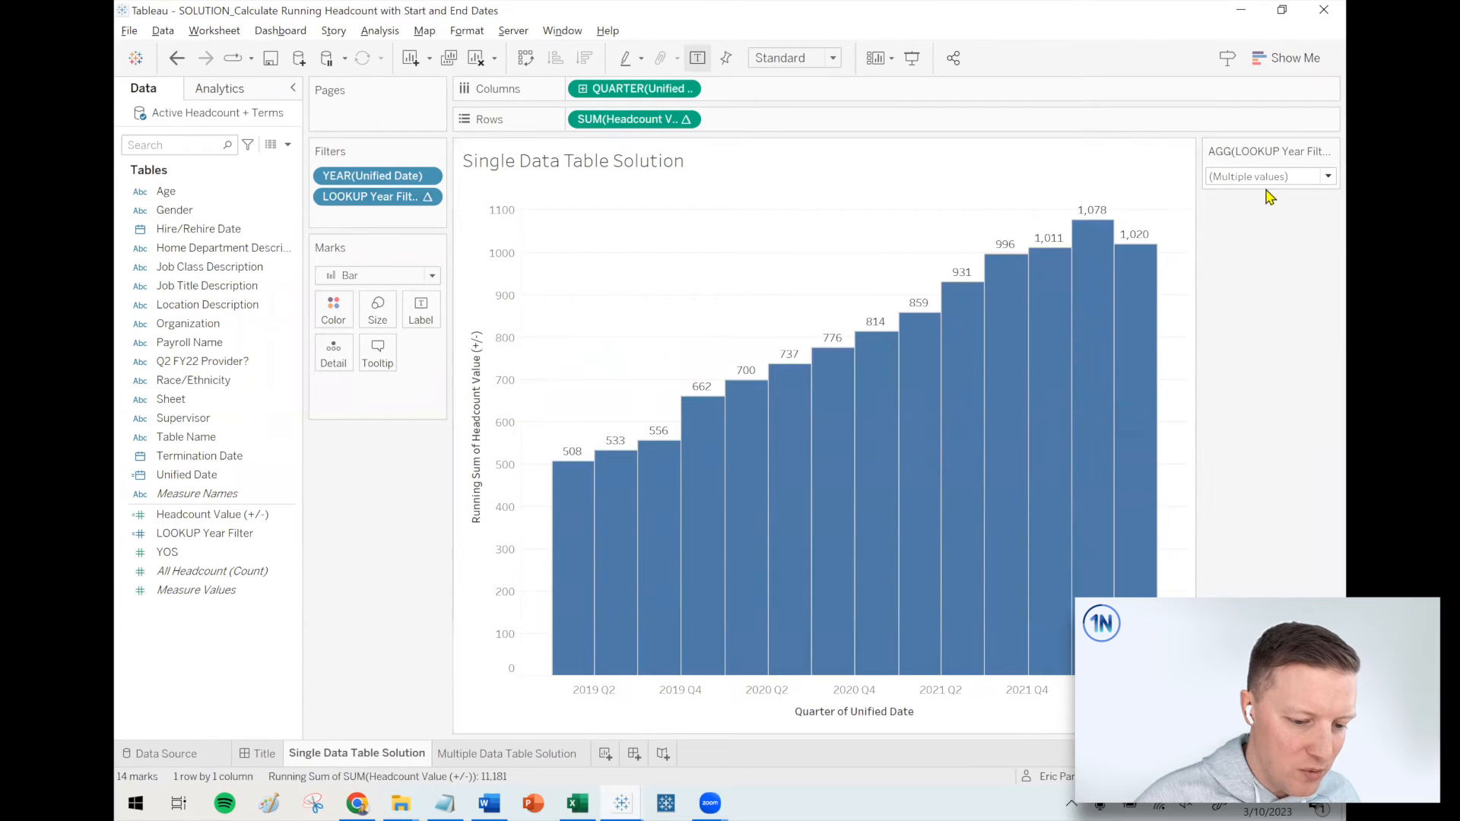
click(1327, 176)
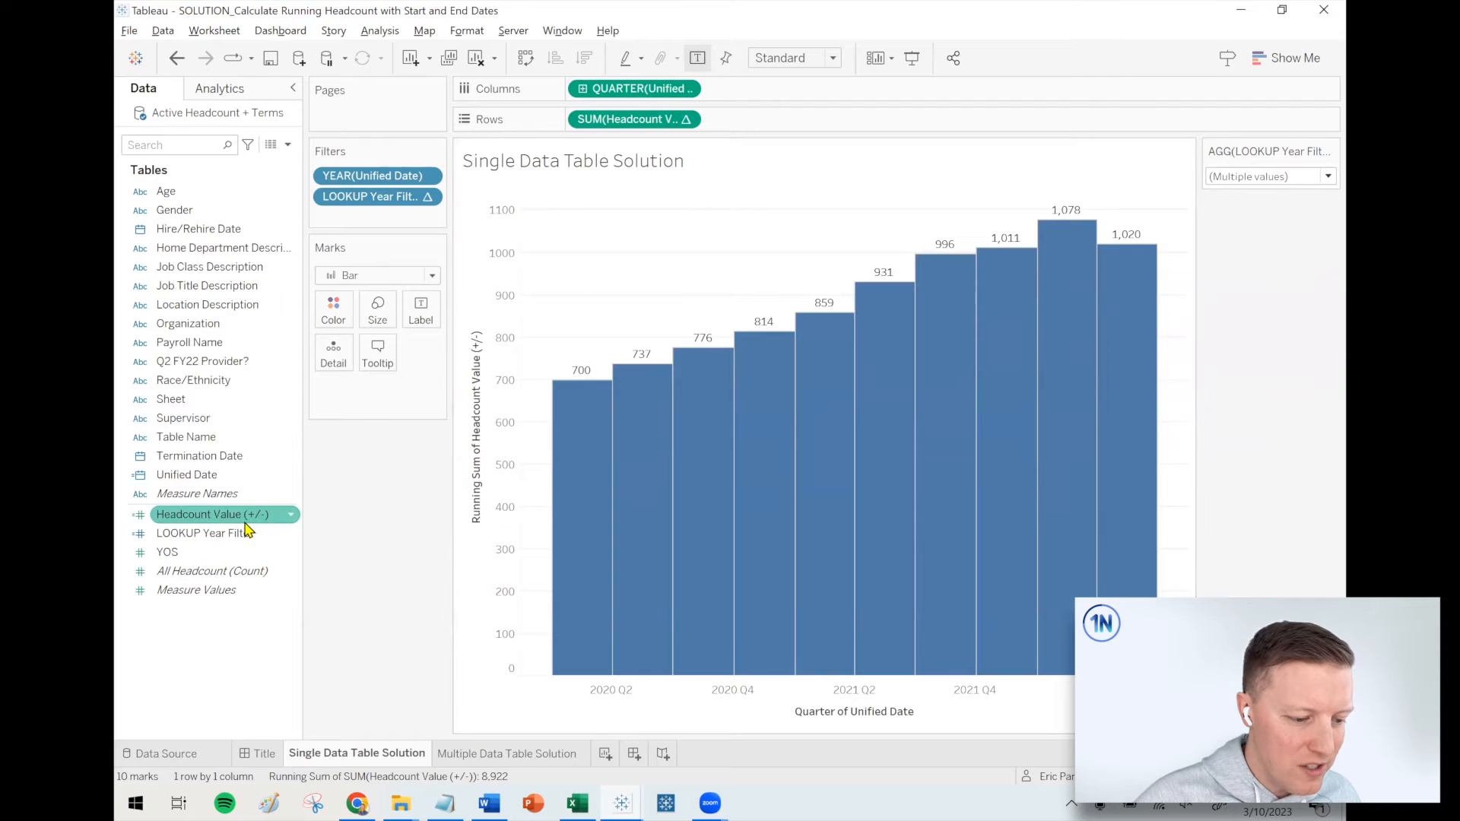
- Color the bars by Headcount Value (+/-), giving an orange-blue scale from -58 to 72
click(204, 533)
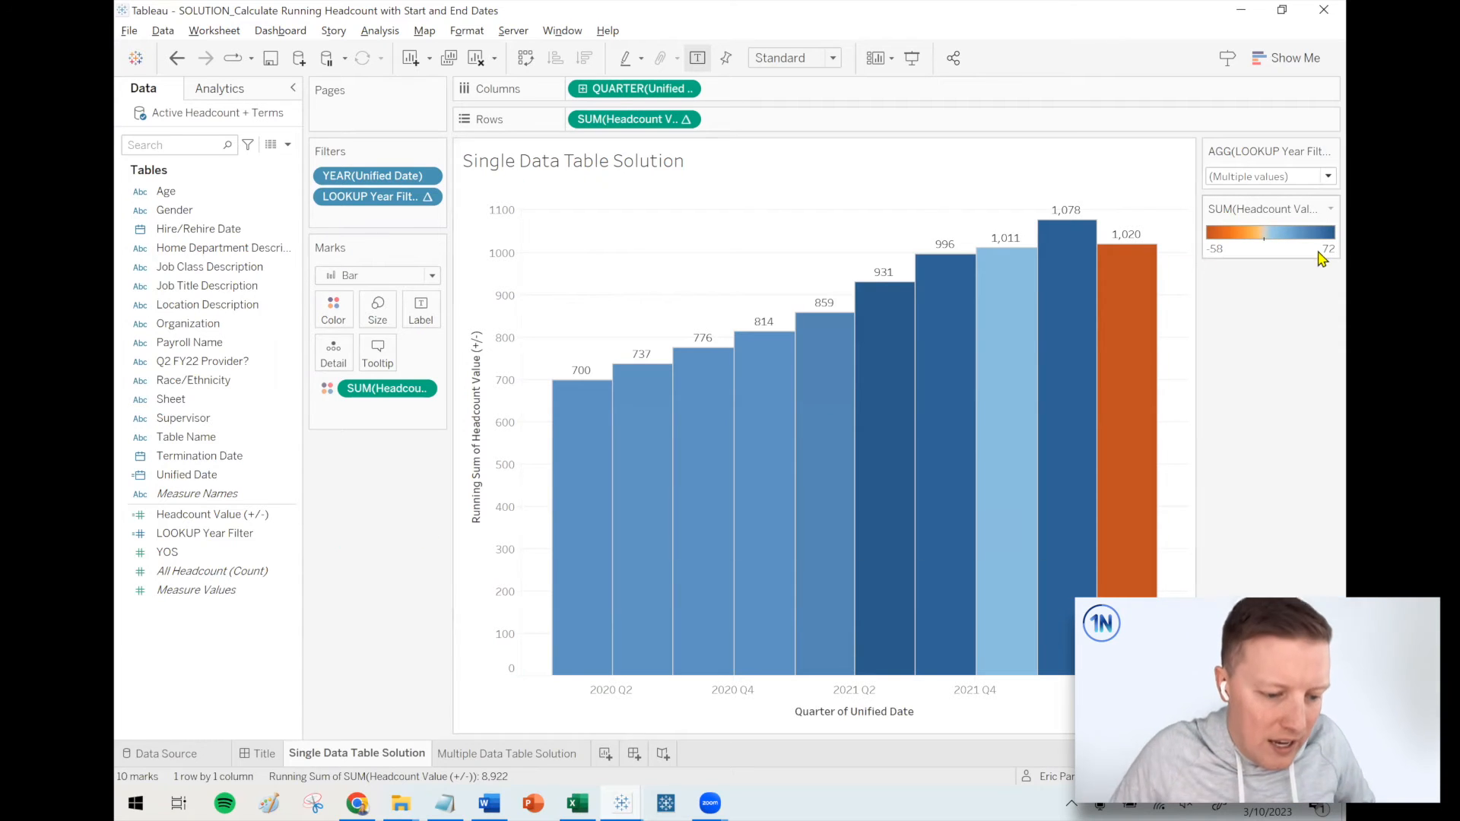
mouse_move(1124, 294)
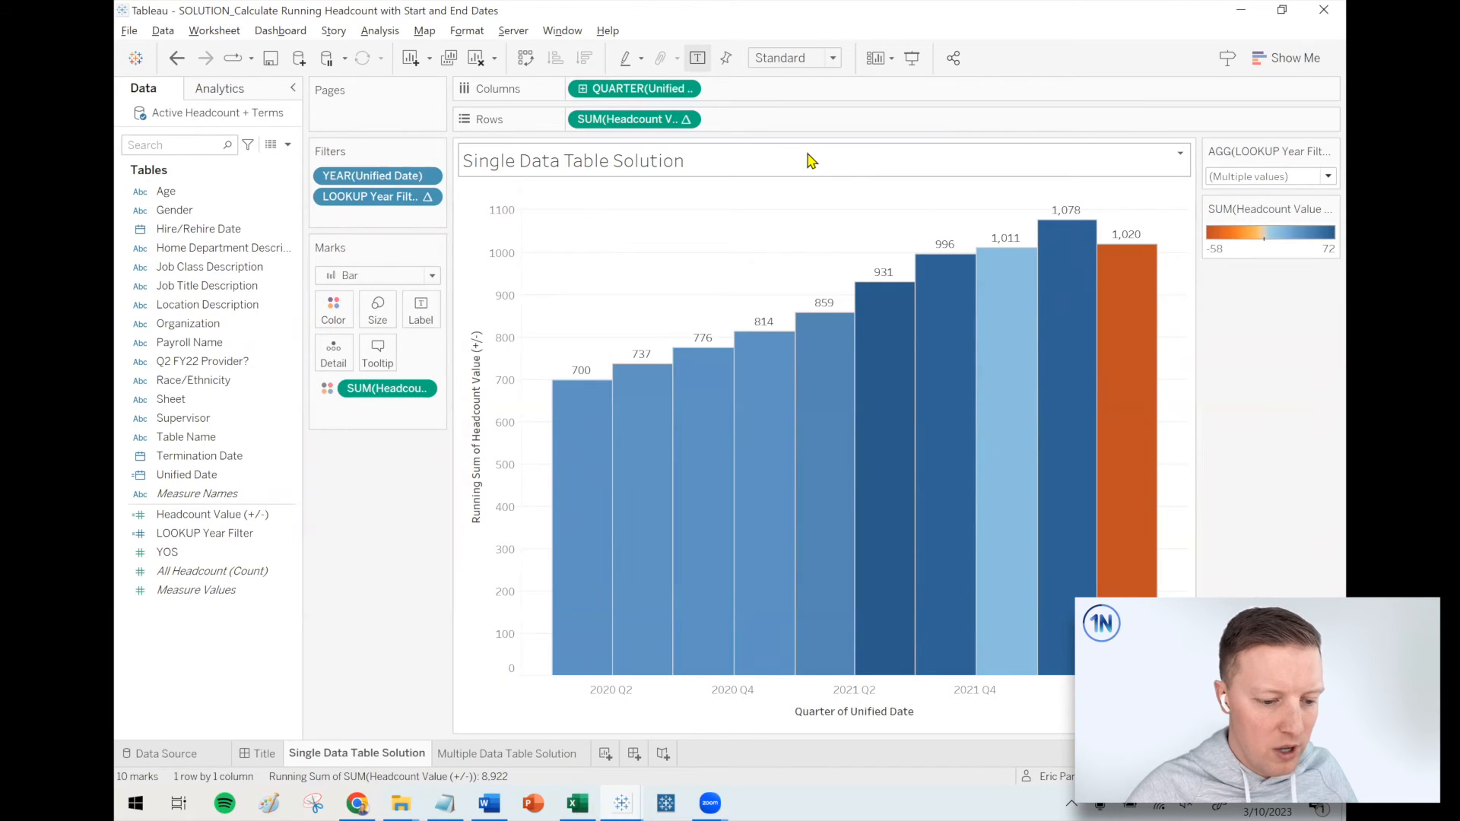
mouse_move(892, 325)
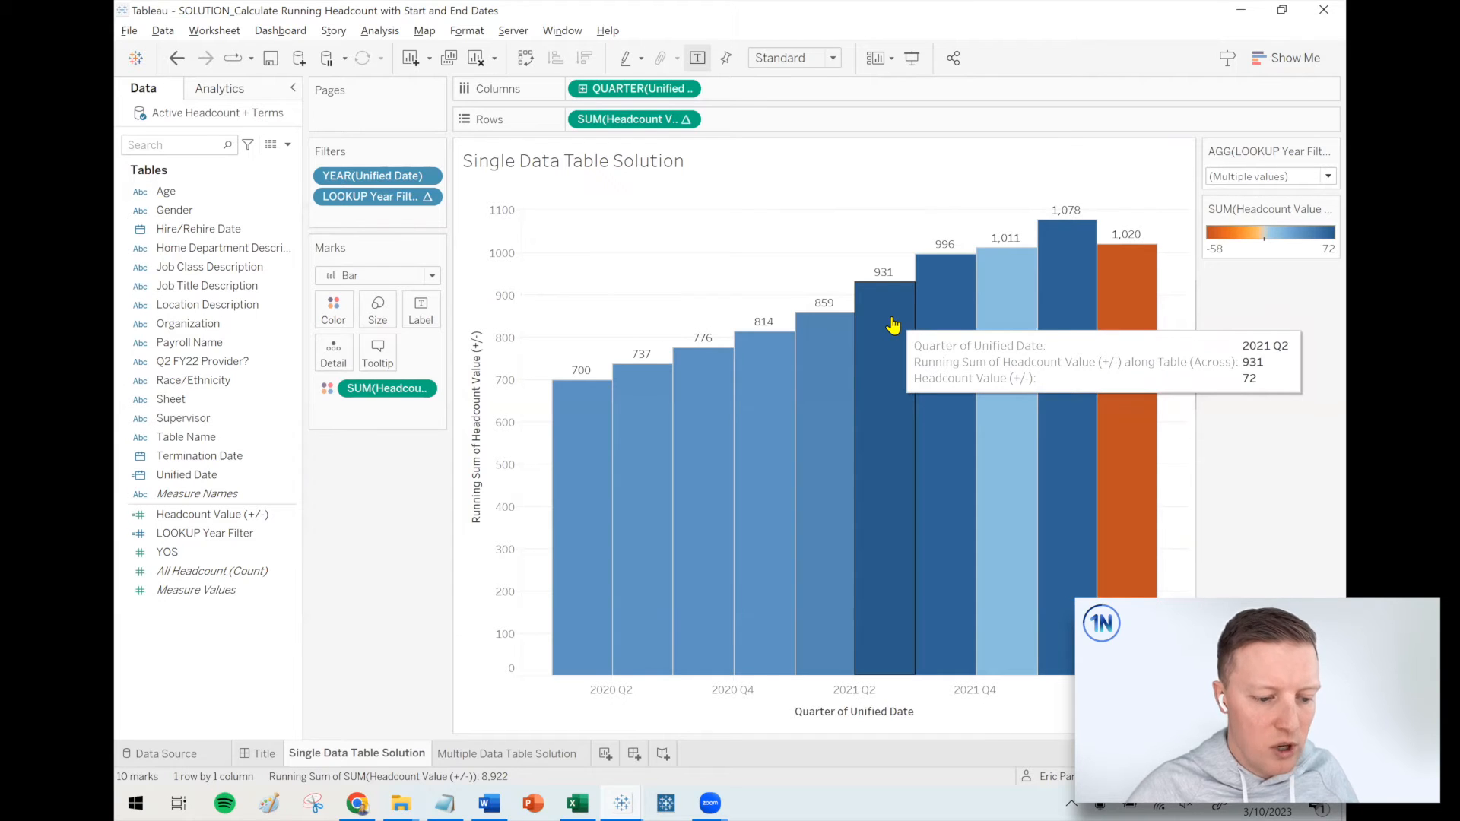
mouse_move(734, 344)
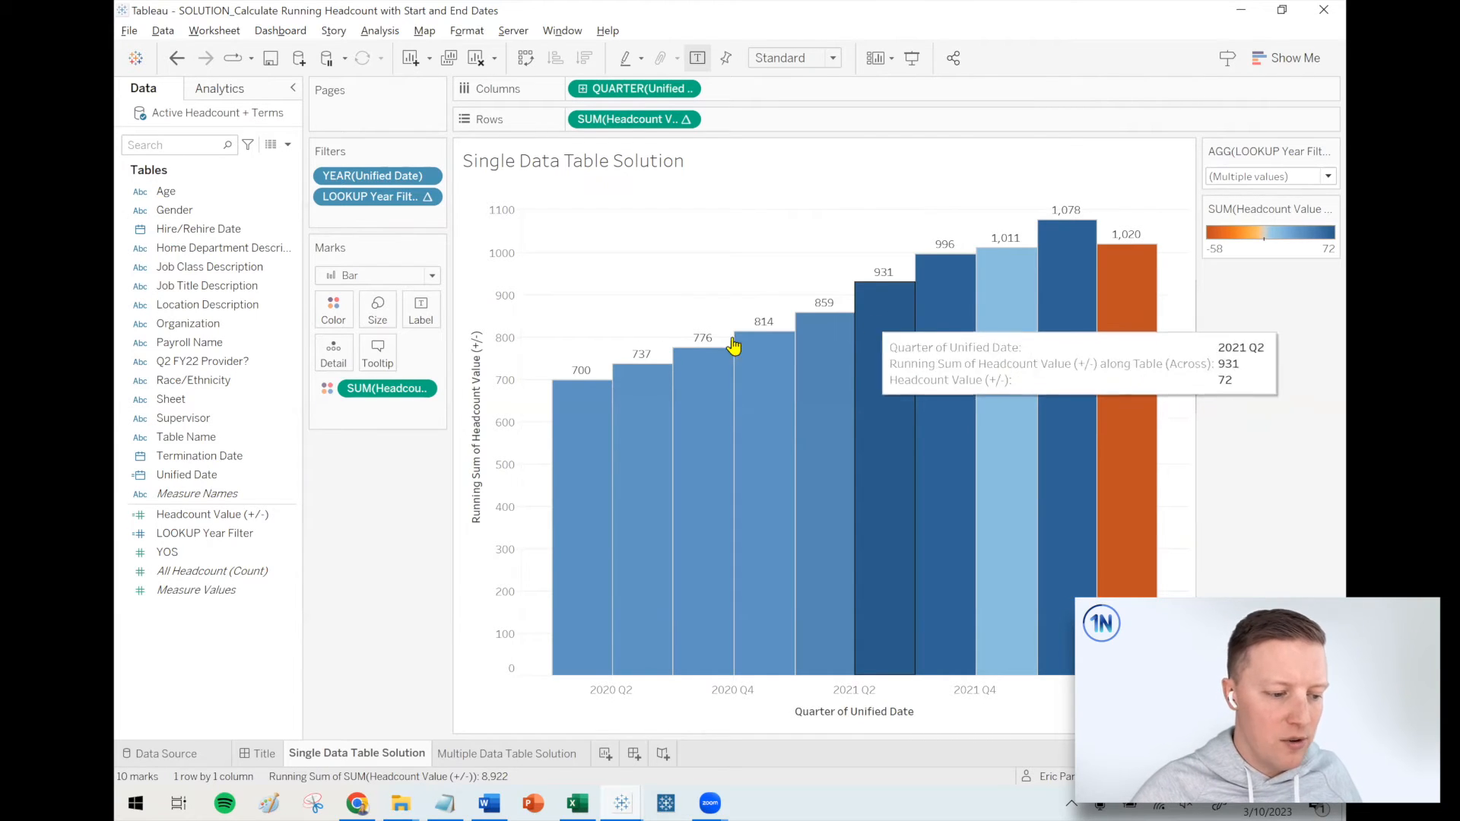
mouse_move(366, 529)
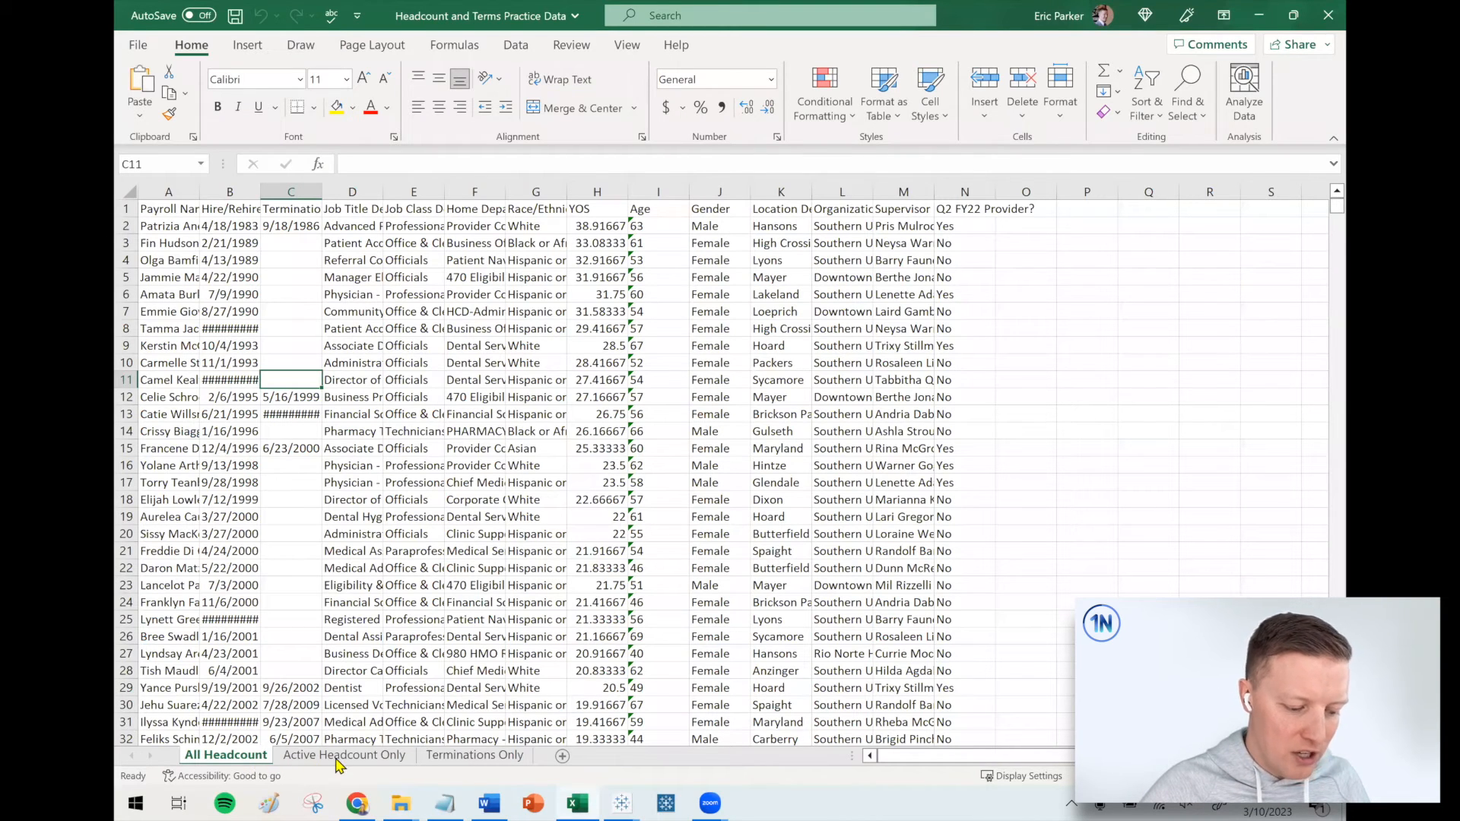
- View the Active Headcount Only sheet, then the Terminations Only sheet
click(344, 756)
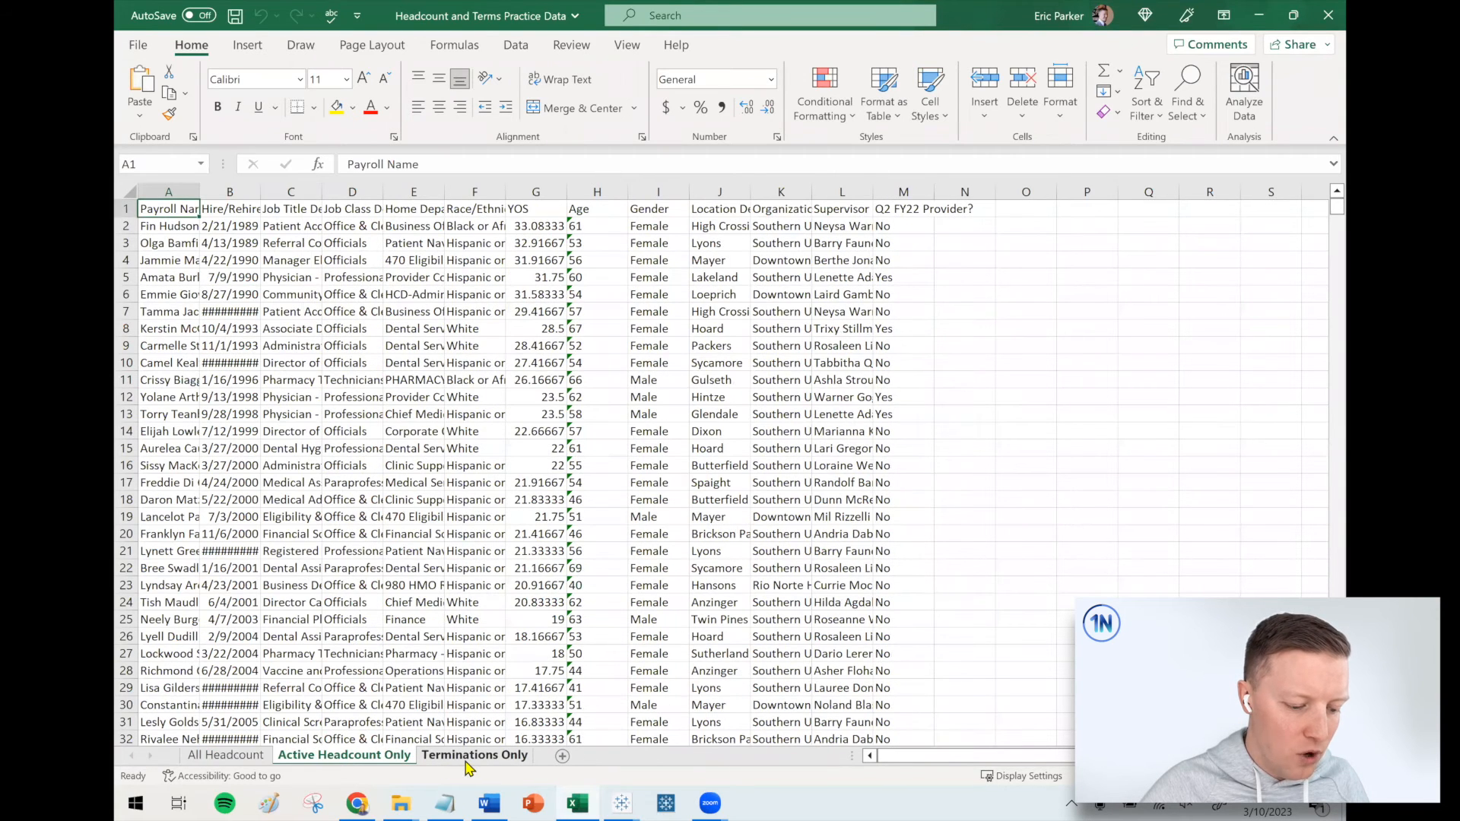
click(475, 755)
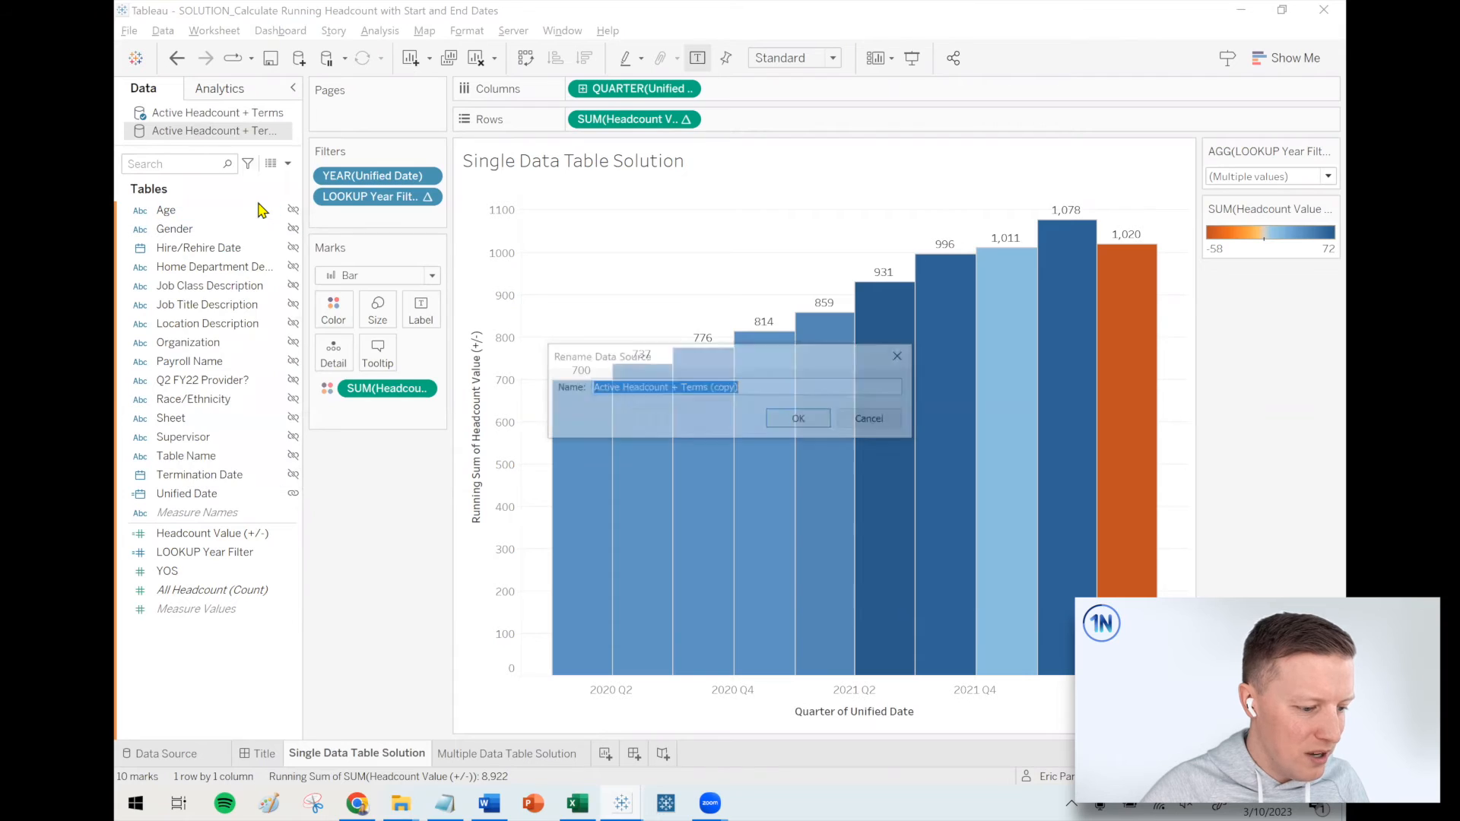
- Rename the copied data source to 'All Headcount'
text(Activ)
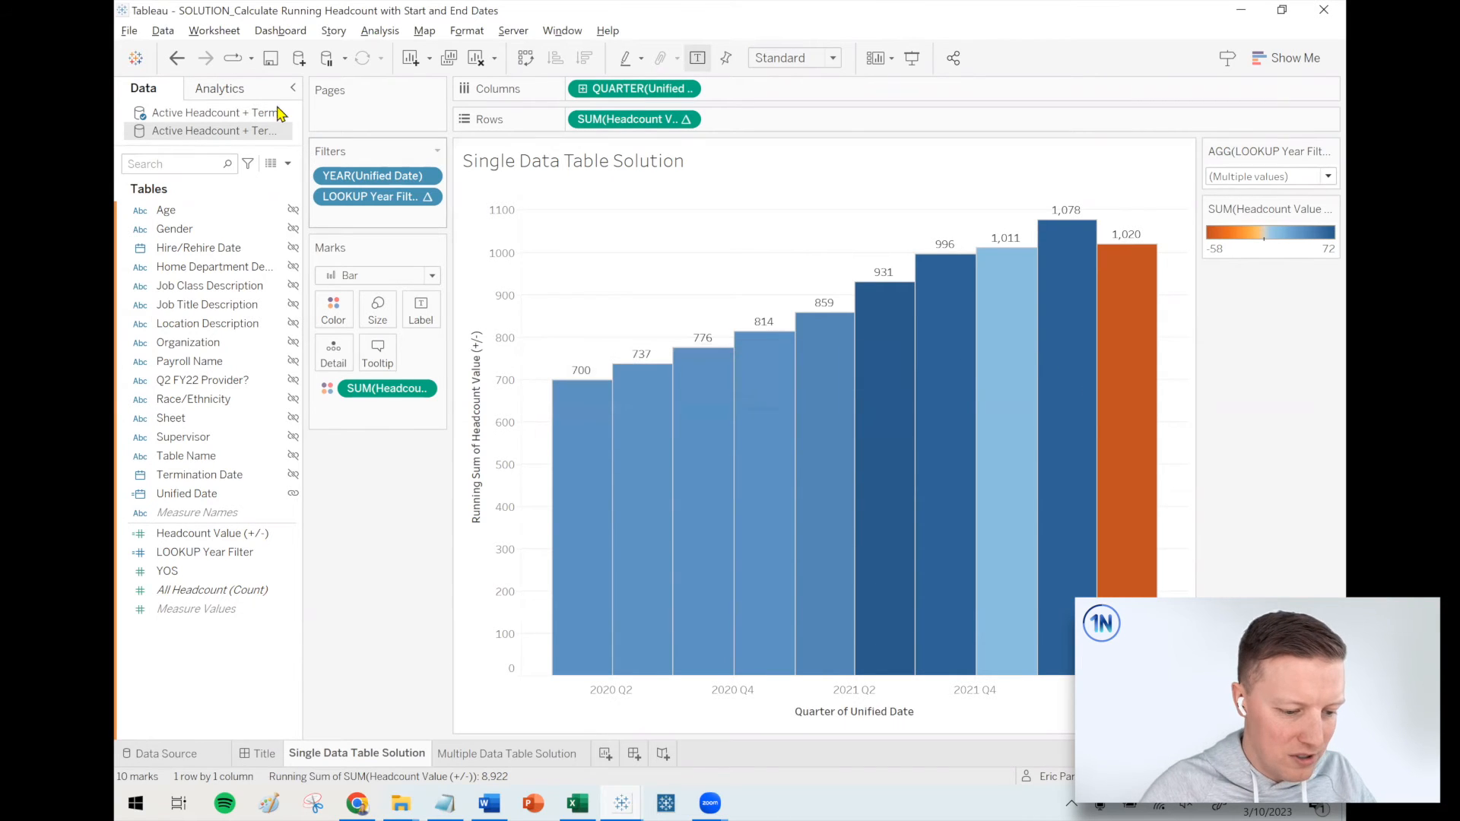
double_click(210, 113)
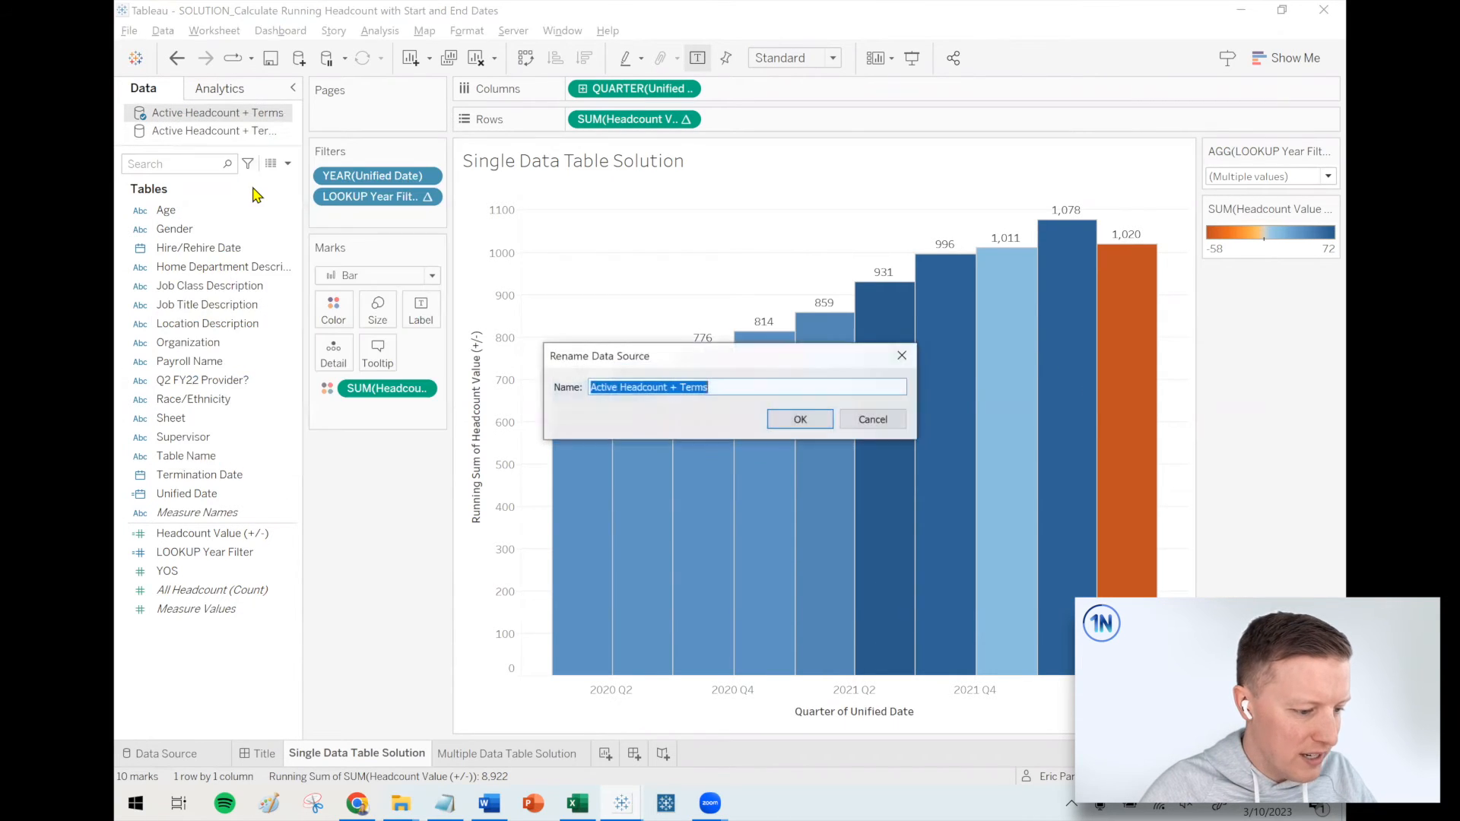
text(All Headcount)
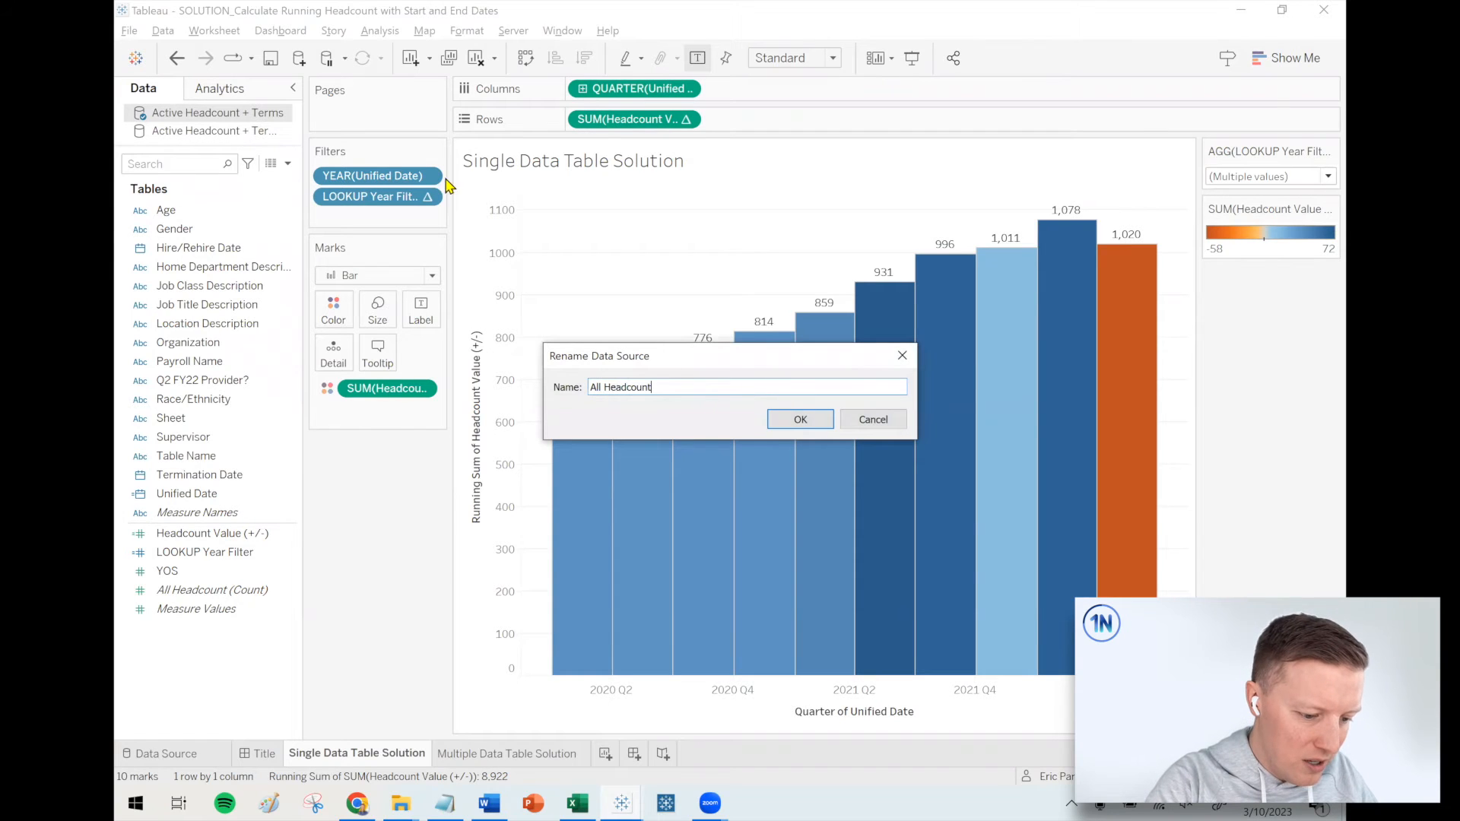
click(800, 419)
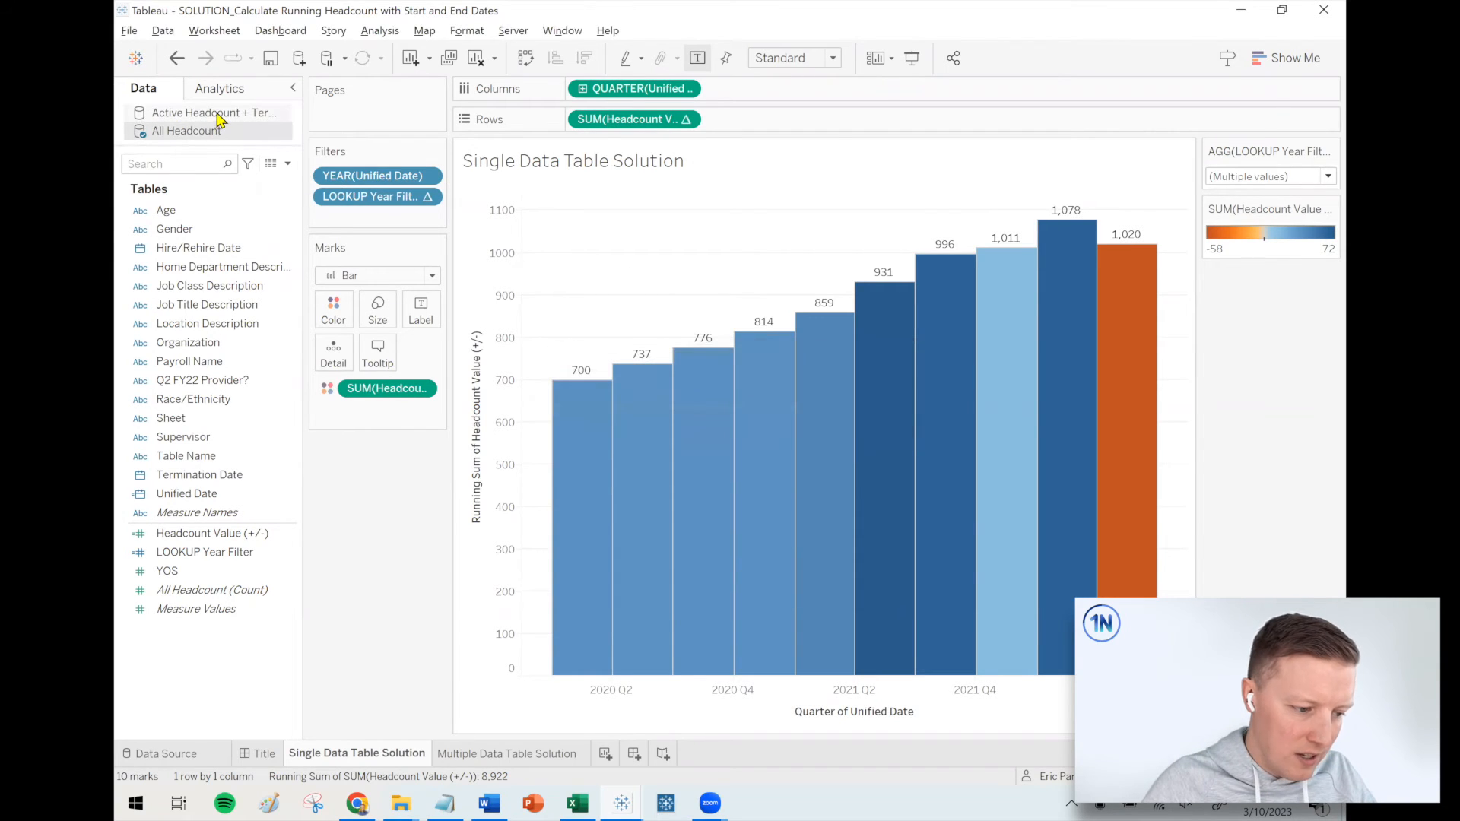
- From the Multiple Data Table Solution sheet, open the Active Headcount + Terms data source page
click(506, 754)
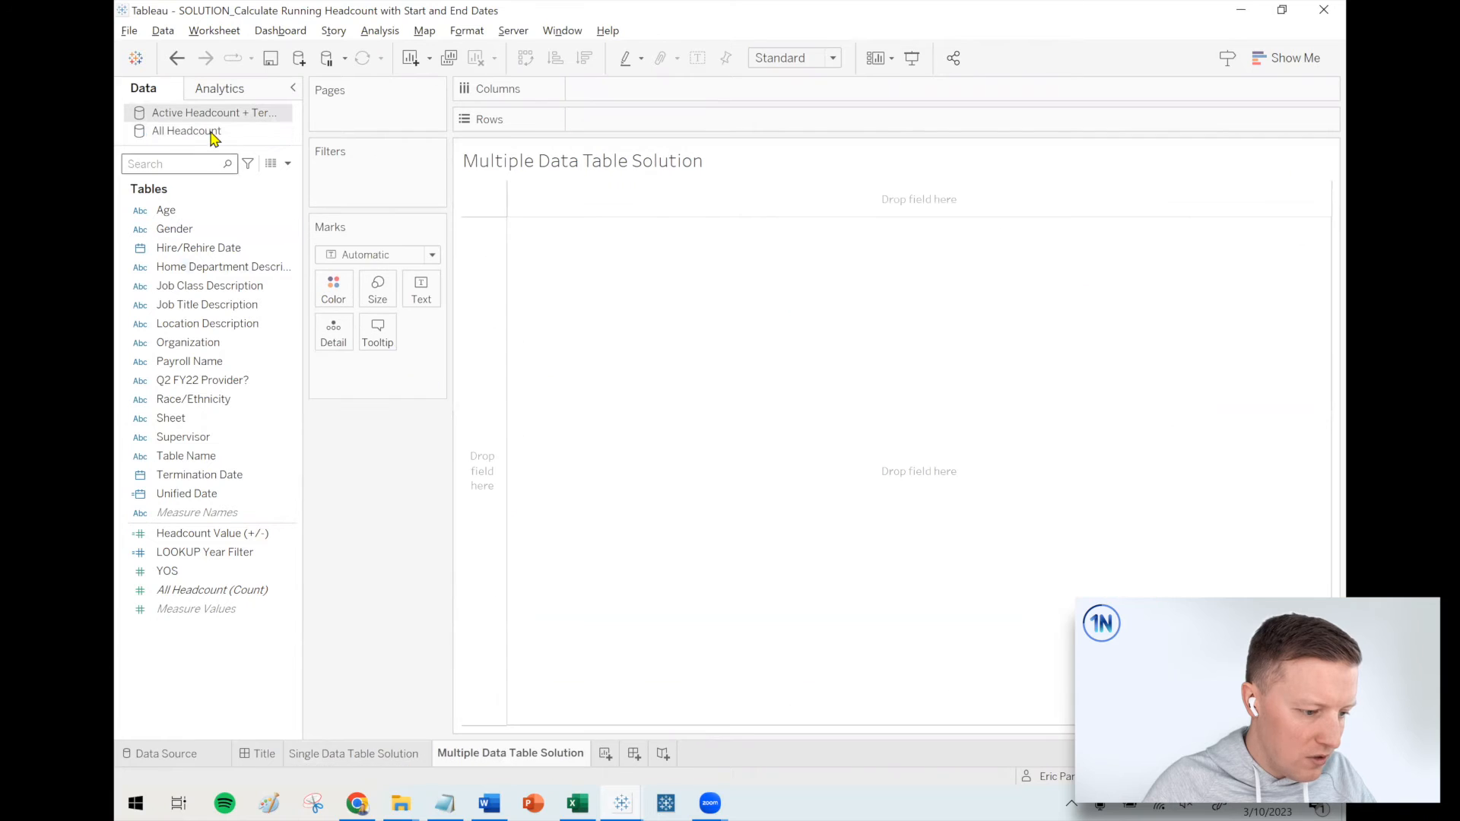
right_click(209, 112)
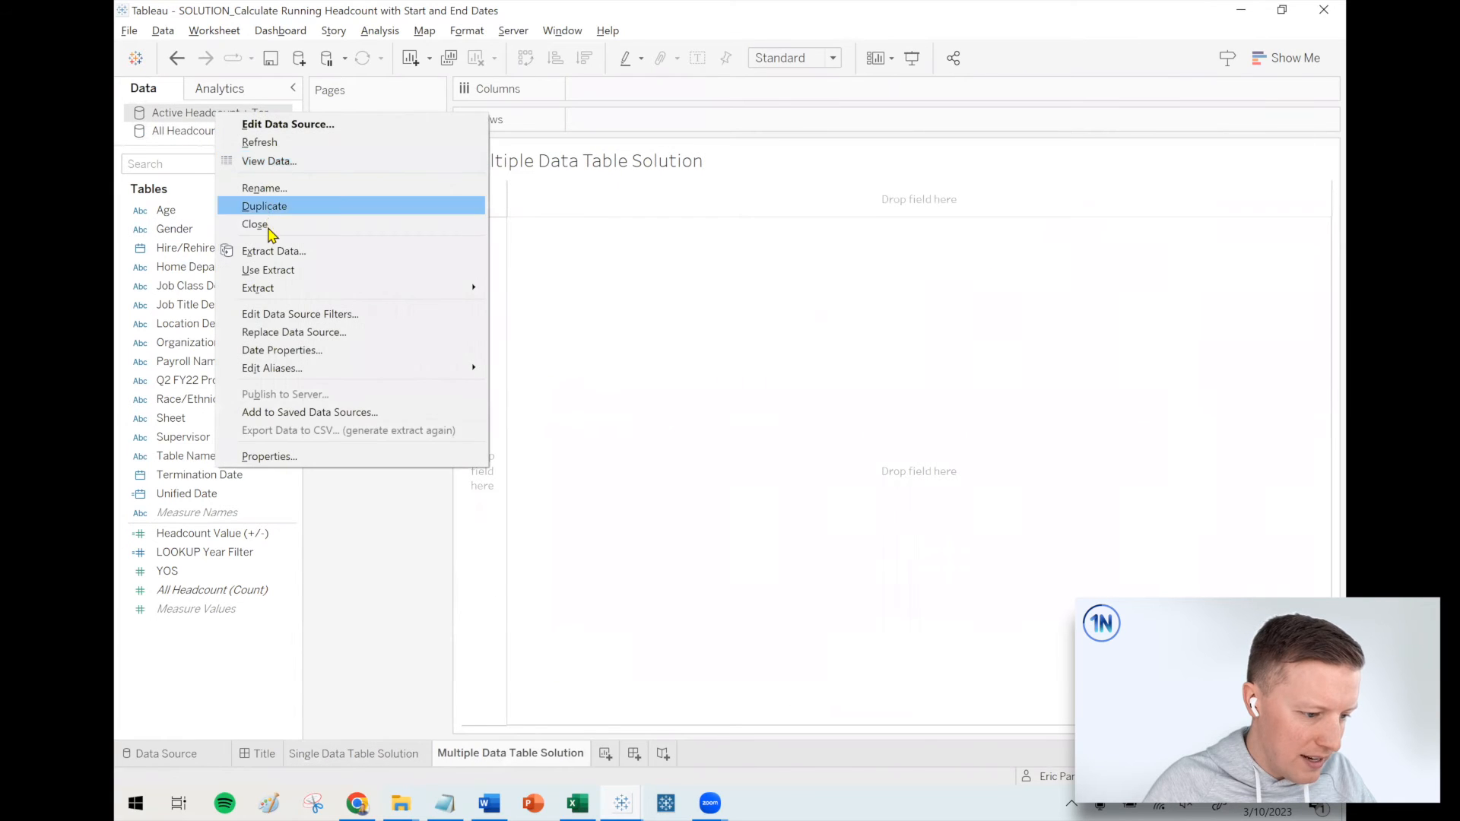
click(264, 187)
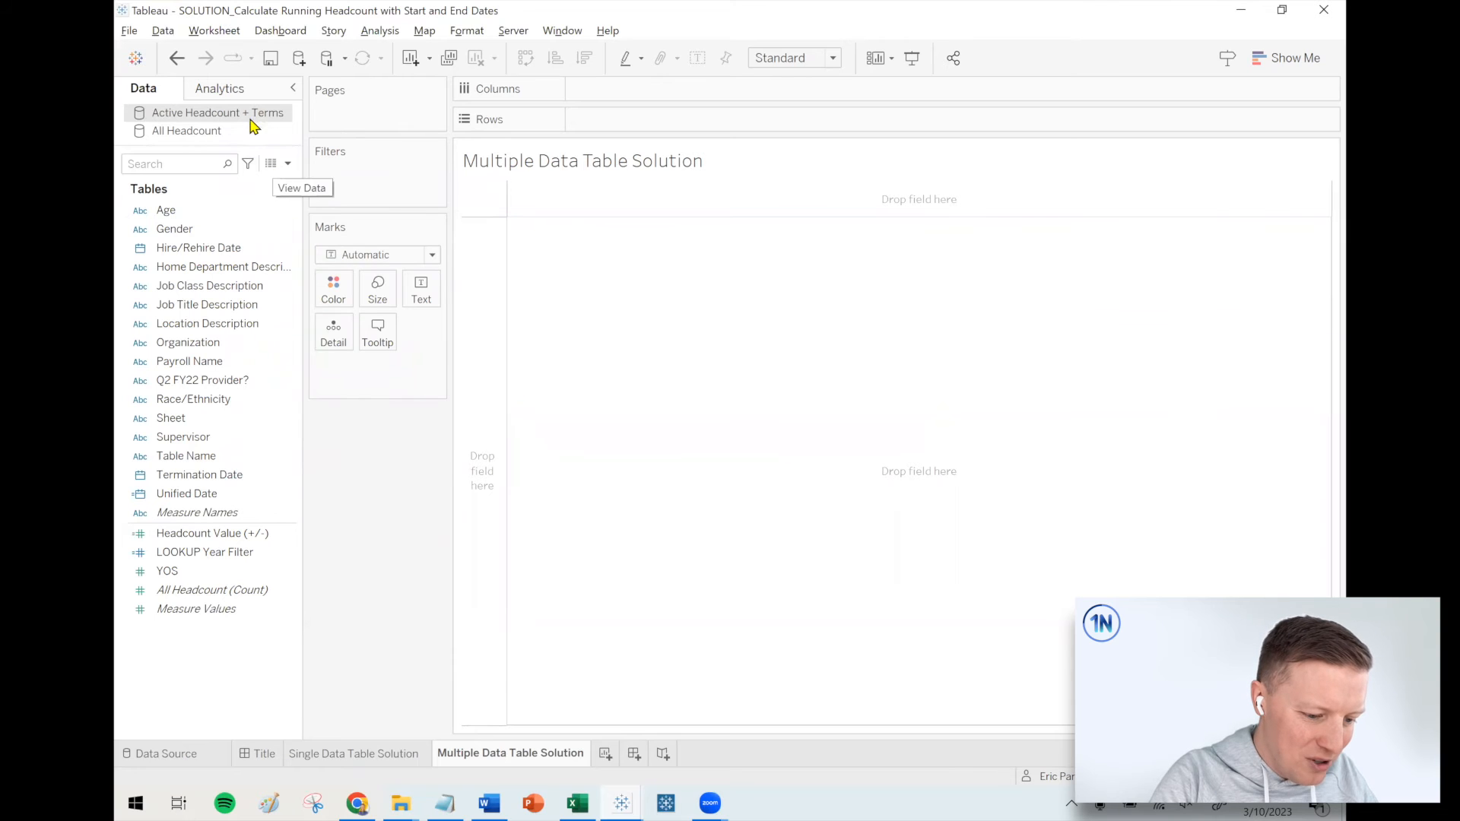
click(167, 754)
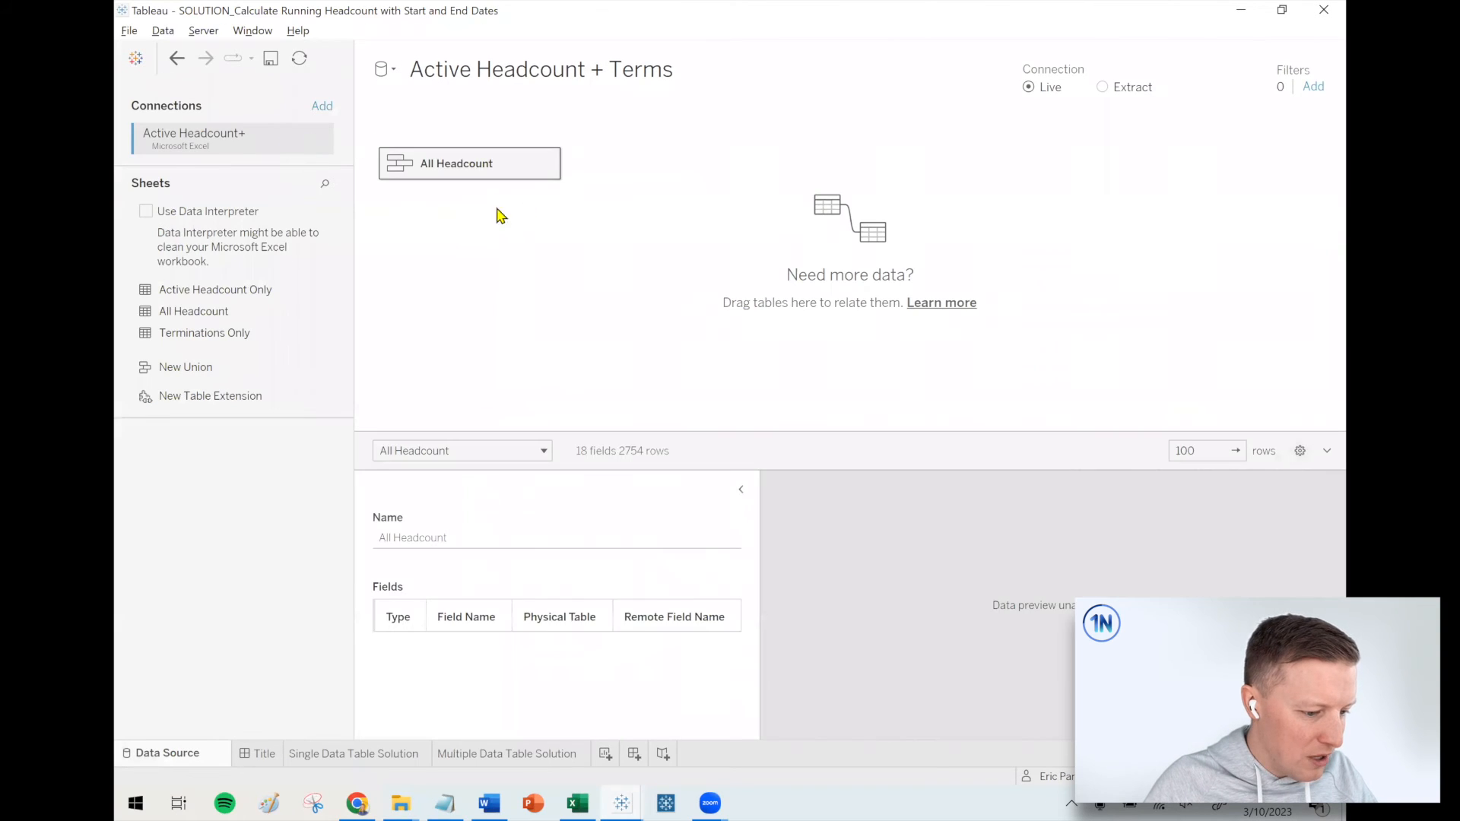
- Edit the union to combine Active Headcount Only, Terminations Only and Terminations Only1 (1,734 rows)
click(469, 163)
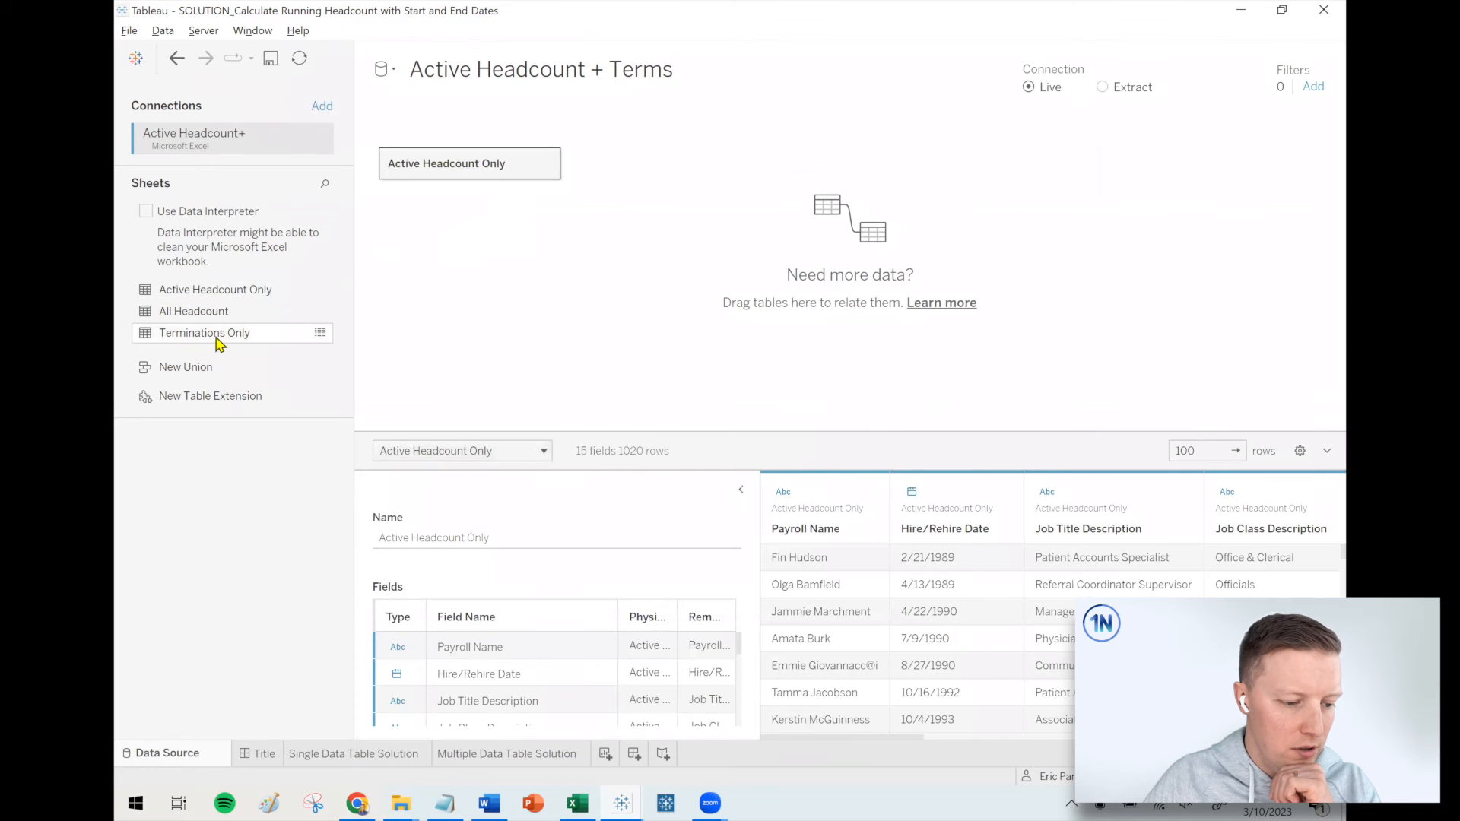
mouse_move(204, 333)
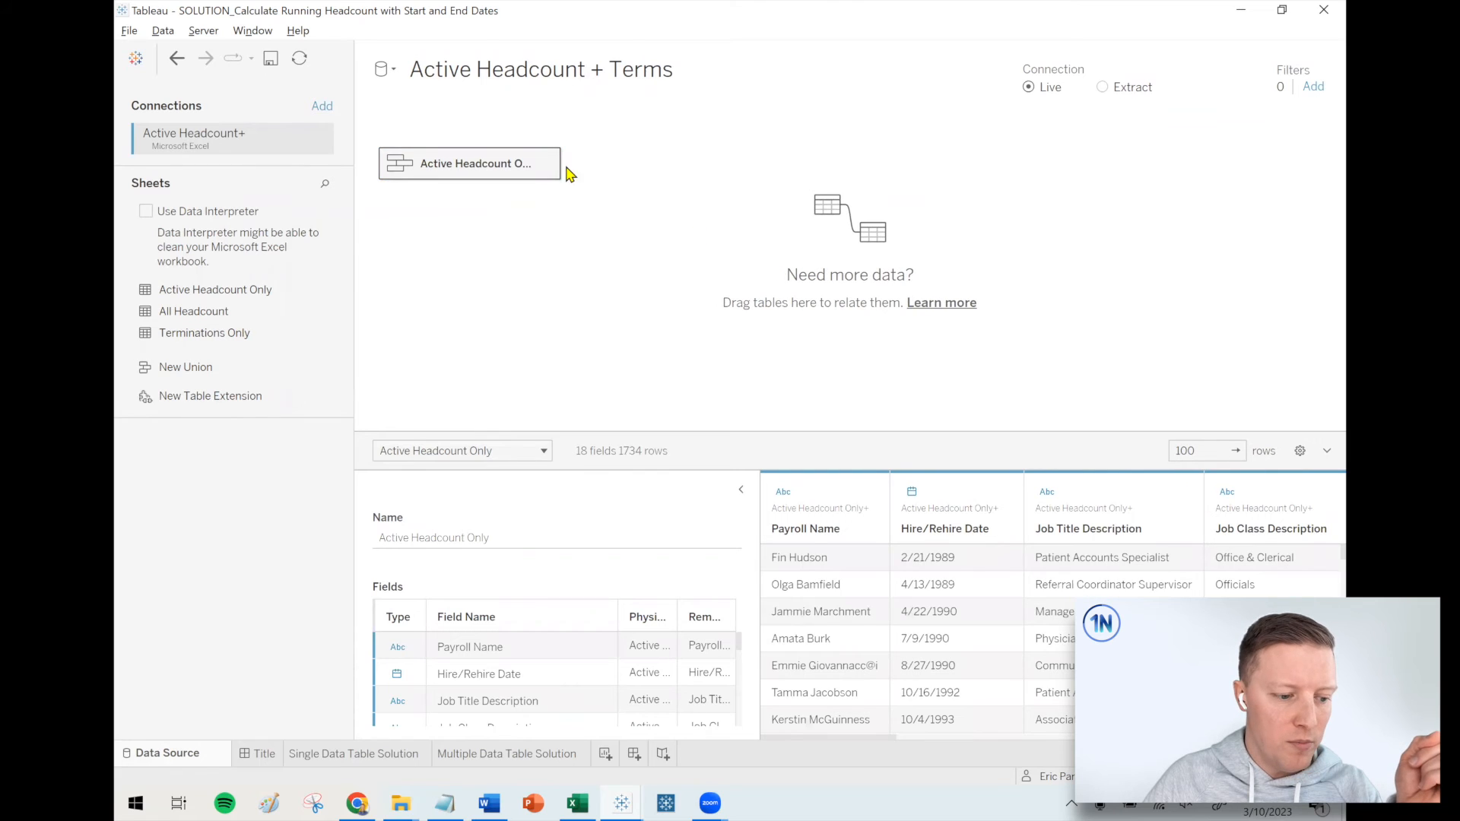
click(546, 162)
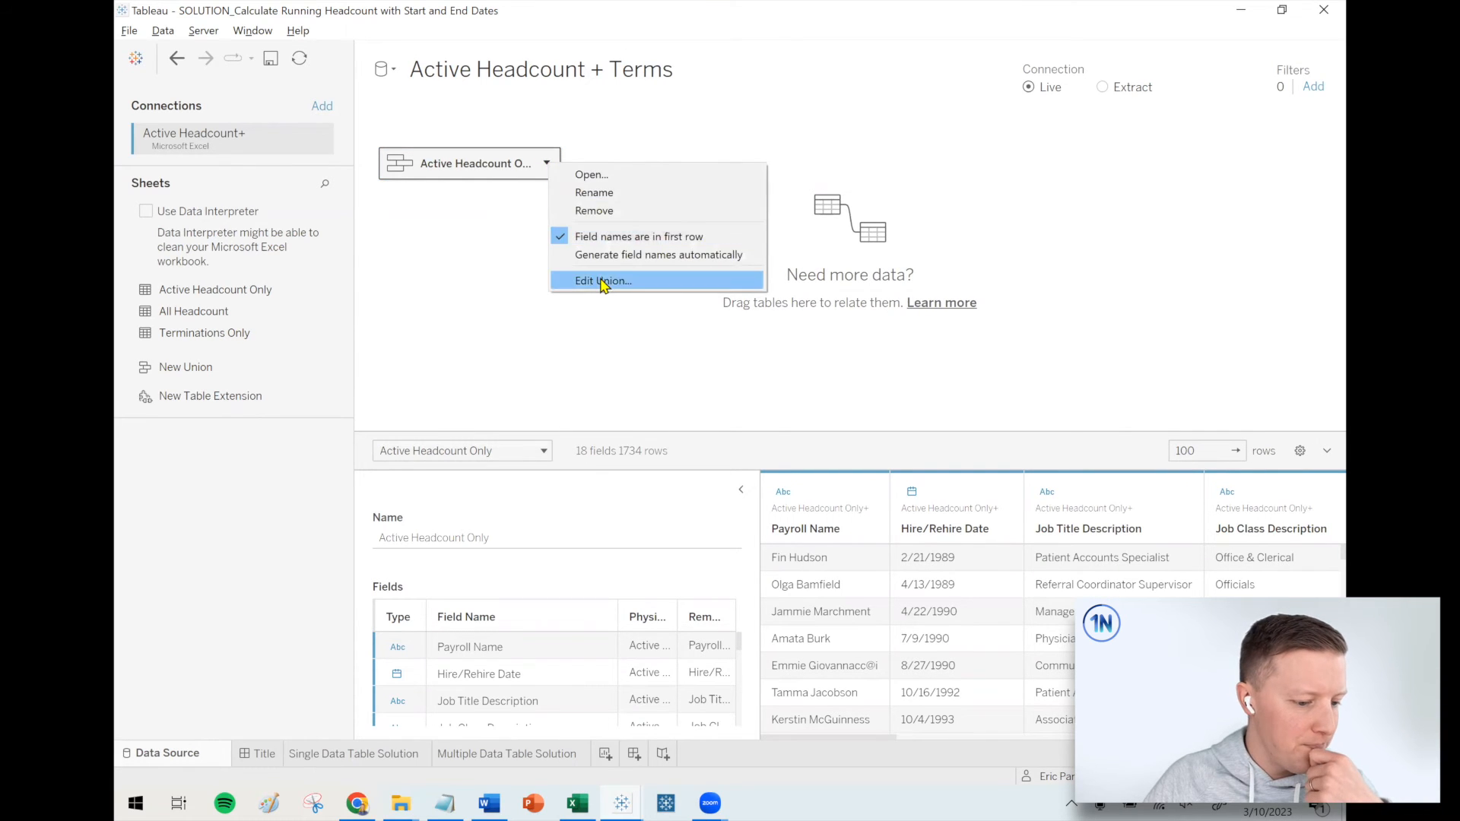
click(602, 281)
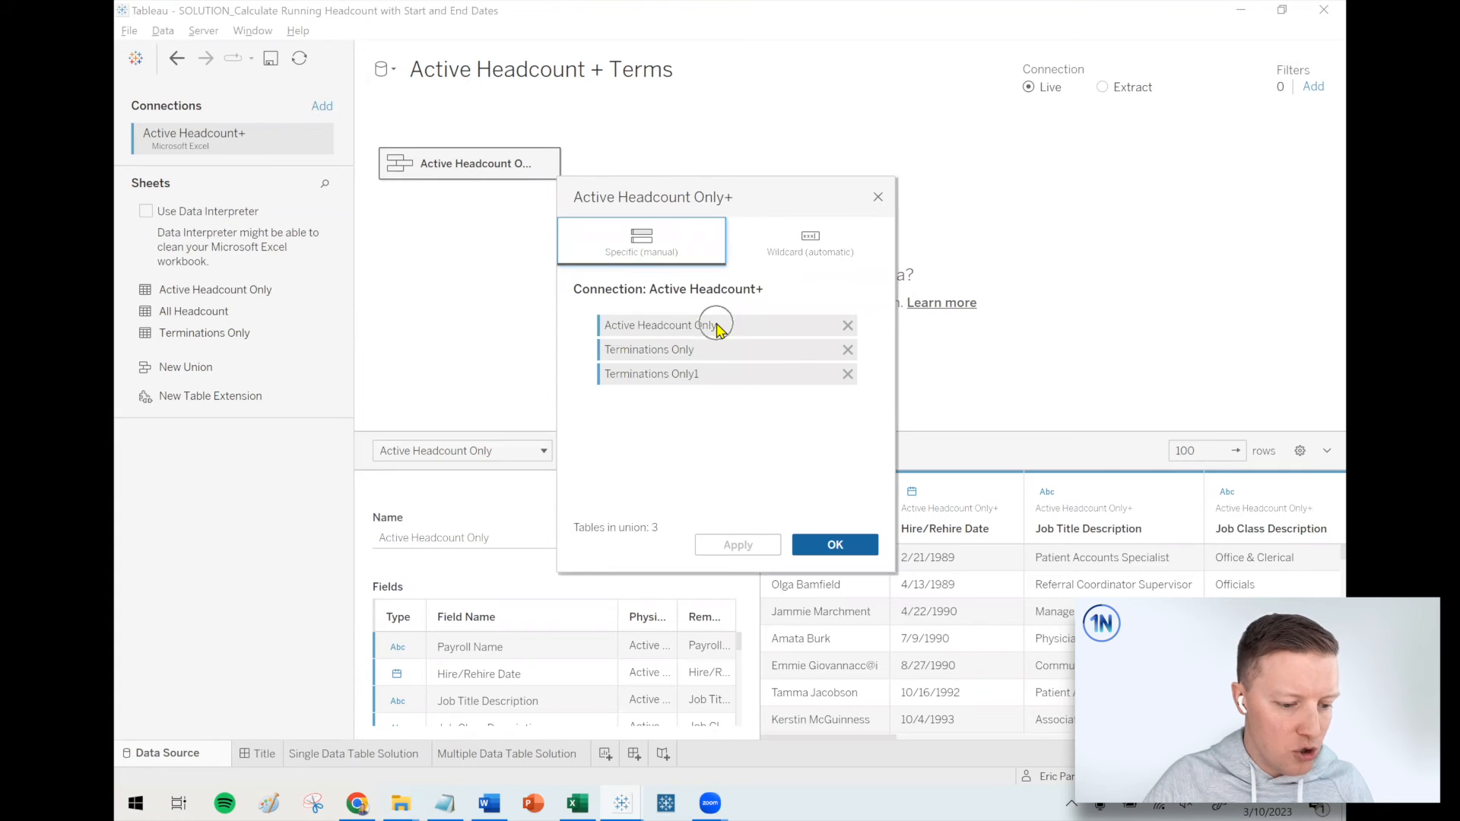
mouse_move(713, 394)
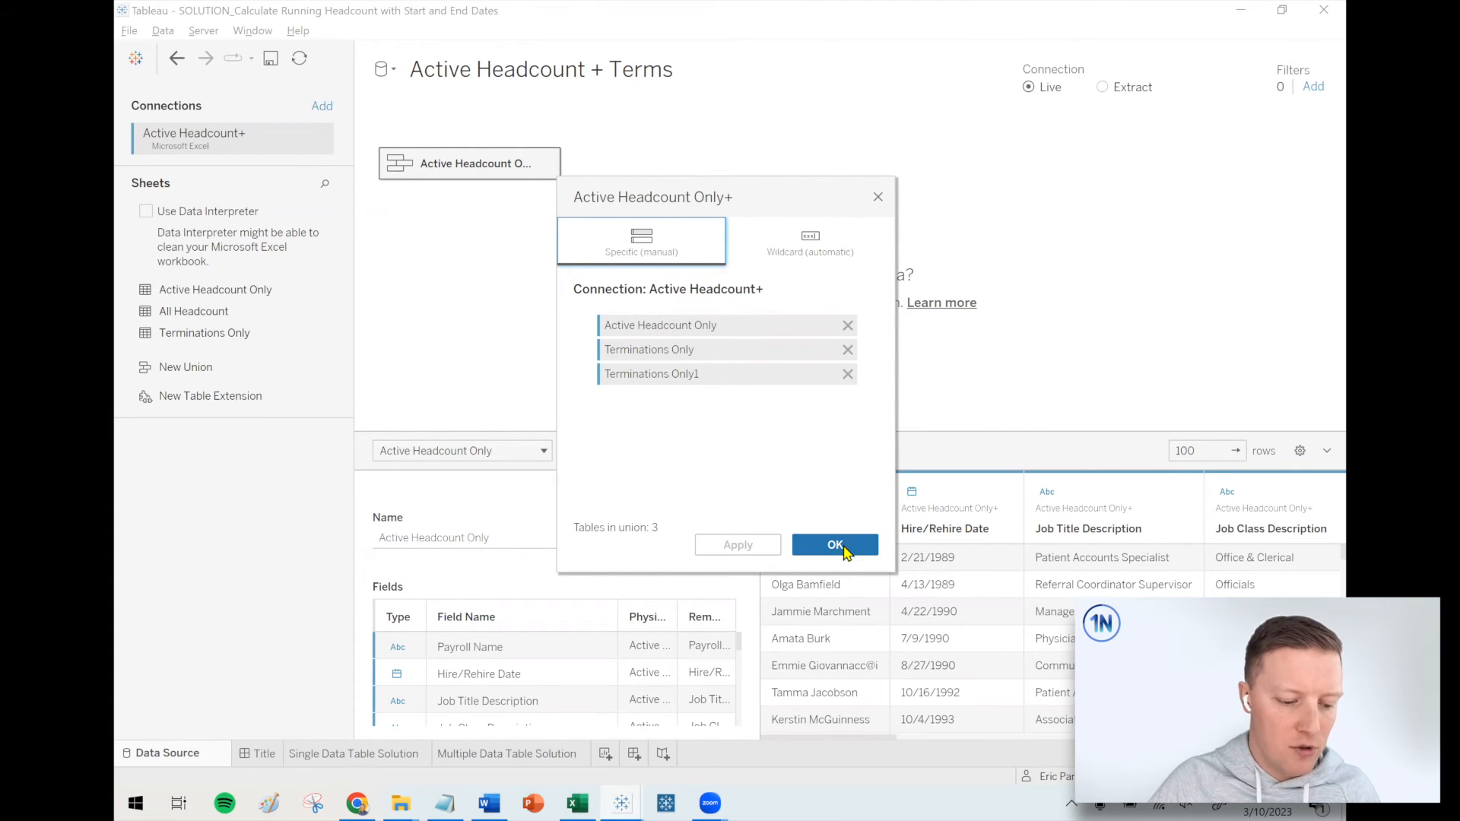
click(835, 545)
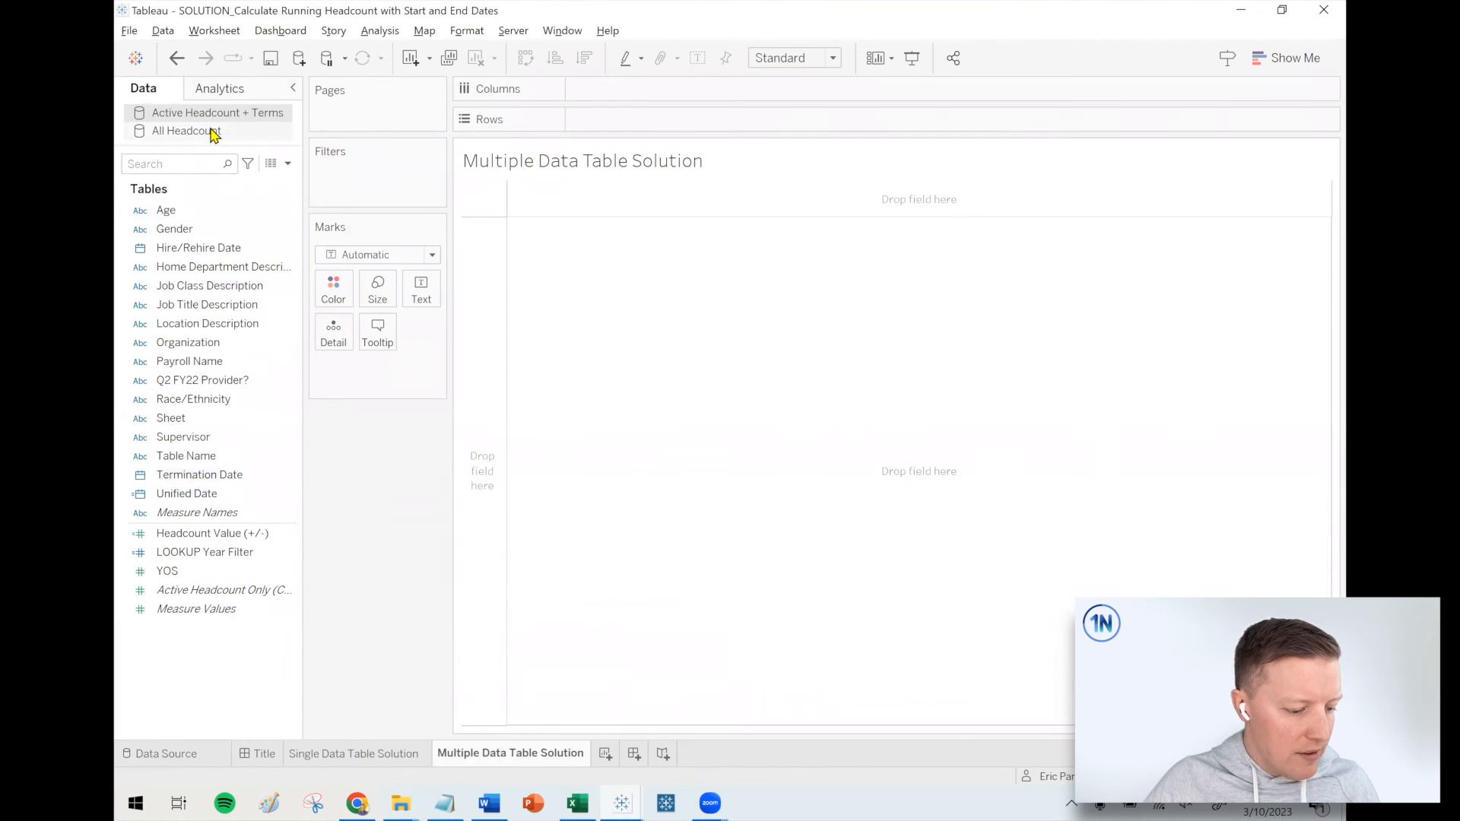
- Use the Active Headcount + Terms source, put Table Name on Rows, and point Unified Date at the Terminations tables
click(185, 130)
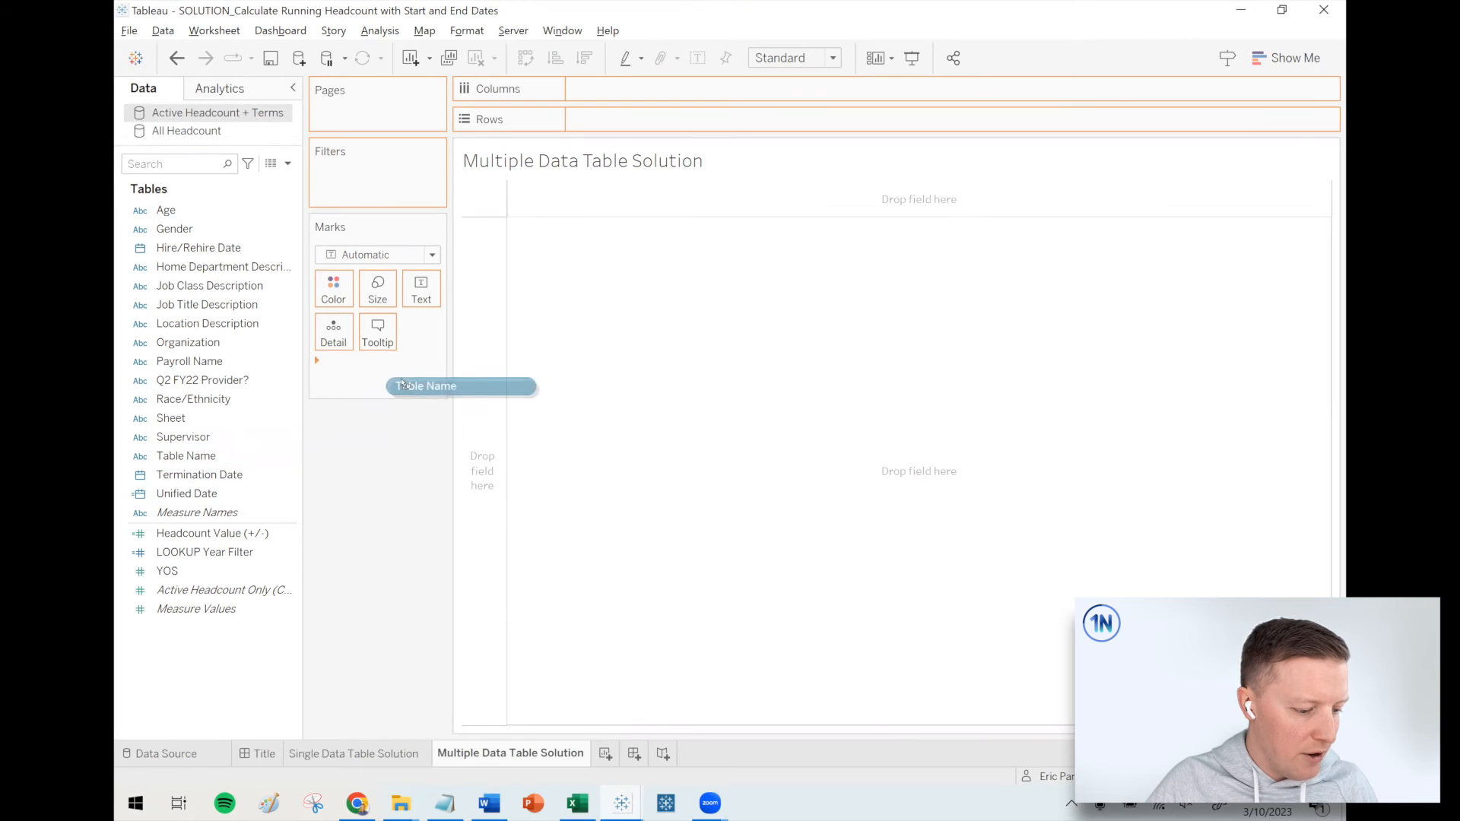
drag(427, 386, 633, 119)
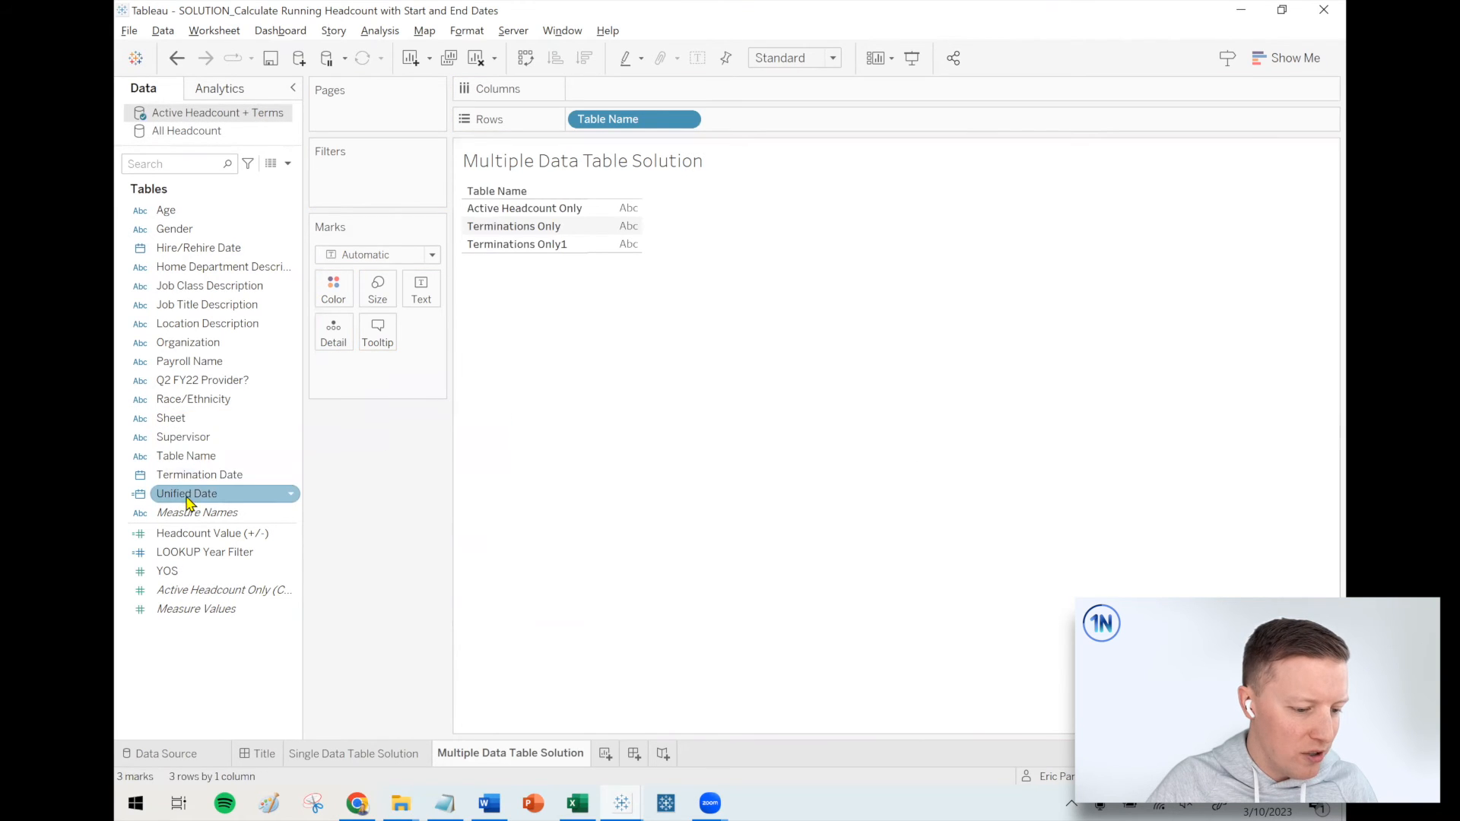
right_click(186, 493)
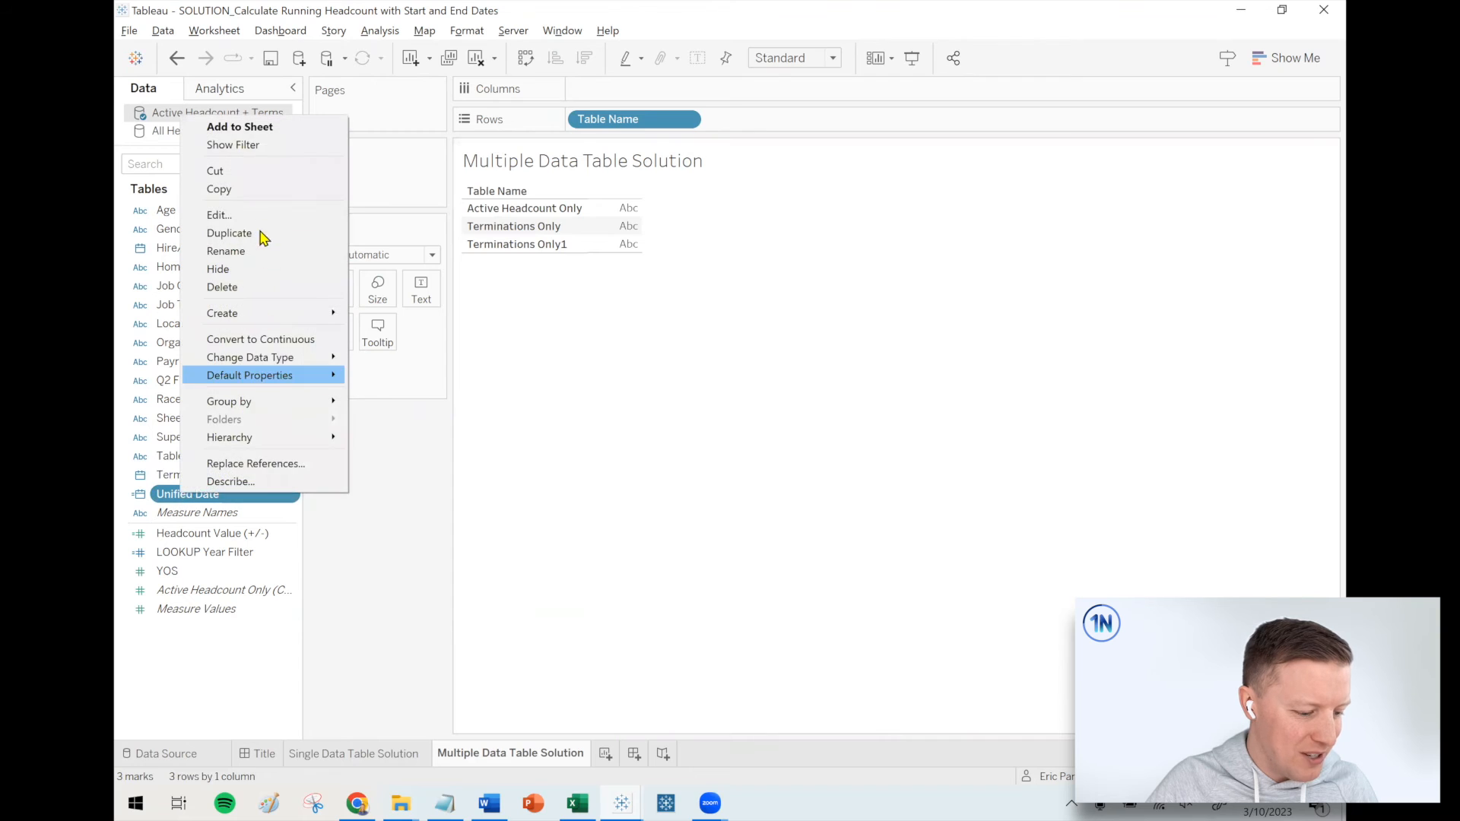
click(219, 216)
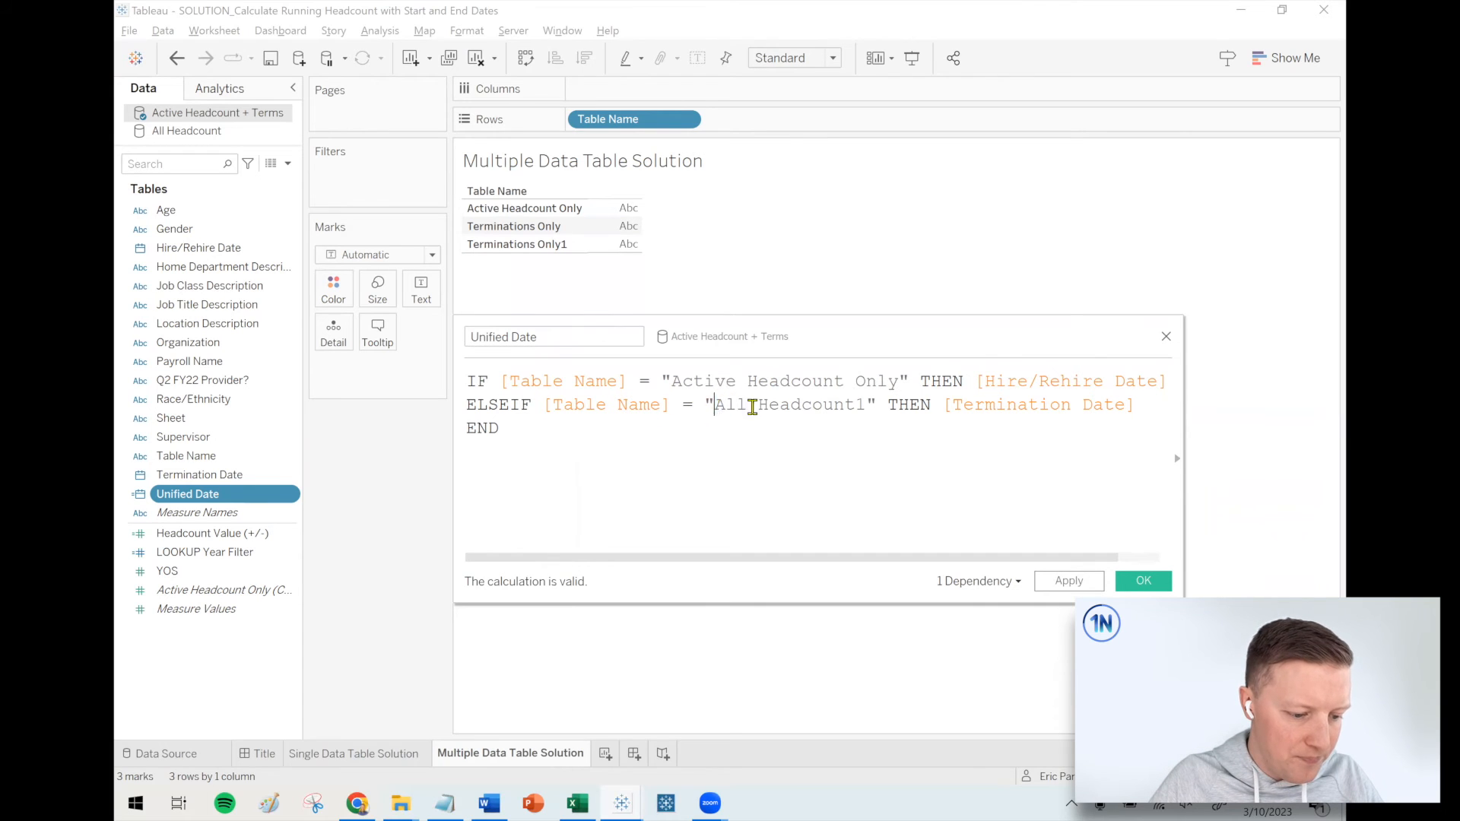
text(Terminations Only)
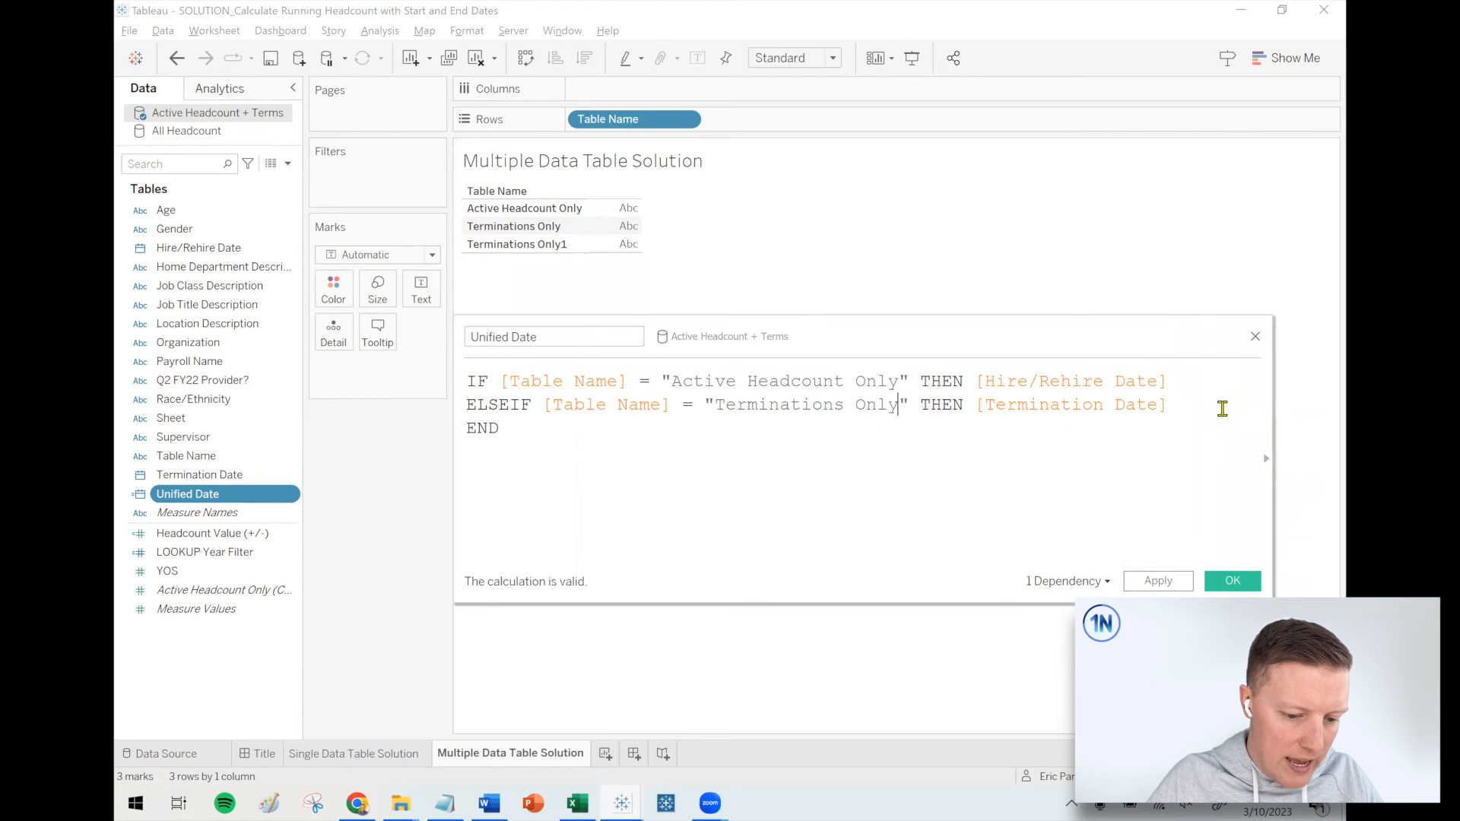
double_click(1069, 381)
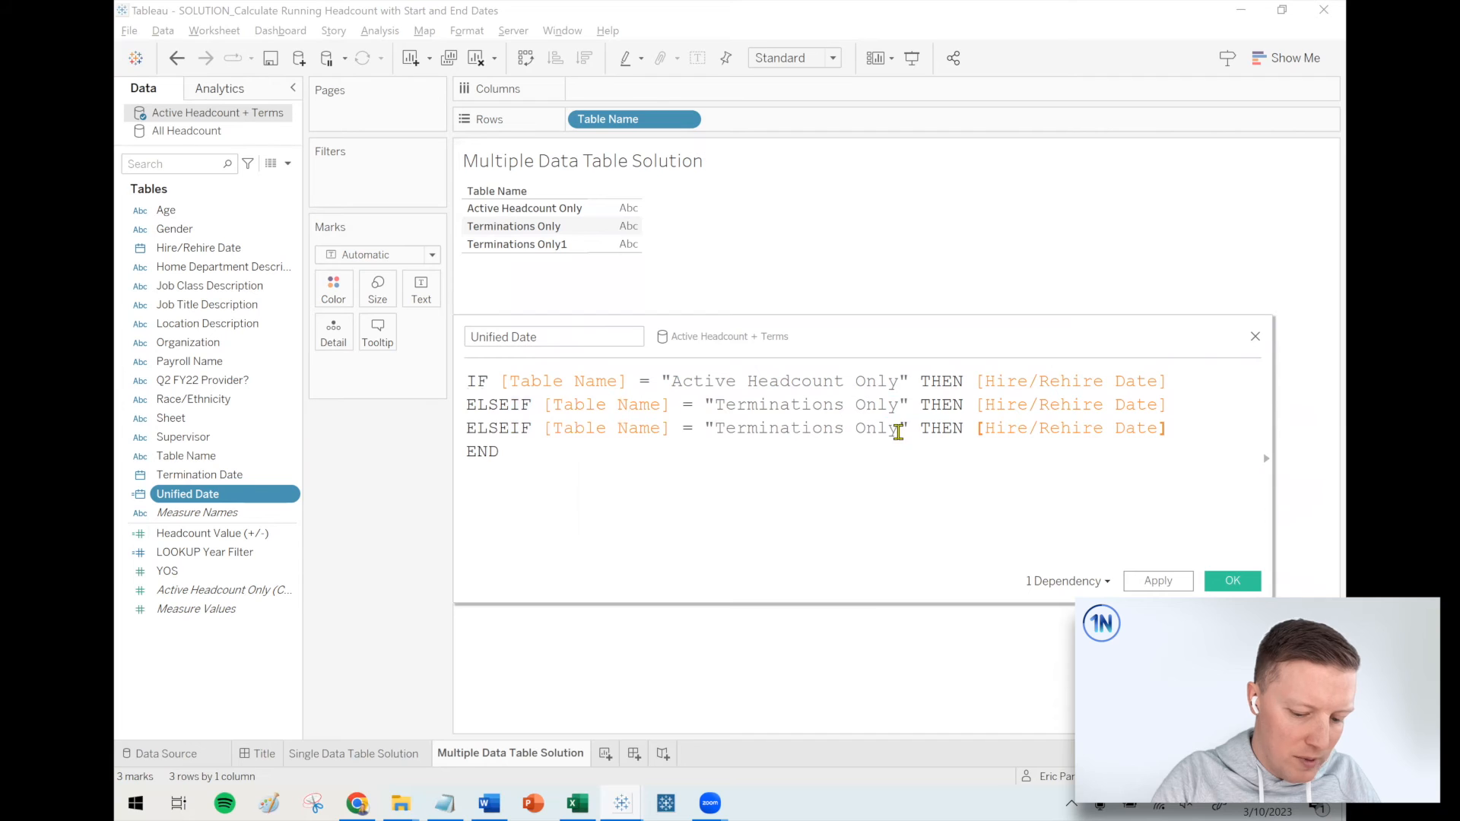
text(1)
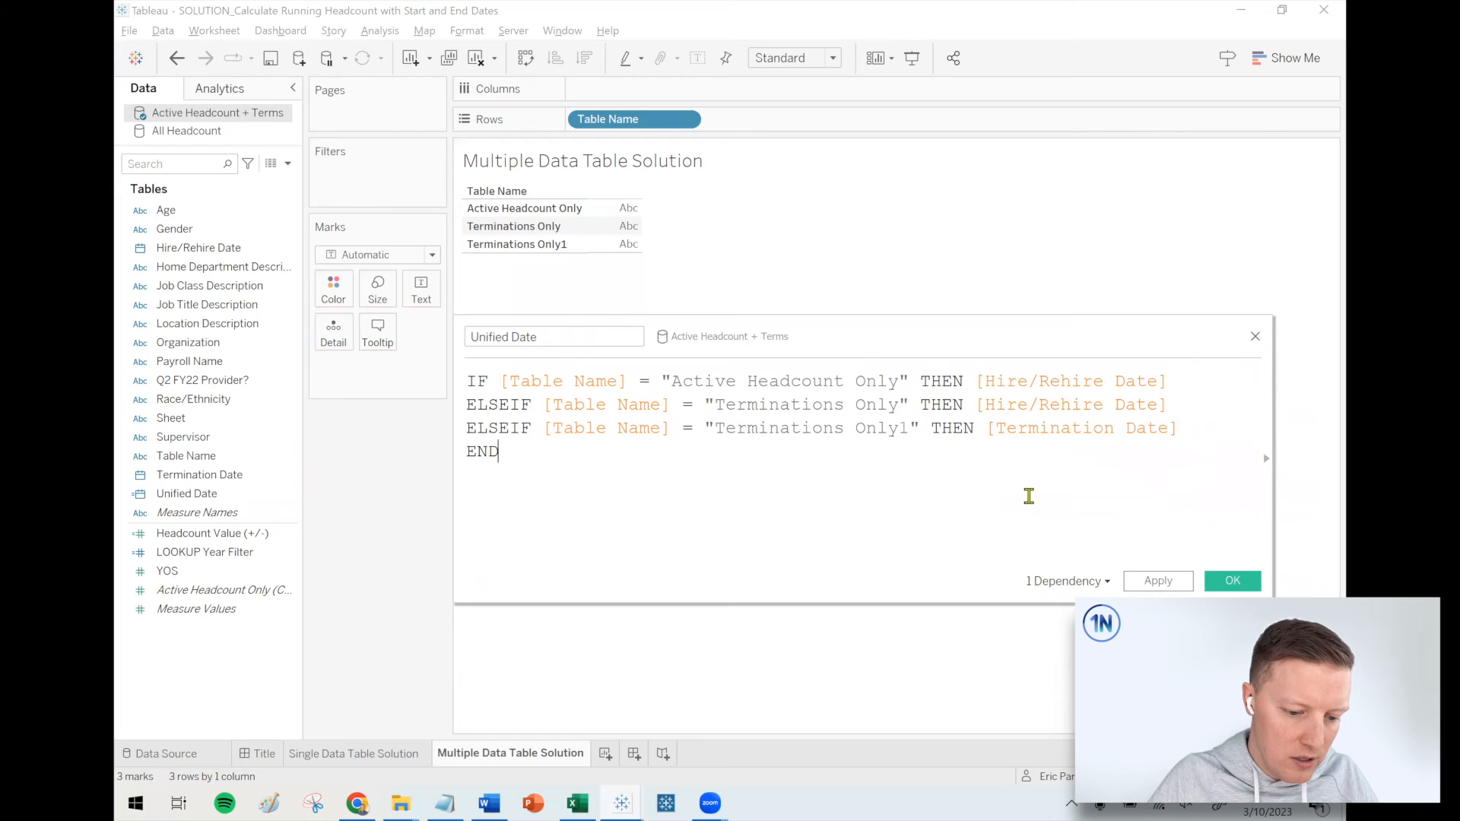
click(1231, 581)
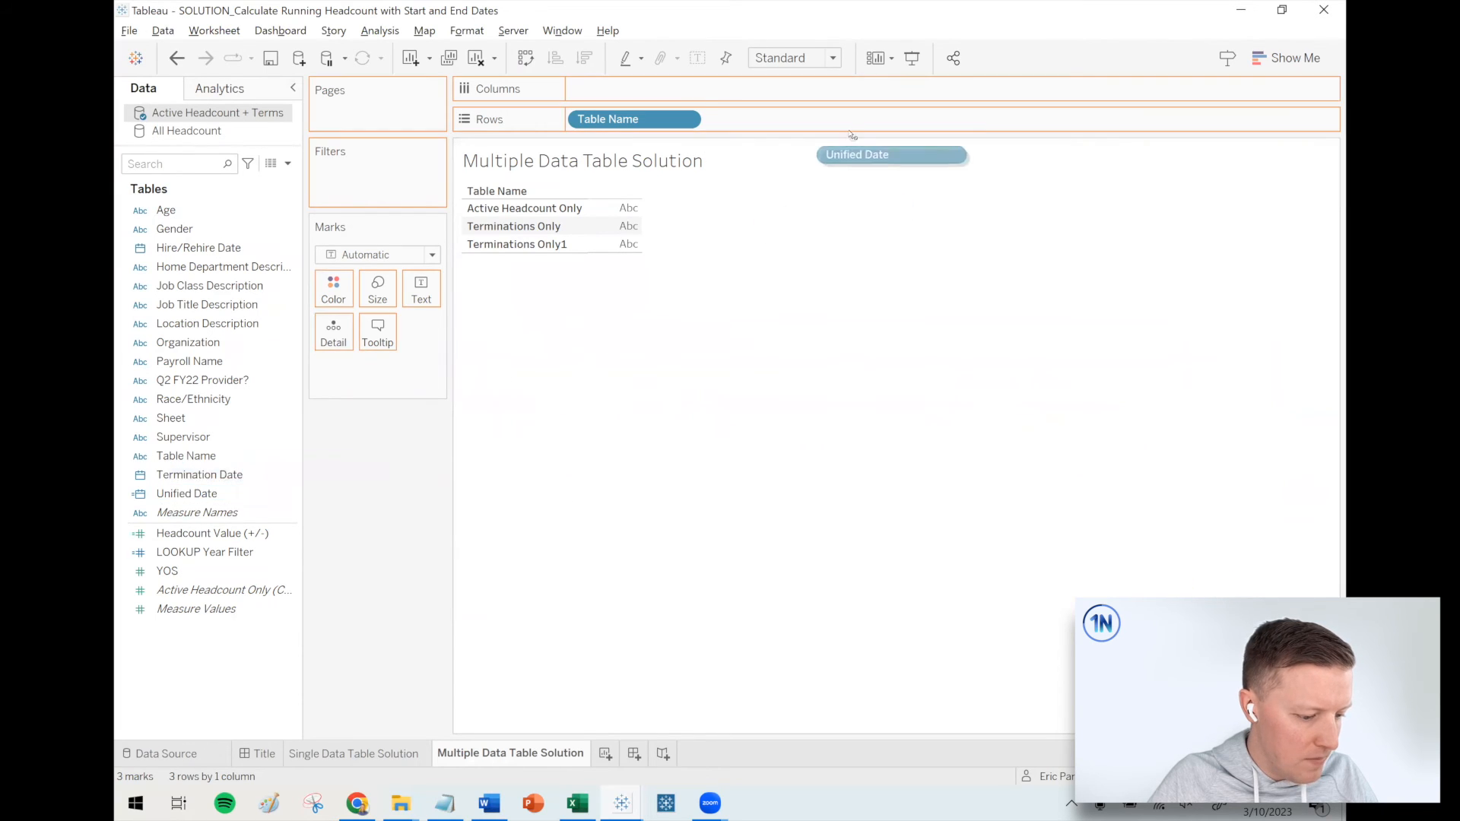
- Add YEAR(Unified Date) to Rows and change Headcount Value (+/-) conditions to the 'Only' union table names
drag(857, 155, 769, 119)
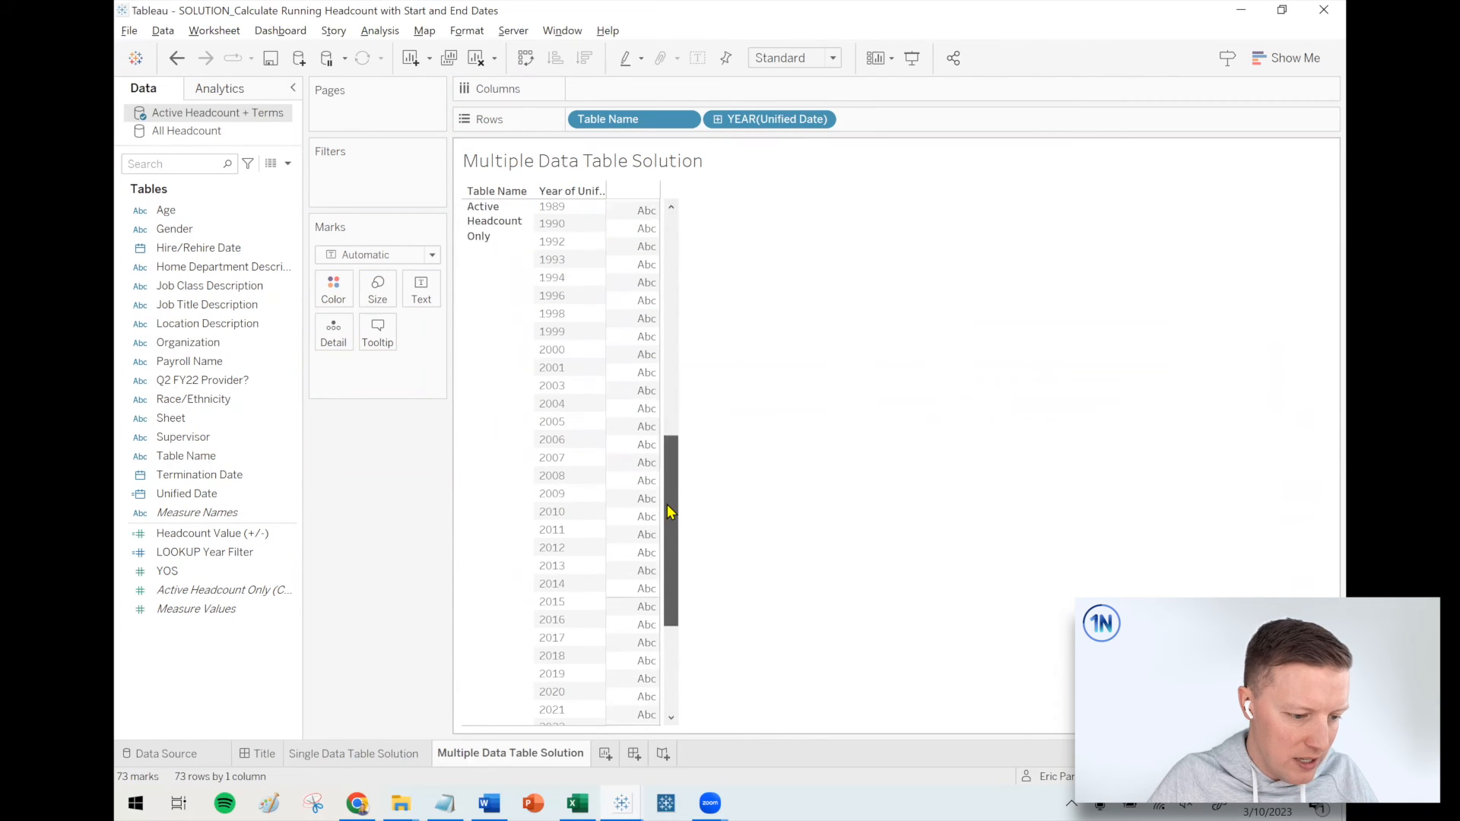
scroll(down, 3)
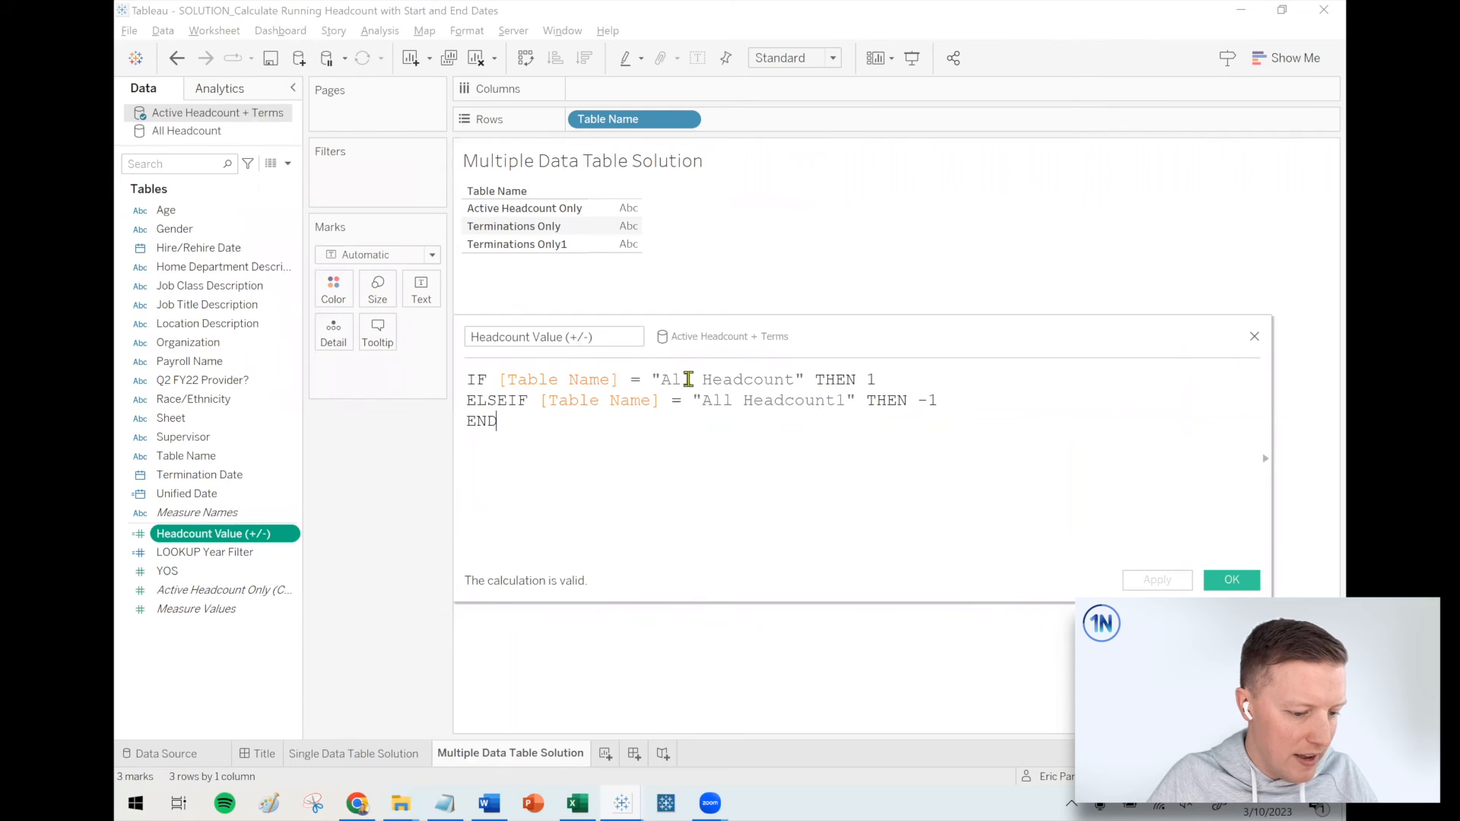
double_click(673, 378)
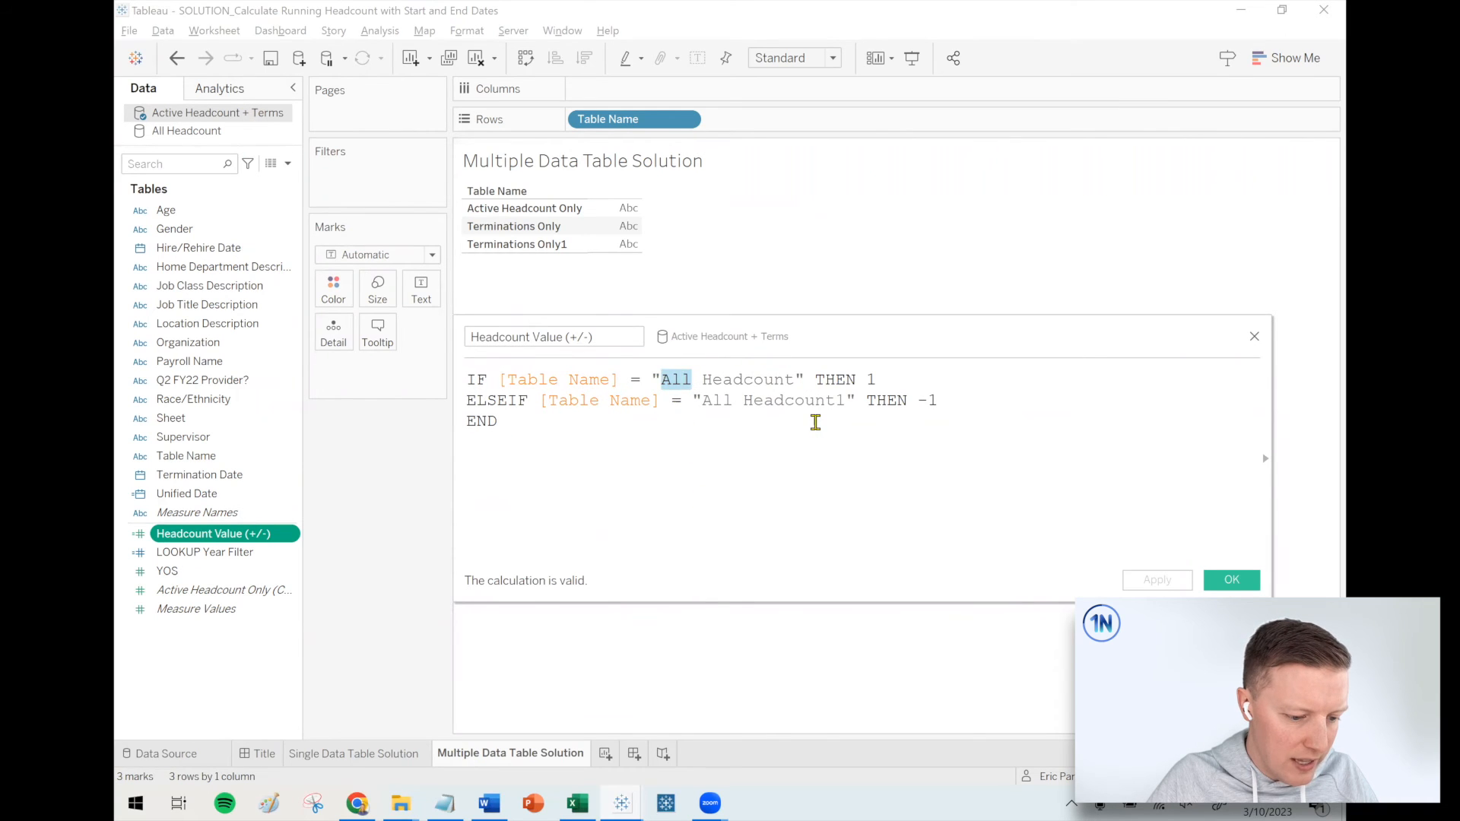
key(Backspace)
text(ctive)
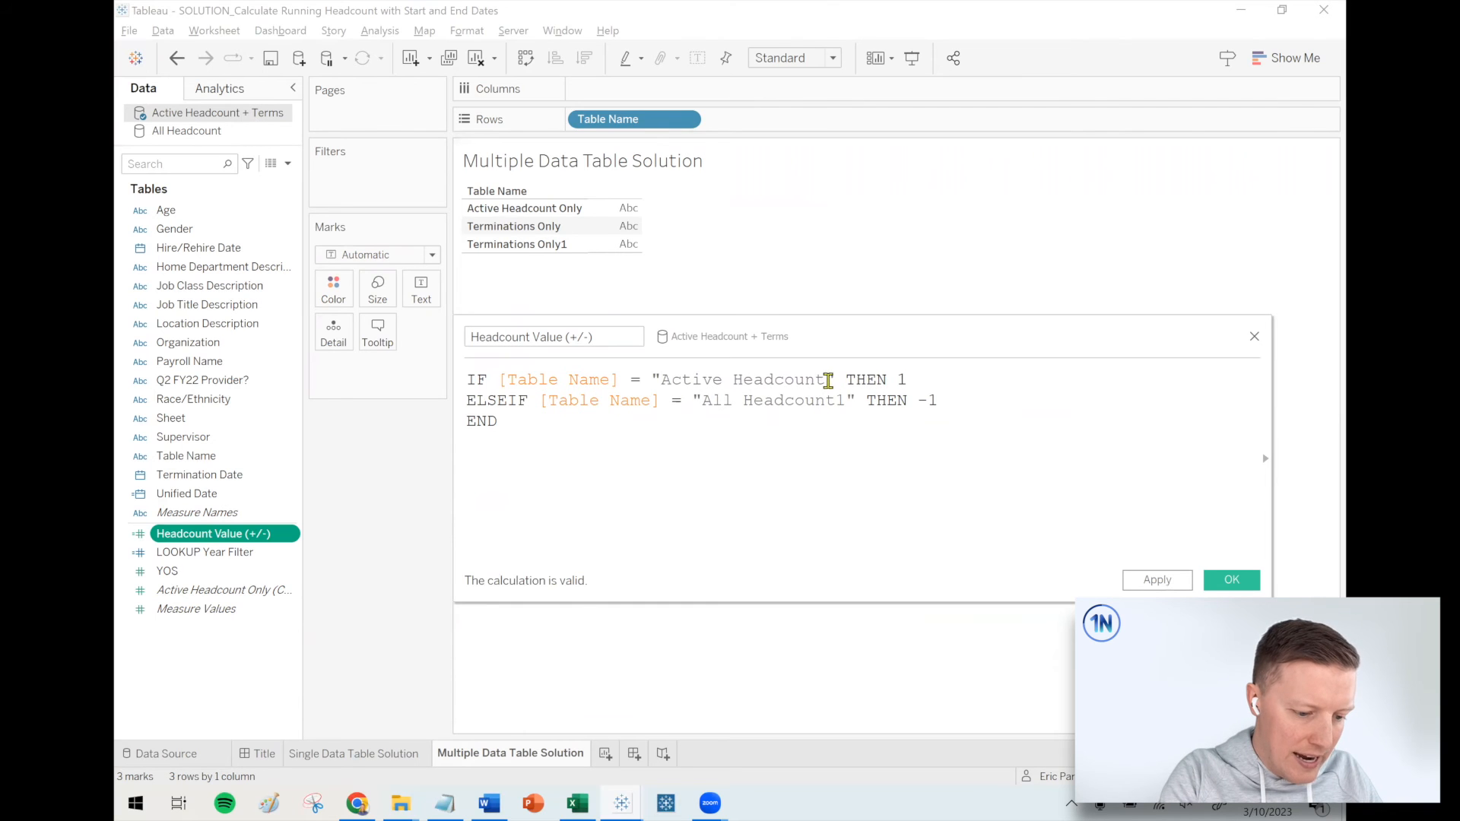
text(Only)
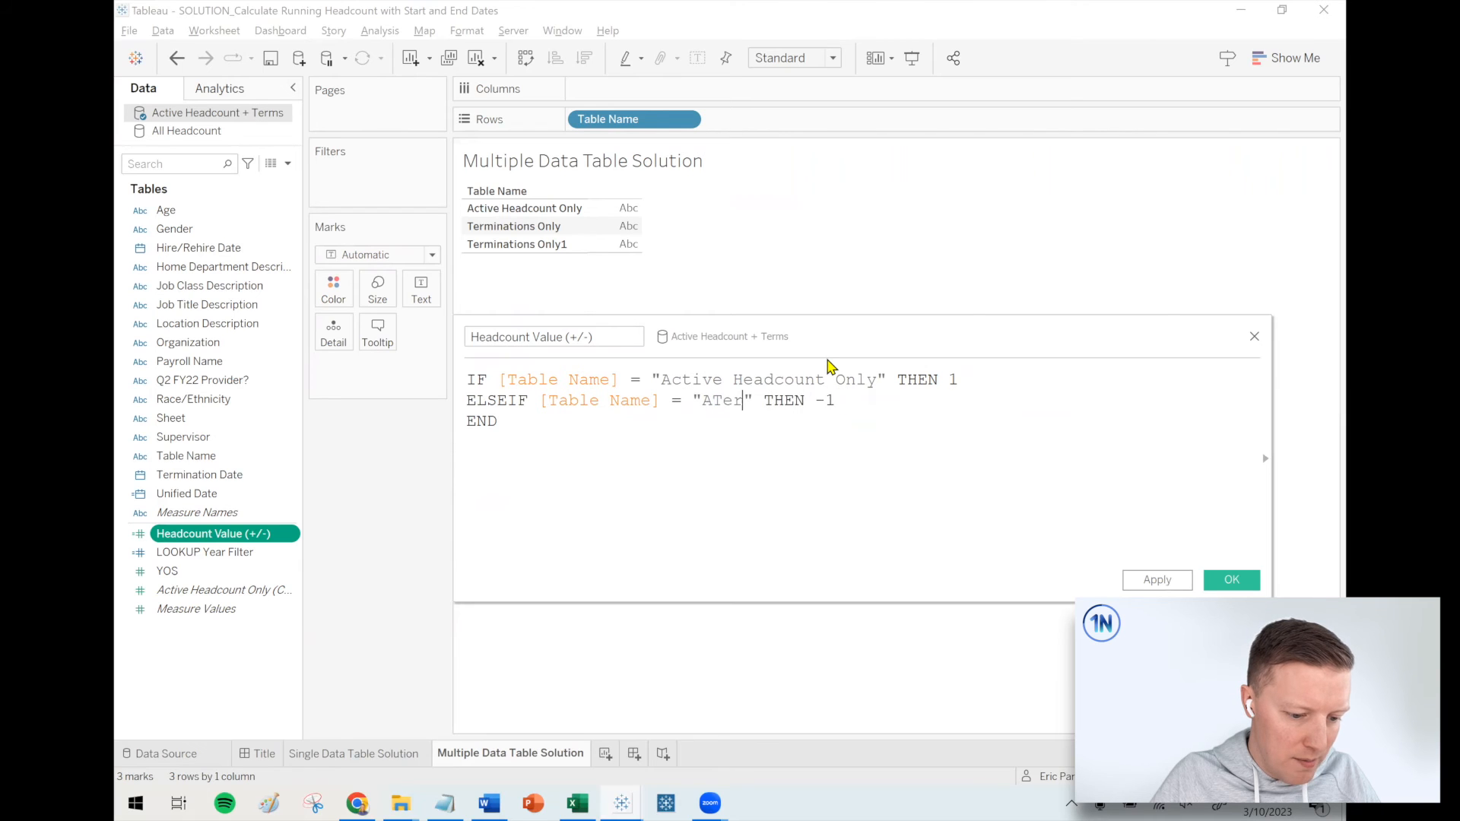
text(Terminations Only)
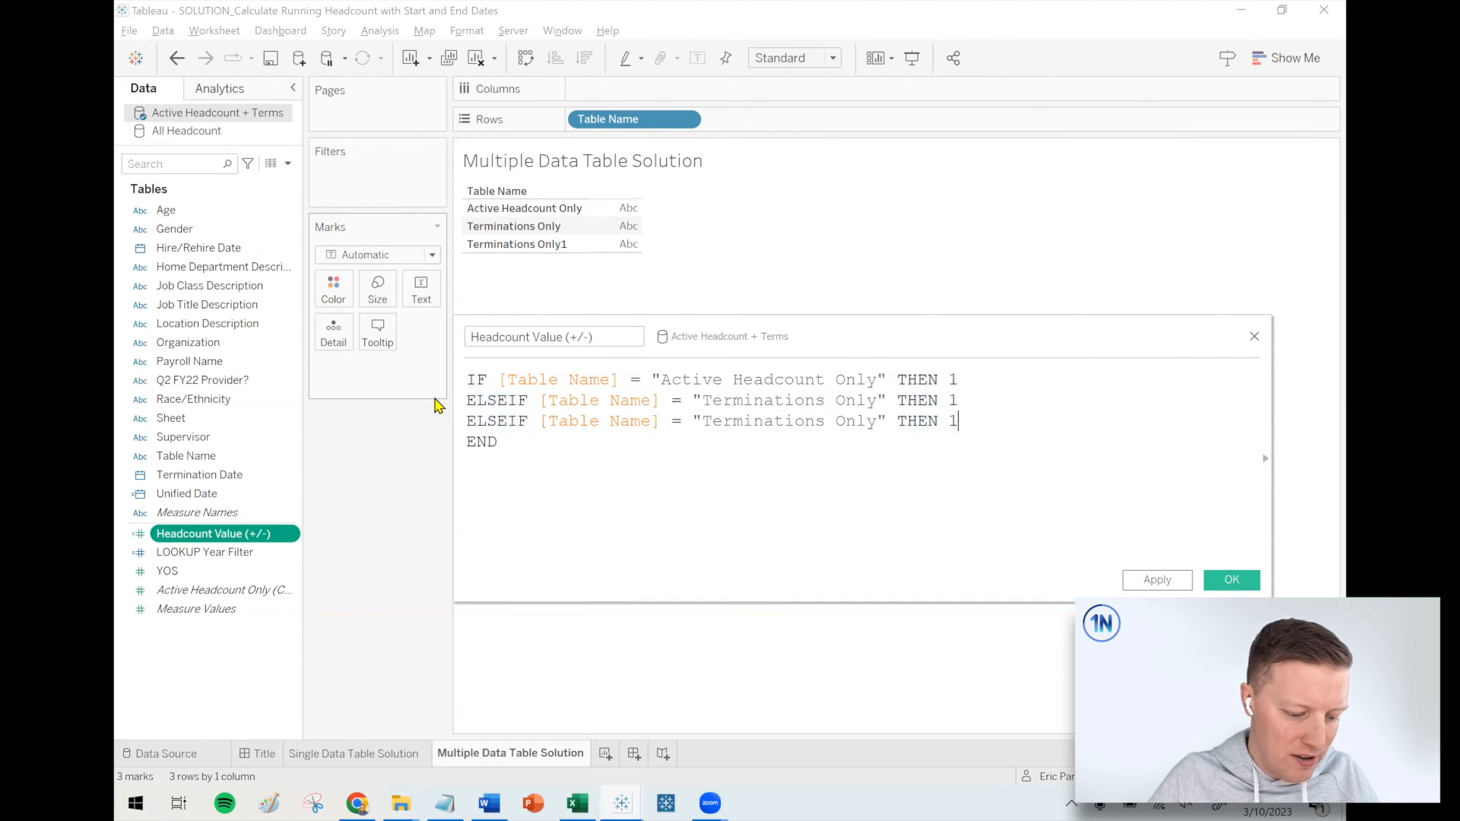
text(1)
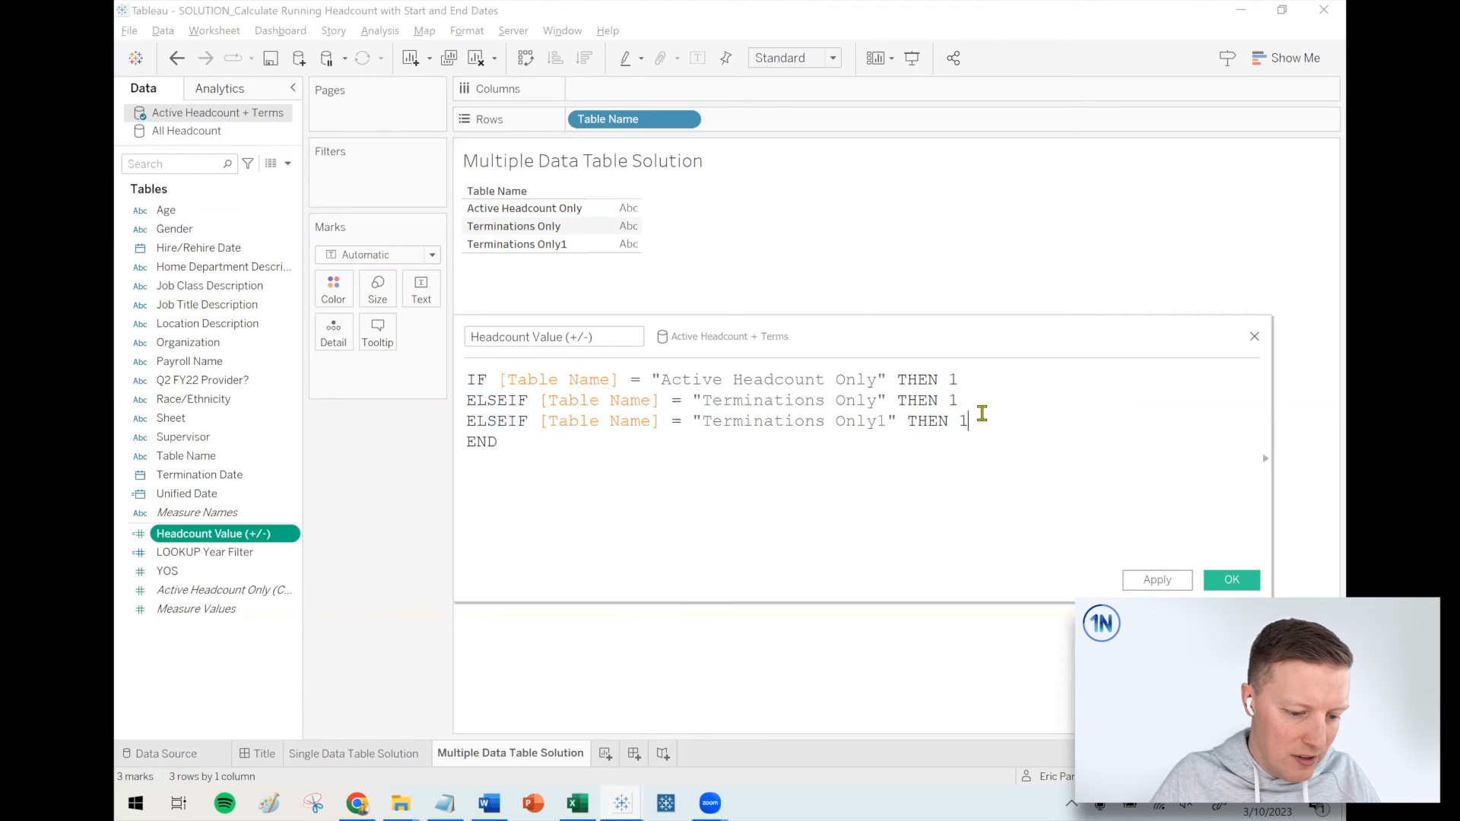
text(-)
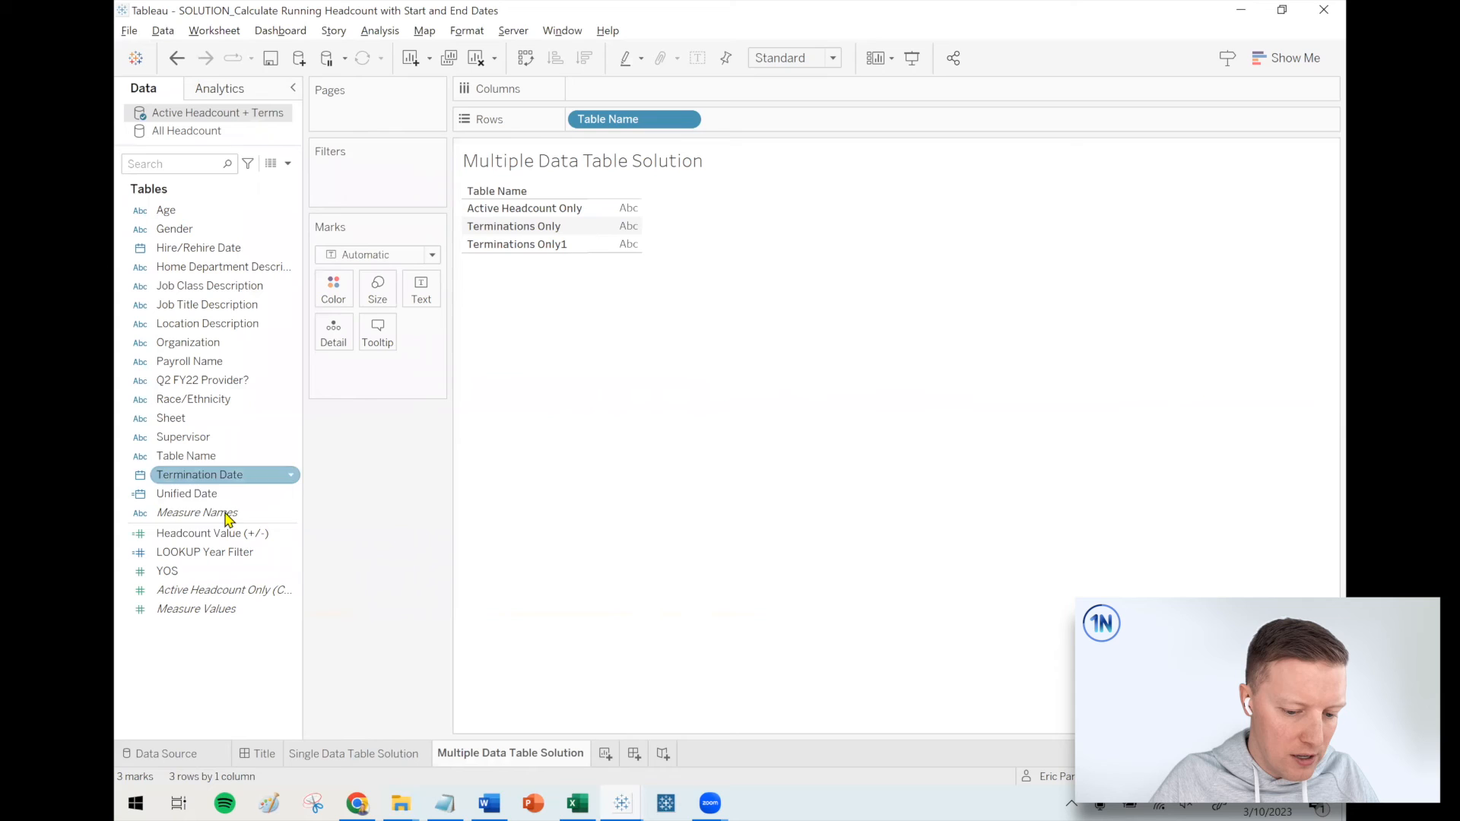
- Plot Headcount Value (+/-) as bars across continuous QUARTER(Unified Date), peaking at 106
drag(212, 532, 421, 366)
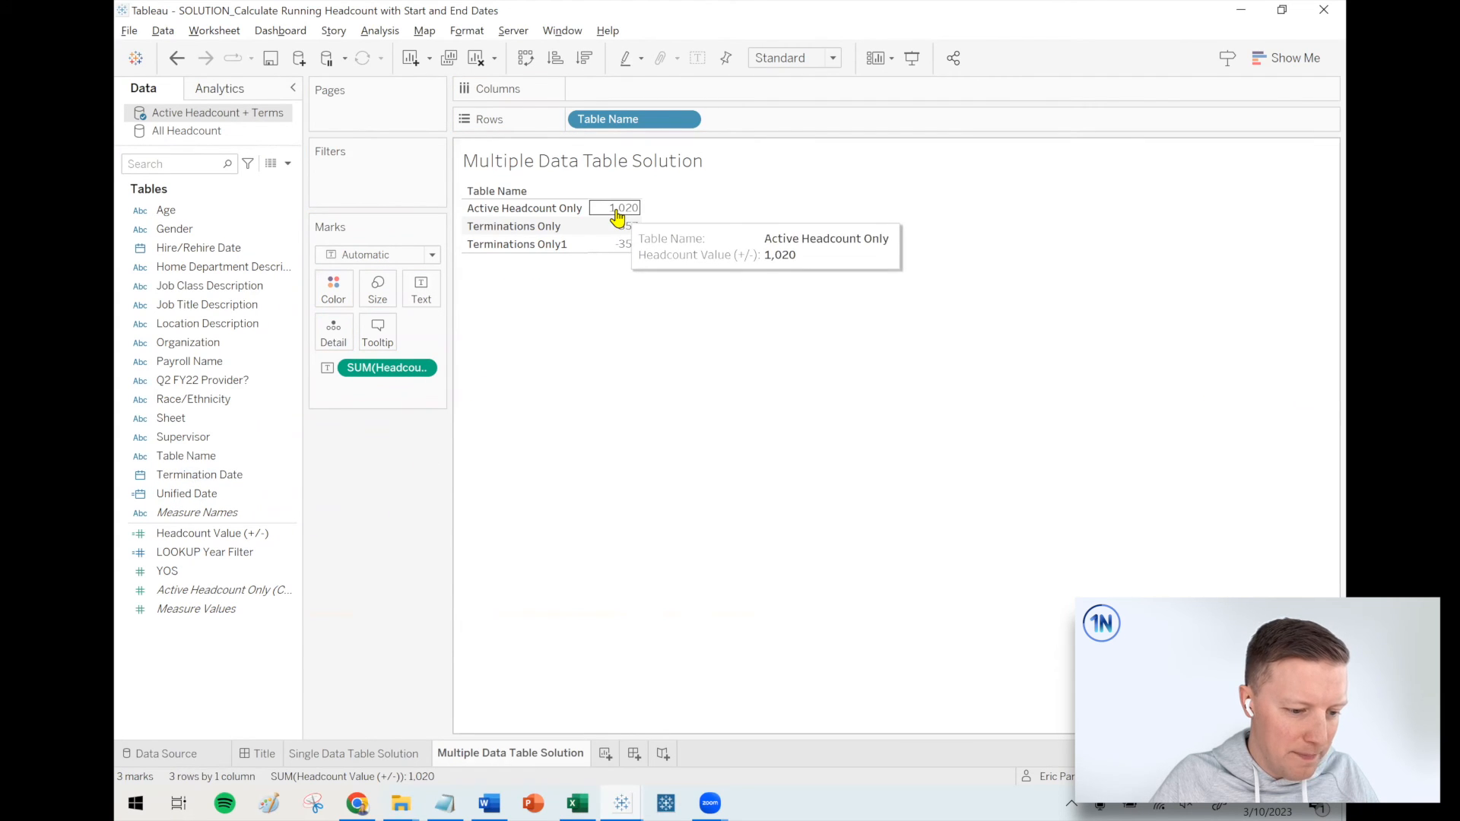
mouse_move(618, 232)
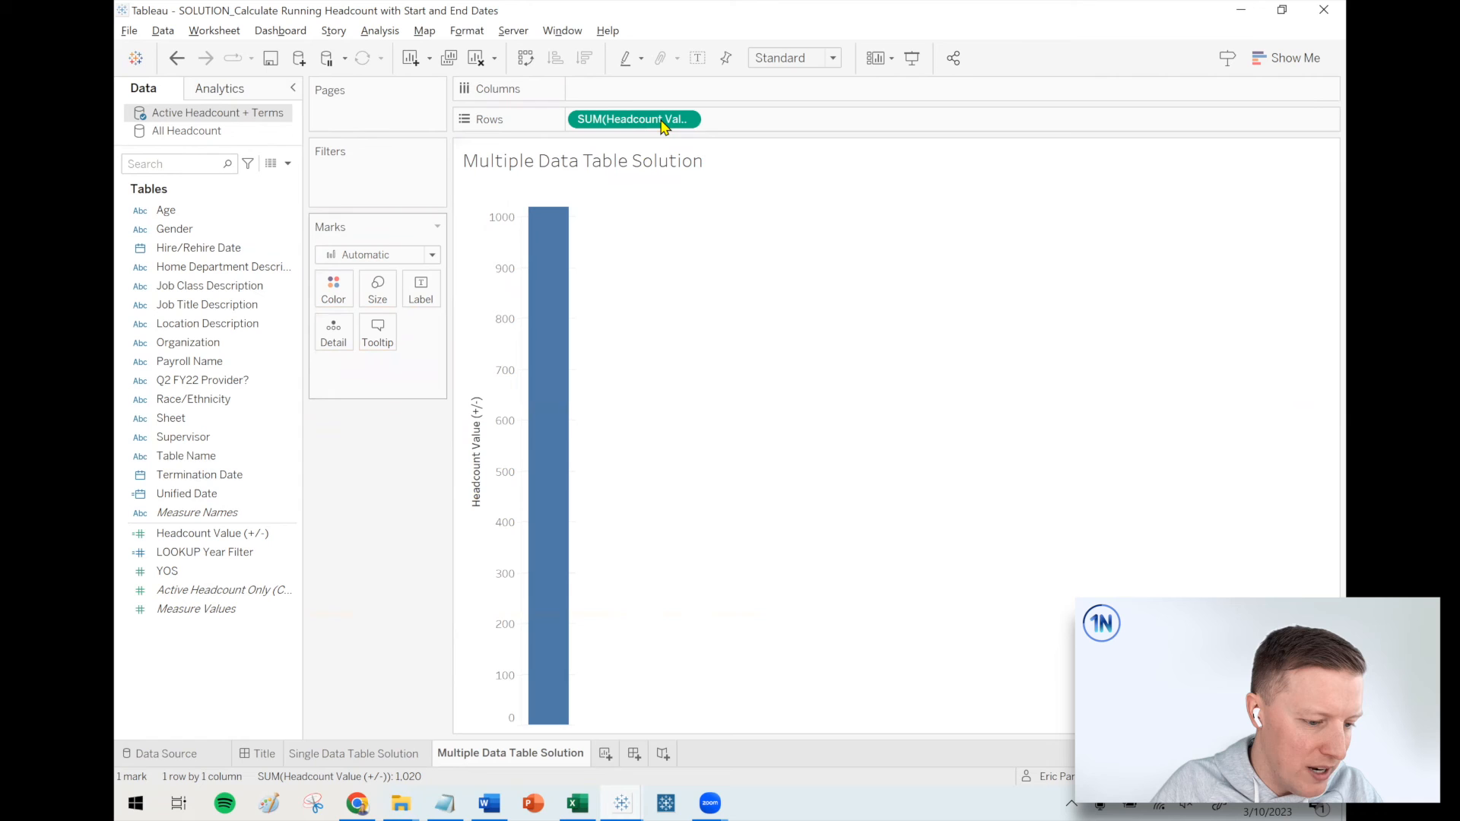
click(216, 267)
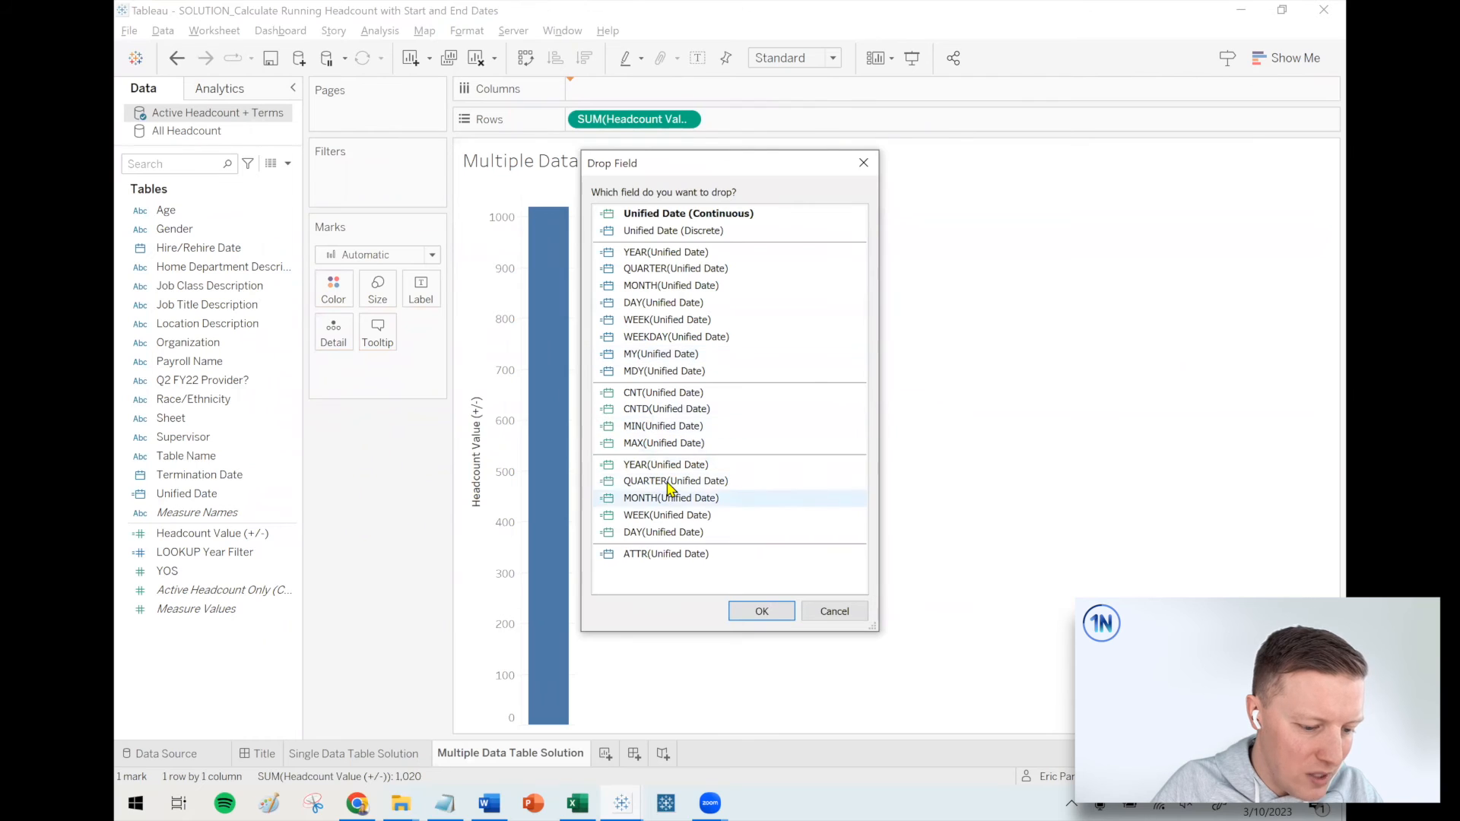
click(761, 611)
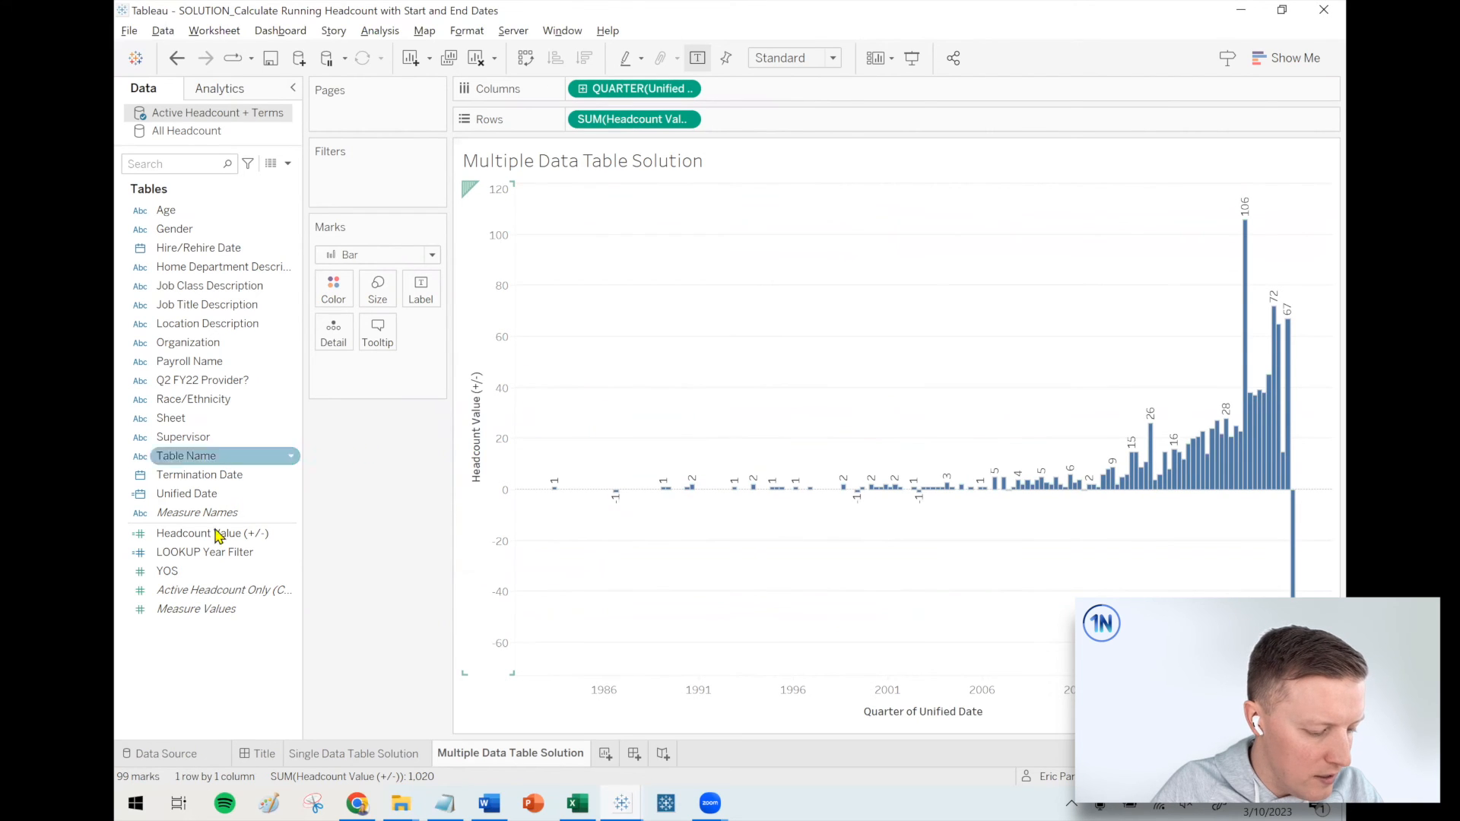
double_click(204, 552)
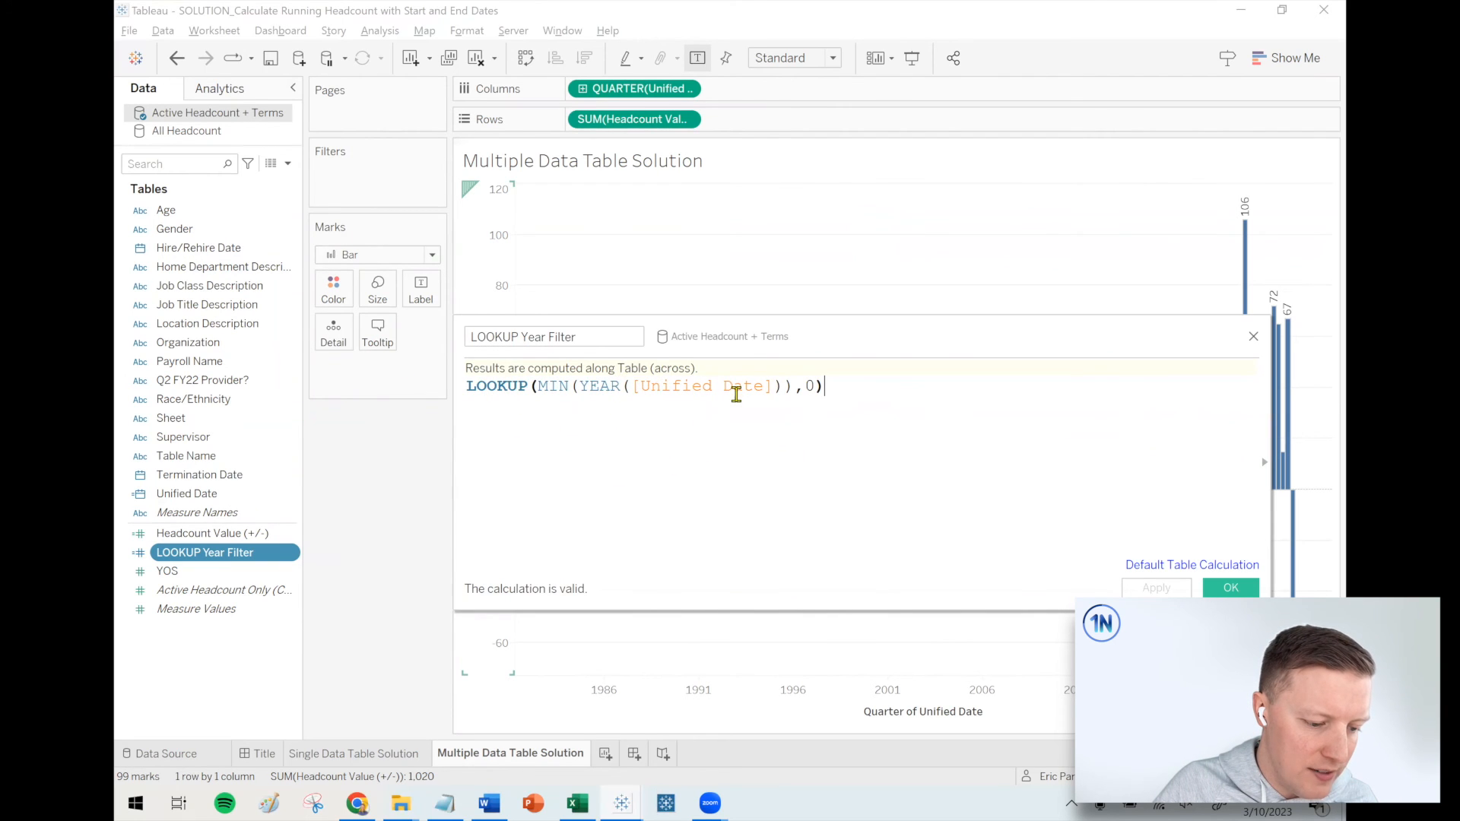
- Apply the LOOKUP Year Filter so the chart shows ten quarterly bars from 2020
click(1231, 588)
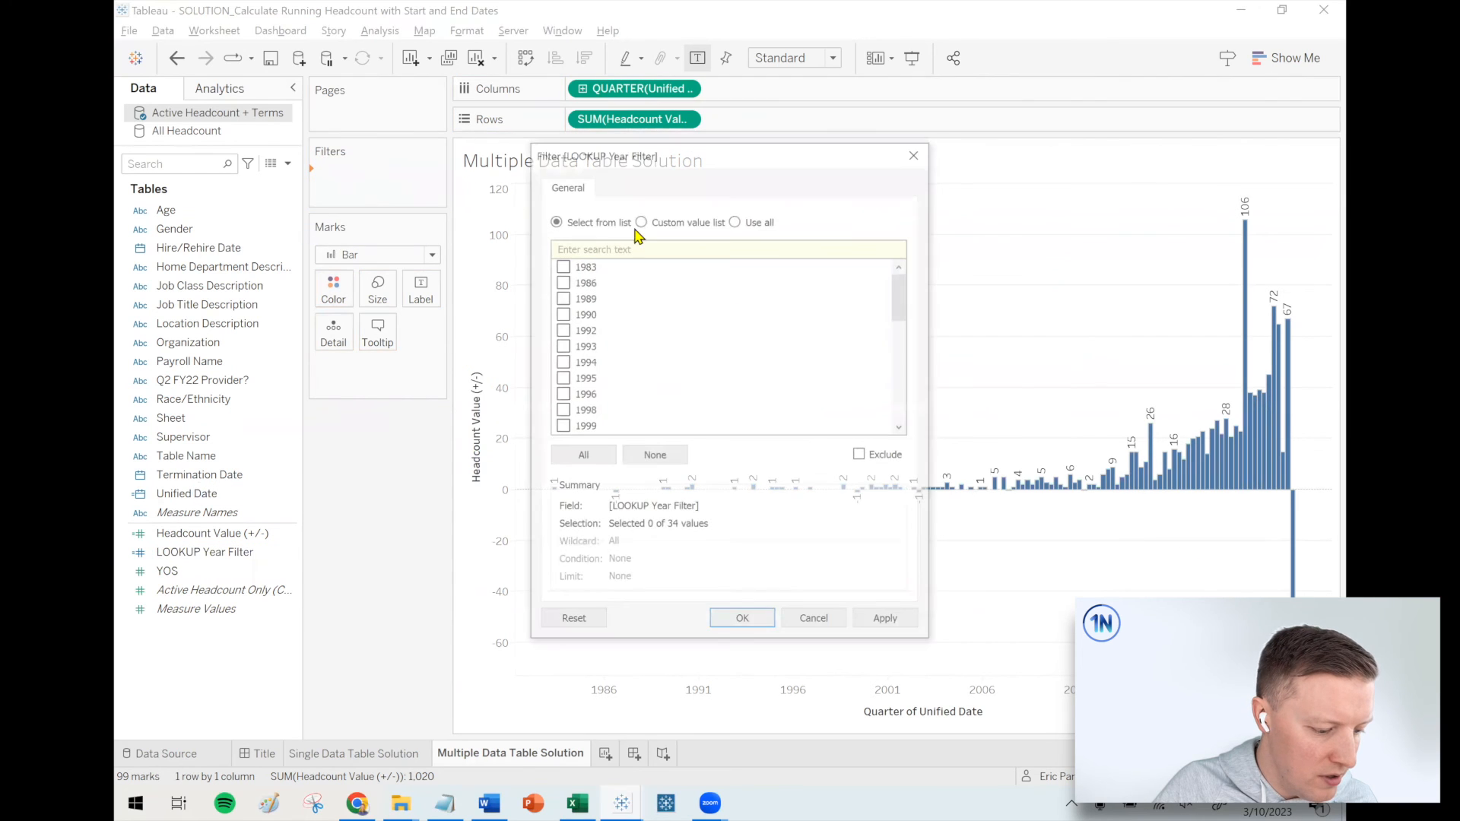
scroll(down, 3)
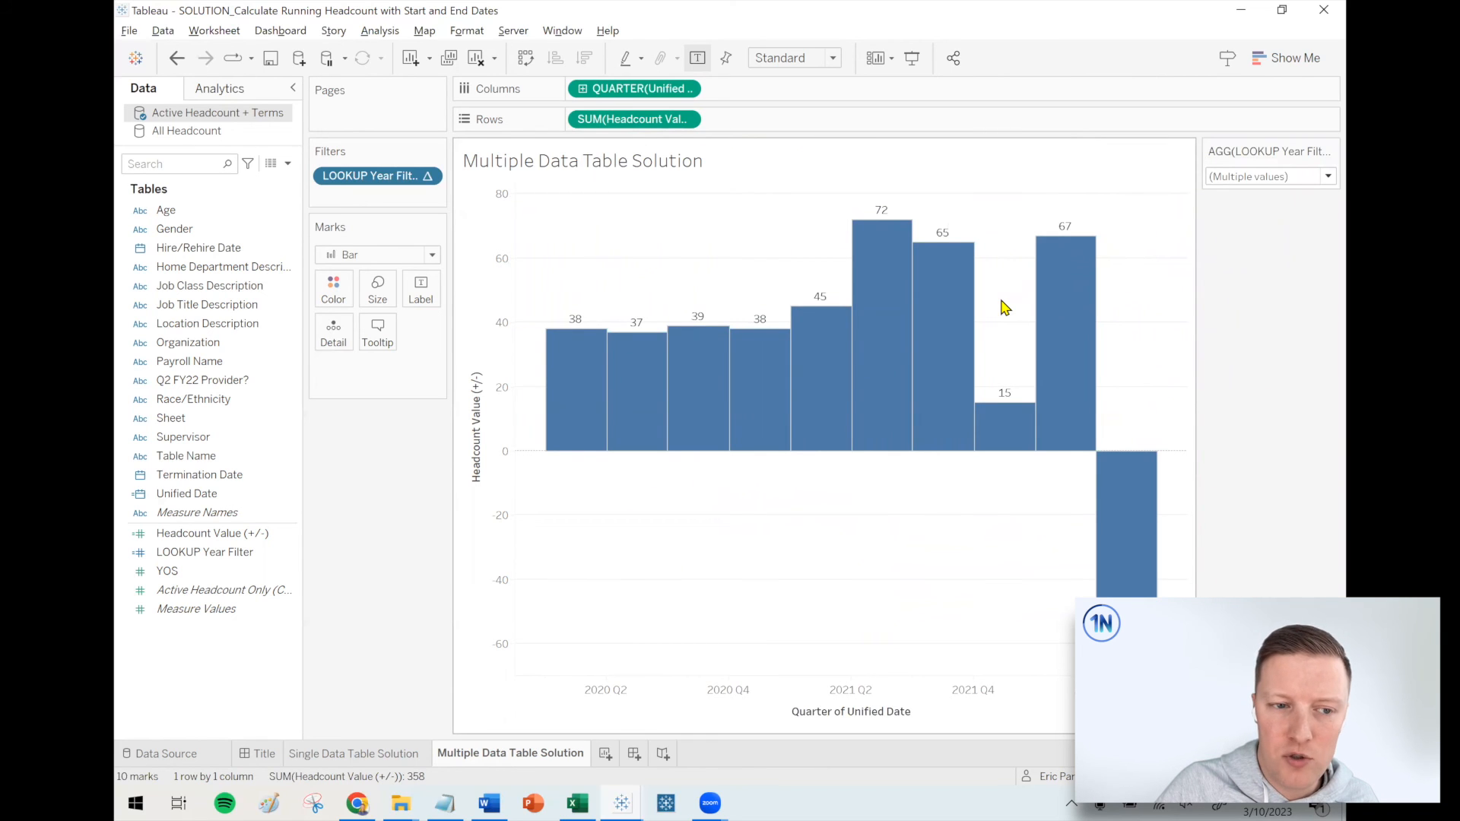
mouse_move(1225, 298)
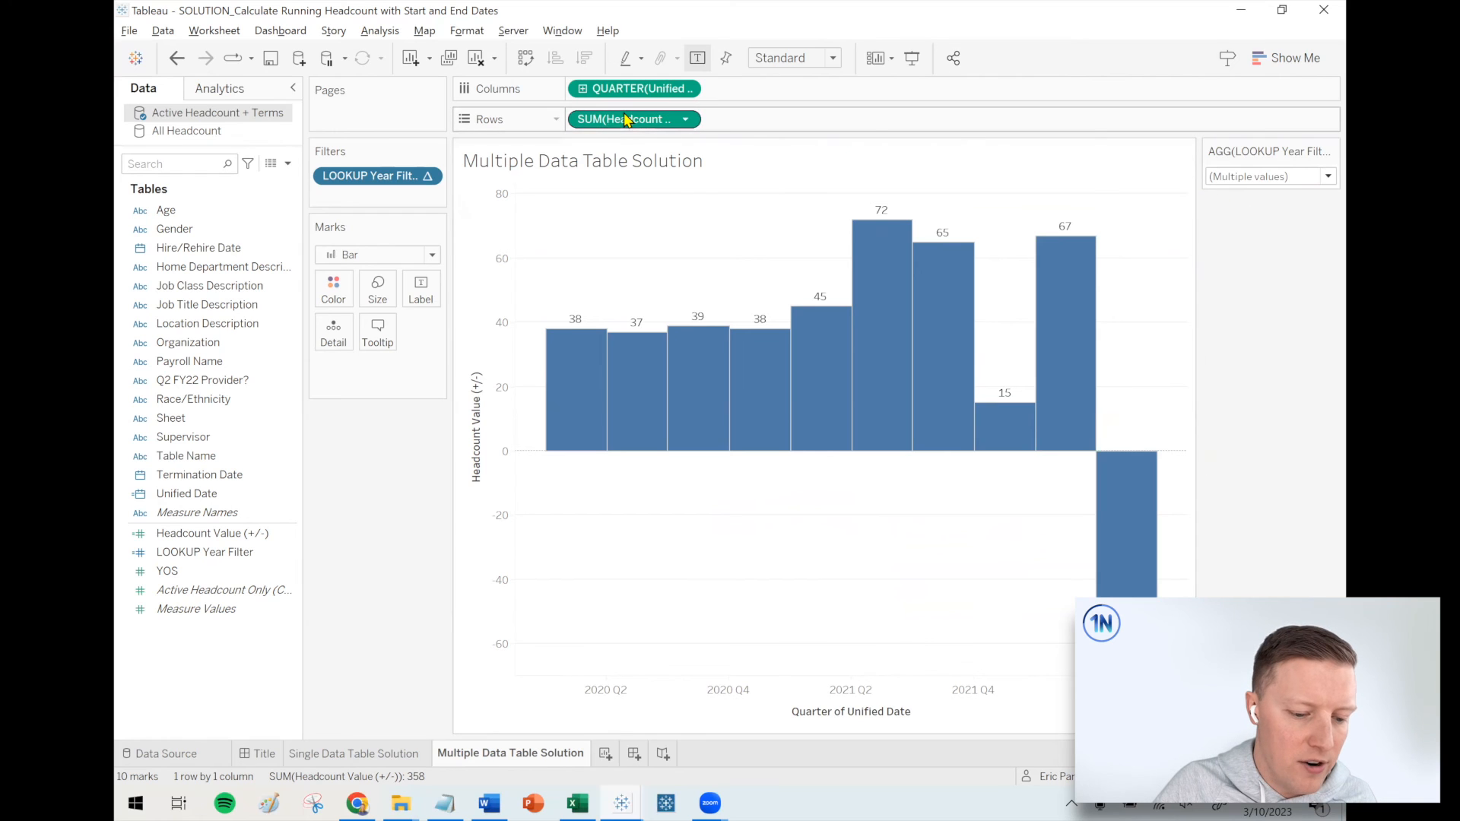
- Turn SUM(Headcount Value) into a Running Total table calculation, giving bars from 700 to 1,020
click(632, 119)
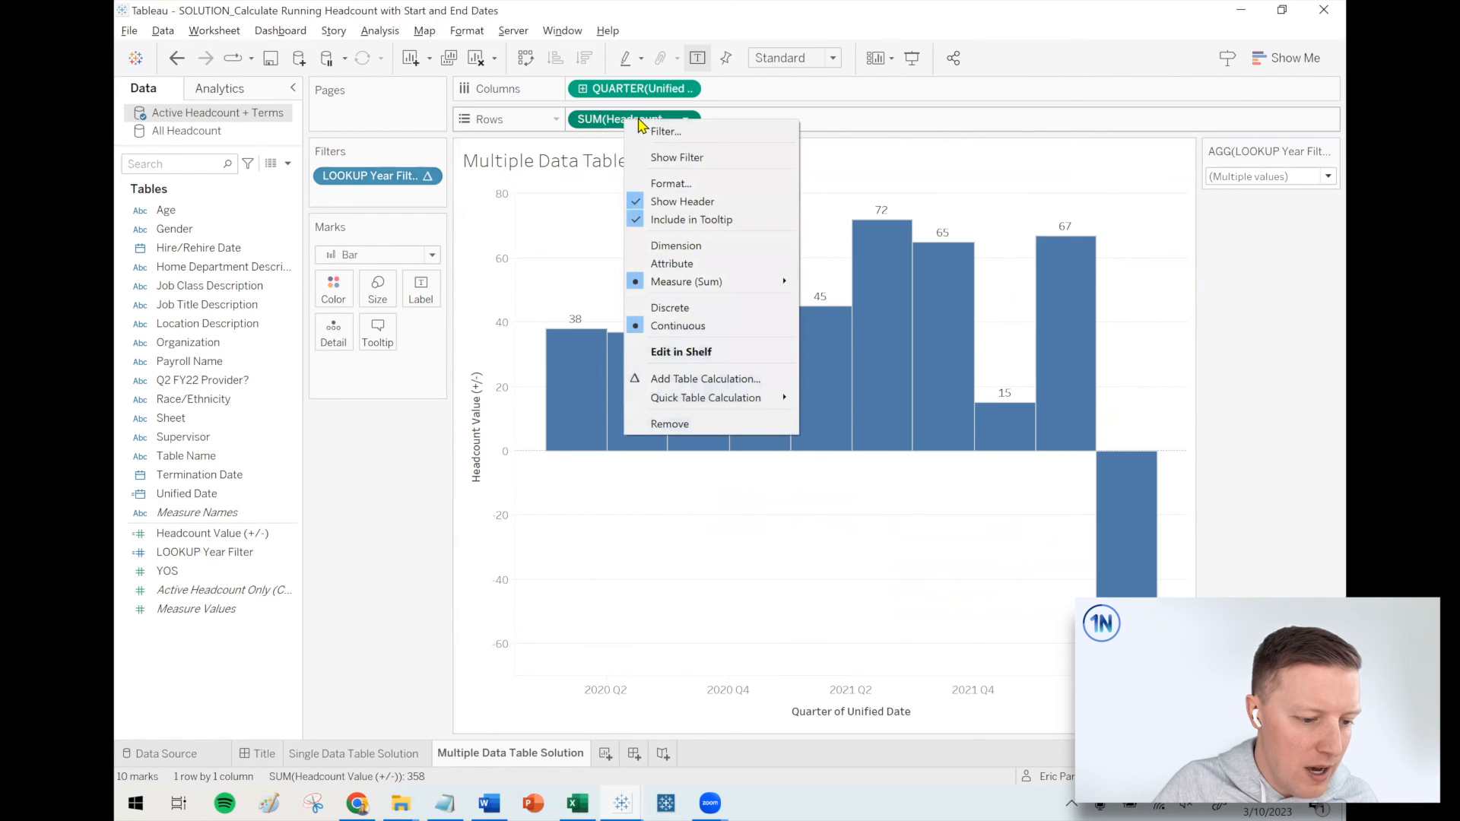
click(705, 379)
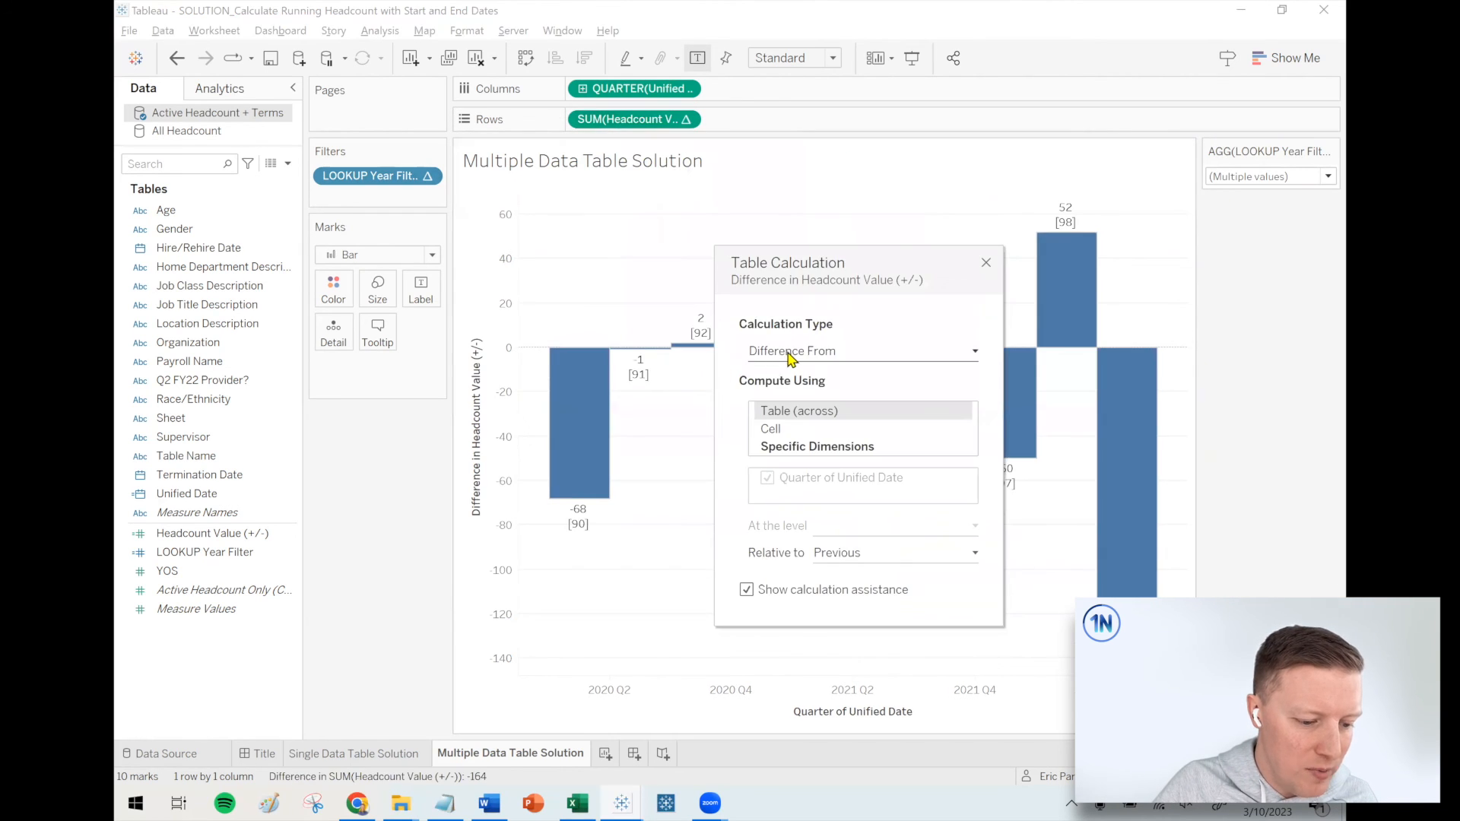
click(858, 351)
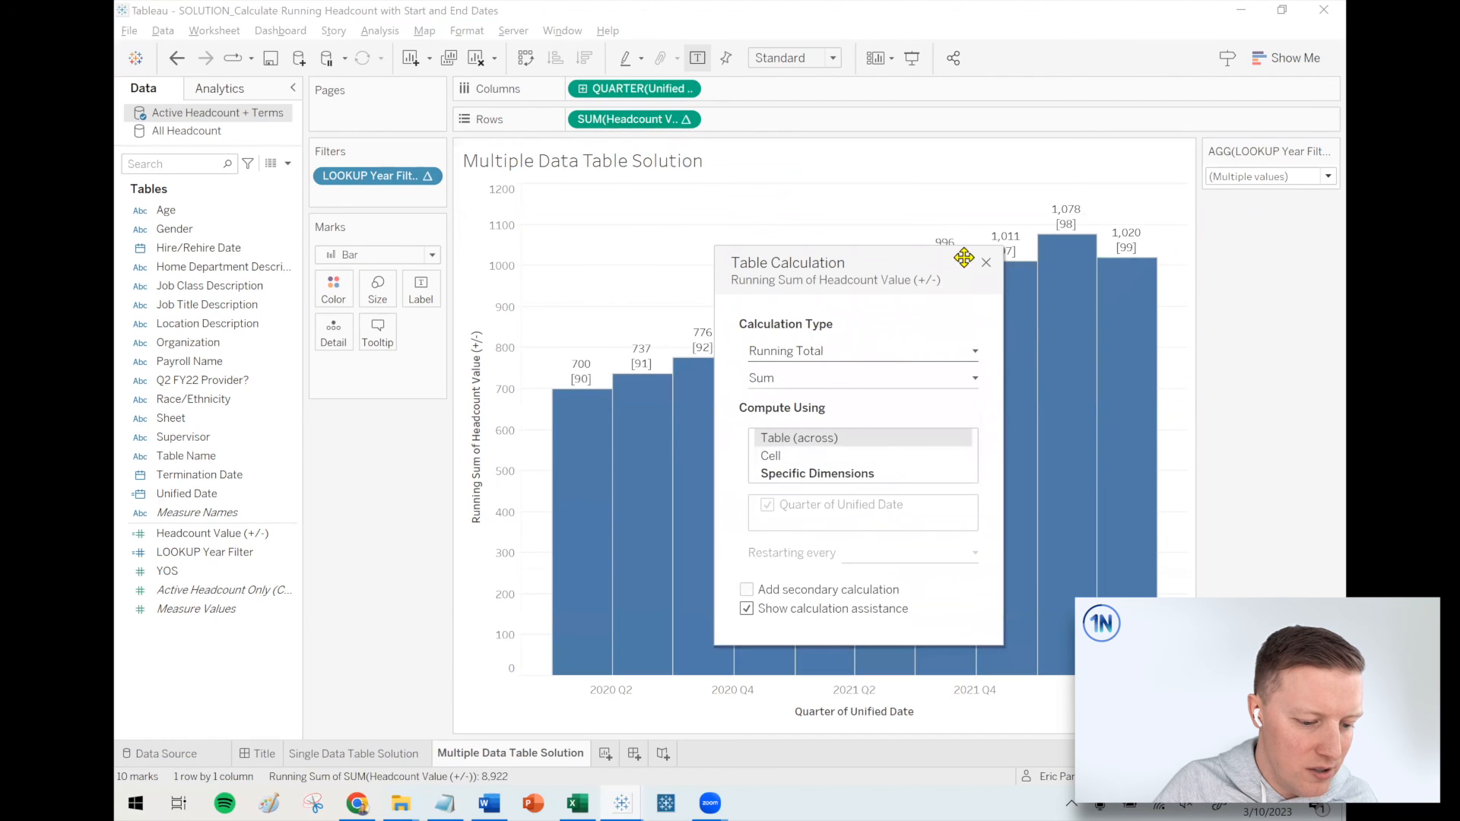
click(986, 262)
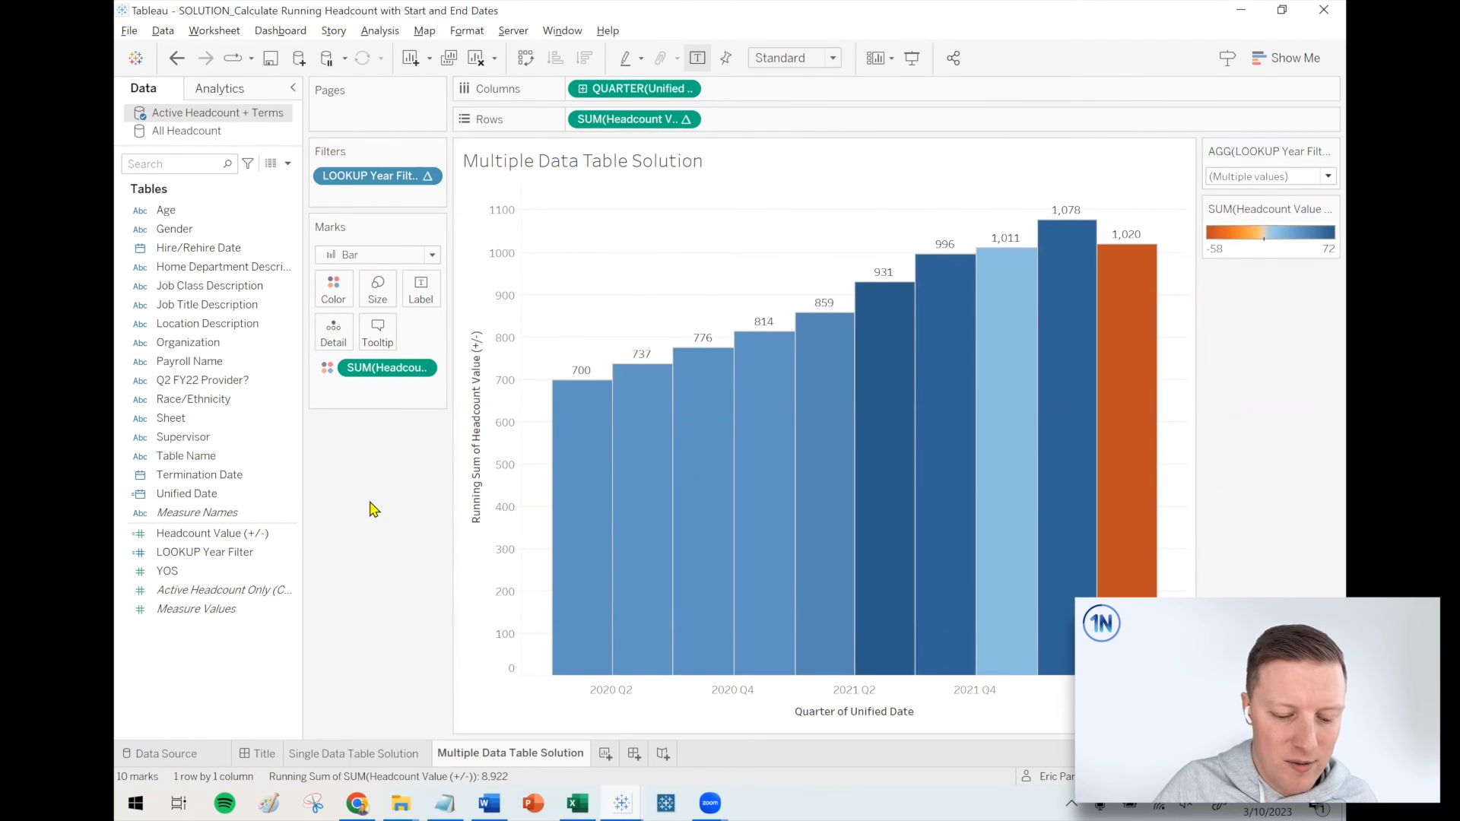
mouse_move(468, 699)
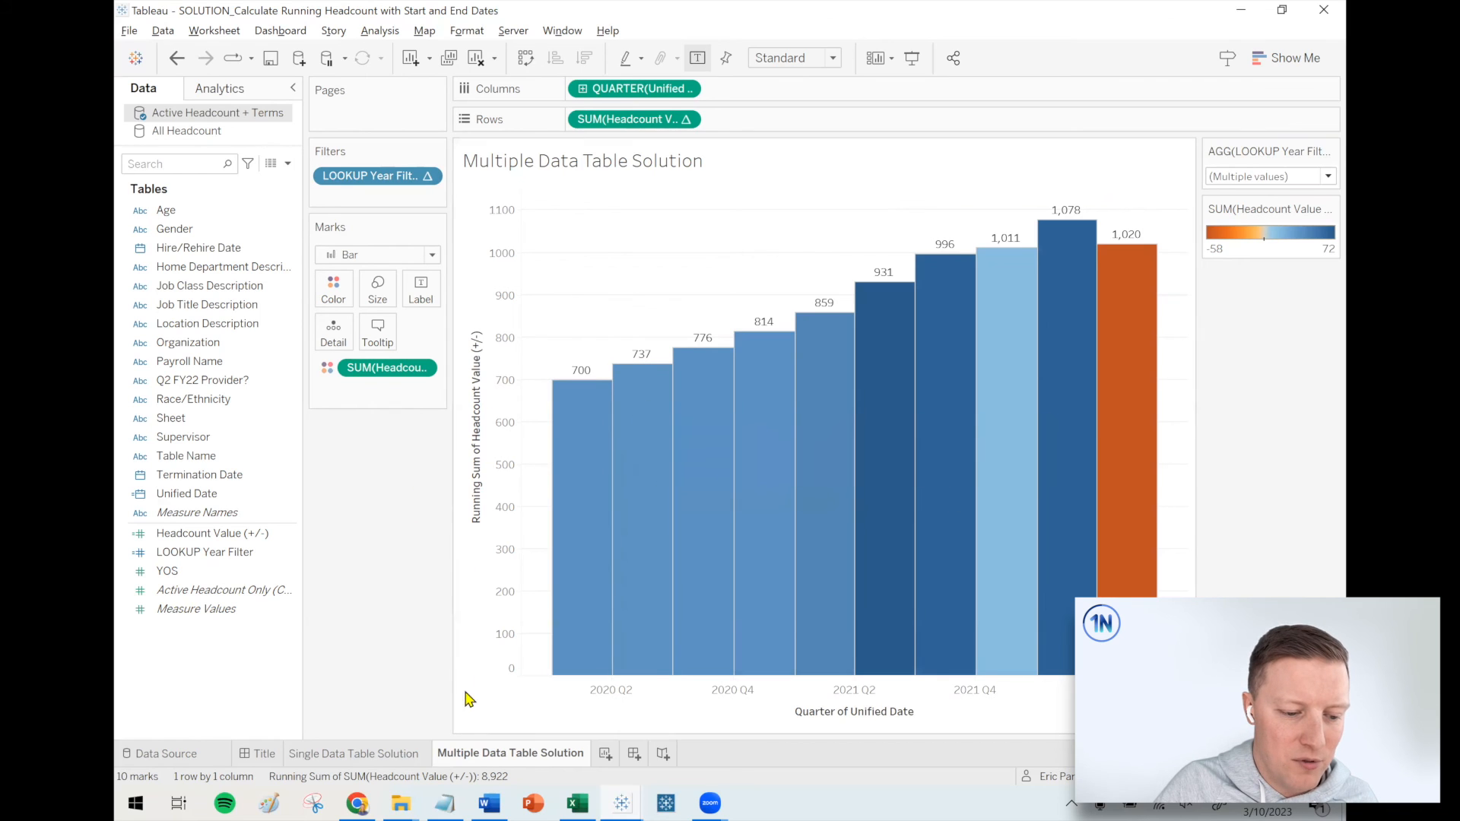
- Browse the Multiple sheet and Title dashboard, ending on Single Data Table Solution with matching running totals
click(357, 754)
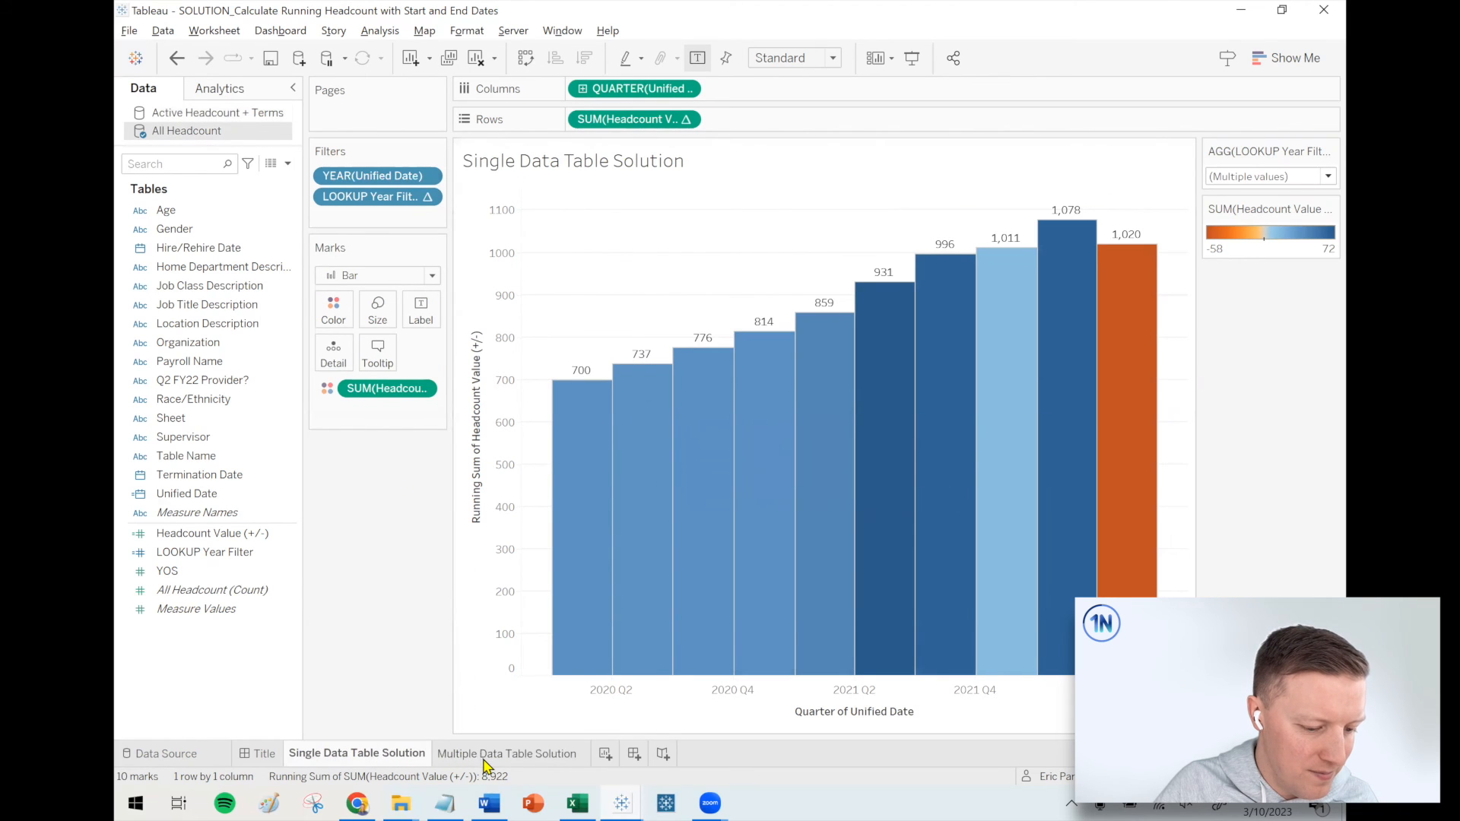
click(507, 754)
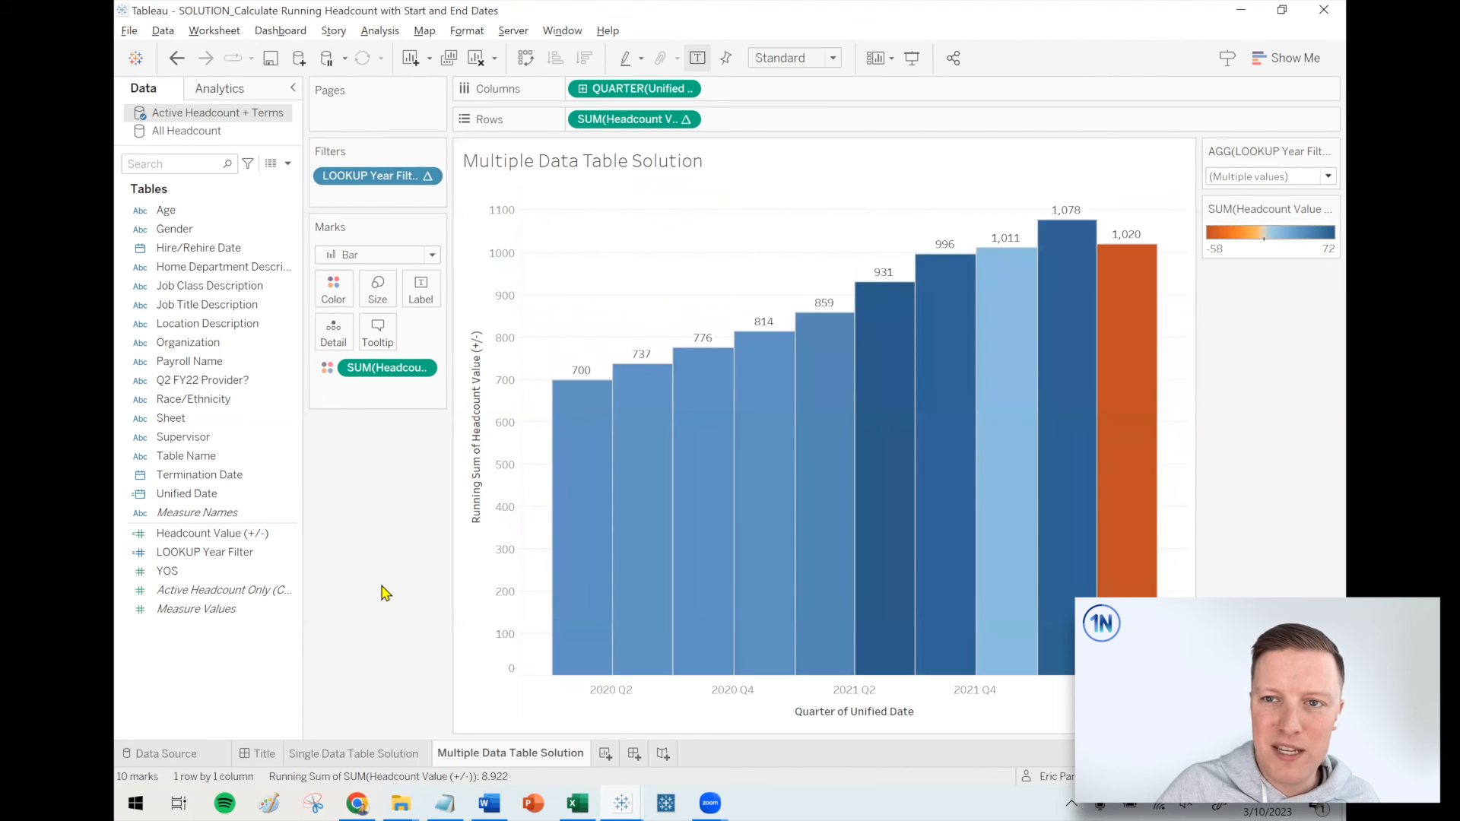
click(262, 754)
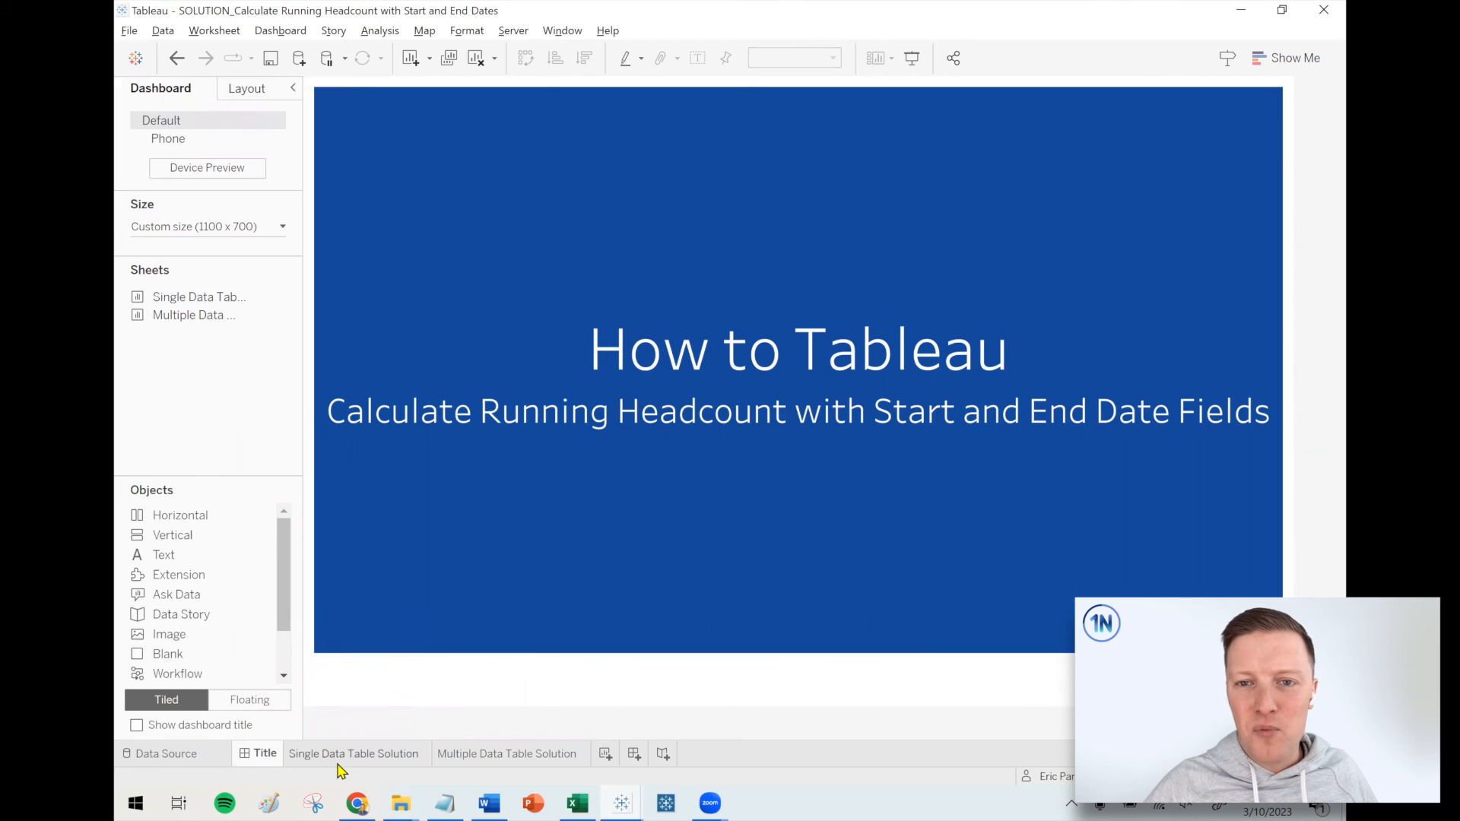
click(356, 753)
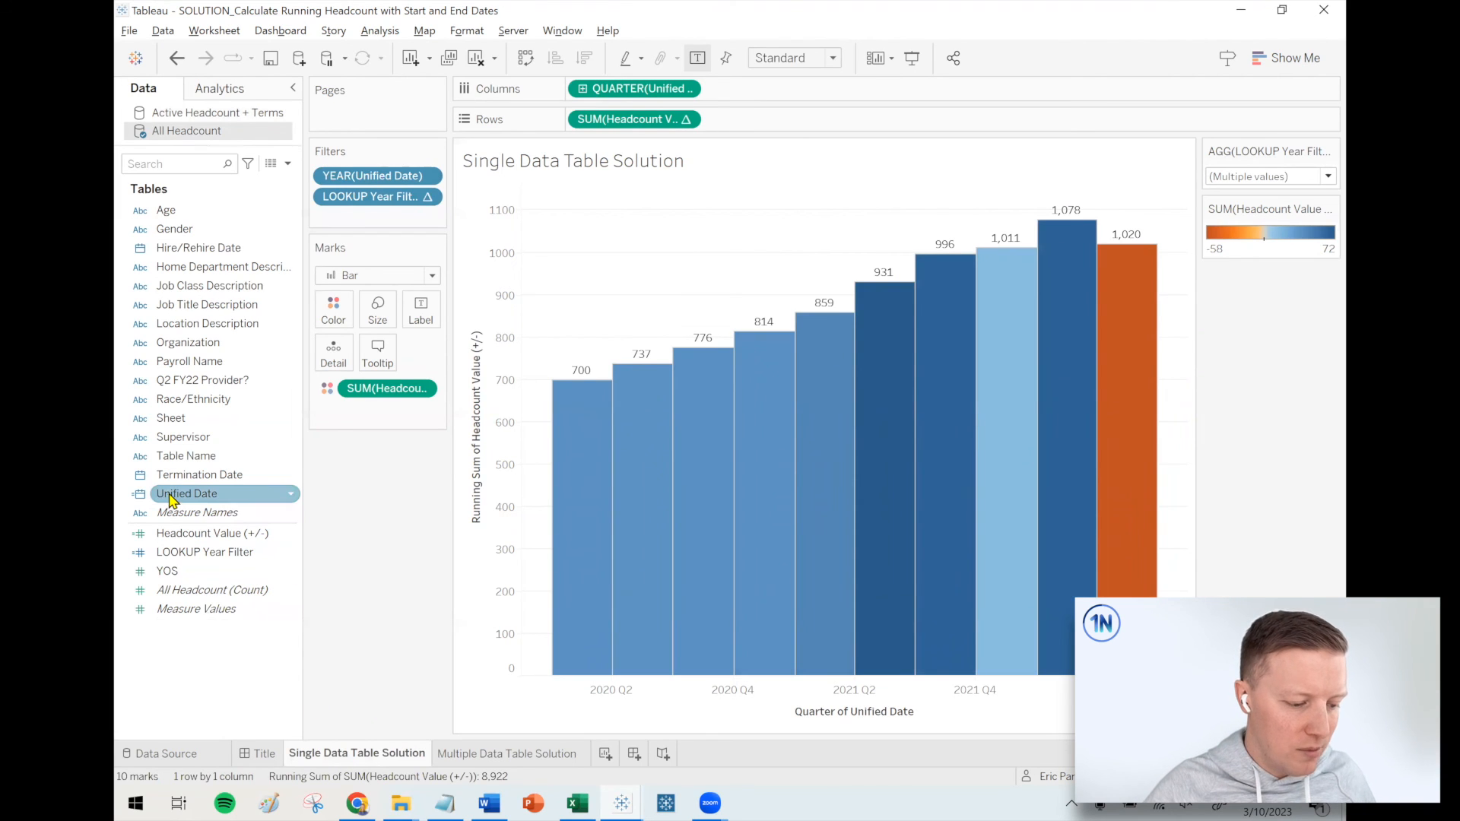
mouse_move(177, 503)
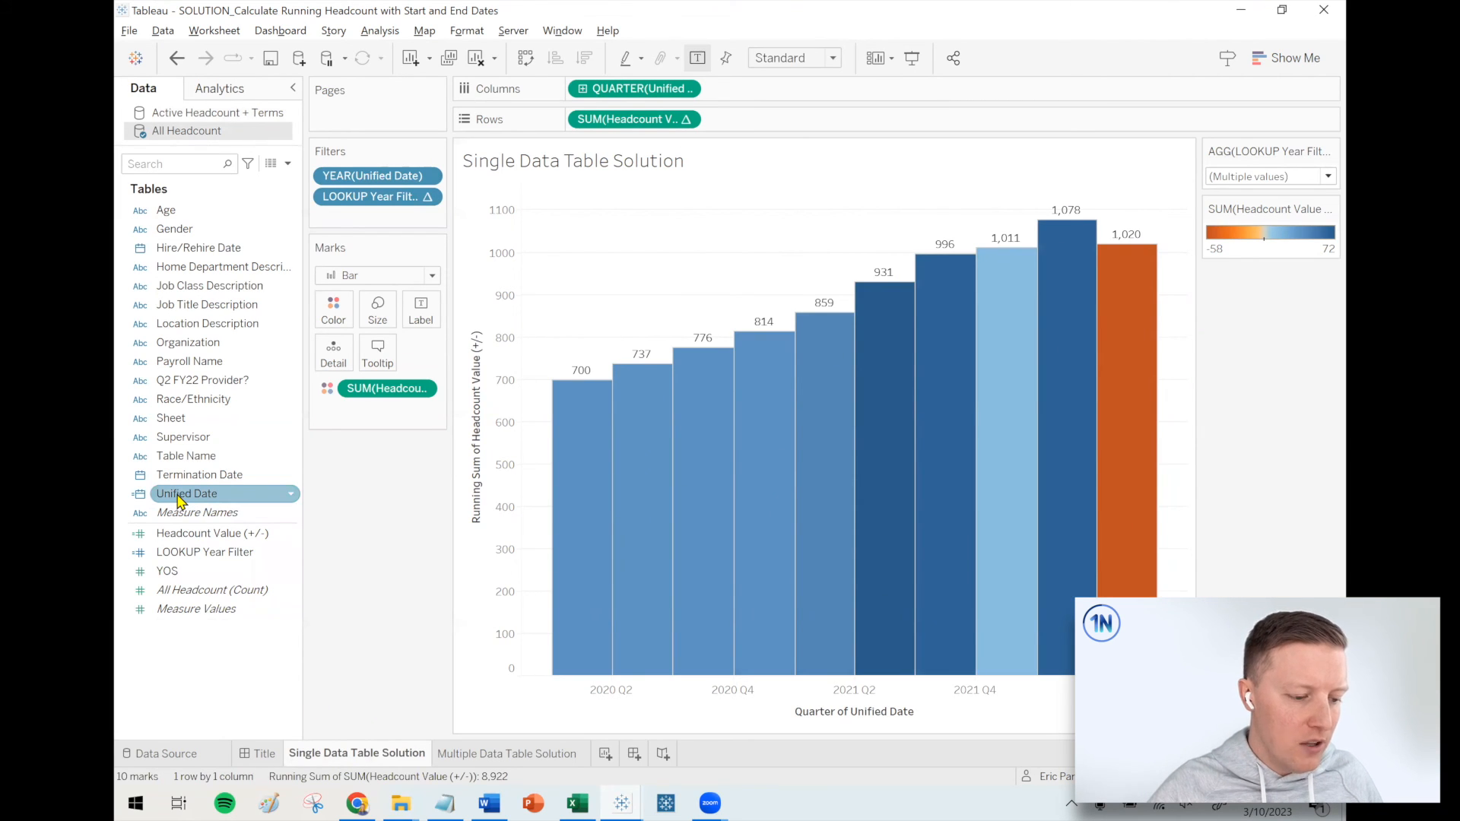
- Create a Thru 12/31/21 calculated field defined as [Unified Date] <= #12-31-2021#
drag(187, 492, 377, 217)
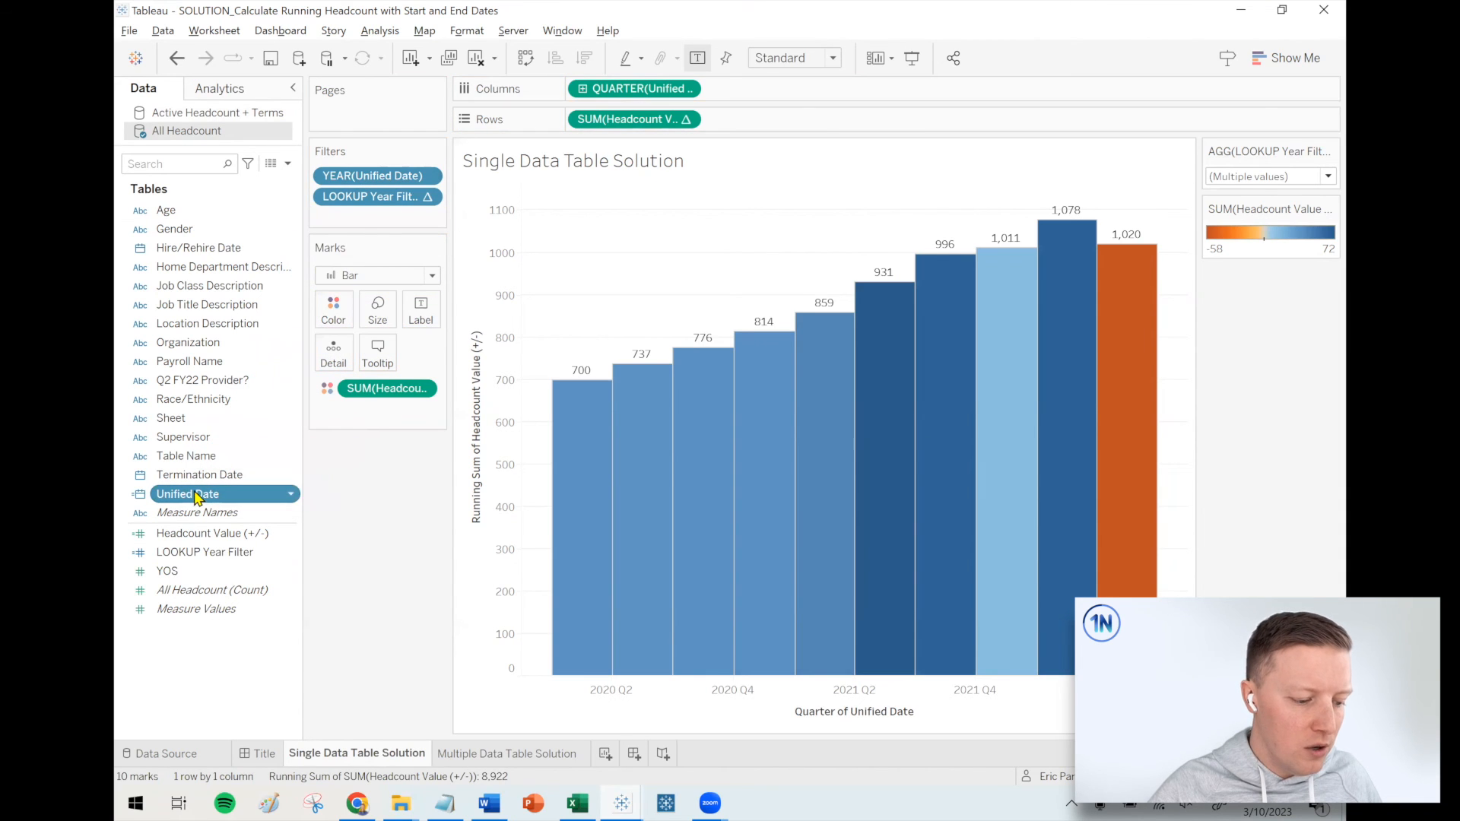
right_click(187, 493)
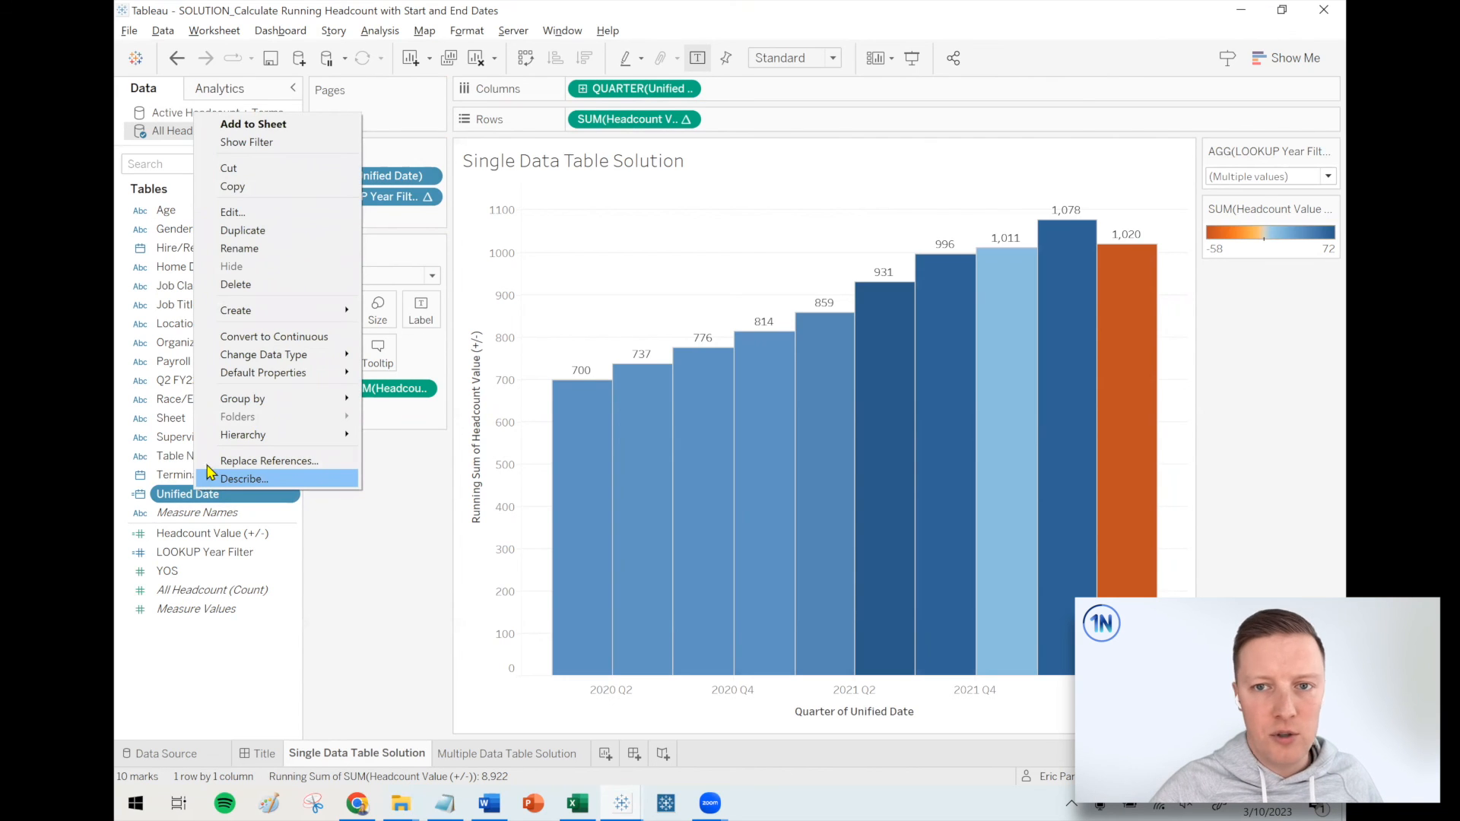
mouse_move(236, 310)
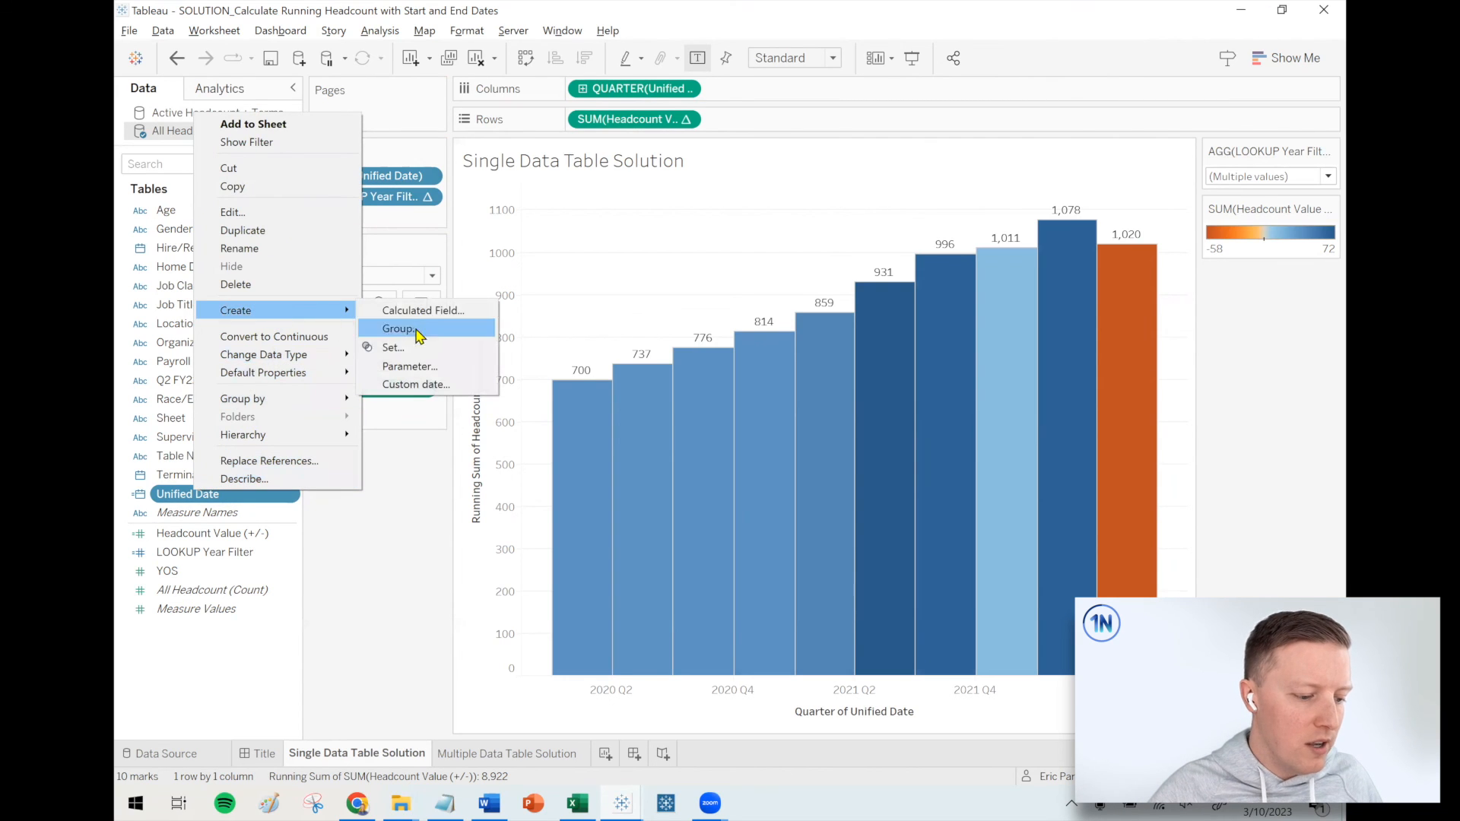
click(420, 311)
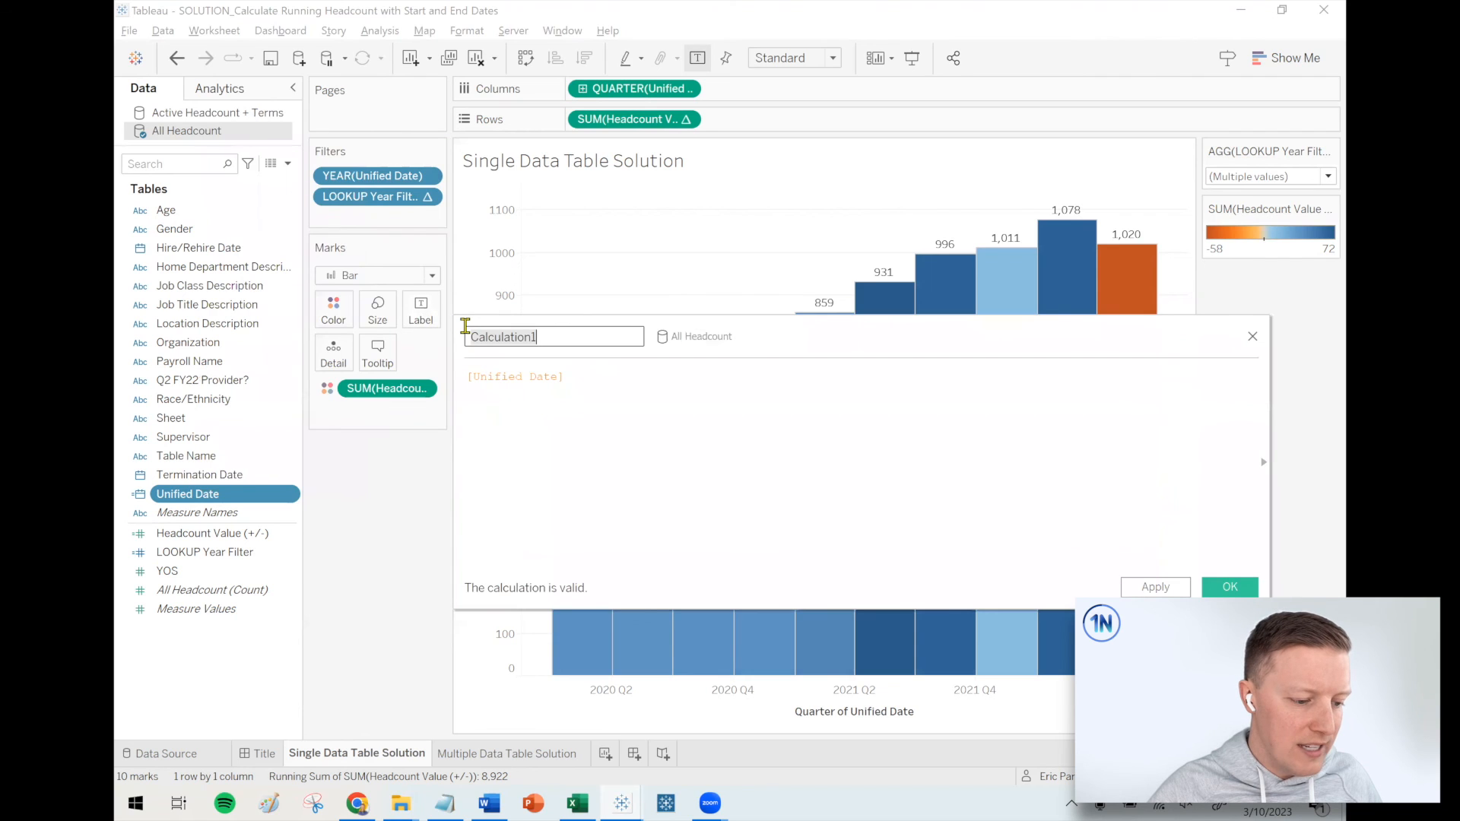
text(Thru 12/31/21)
click(862, 470)
text( <)
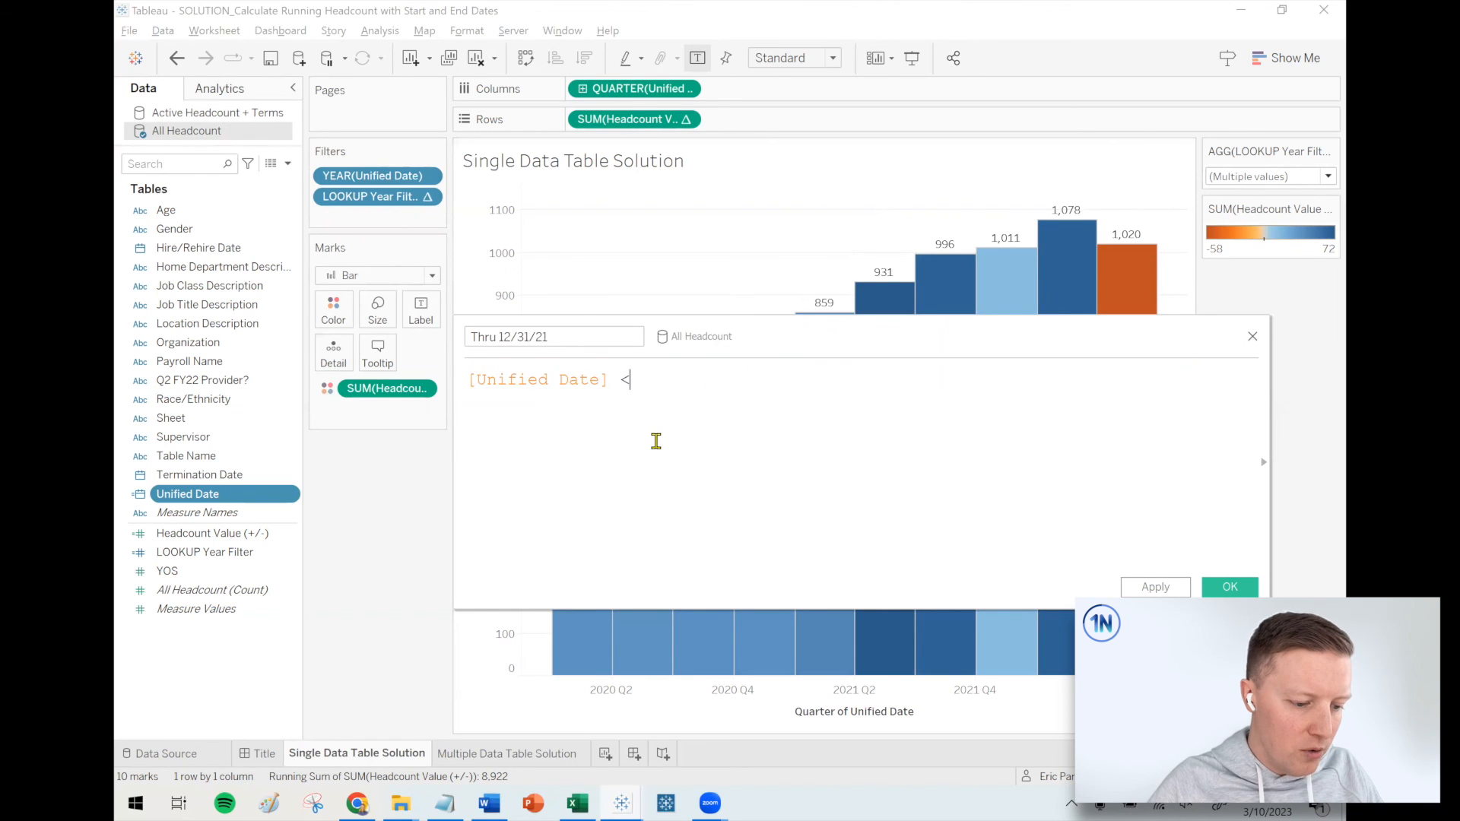
text(= #12)
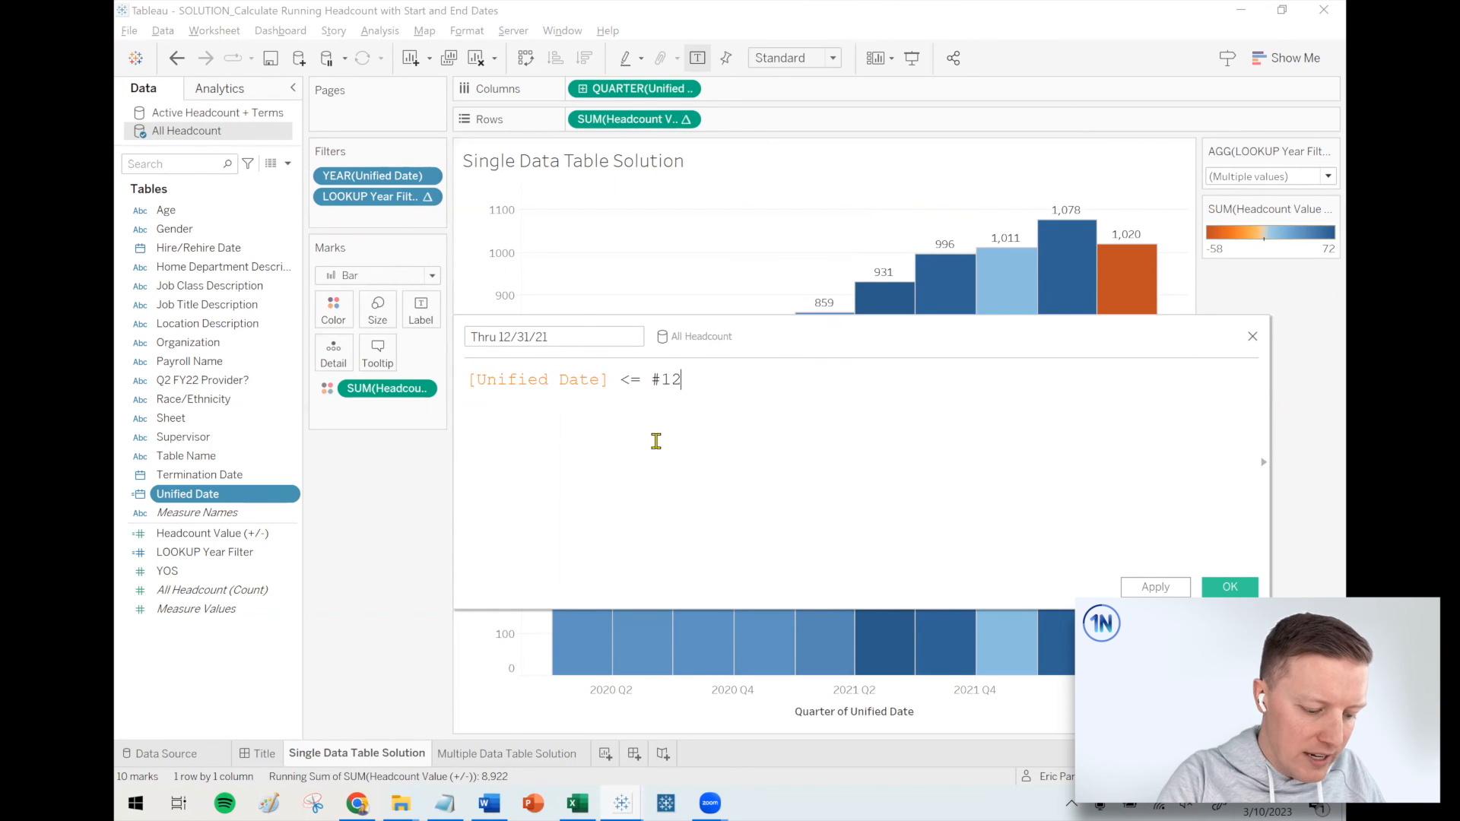
text(-31-2021)
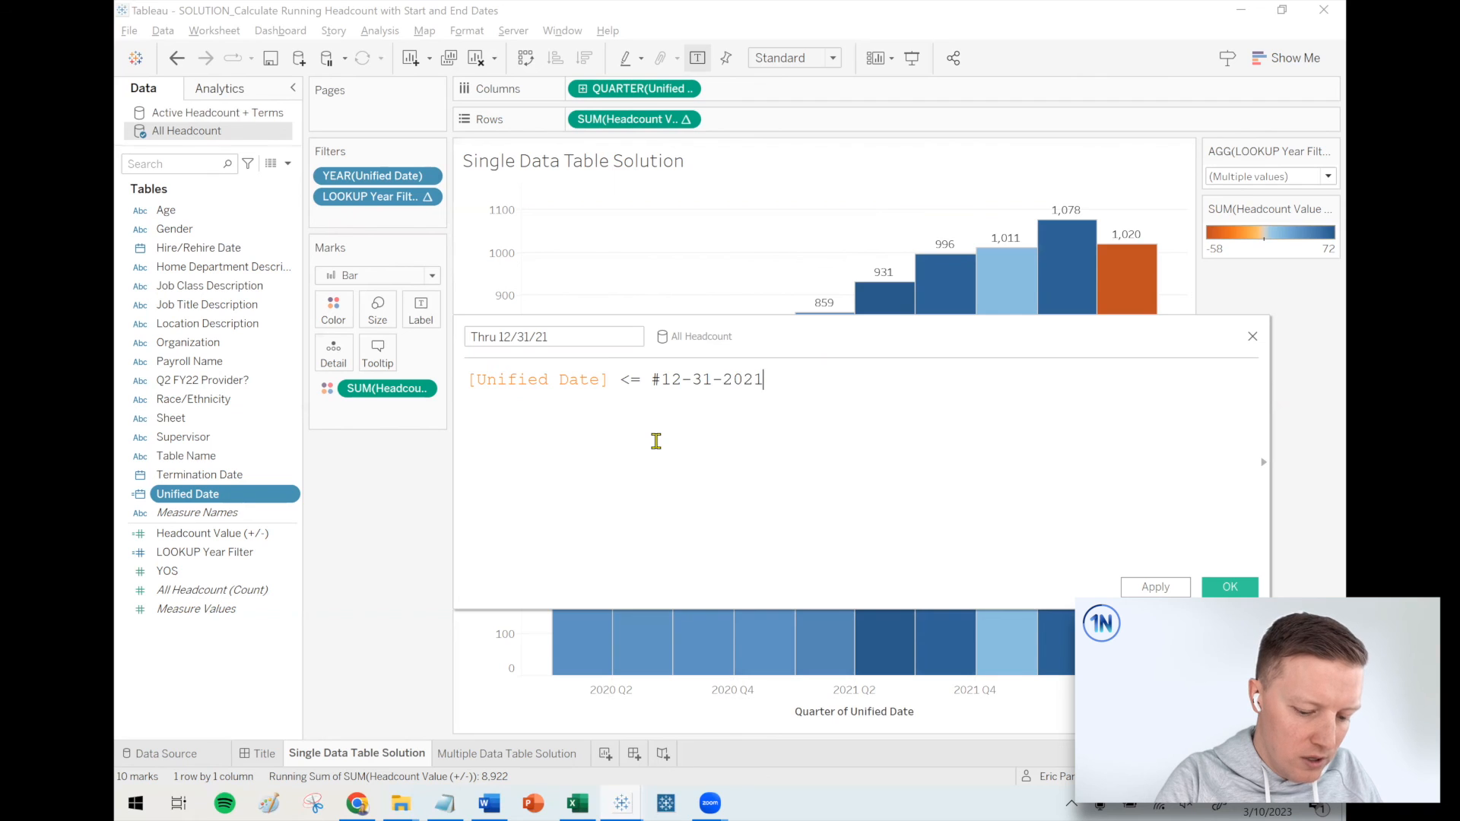
text(#)
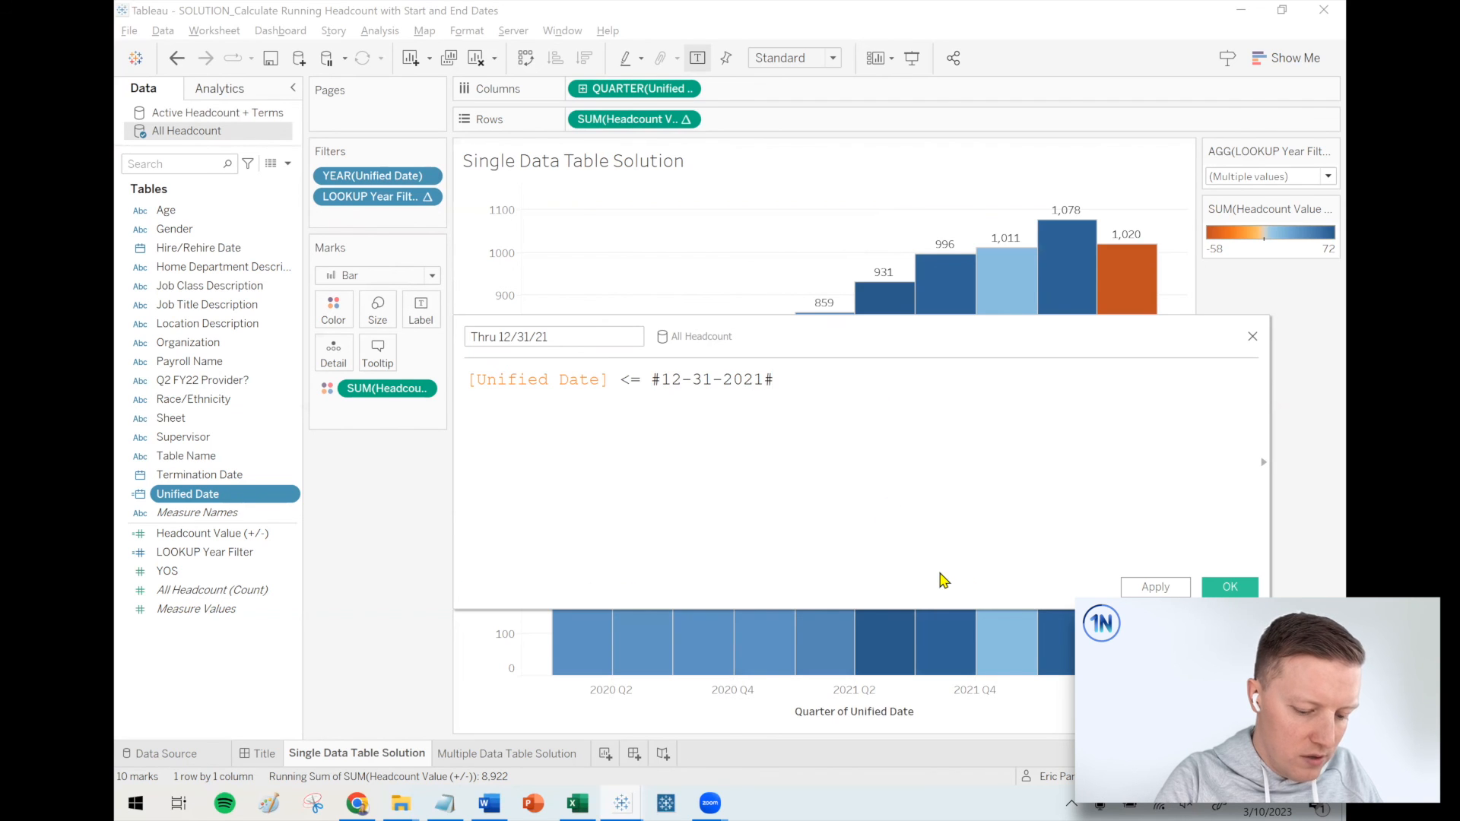
click(1229, 586)
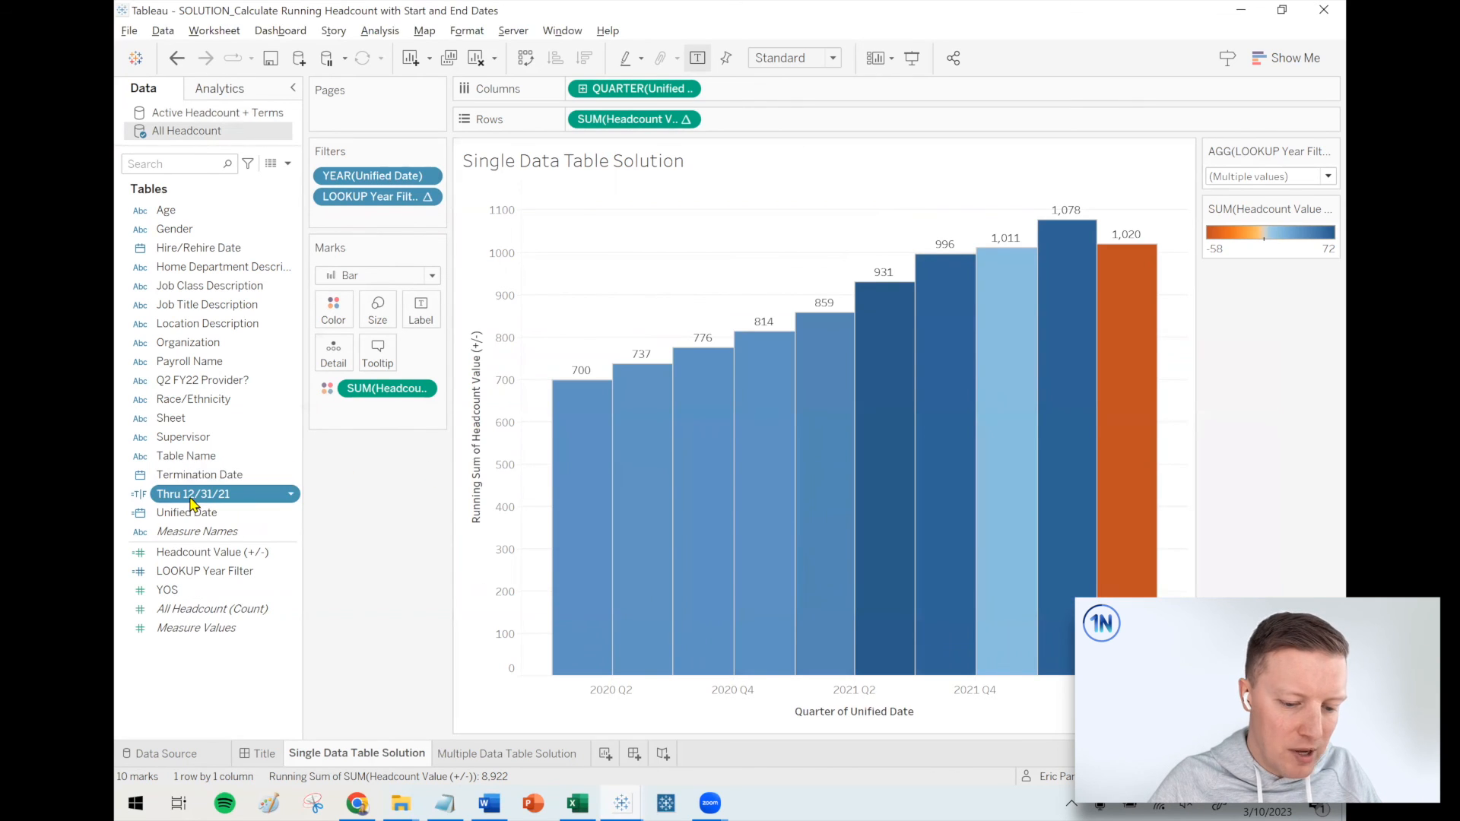
- Try a True-only Thru 12/31/21 filter, then reopen the Thru 12/31/21 formula for editing
click(192, 493)
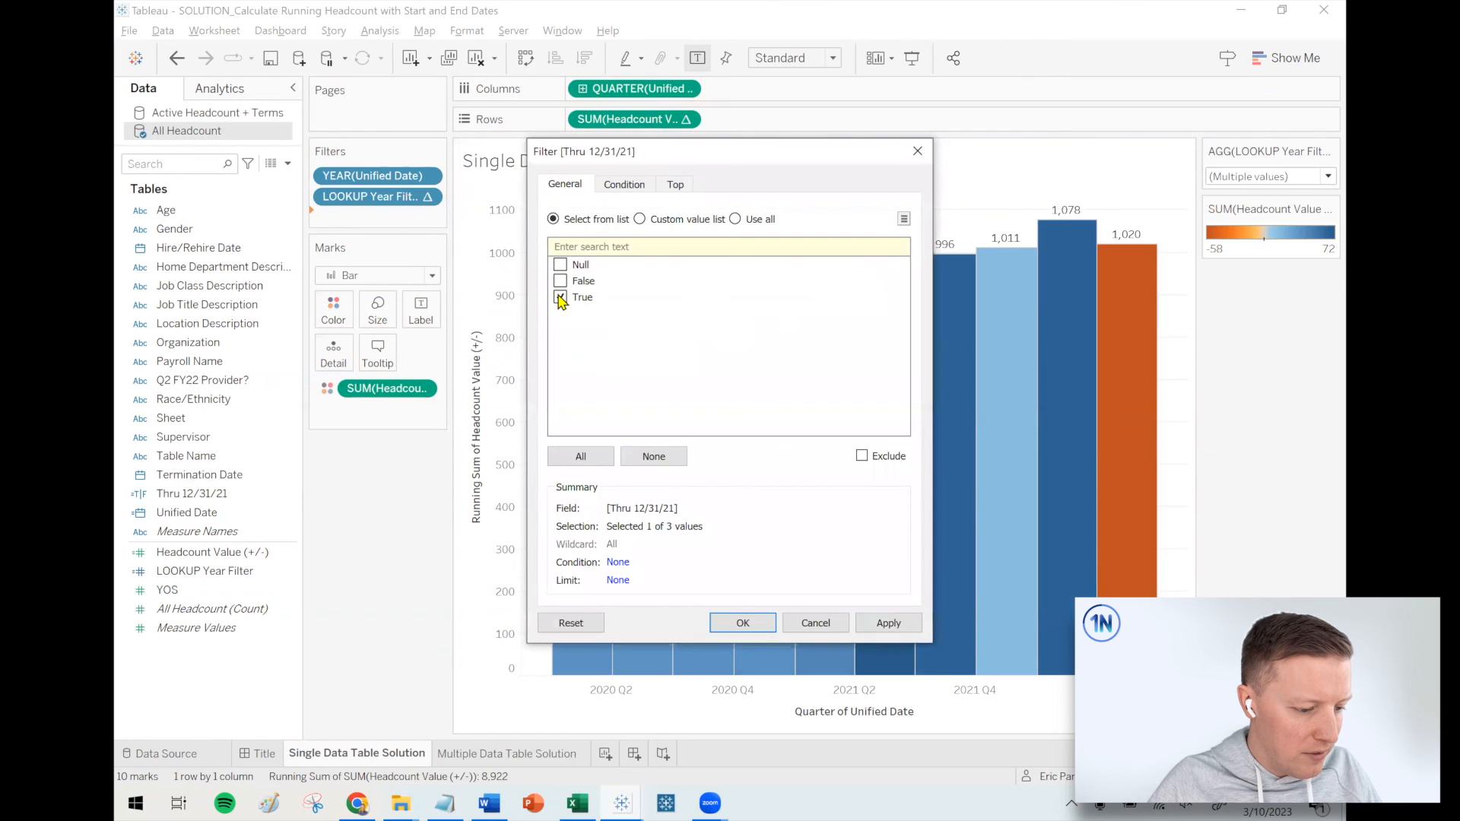
click(743, 623)
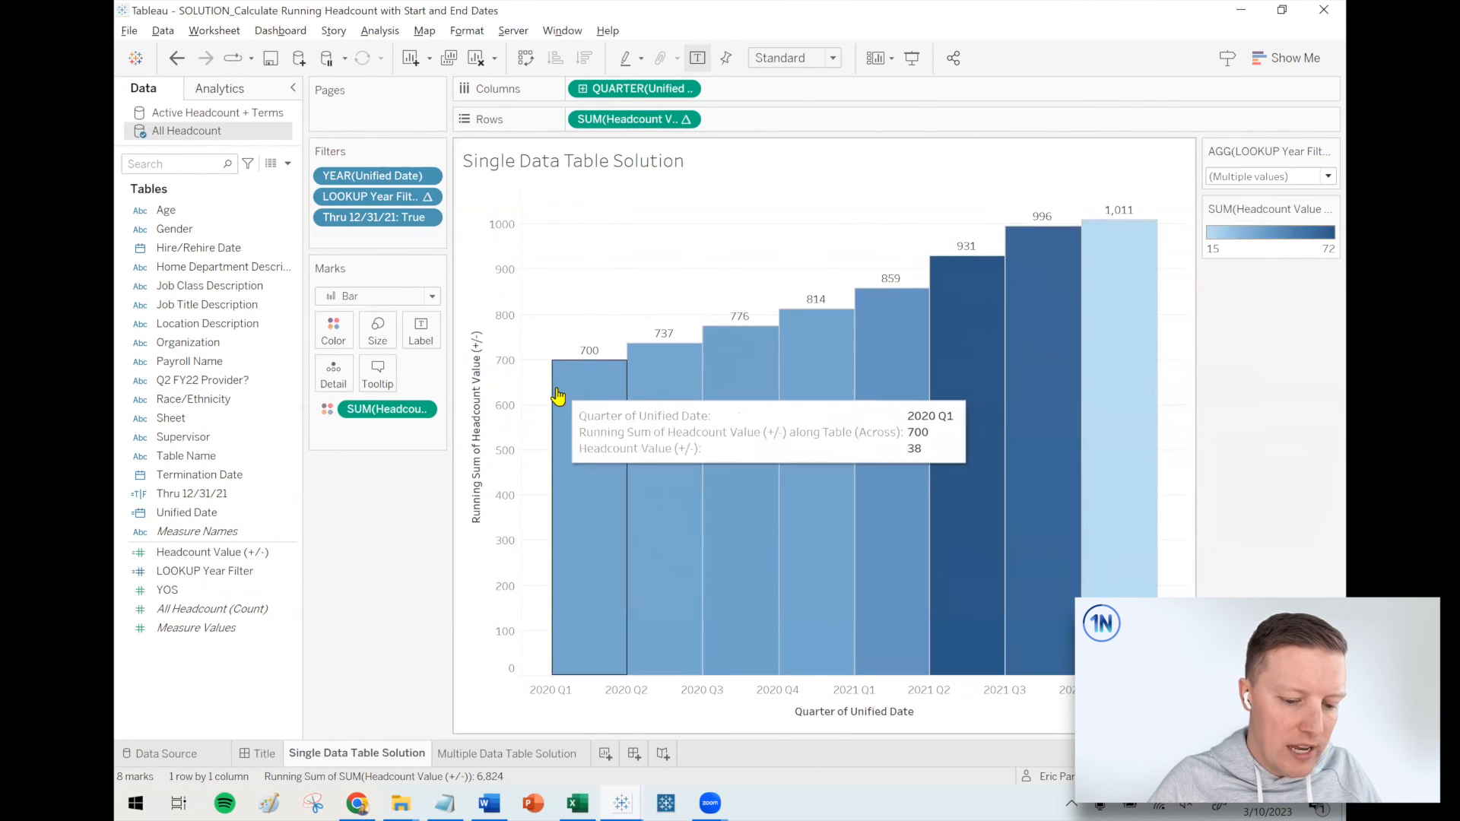
mouse_move(1092, 323)
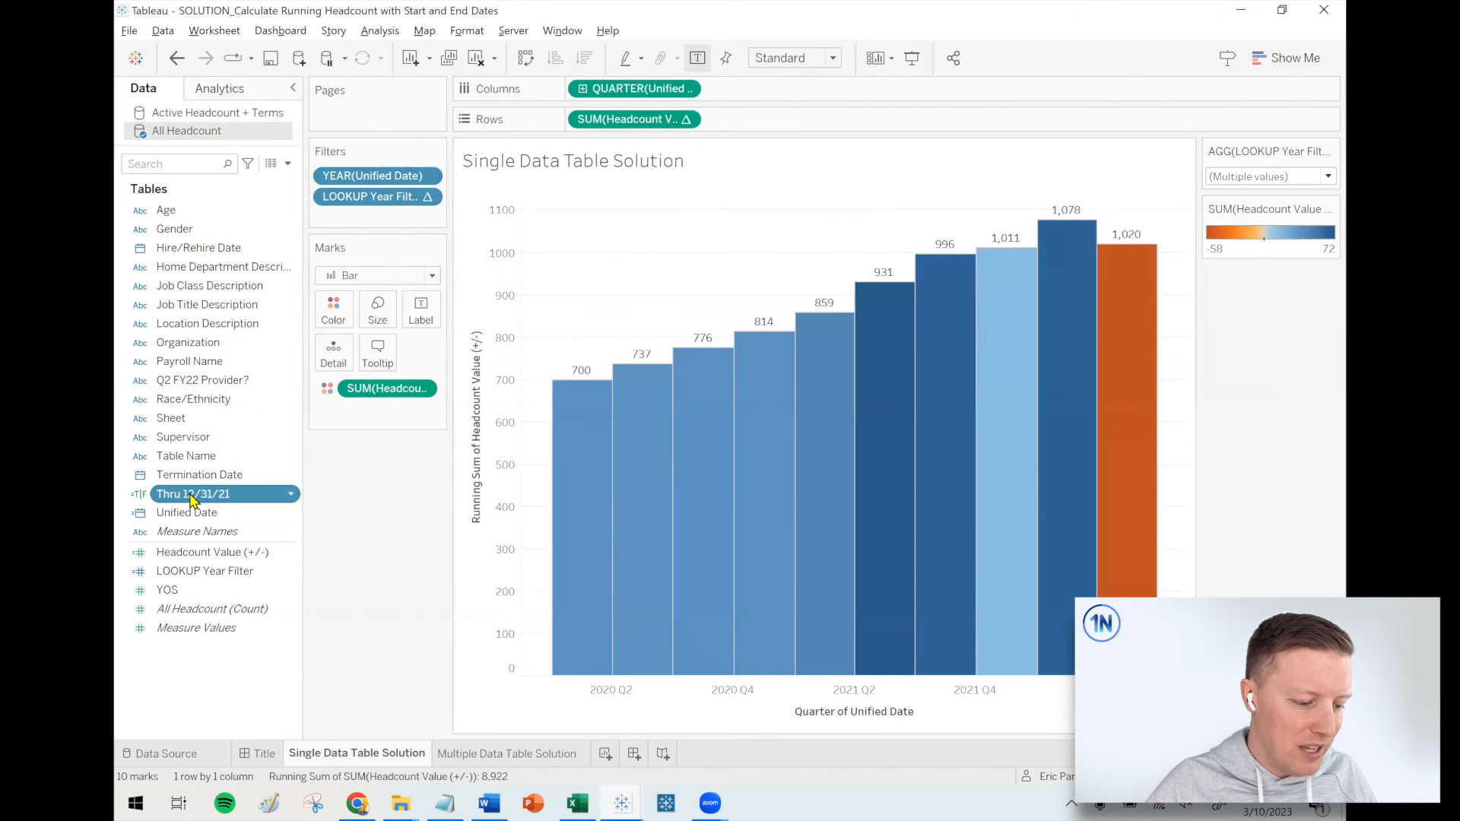
double_click(192, 493)
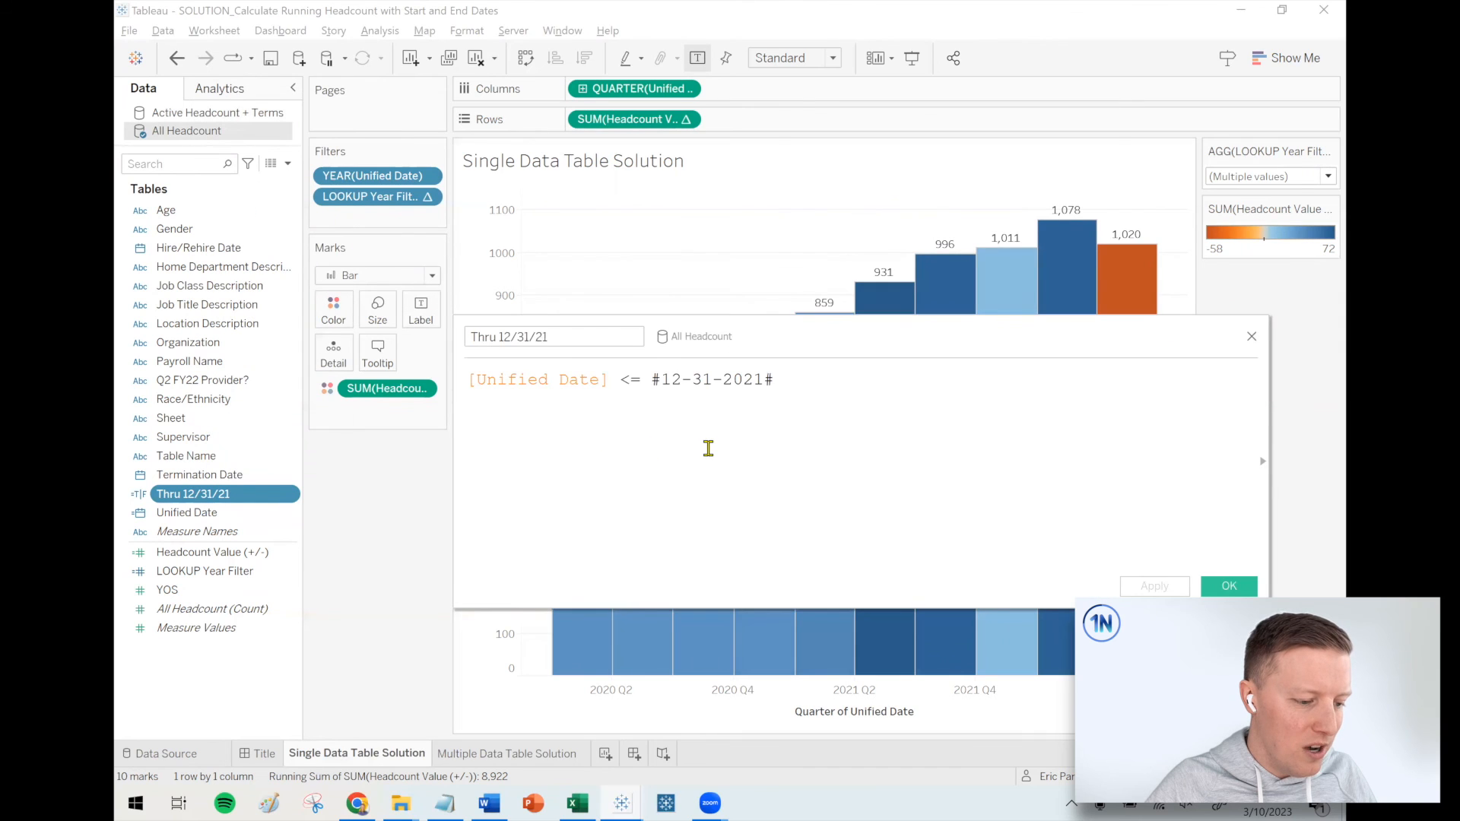